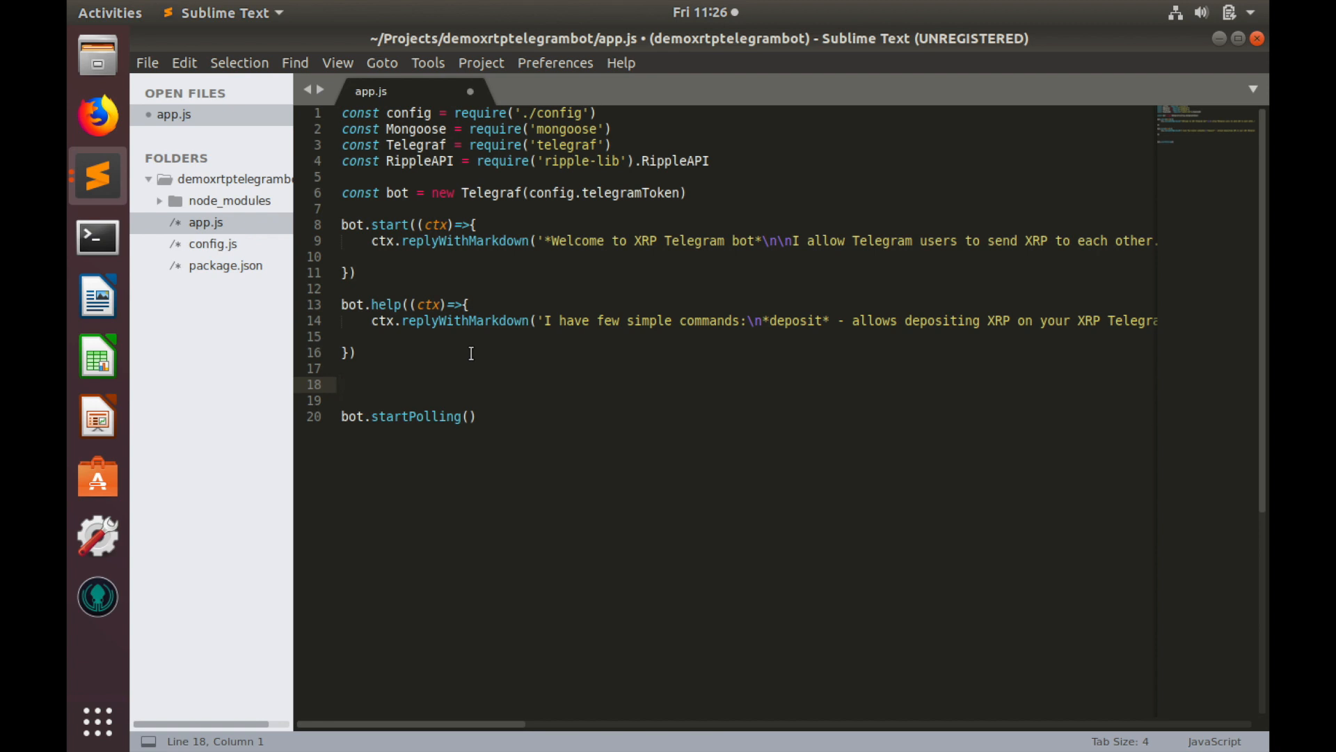
# On line 18 of app.js, write bot.hears matching the regex /\bdeposit\b/
pyautogui.click(342, 384)
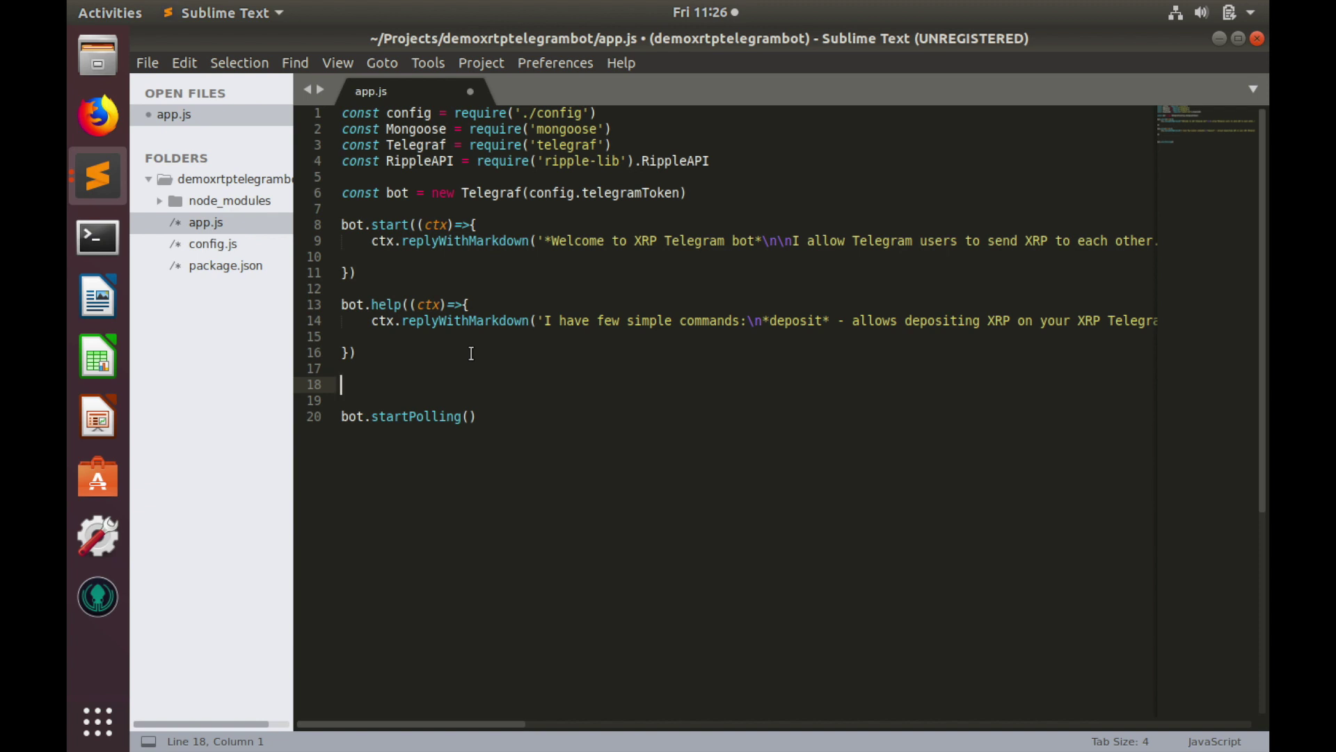
pyautogui.write('bot.h')
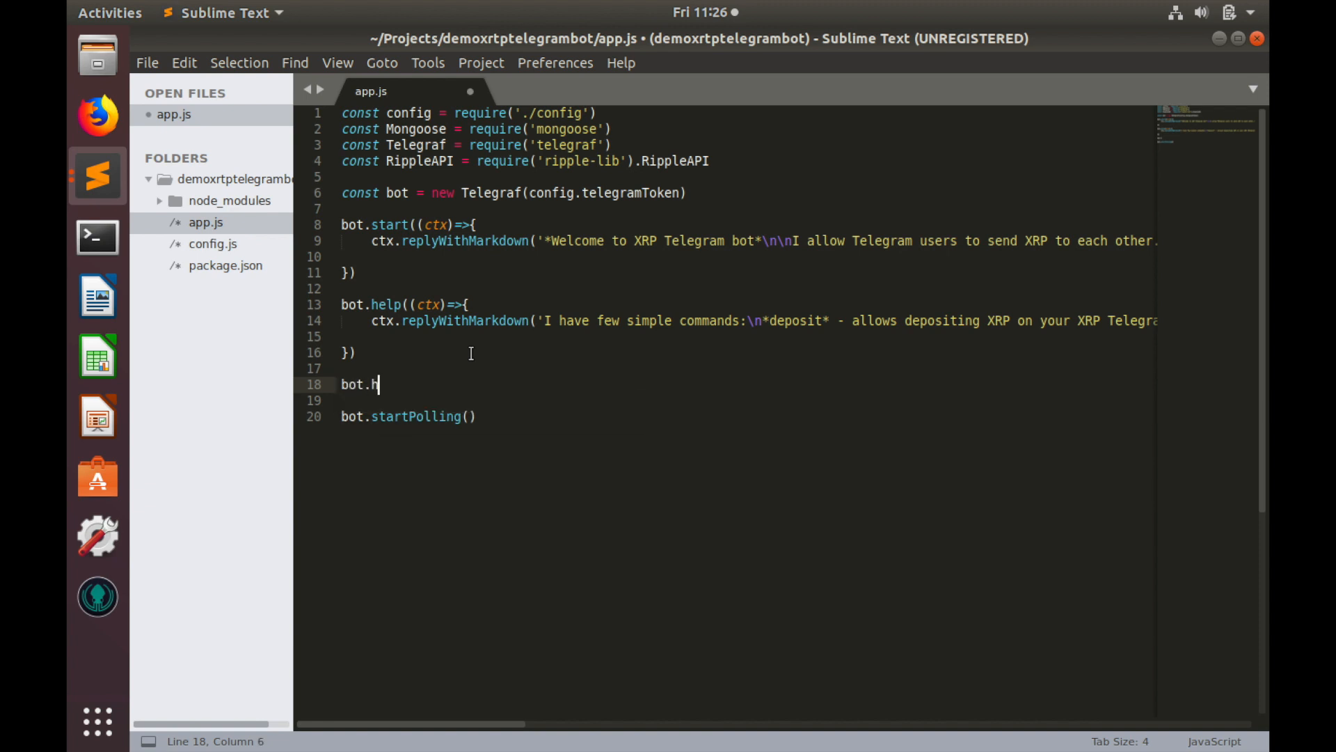
pyautogui.write('ears()')
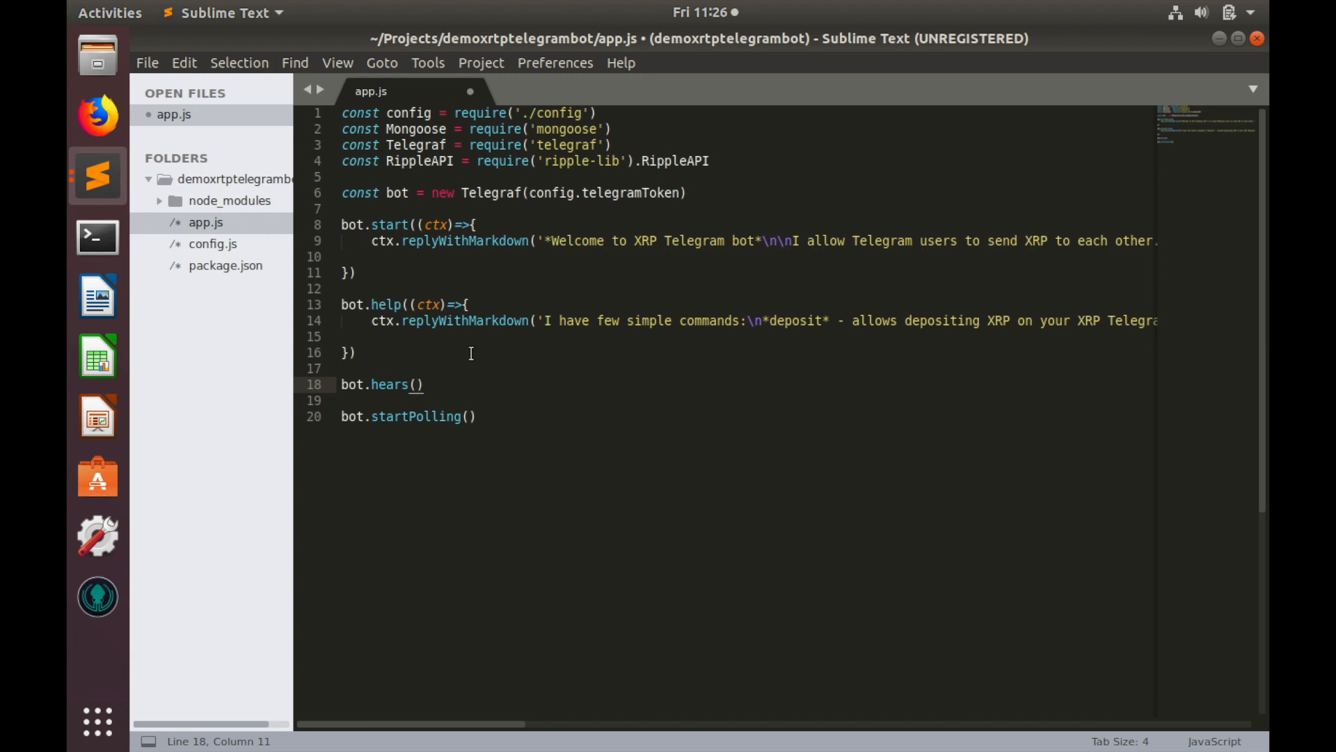
pyautogui.write('/\\')
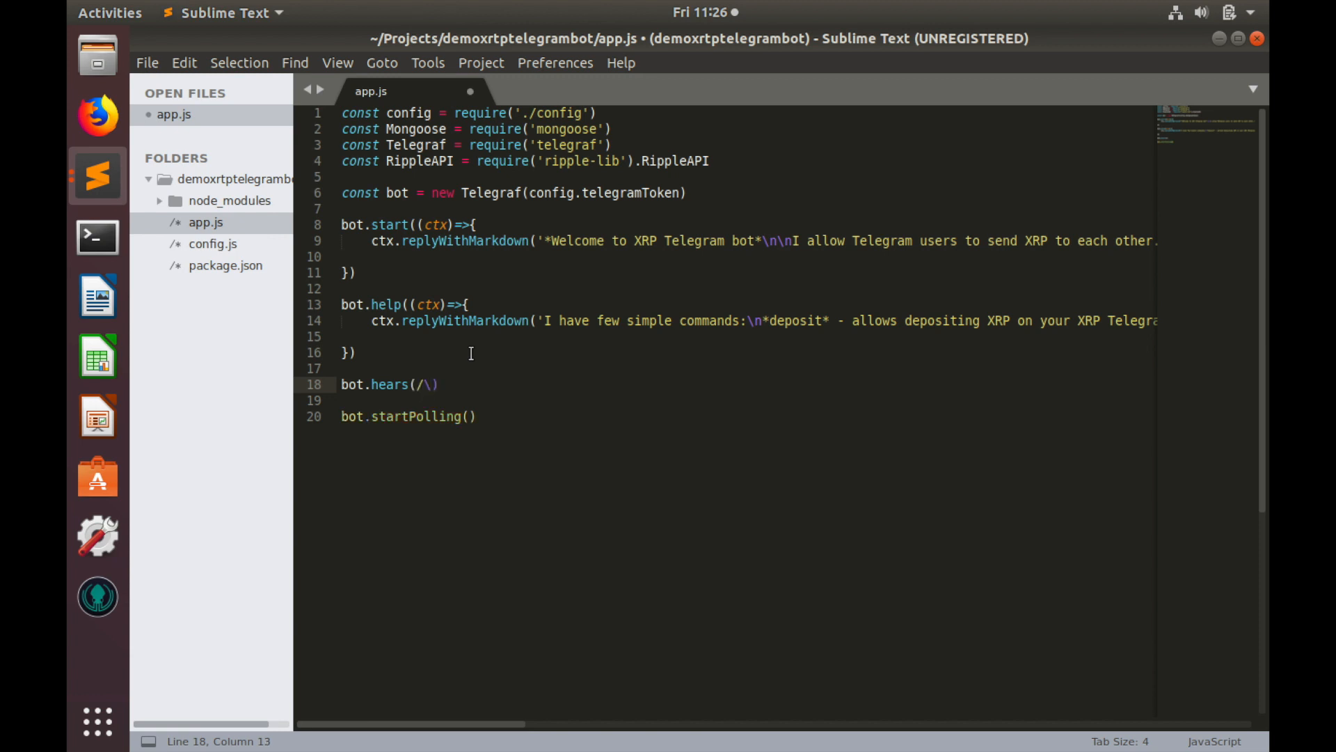
pyautogui.write('b')
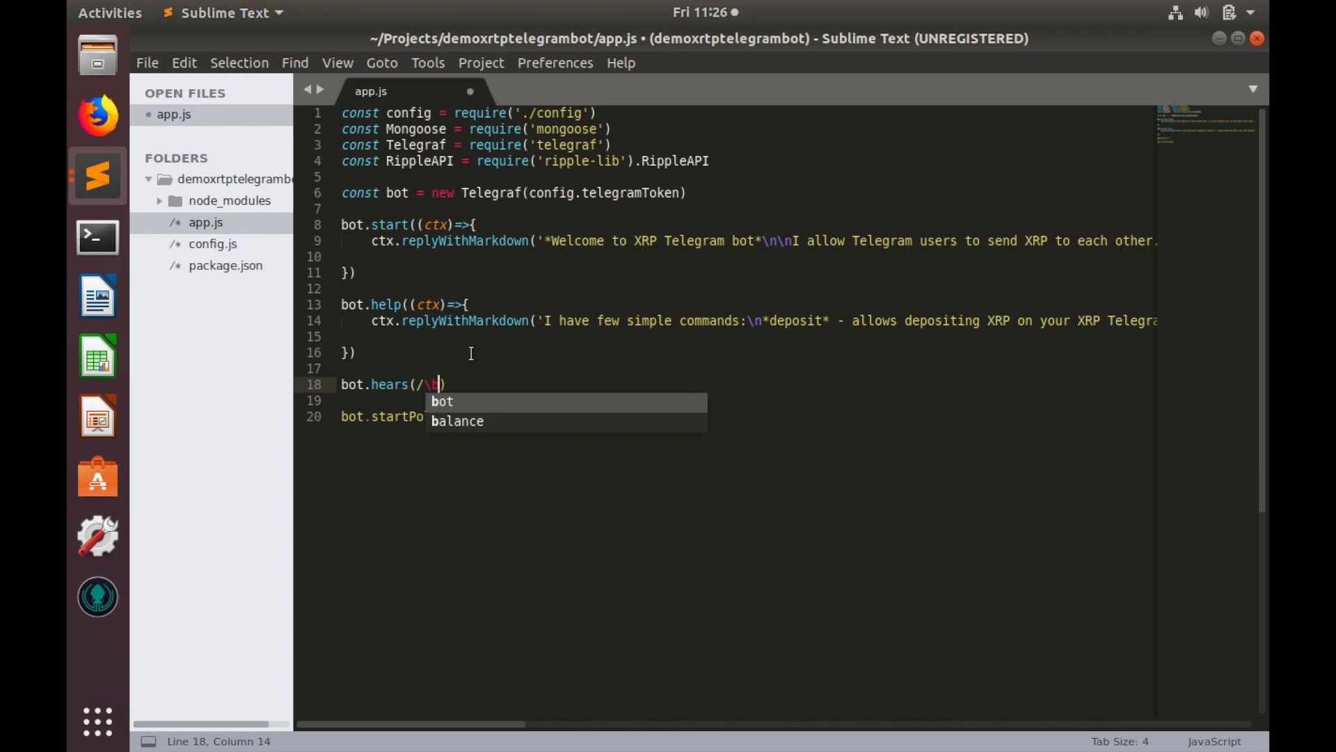
pyautogui.write('deposi')
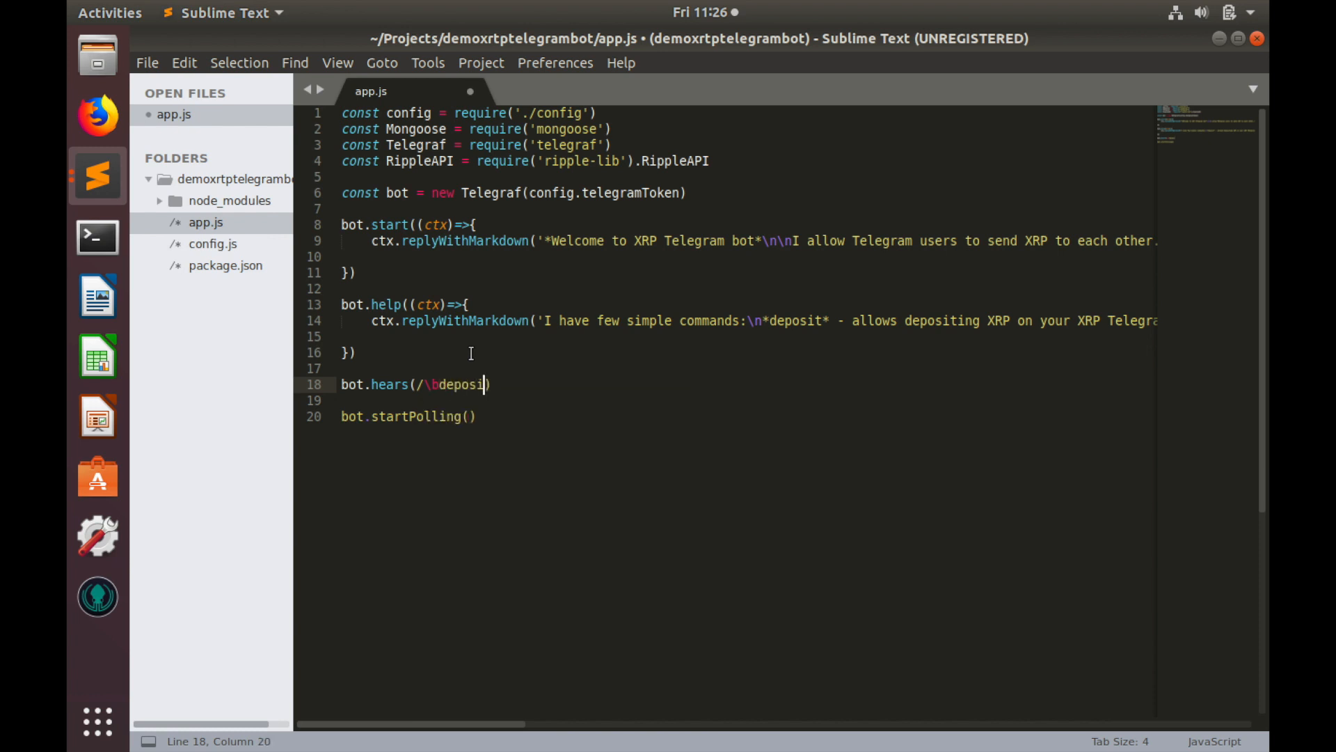
pyautogui.write('t')
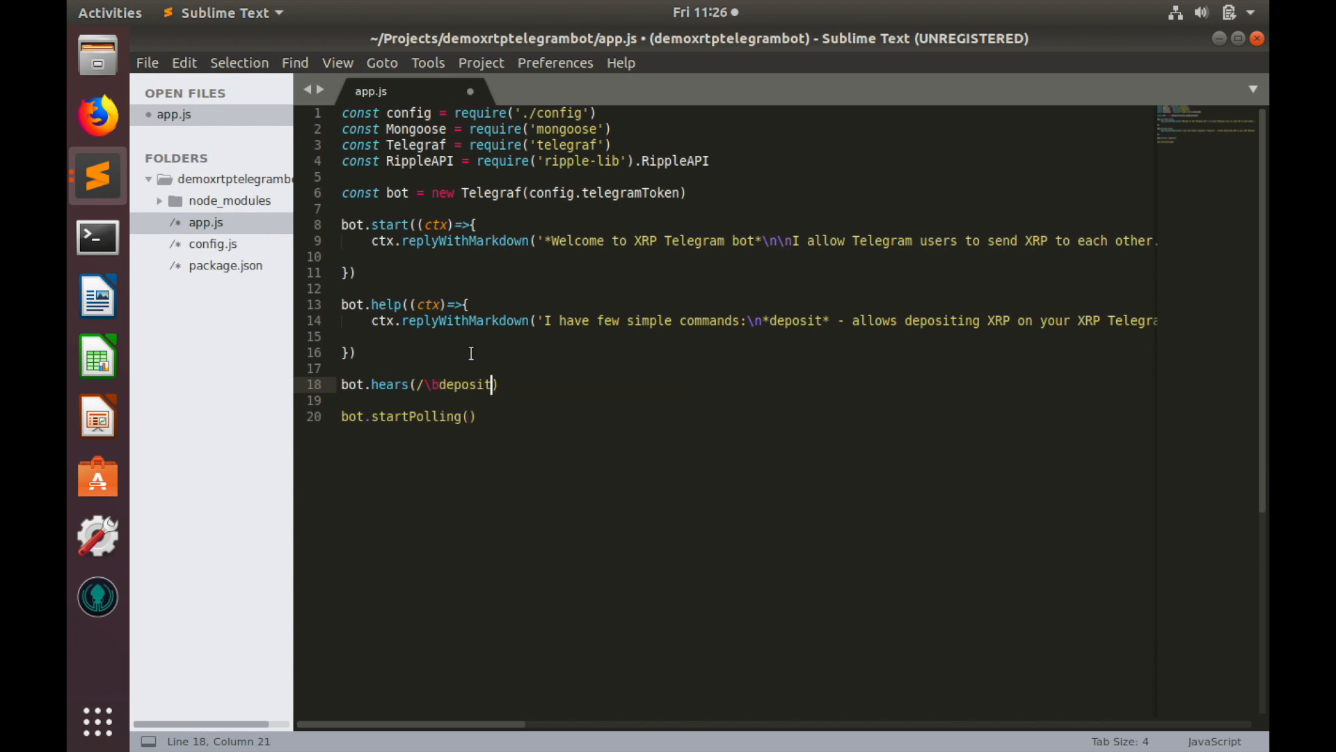
pyautogui.write('\\')
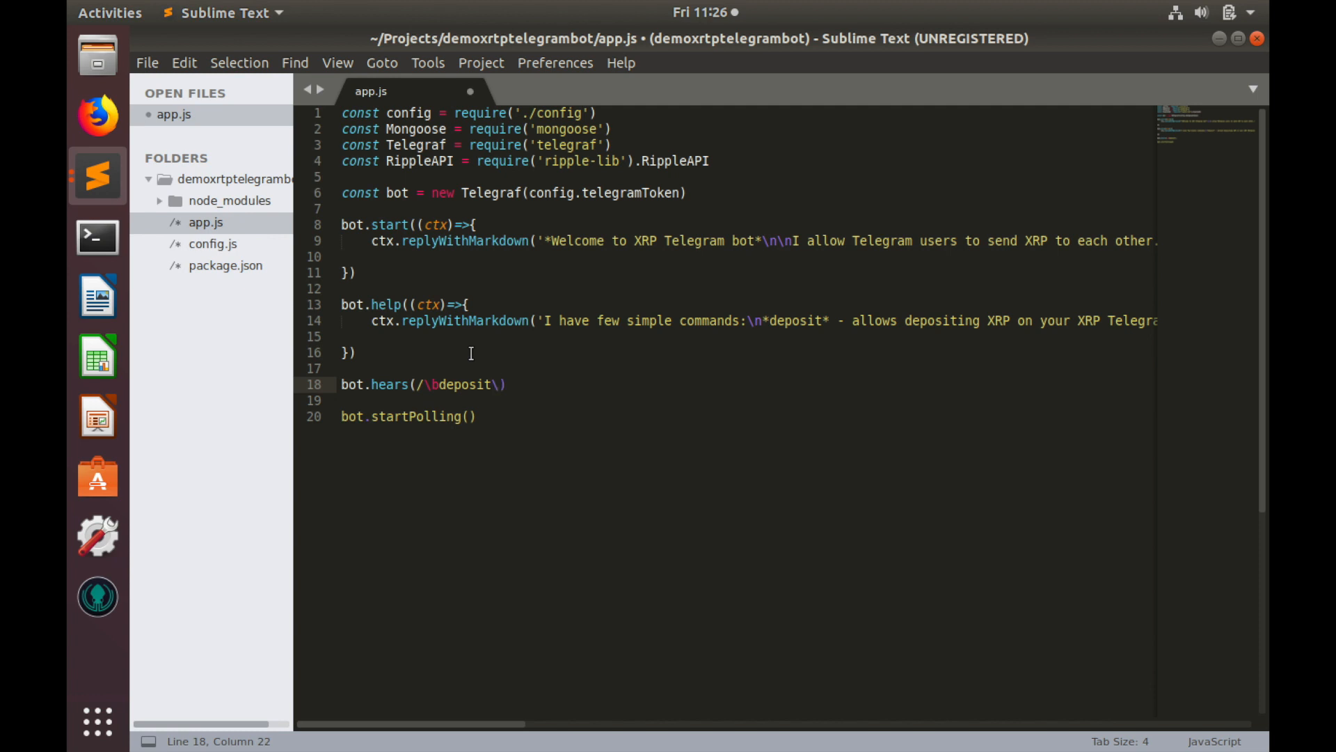
pyautogui.write('\\b/')
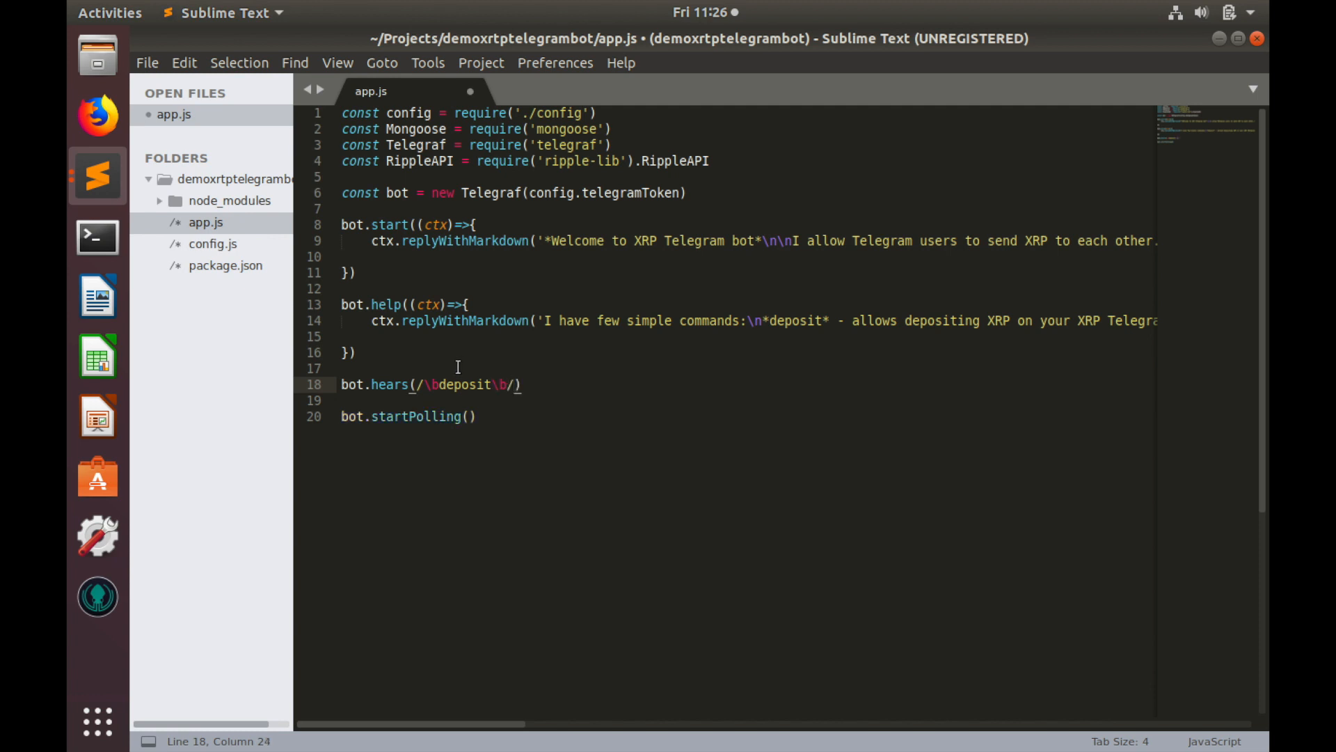
pyautogui.moveTo(417, 384)
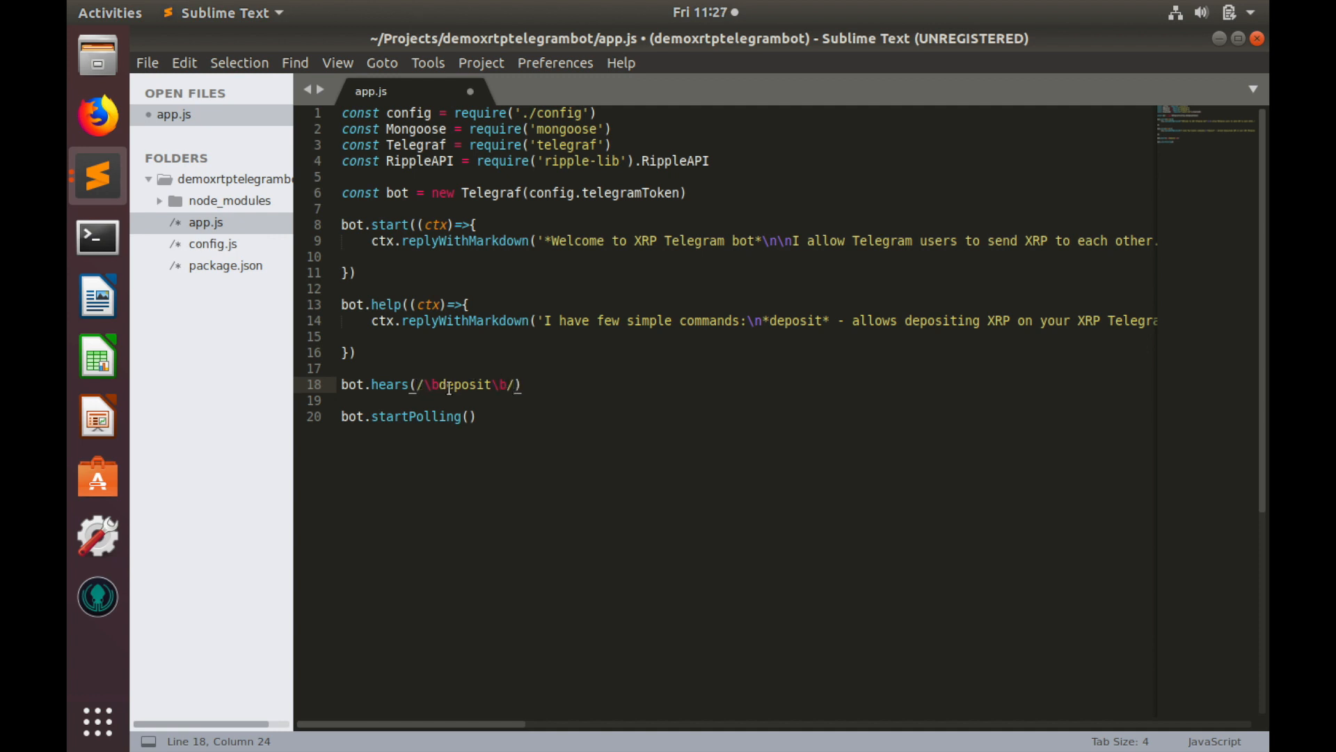
pyautogui.moveTo(509, 364)
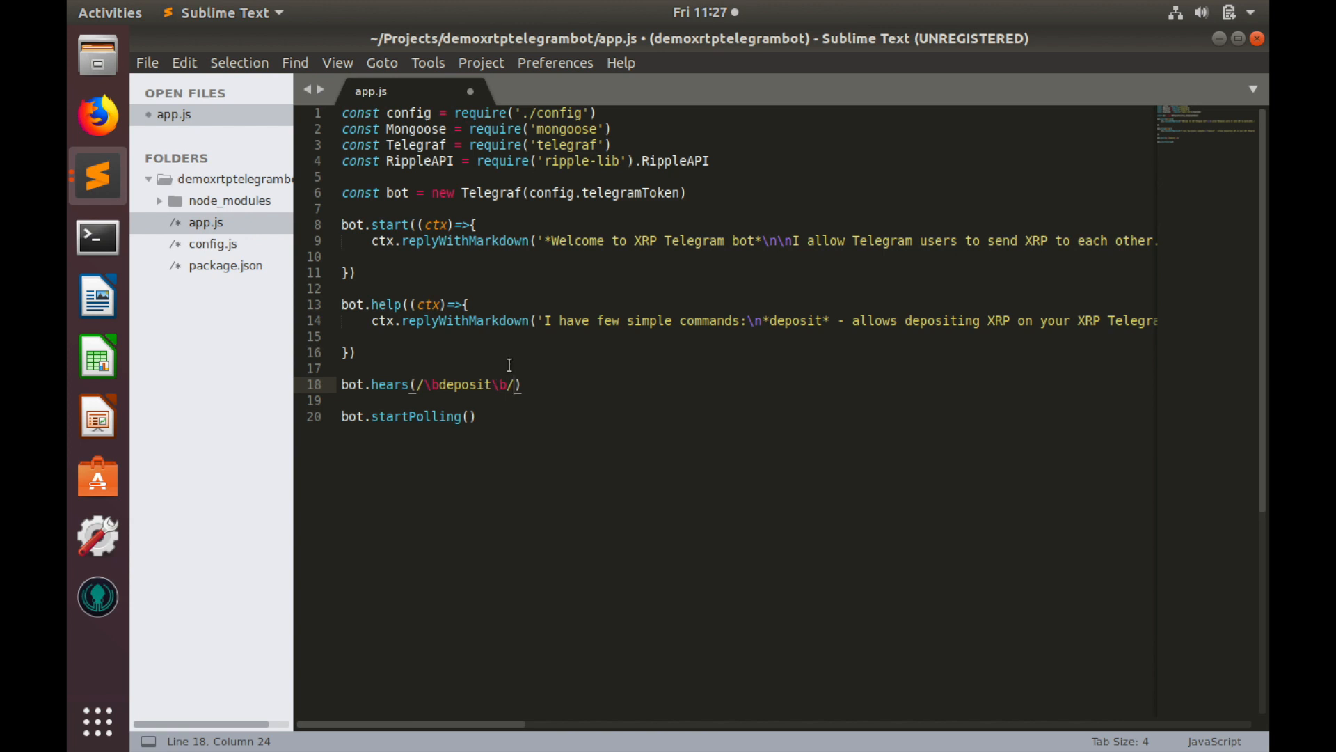
# Add the handler's (ctx)=> arrow-function callback with an empty body
pyautogui.write(', c')
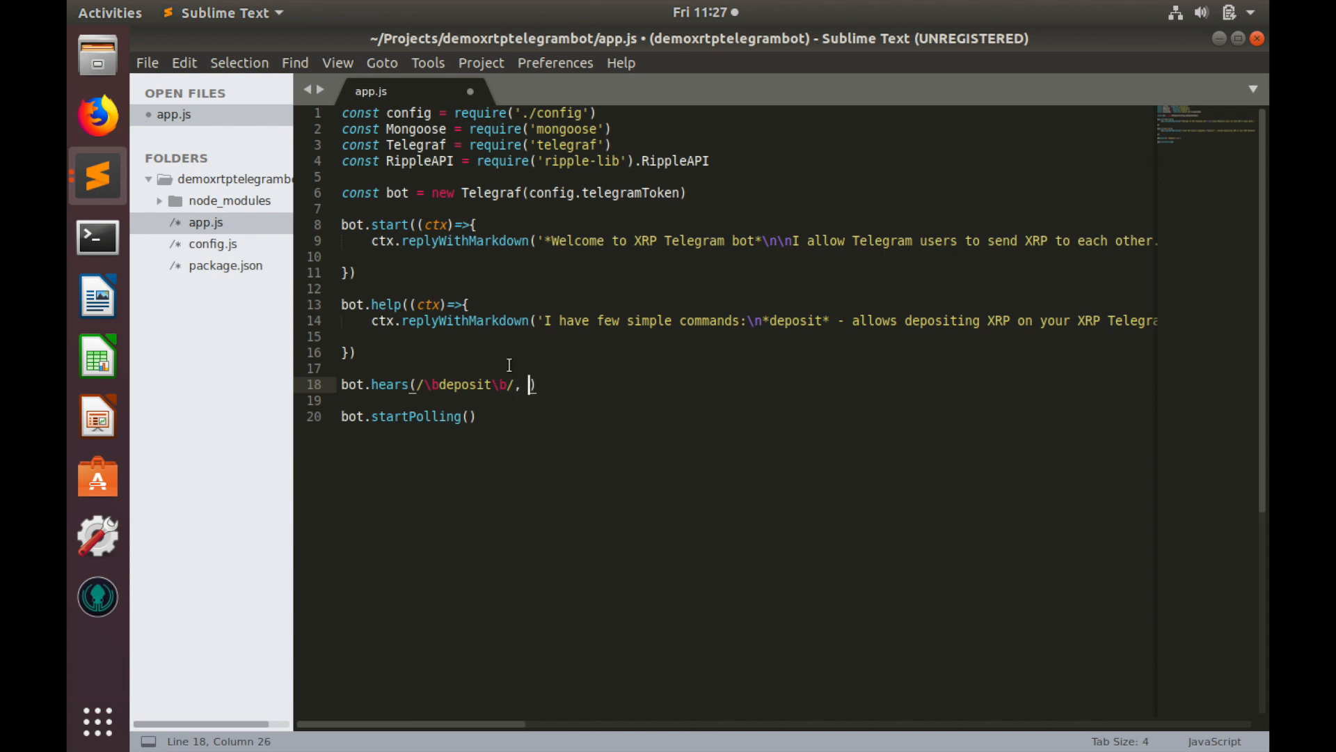
pyautogui.write('(ctx)')
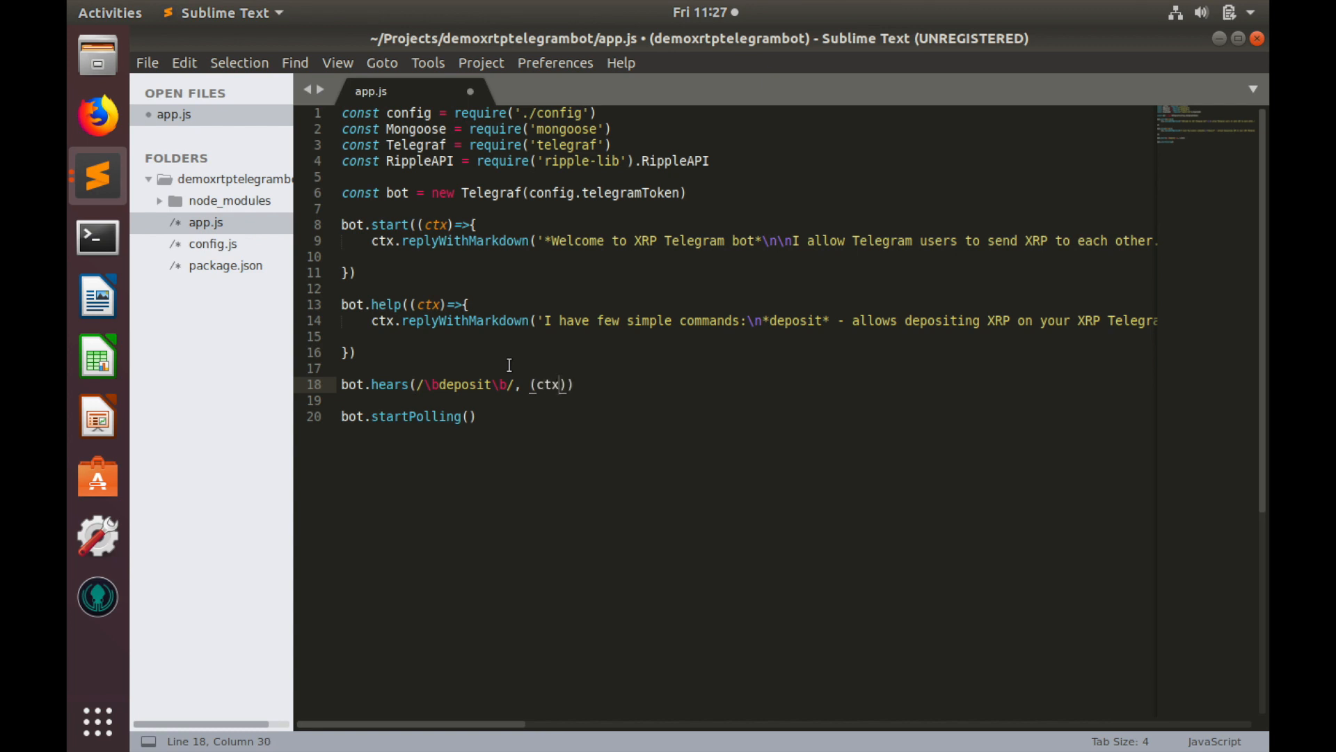
pyautogui.write('=>{')
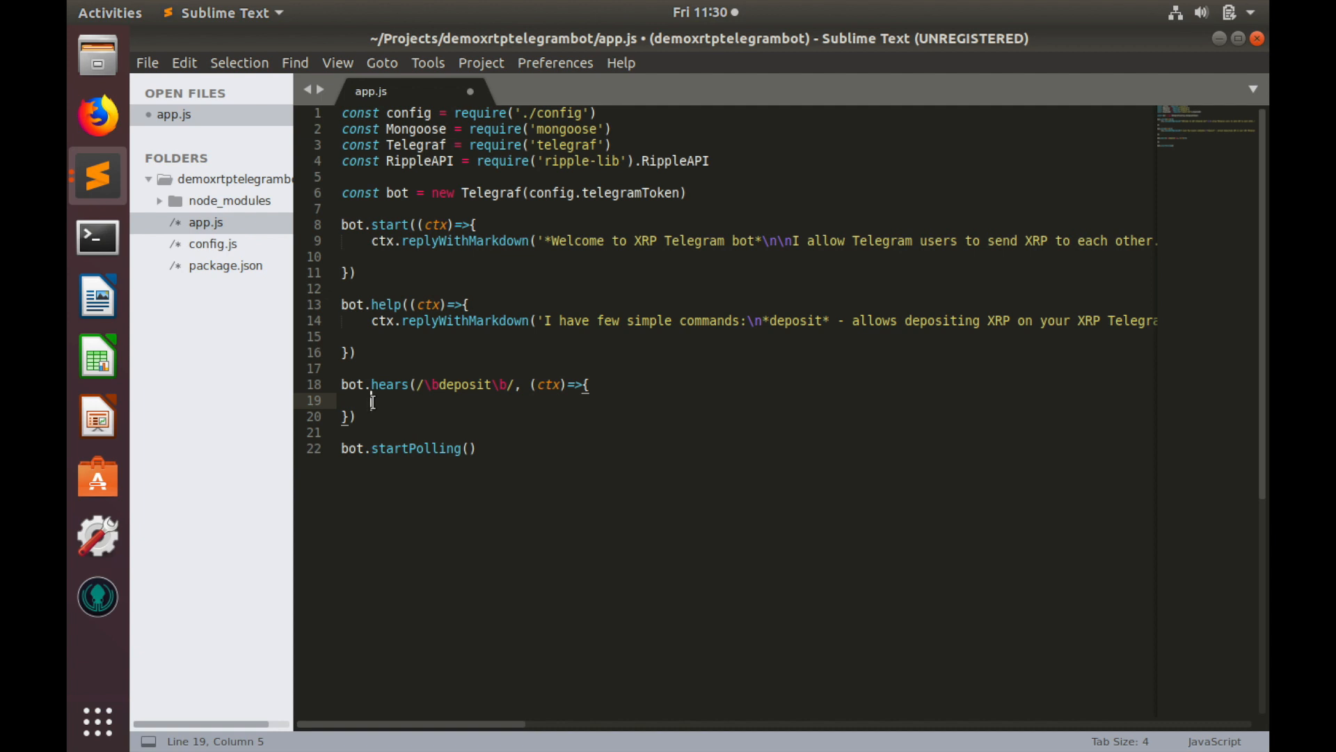
pyautogui.moveTo(371, 401)
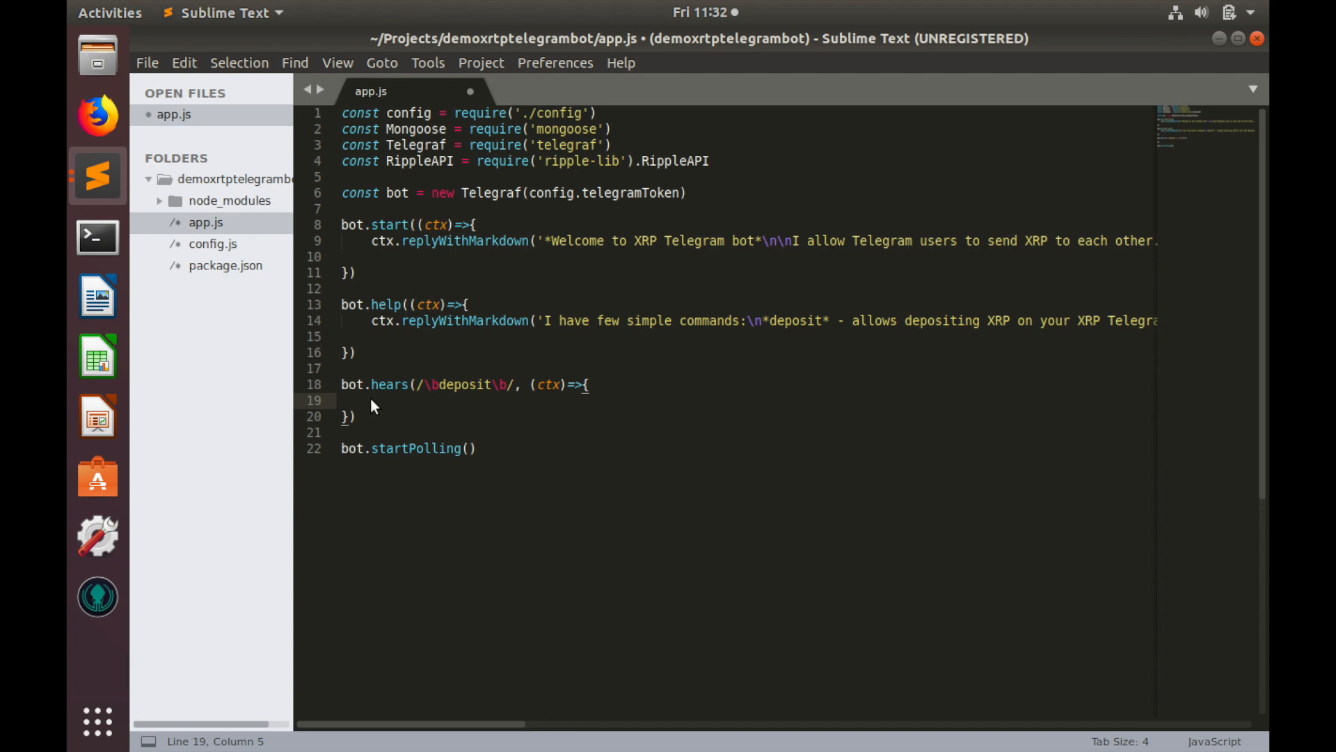
# Add an if(ctx.message.from.username){ } check inside the deposit handler
pyautogui.write('f()')
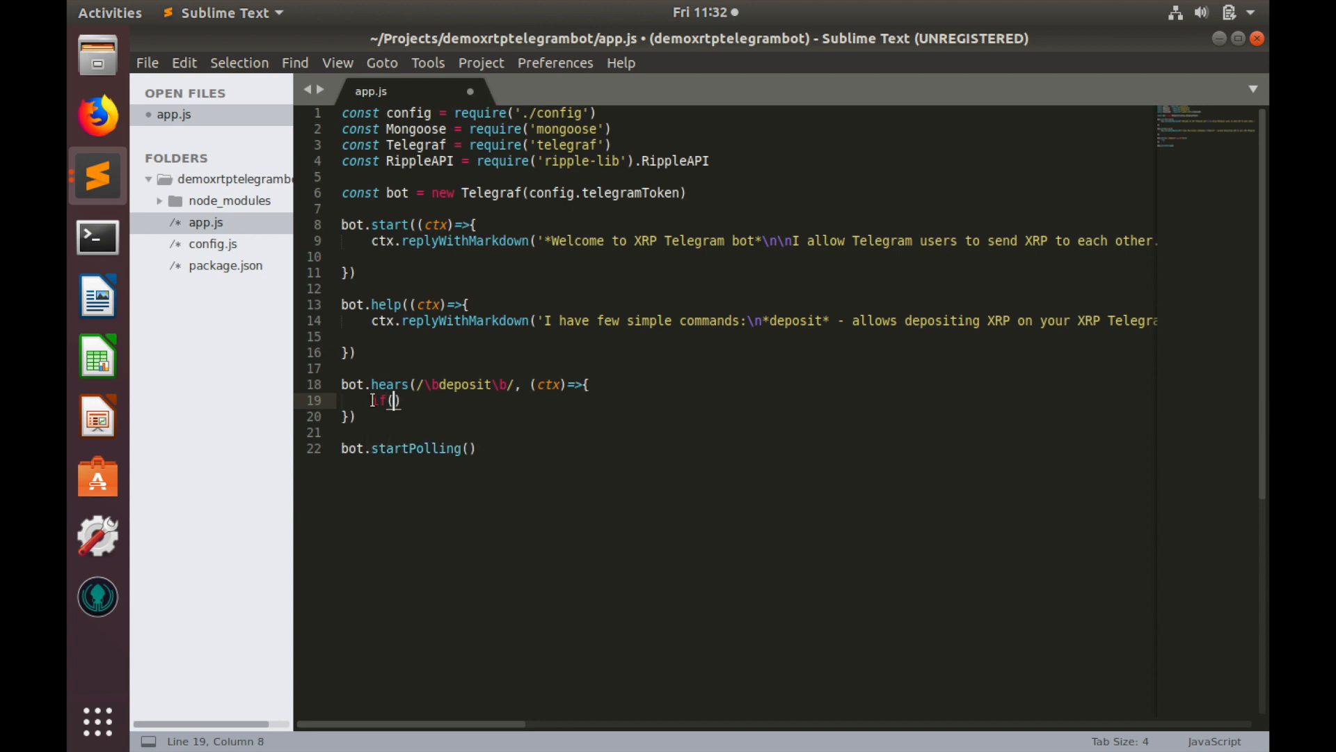
pyautogui.write('ctx.me')
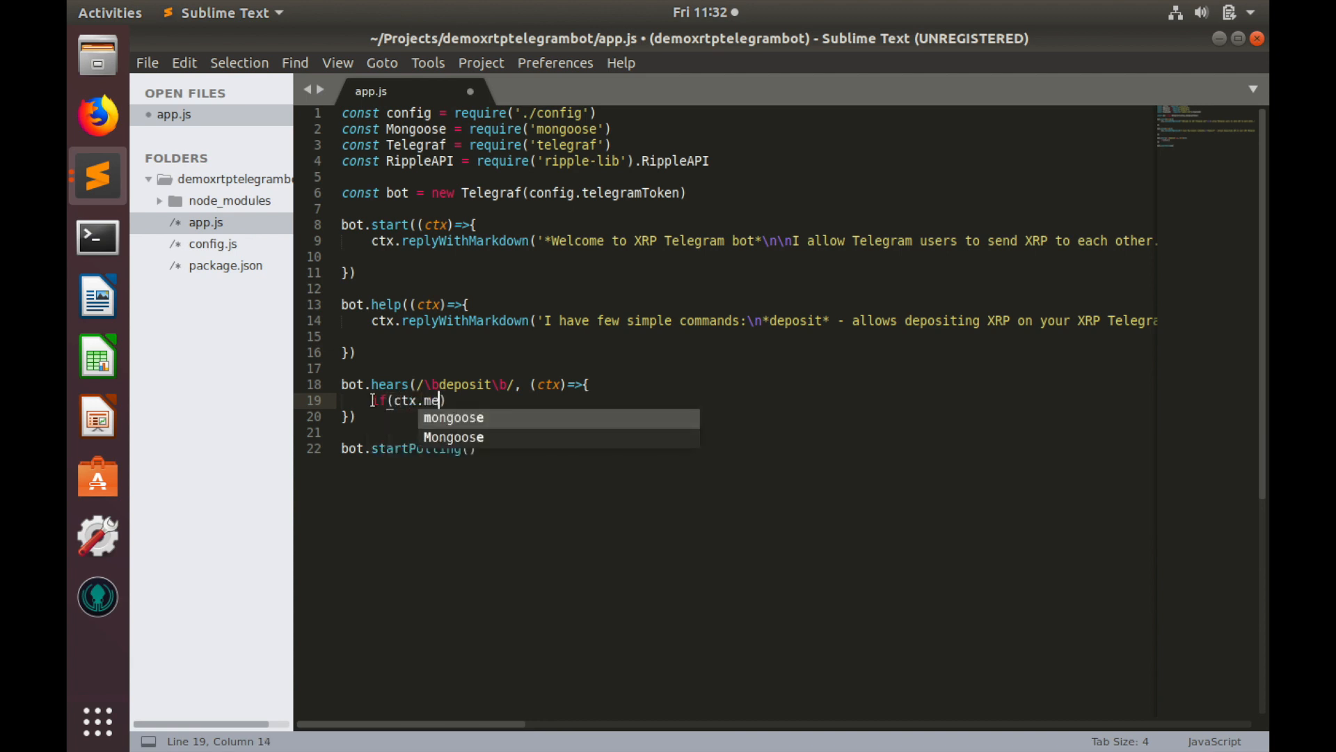
pyautogui.write('ssage.')
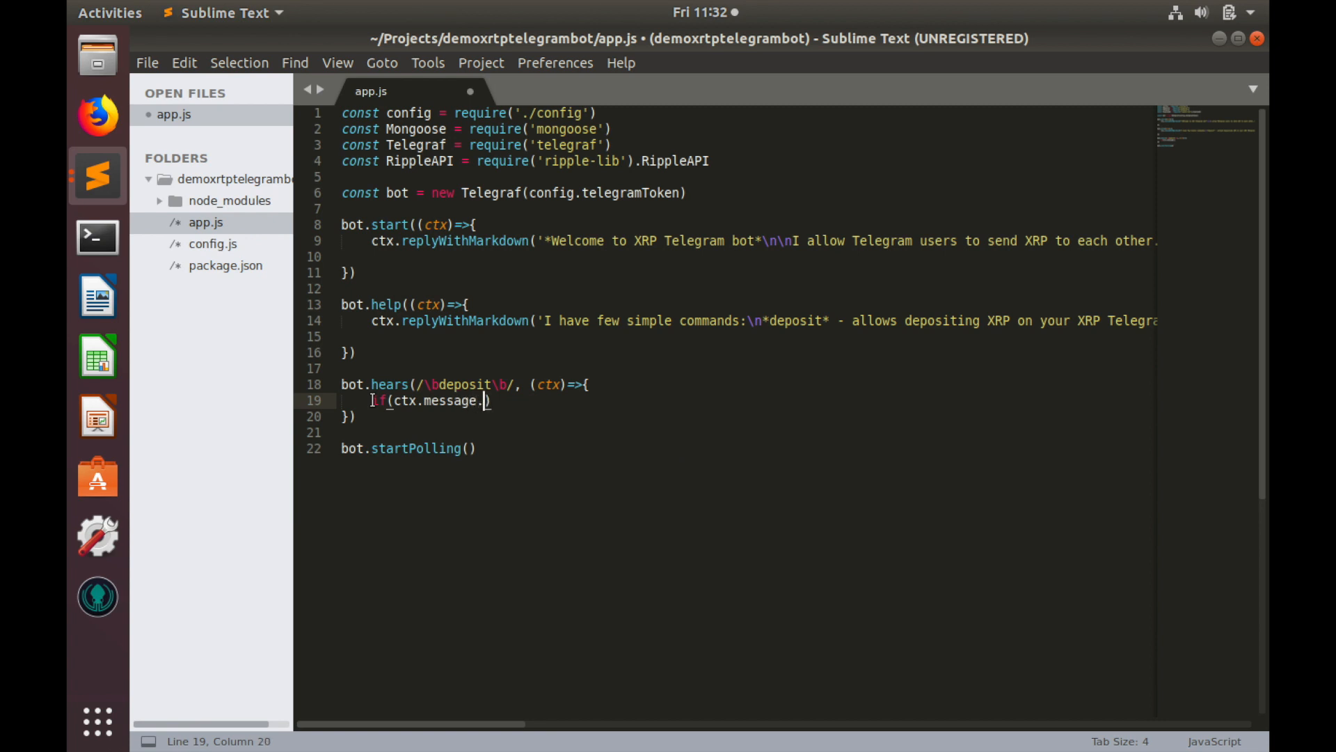
pyautogui.write('from.')
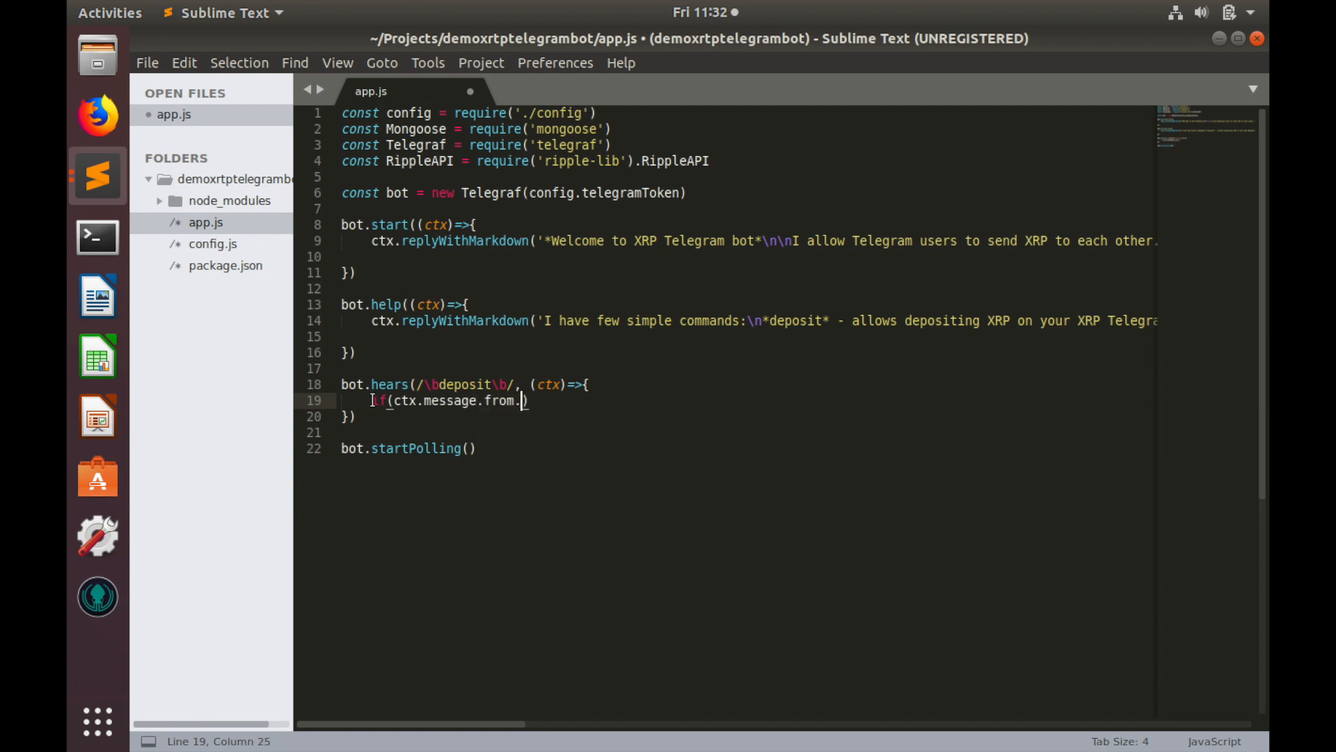
pyautogui.write('username')
pyautogui.write('}else')
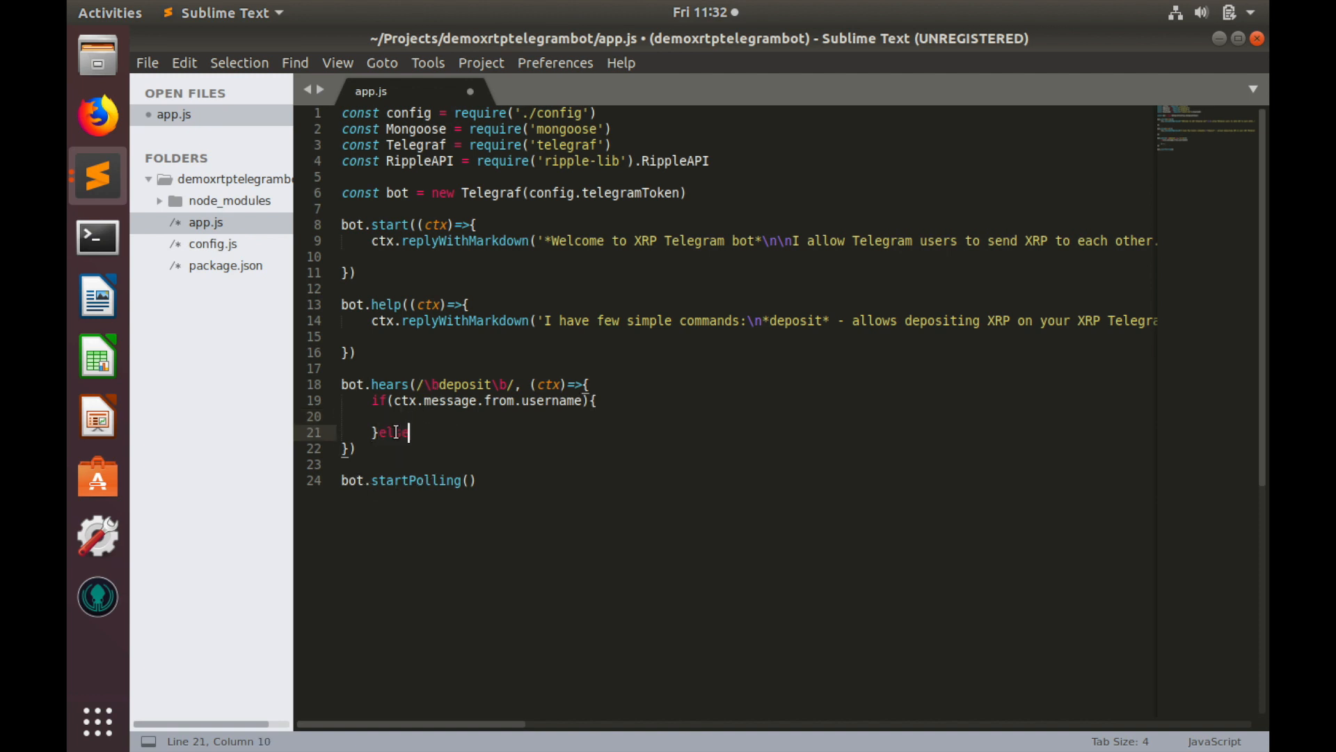
pyautogui.write('{')
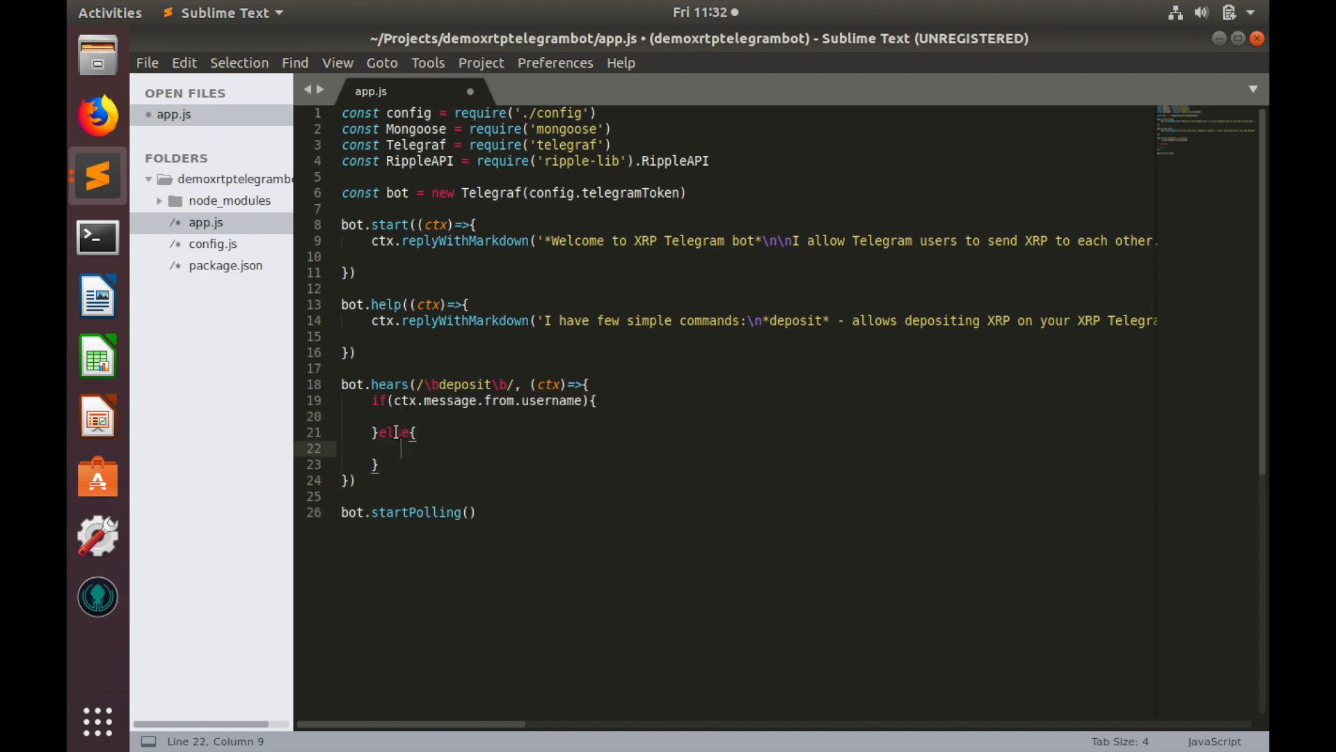
# In the else branch, reply 'Please create username in order to make deposit: _Settings->Username_'
pyautogui.write('ctx')
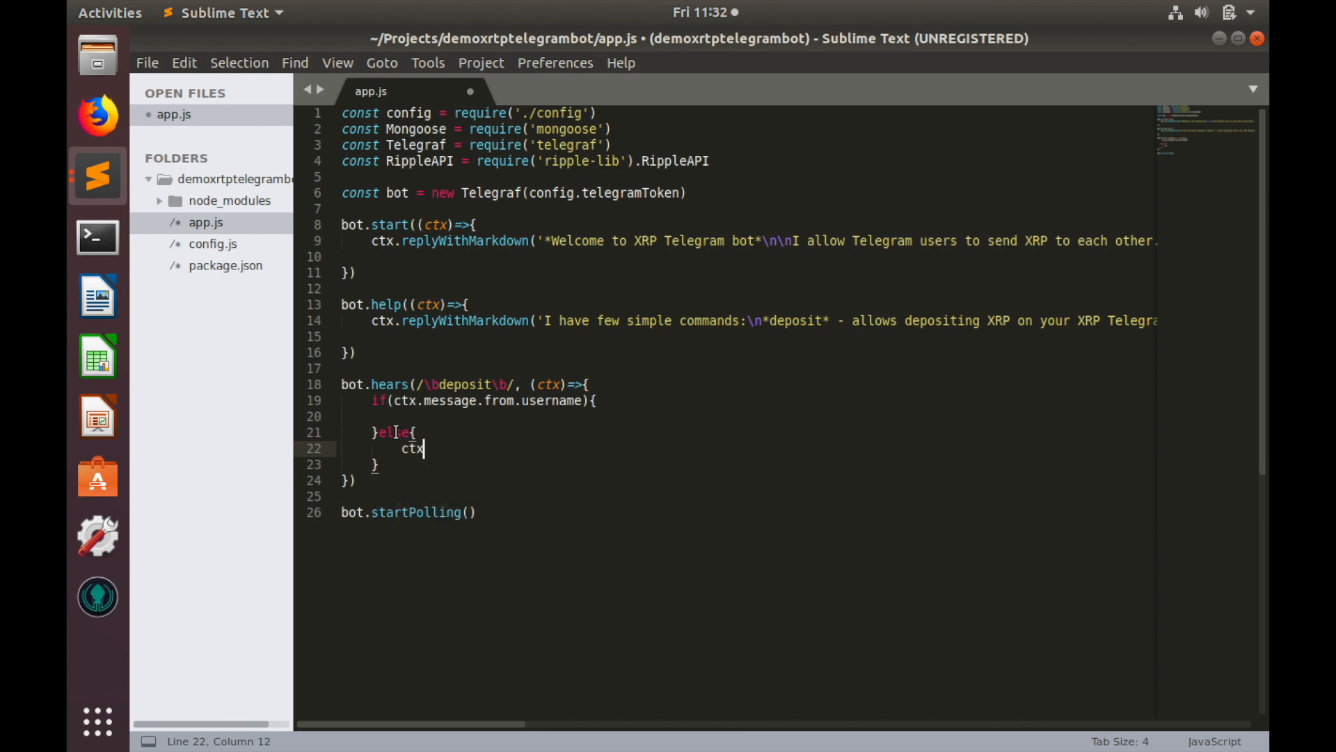
pyautogui.write(".replyWithMarkdown('")
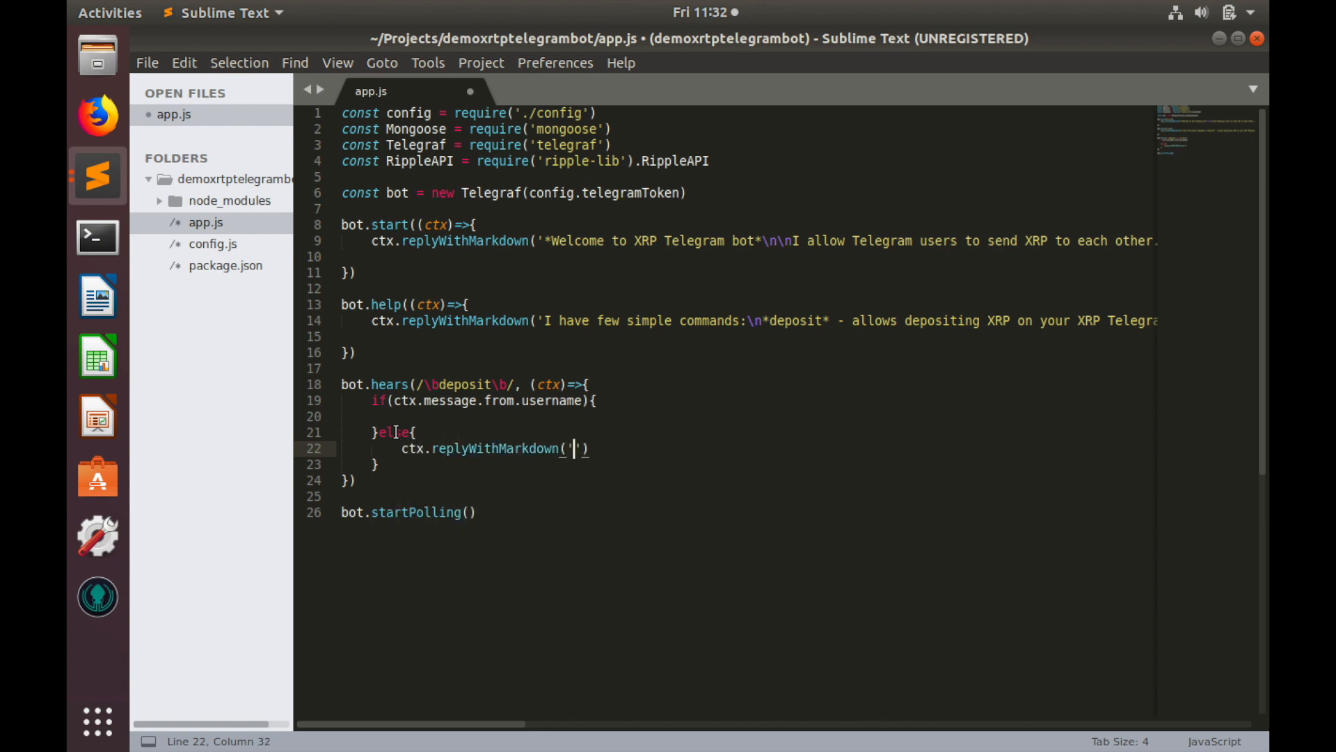
pyautogui.write('Please create username in order to make deposit: _Settings->Username_')
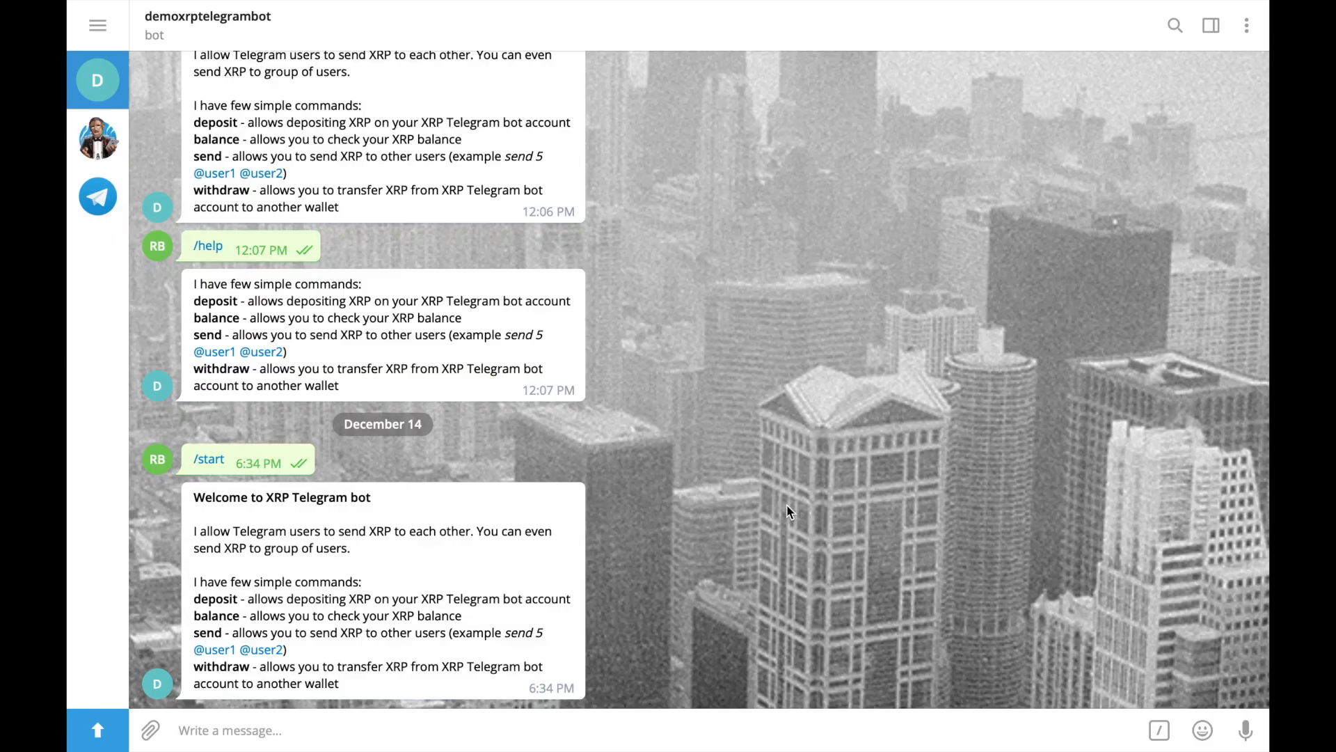
pyautogui.moveTo(731, 388)
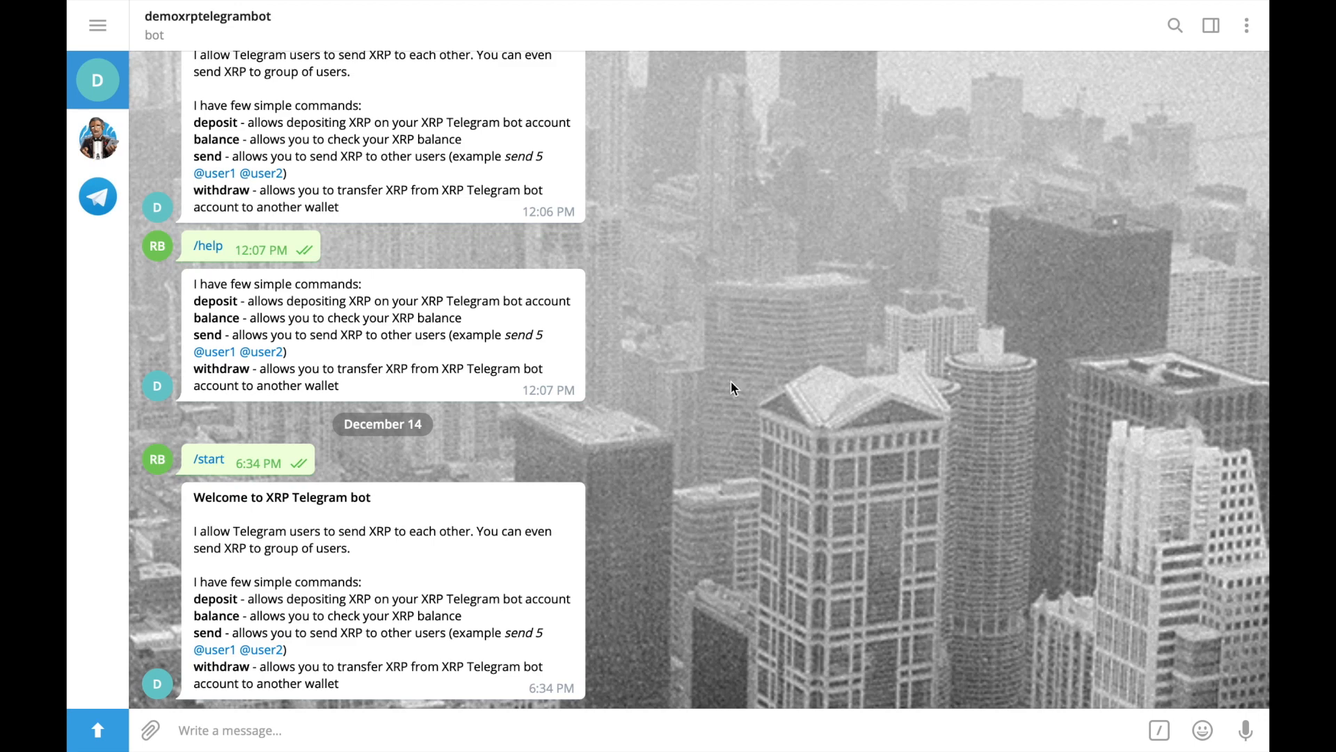
pyautogui.moveTo(639, 731)
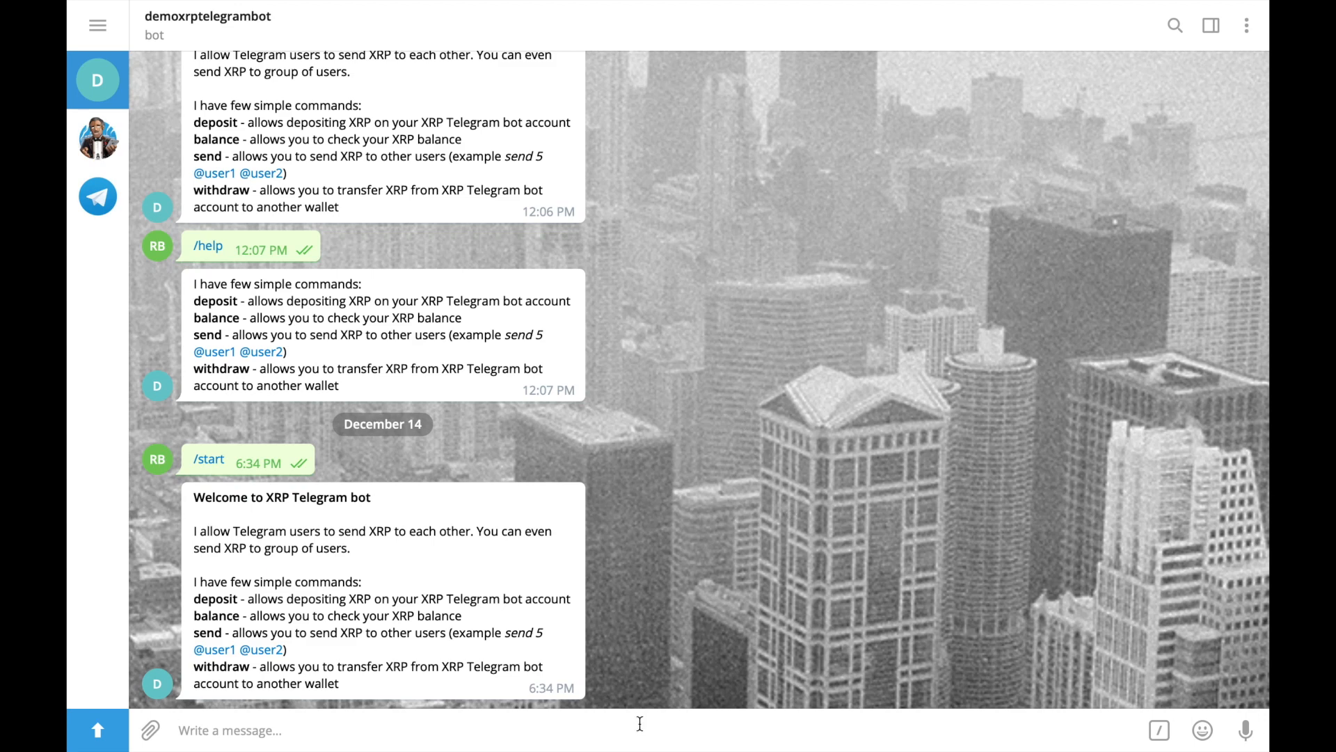
# Send the message 'deposit' to the bot in the Telegram chat
pyautogui.write('deposit')
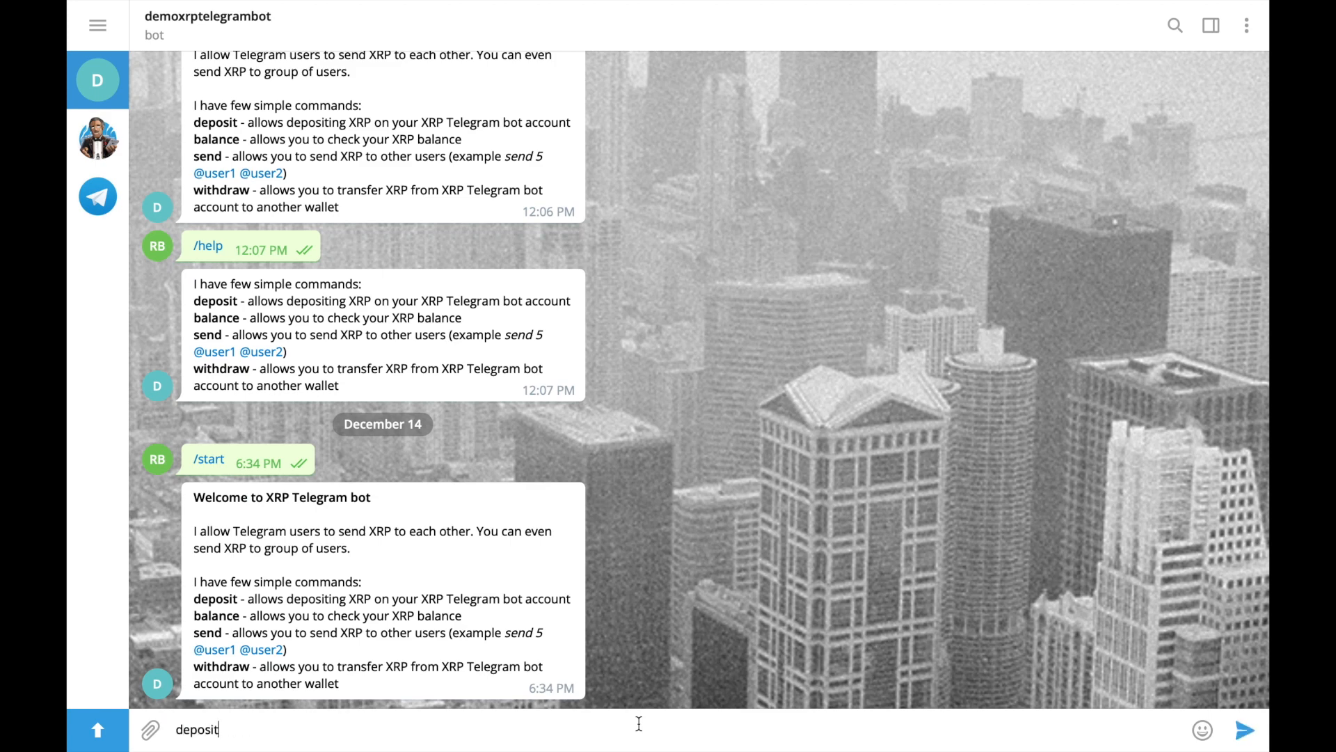
pyautogui.click(1243, 731)
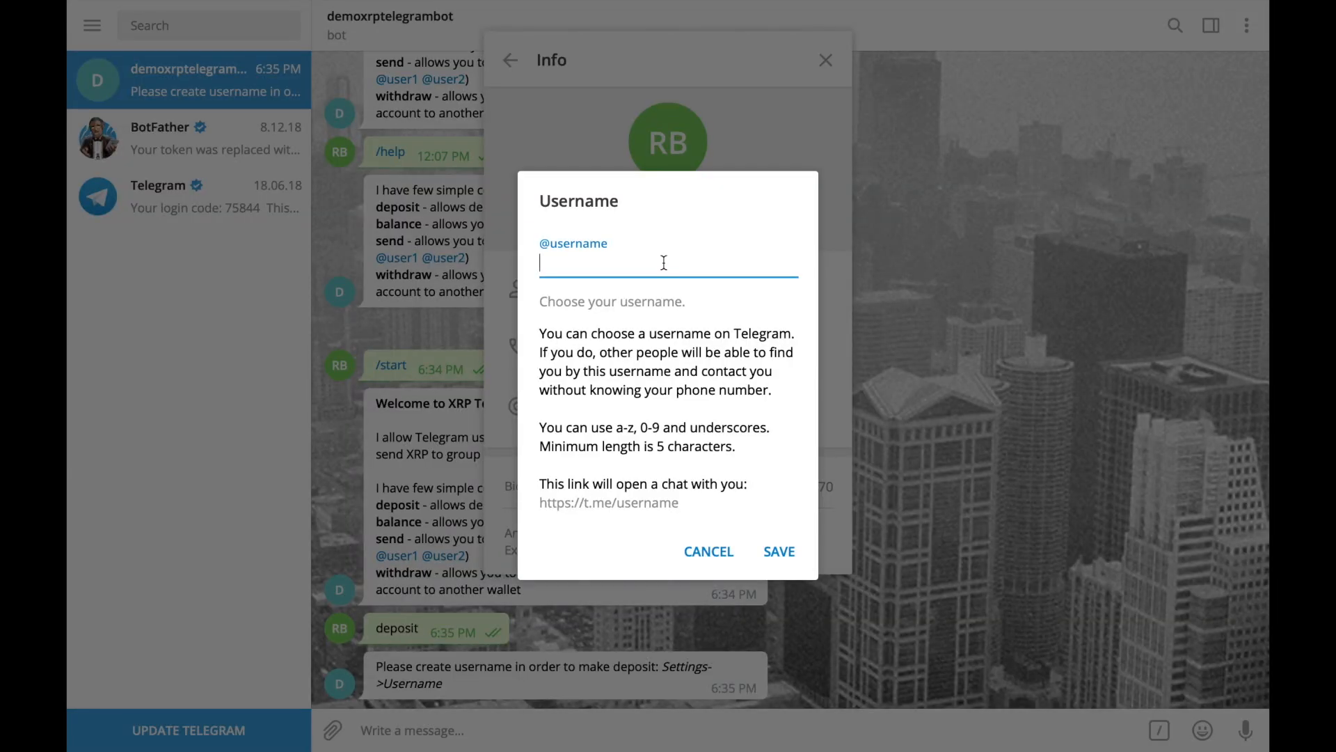
# Enter denarioresearch as the account username and confirm it is available
pyautogui.write('den')
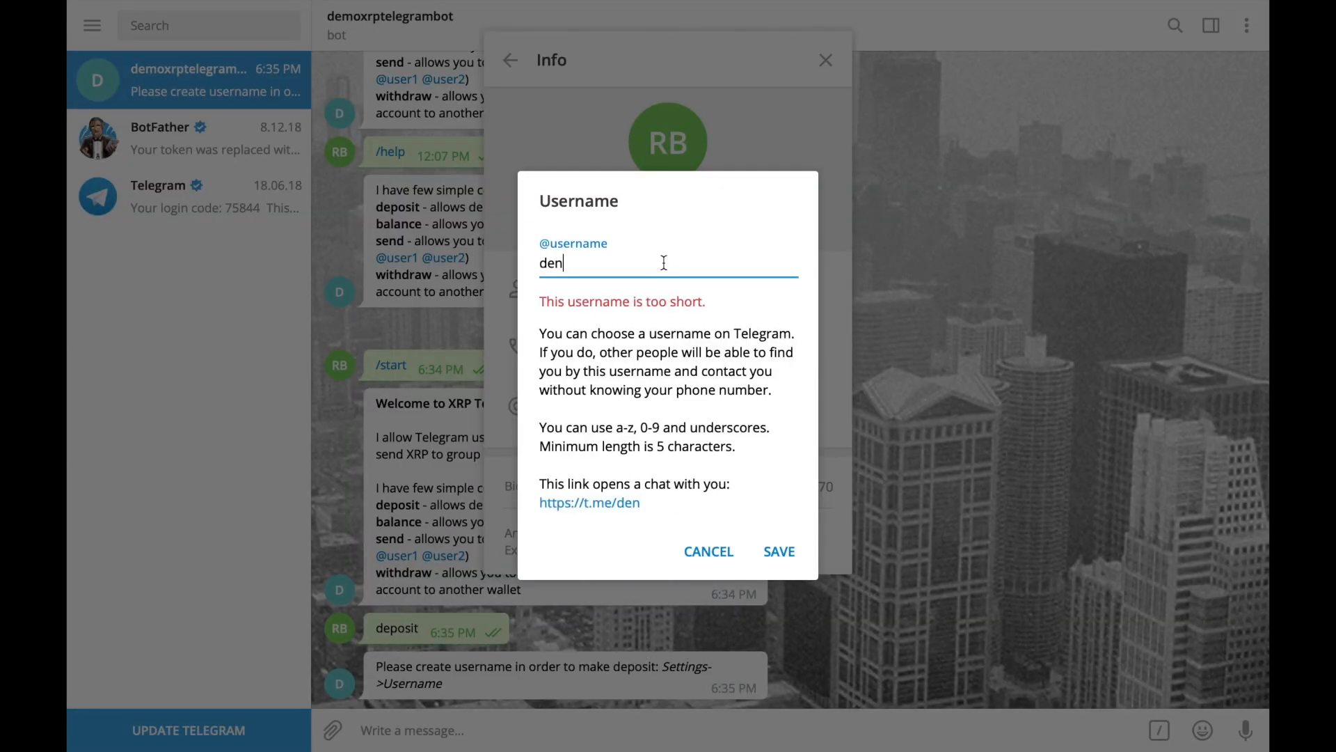
pyautogui.write('ariore')
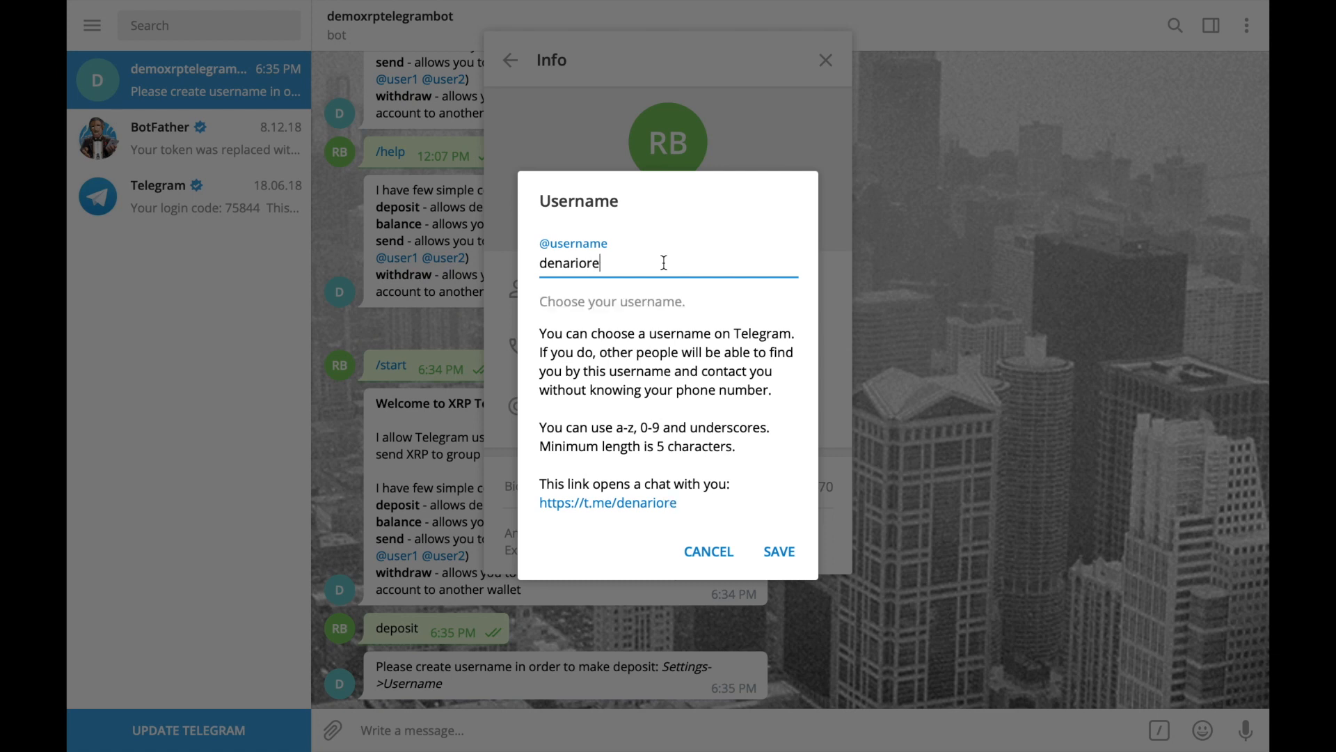
pyautogui.write('se')
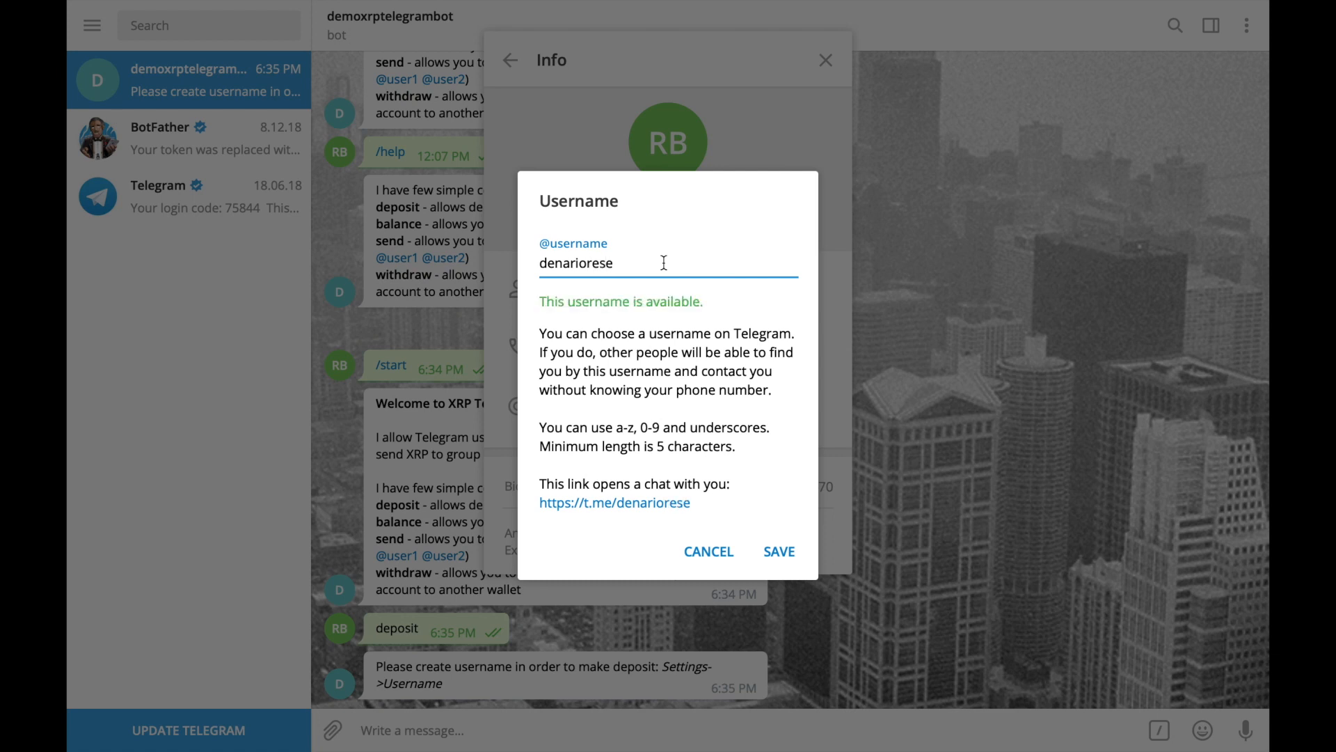
pyautogui.write('arch')
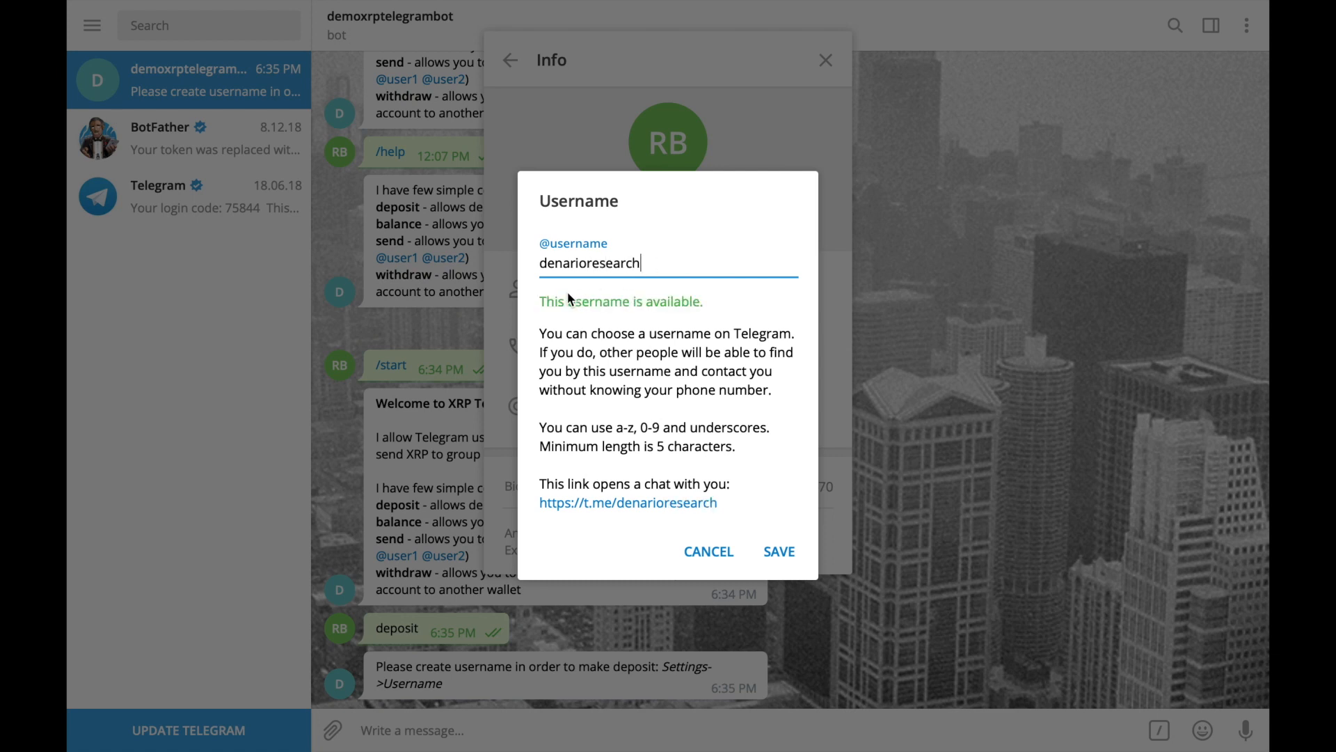
pyautogui.moveTo(704, 317)
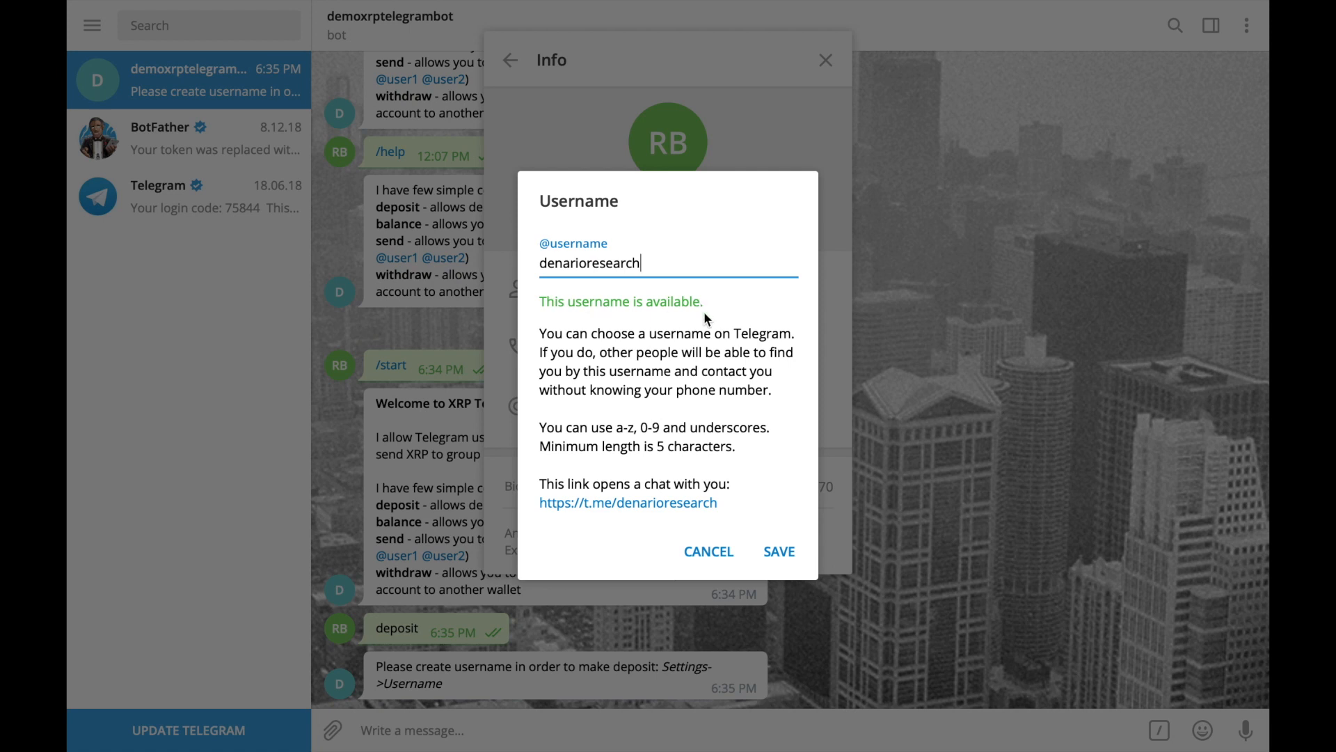
pyautogui.moveTo(777, 540)
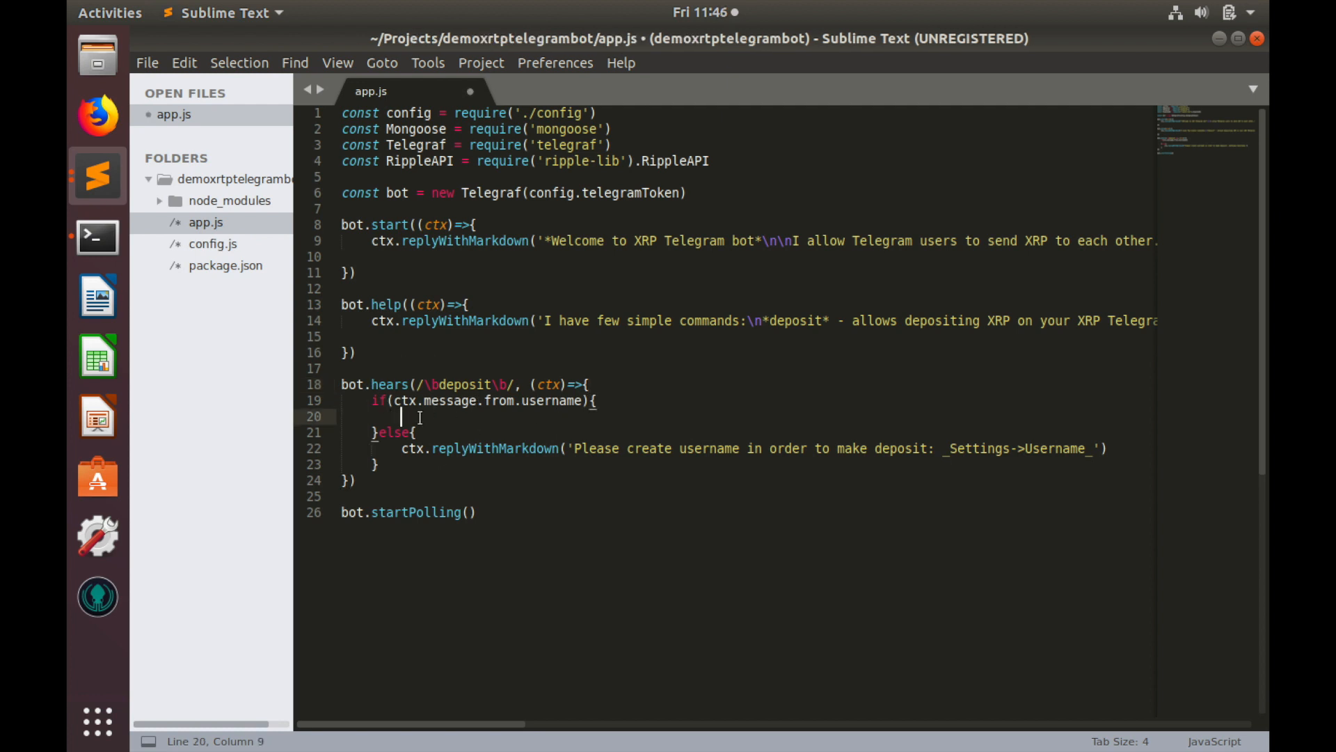
# Store the sender in let username = ctx.message.from.username inside the if block
pyautogui.write('let u')
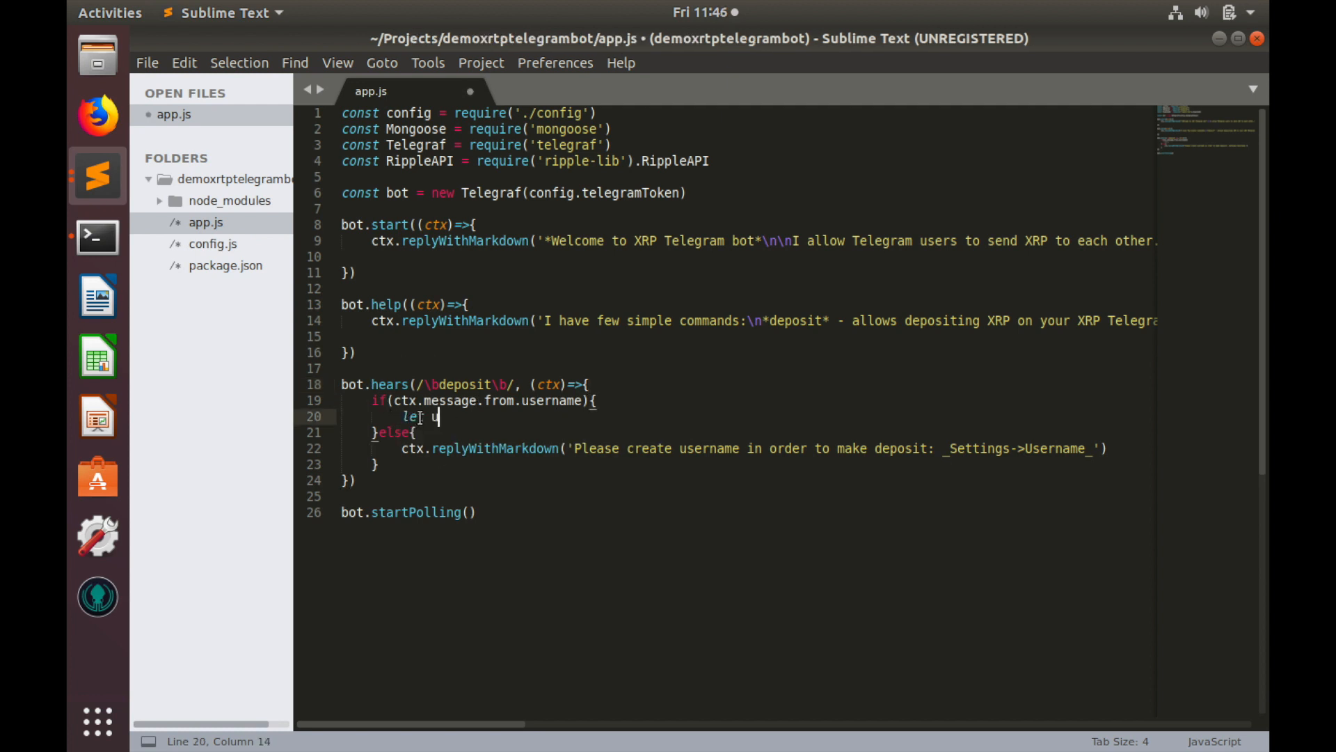
pyautogui.write('sername  =')
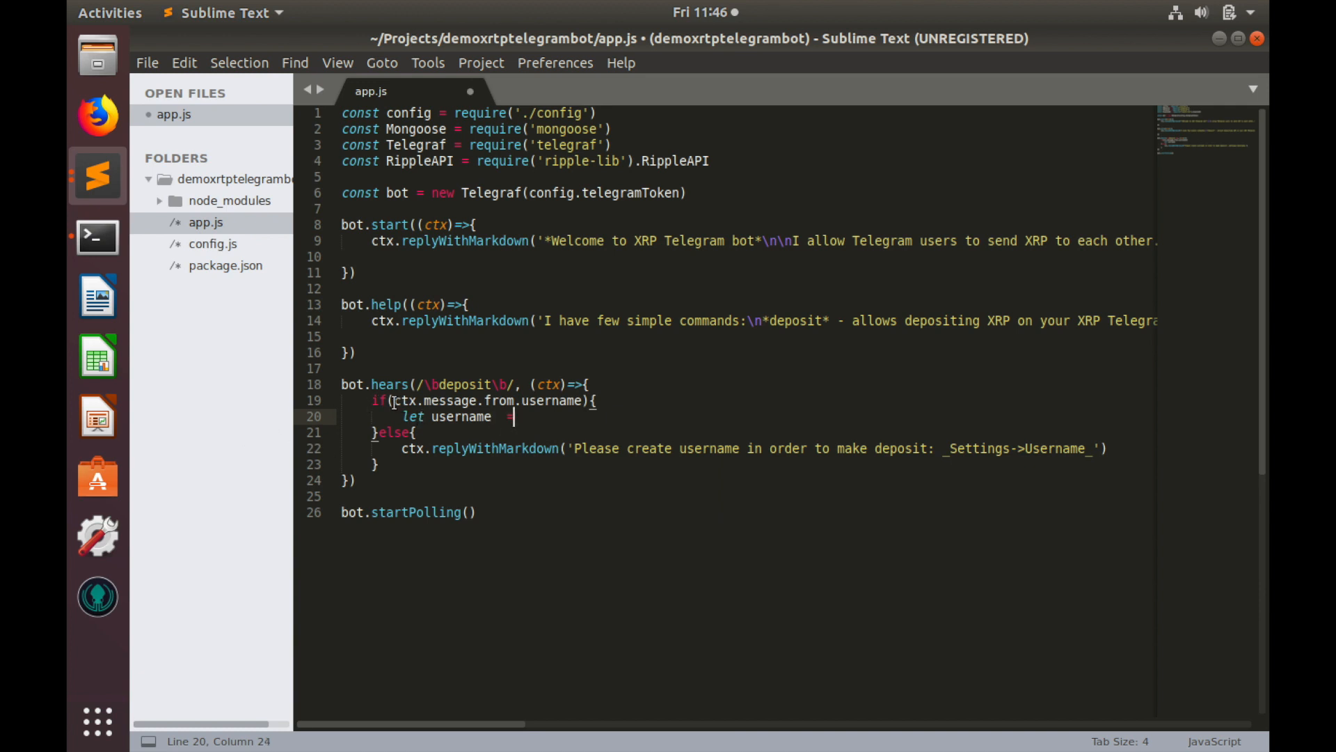
pyautogui.moveTo(534, 416)
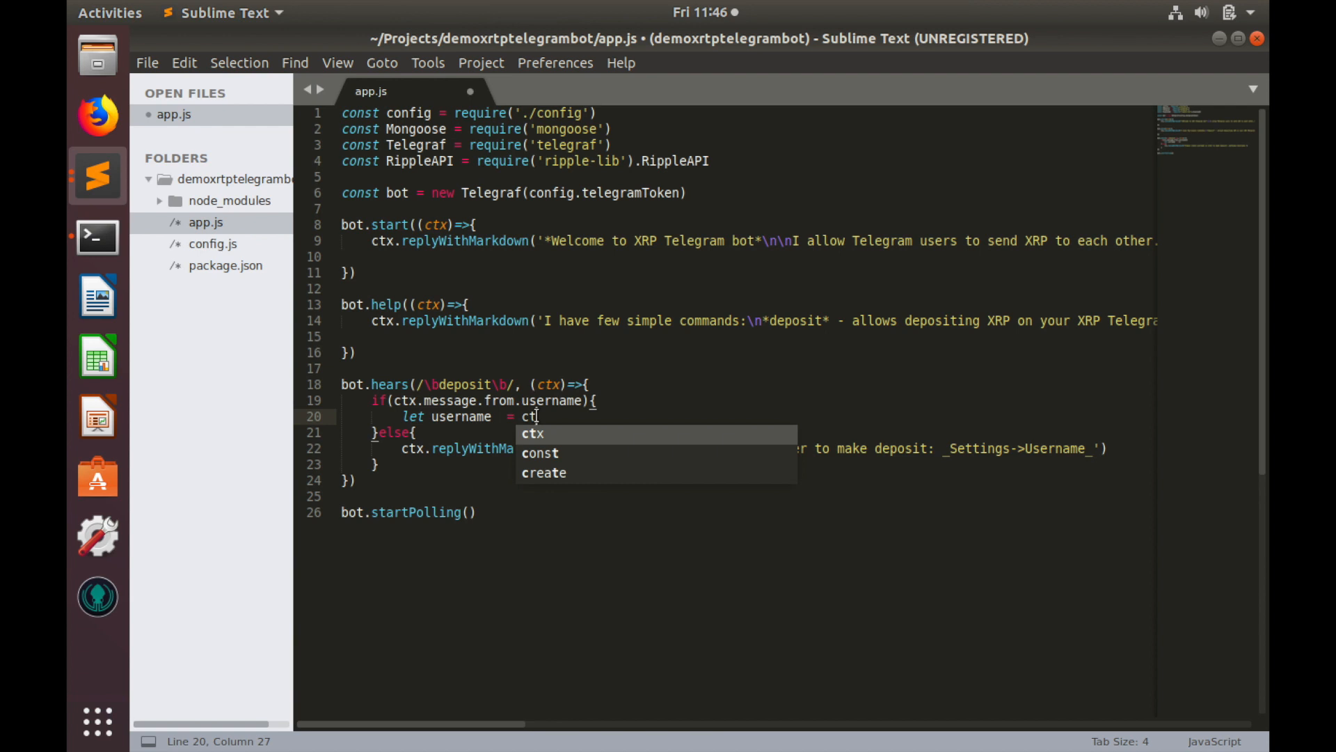
pyautogui.write('x.message.from')
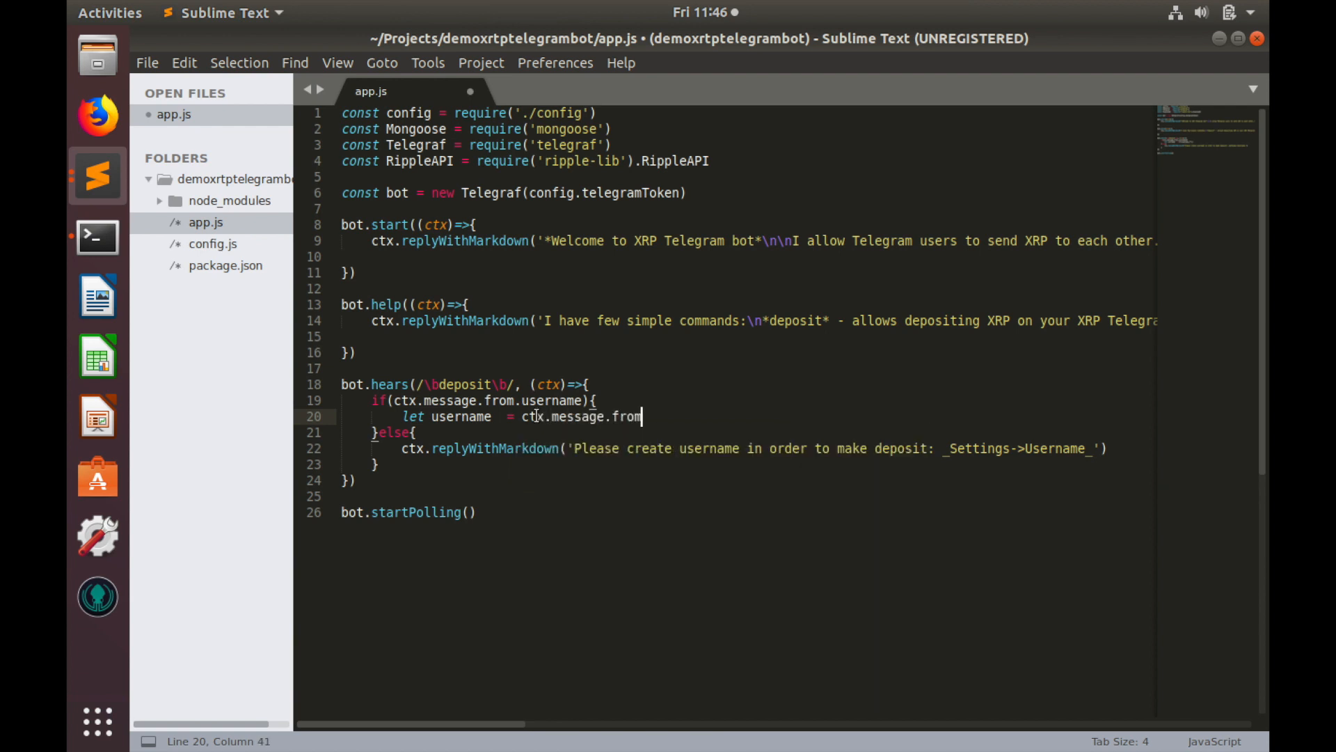
pyautogui.write('username')
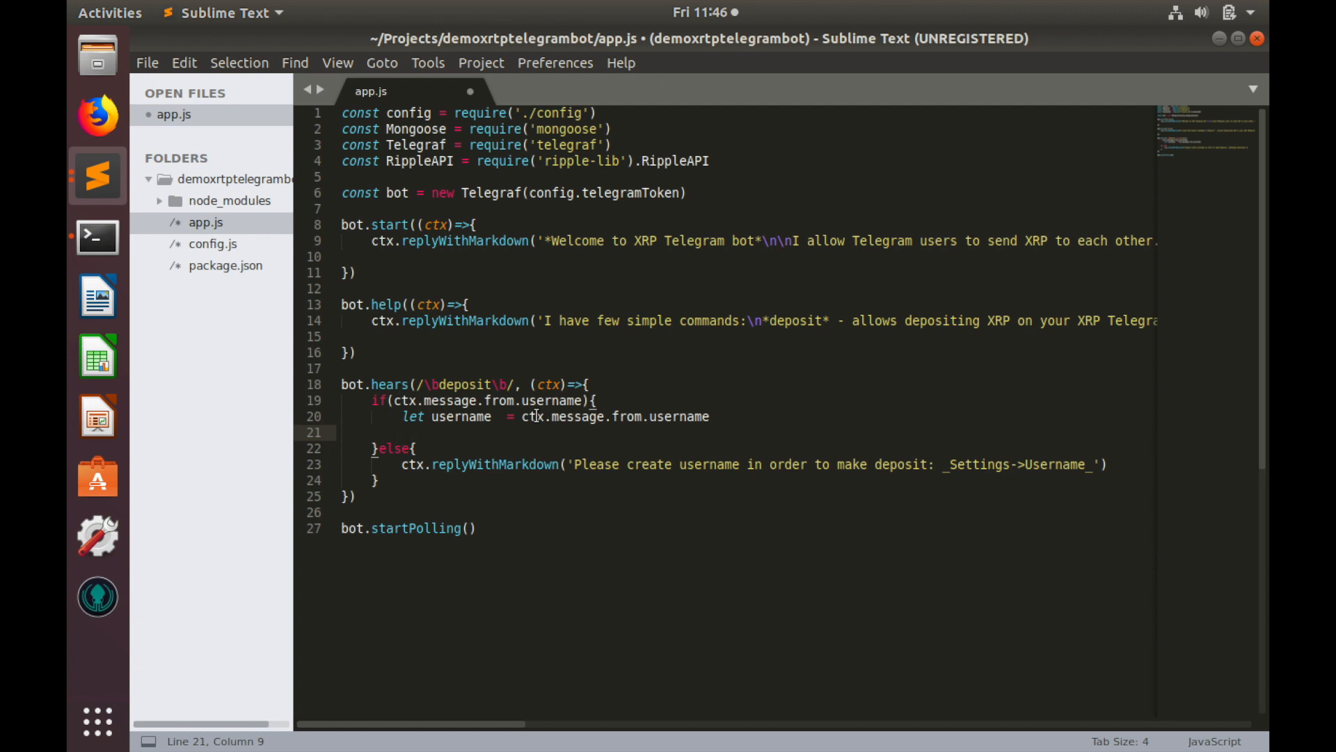
# Reply with a 'Hi '+username greeting promising an XRP deposit address within 15 minutes
pyautogui.write('ctx')
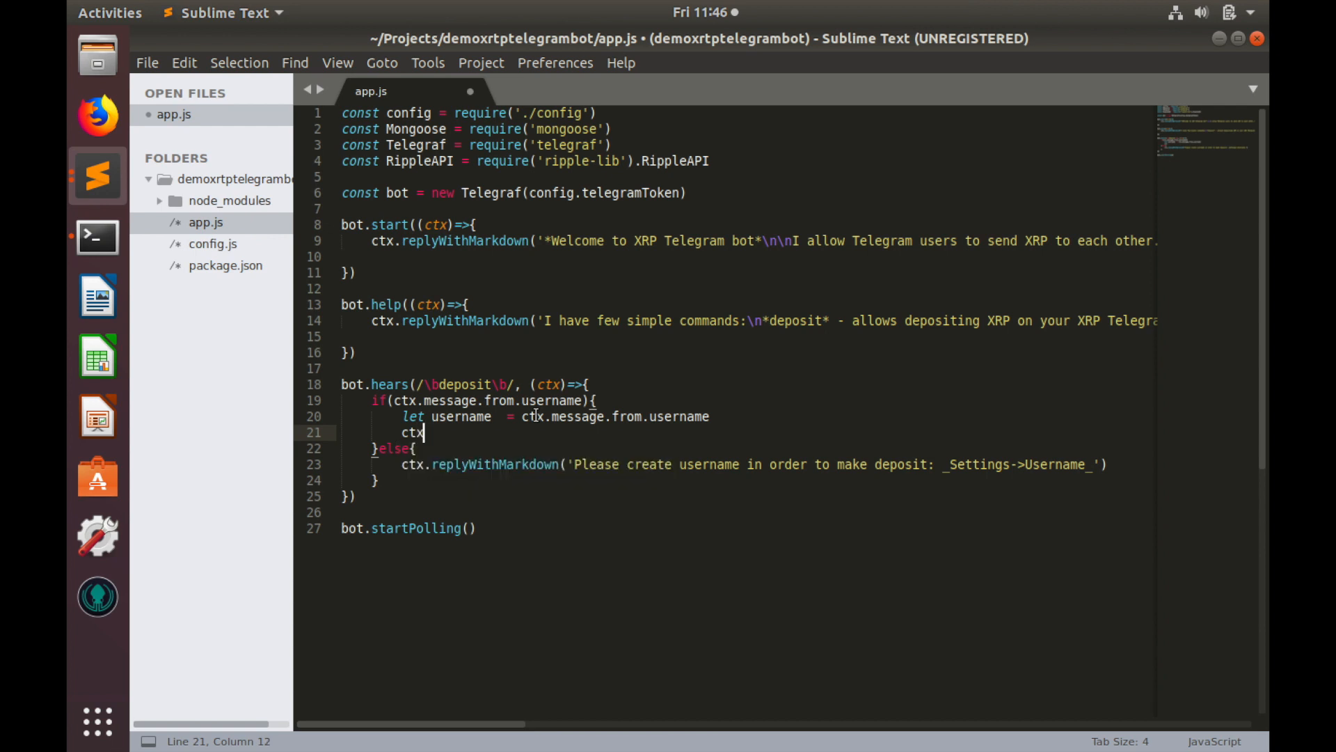
pyautogui.write('.replyWithMarkdown(')
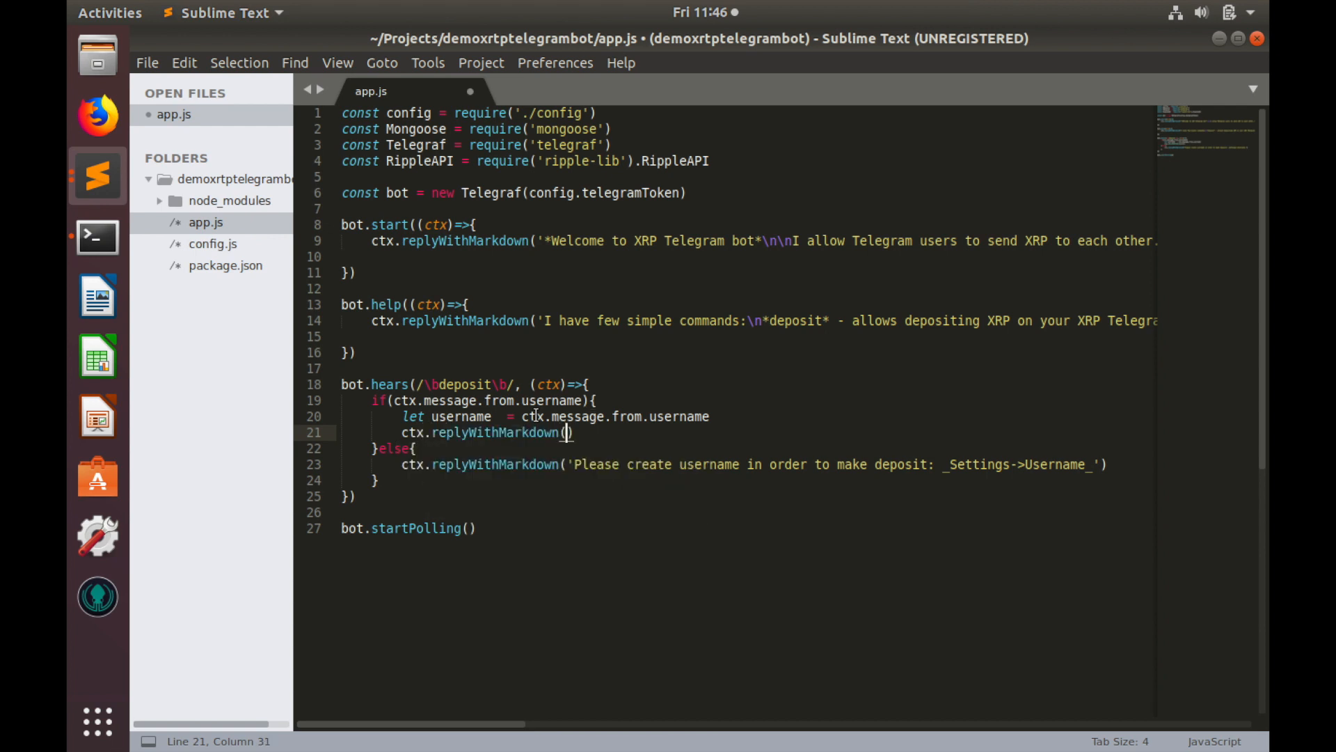
pyautogui.write("''")
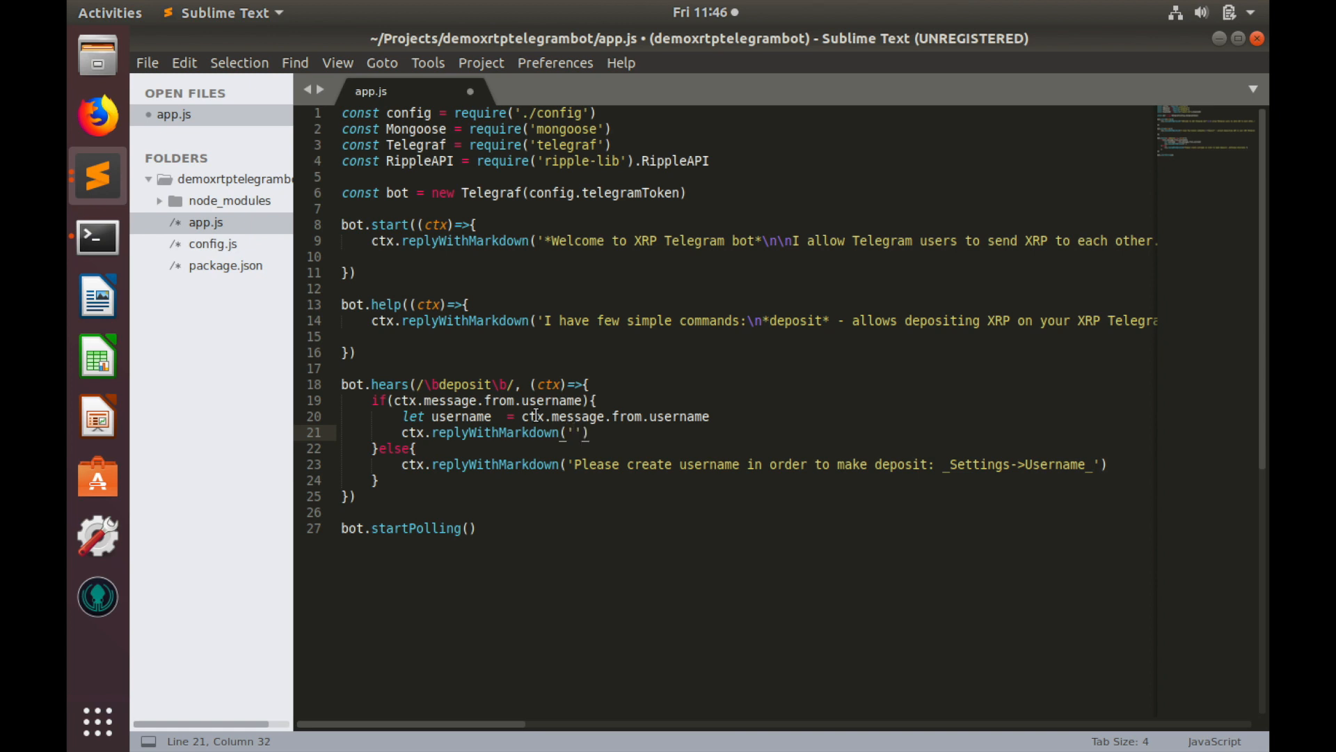
pyautogui.write('Hi')
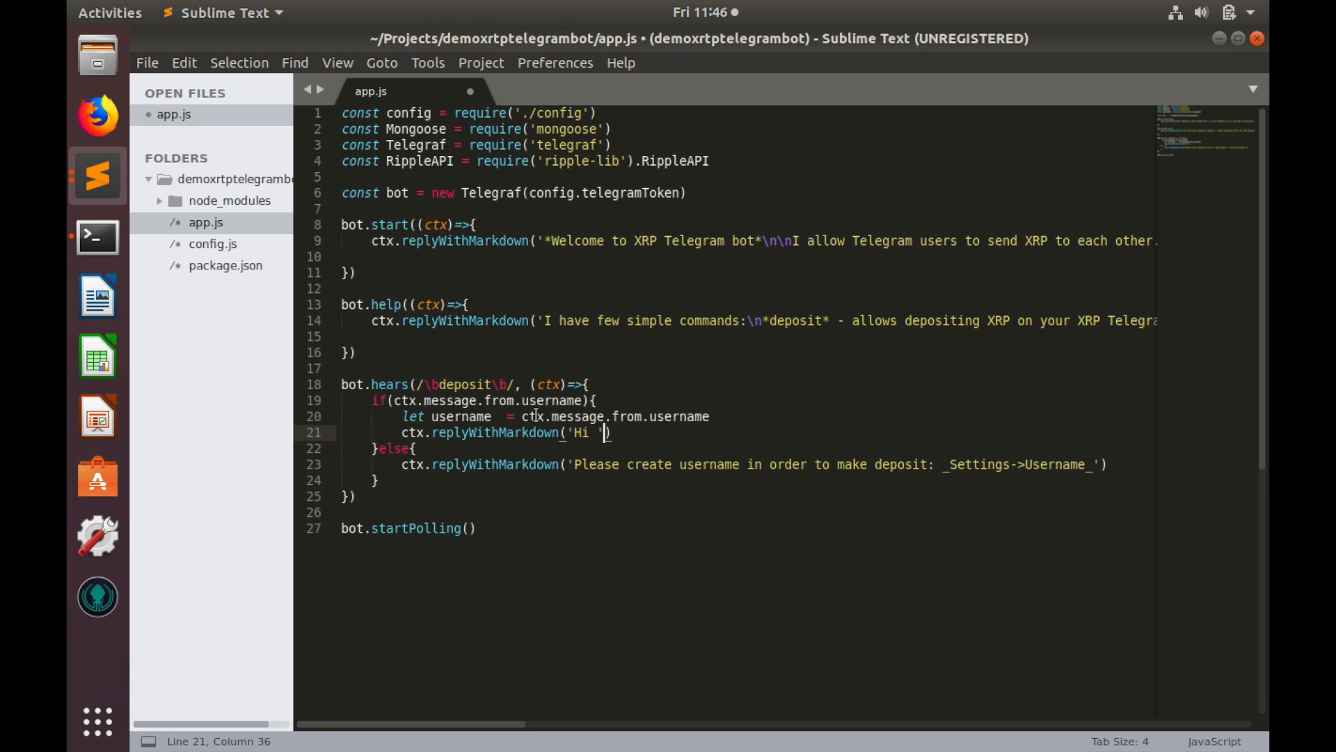
pyautogui.write('+username+')
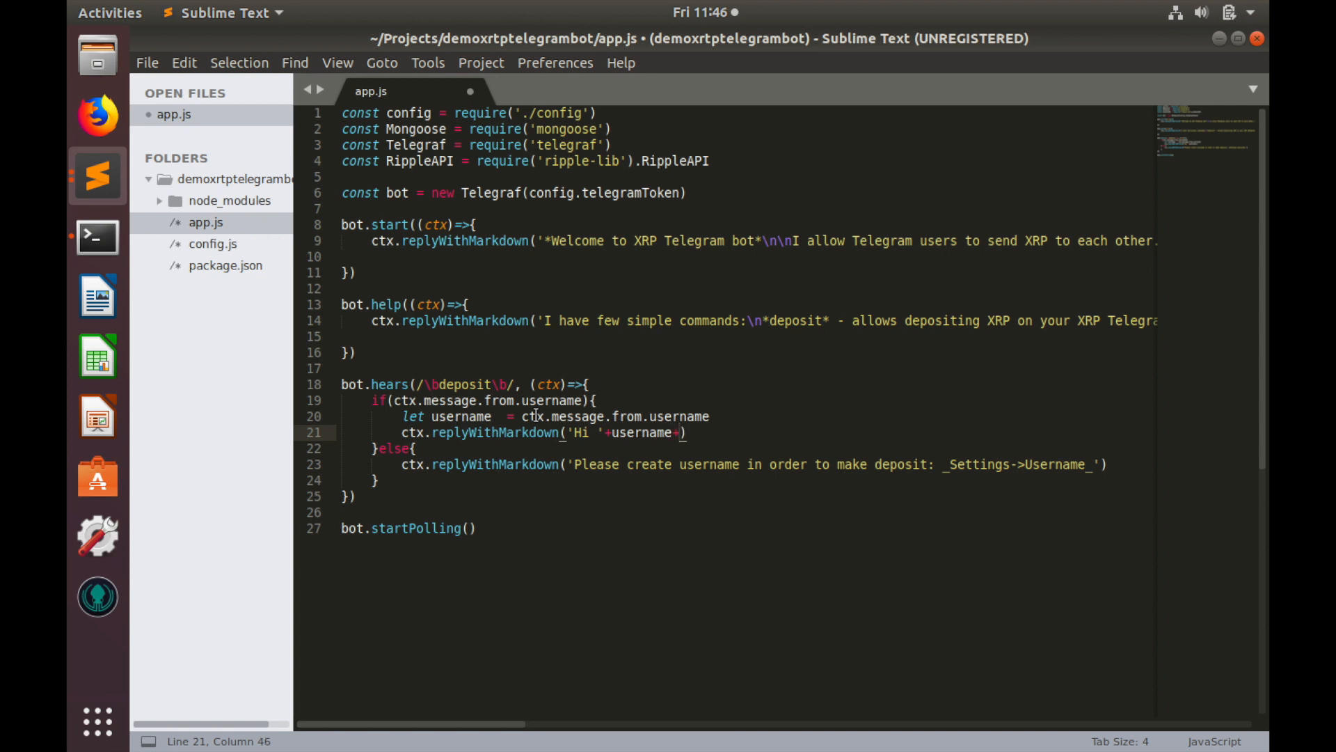
pyautogui.write("'")
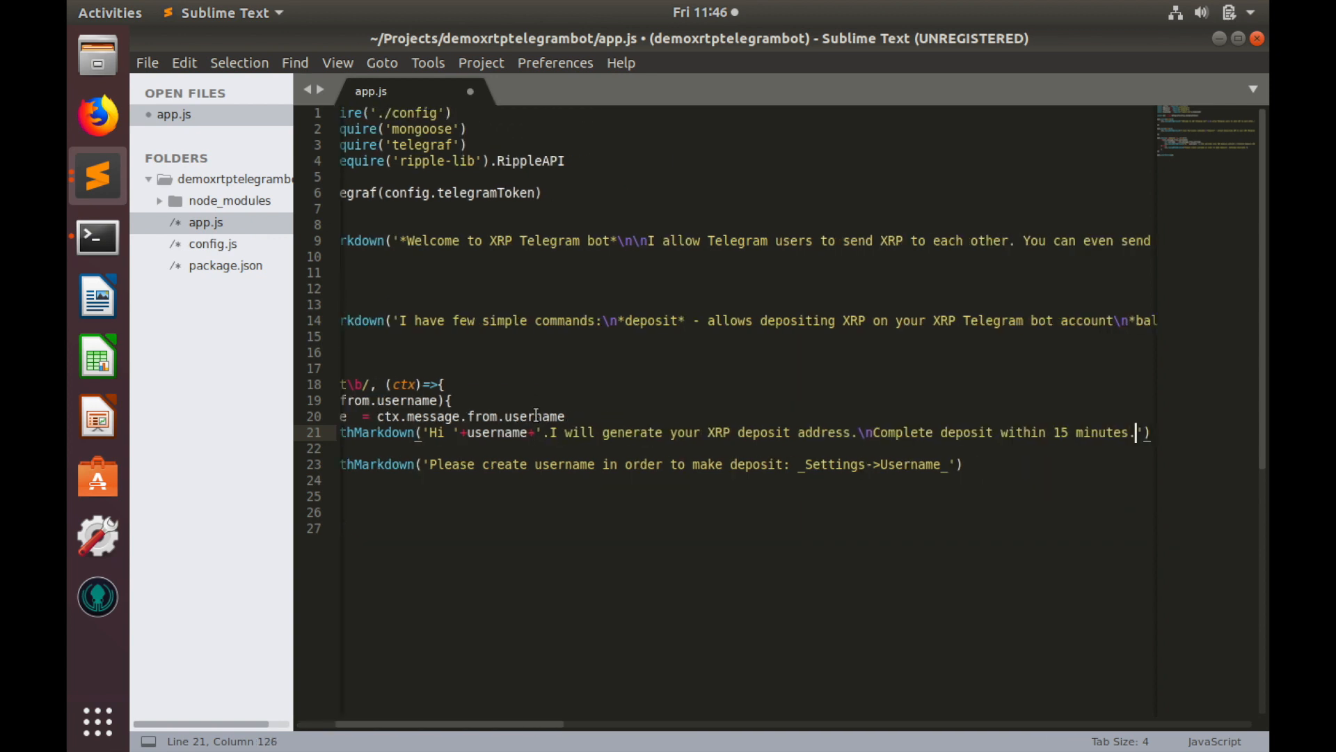
pyautogui.click(554, 431)
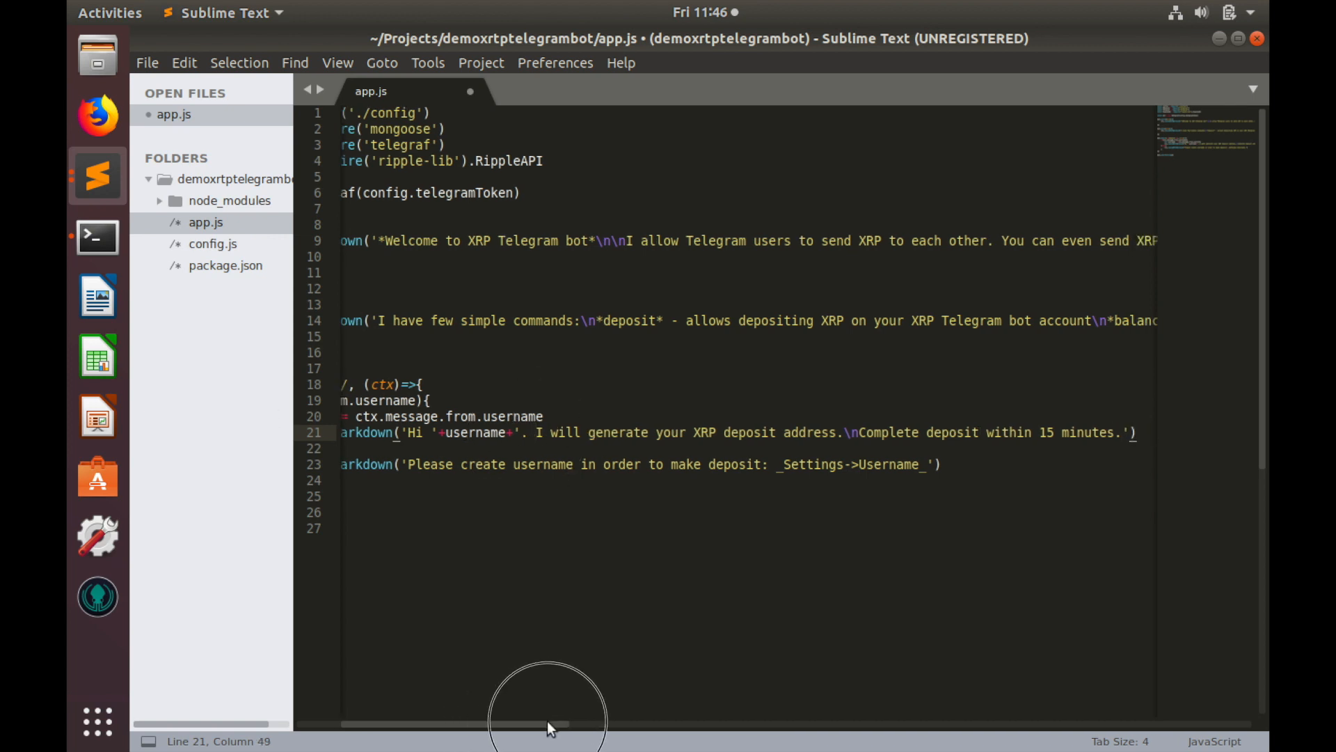
pyautogui.hscroll(3)
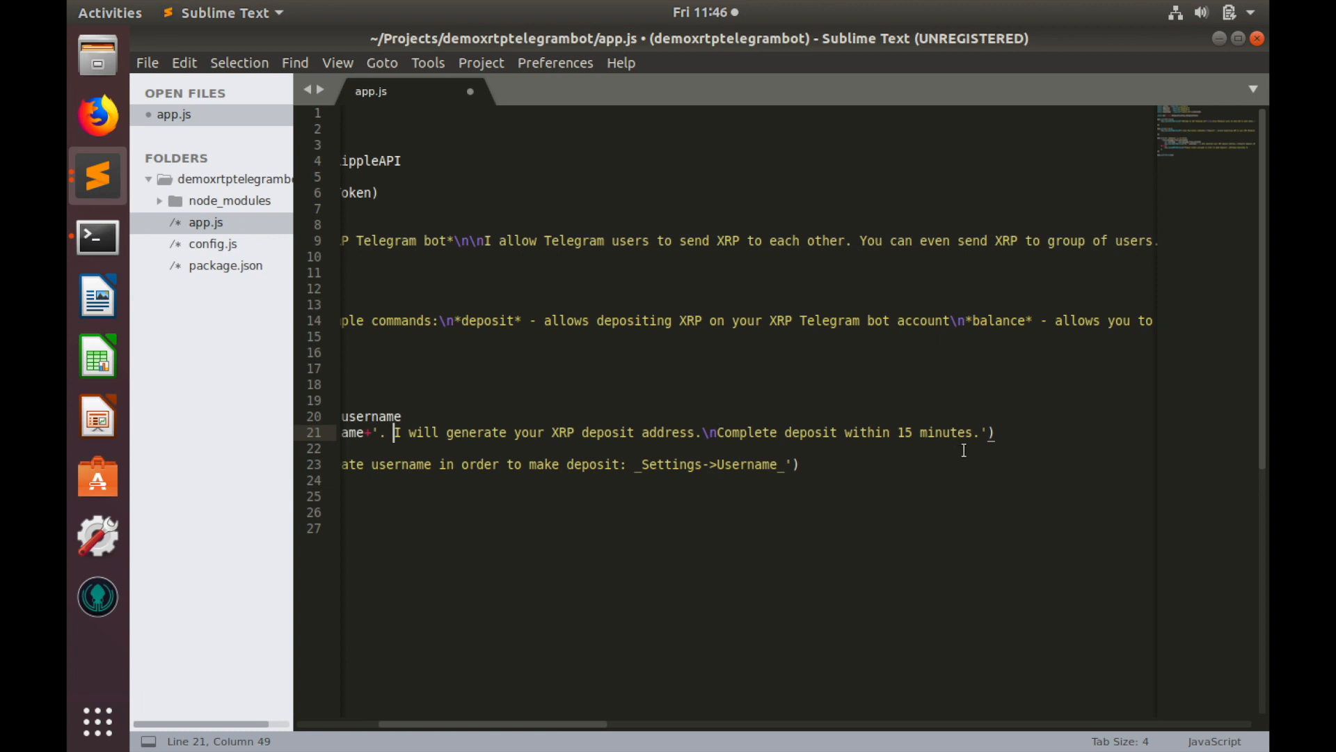
pyautogui.moveTo(980, 437)
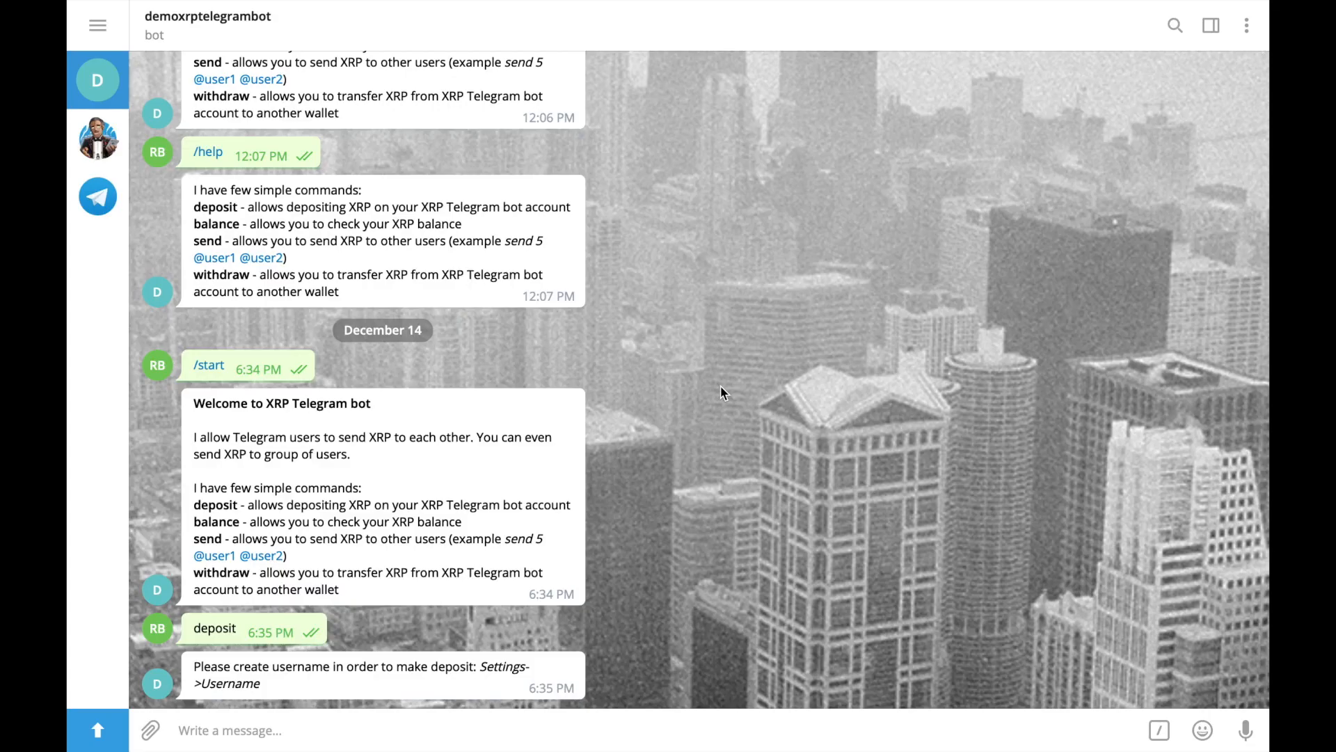
# Send 'deposit please' to the bot and read its greeting to denarioresearch
pyautogui.write('depo')
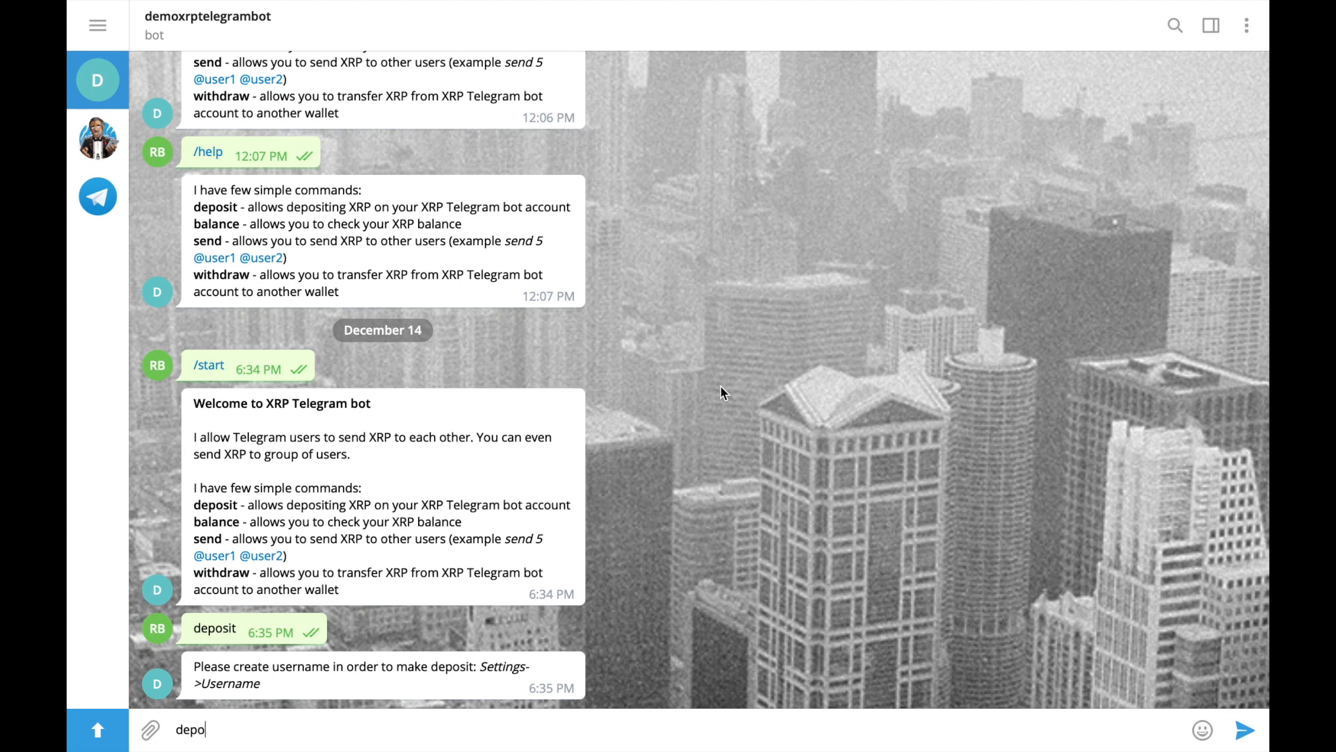
pyautogui.write('sit pl')
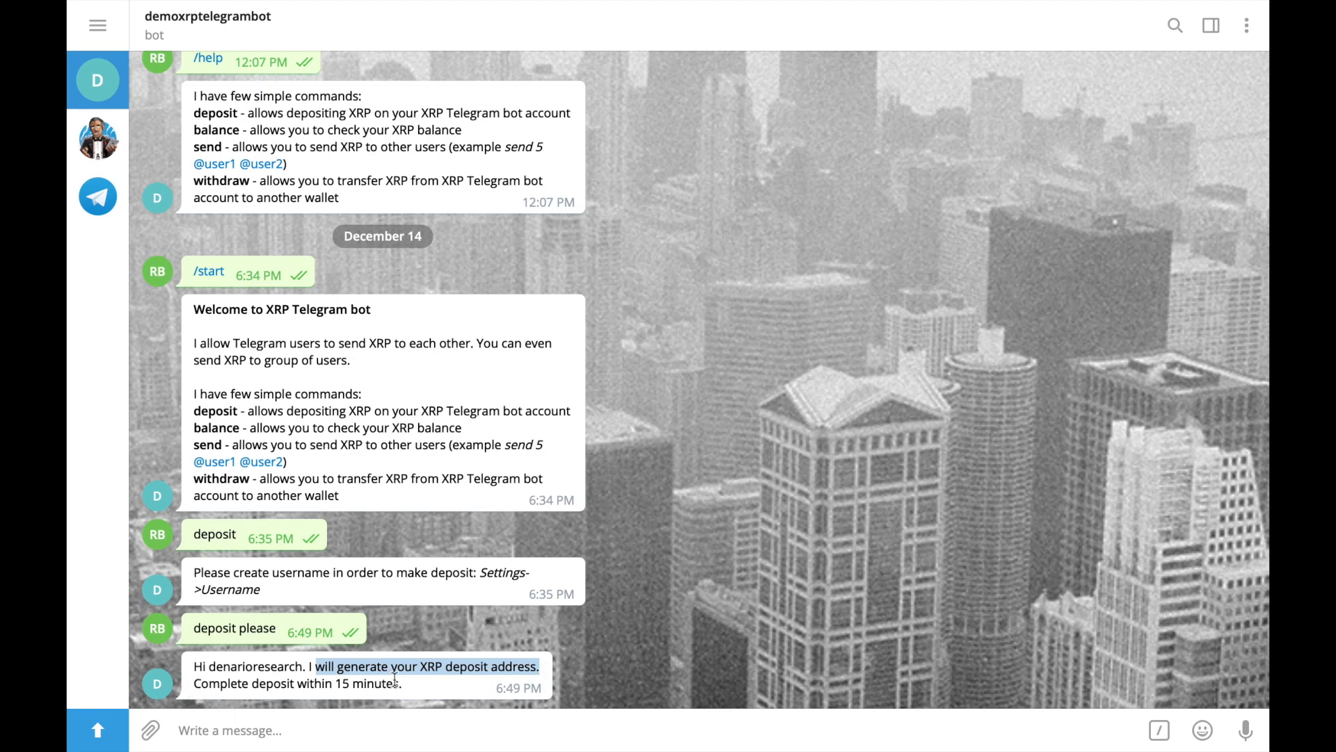
pyautogui.click(213, 731)
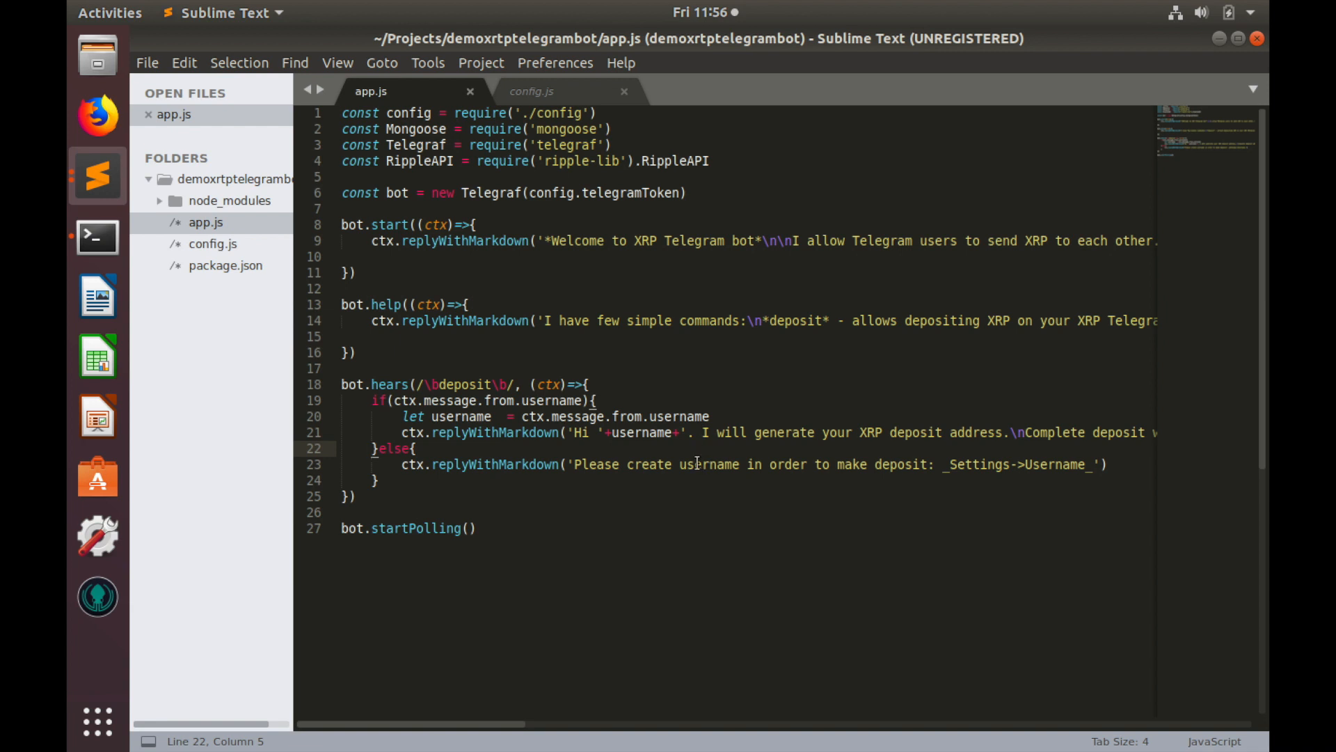
pyautogui.moveTo(384, 425)
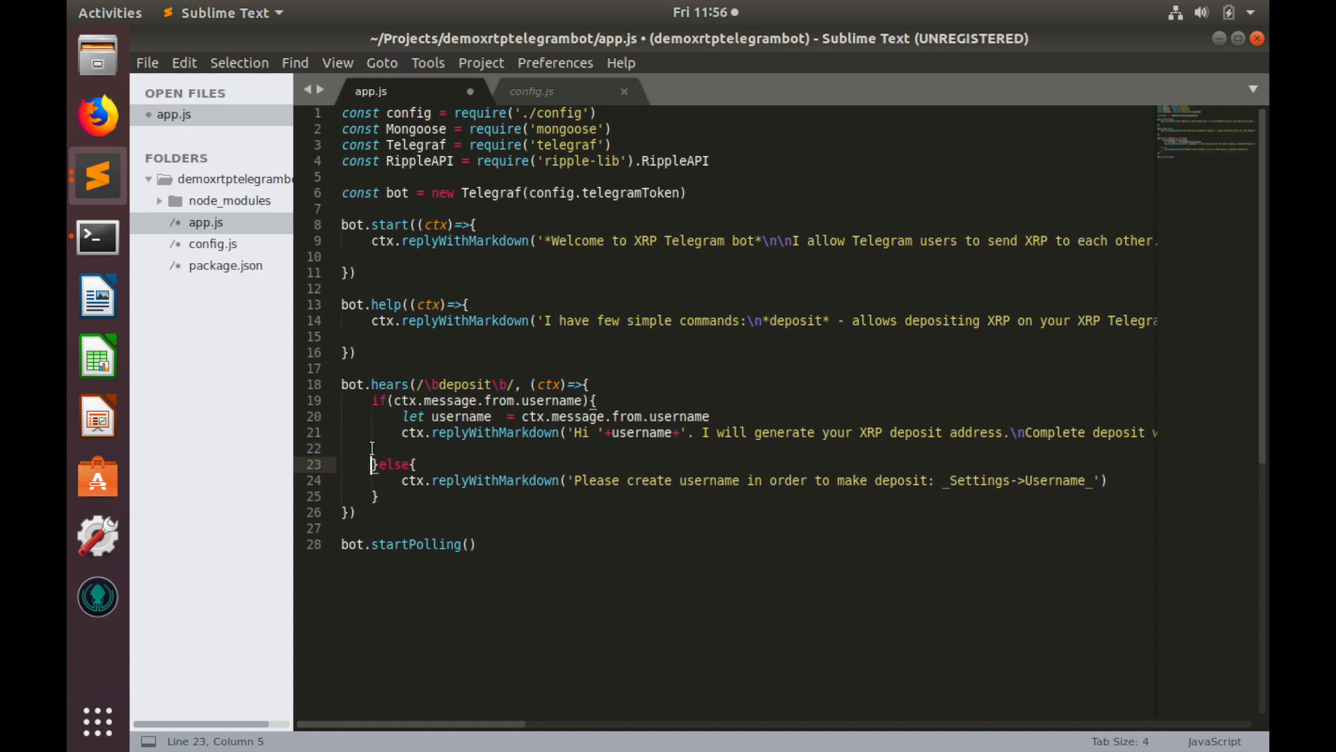
# Add a second ctx.replyWithMarkdown showing config.xrpAddr as the XRP wallet address plus a Destination tag label
pyautogui.write('ctx.')
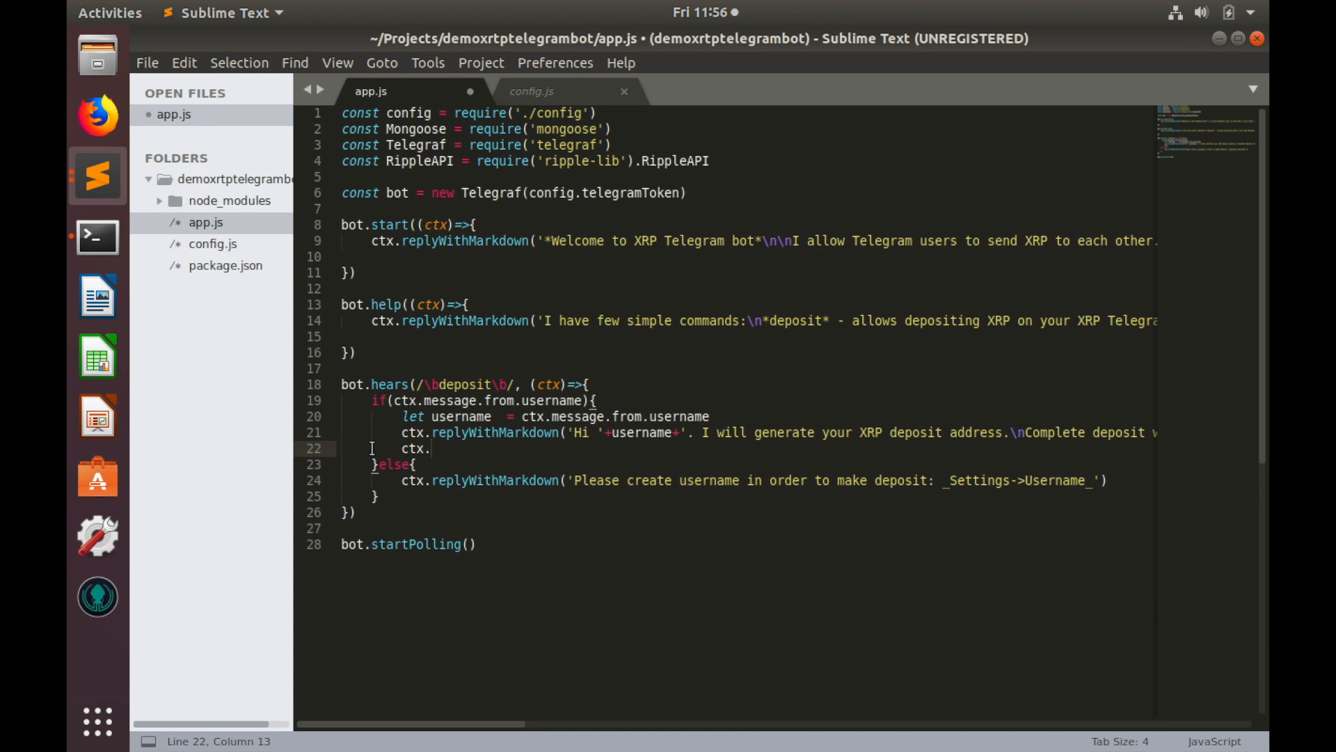
pyautogui.write("replyWithMarkdown('XRP wallet address *'+config.xrpAddr'")
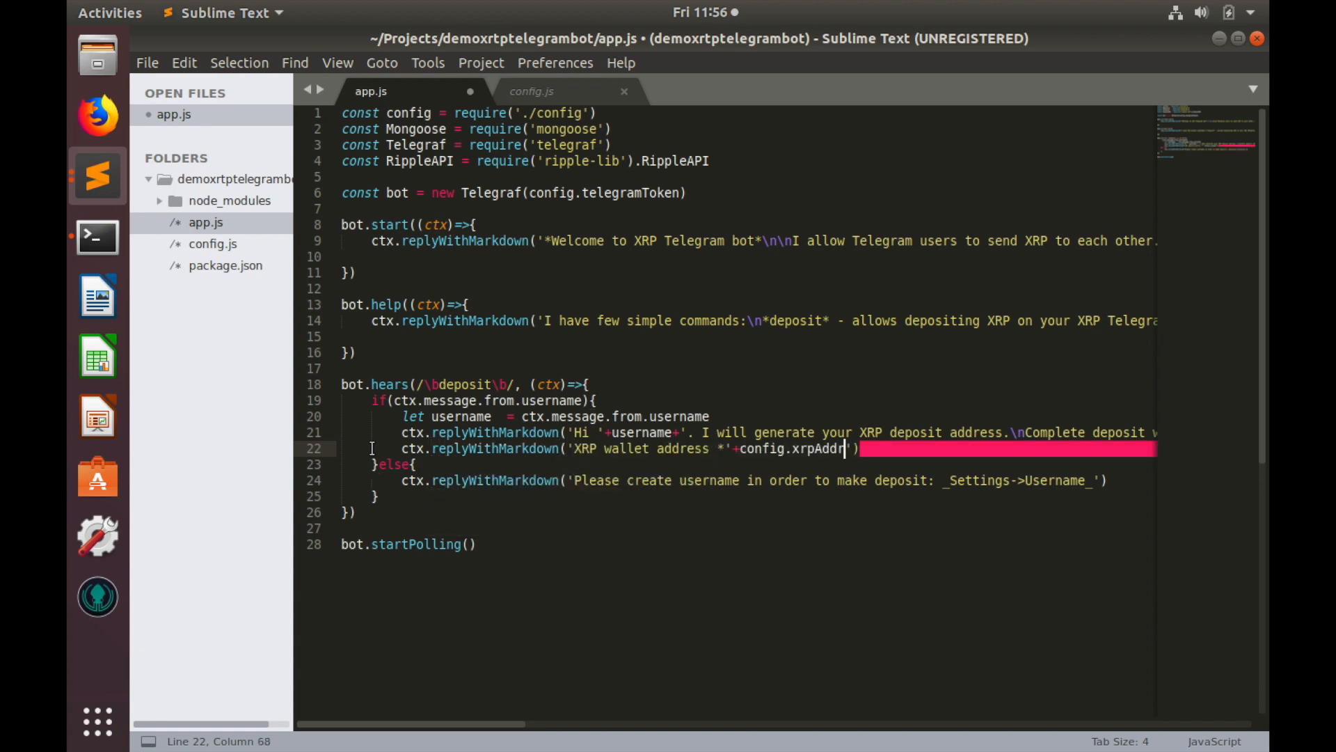
pyautogui.moveTo(851, 436)
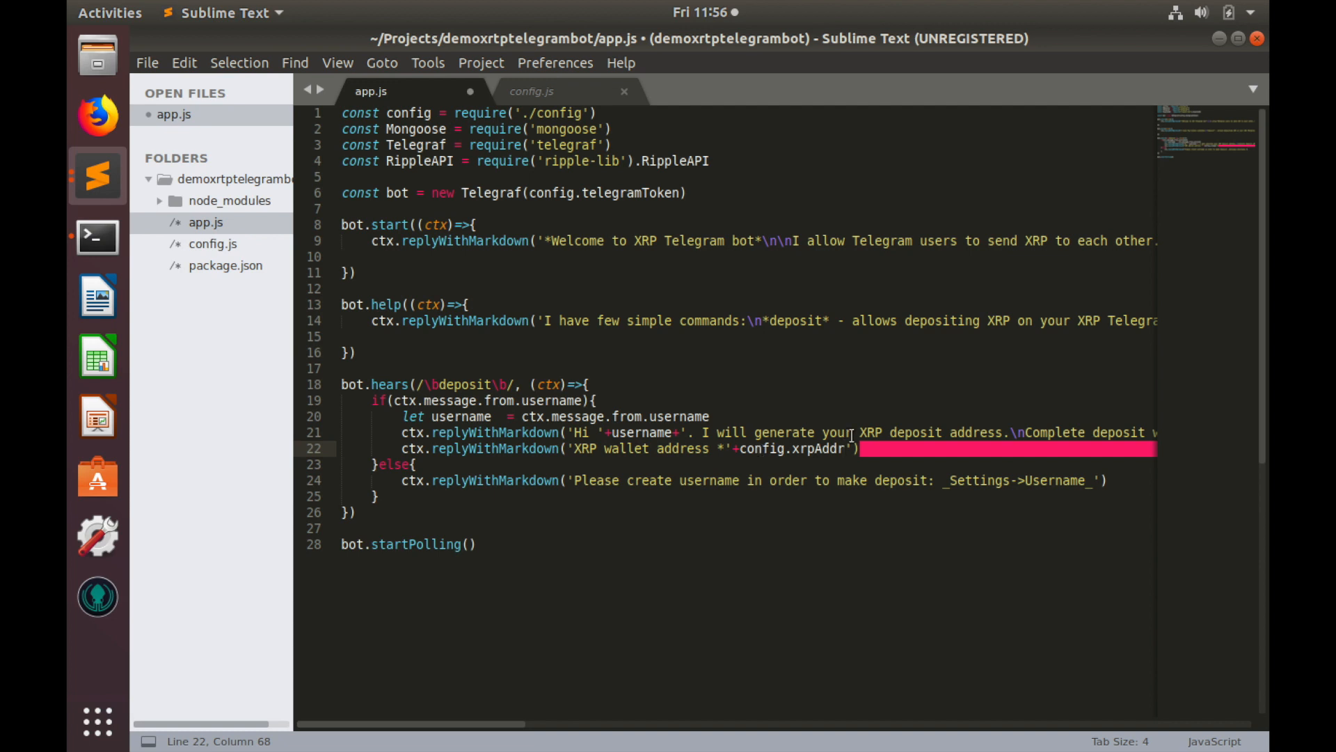
pyautogui.click(848, 449)
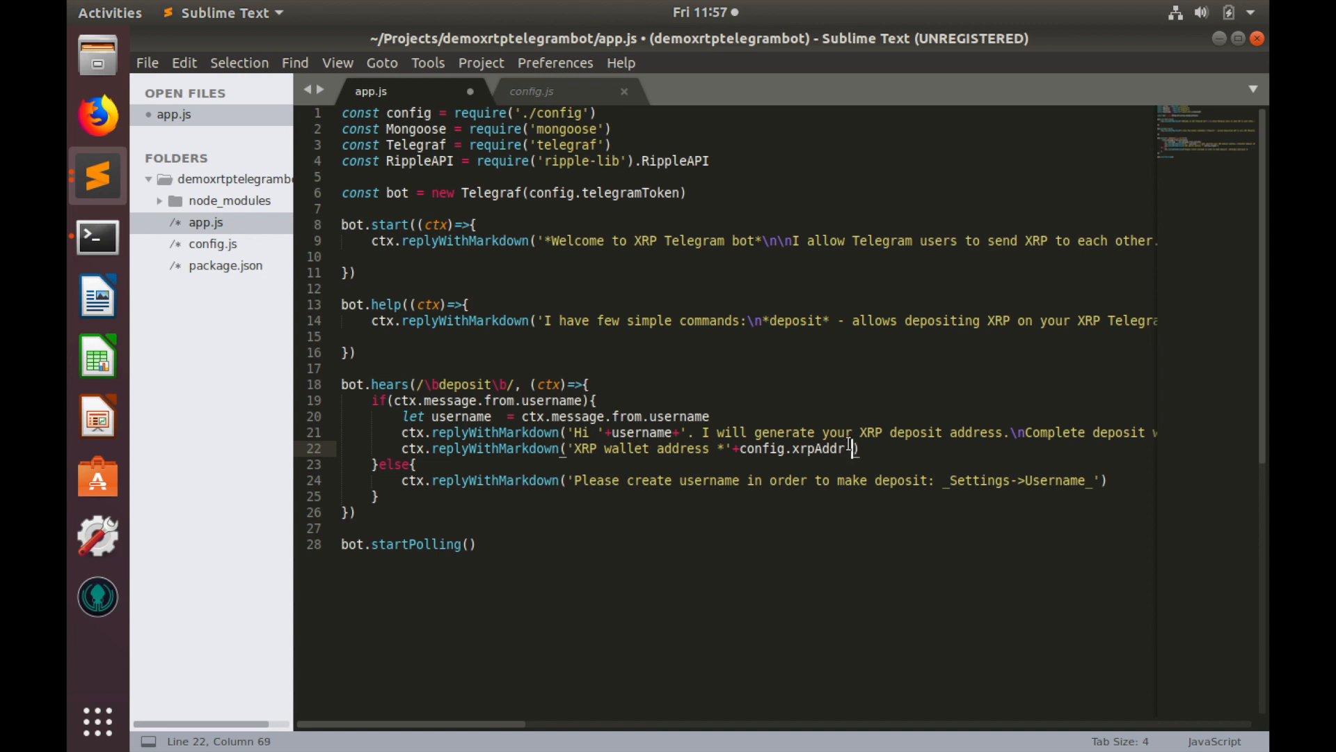
pyautogui.write("'")
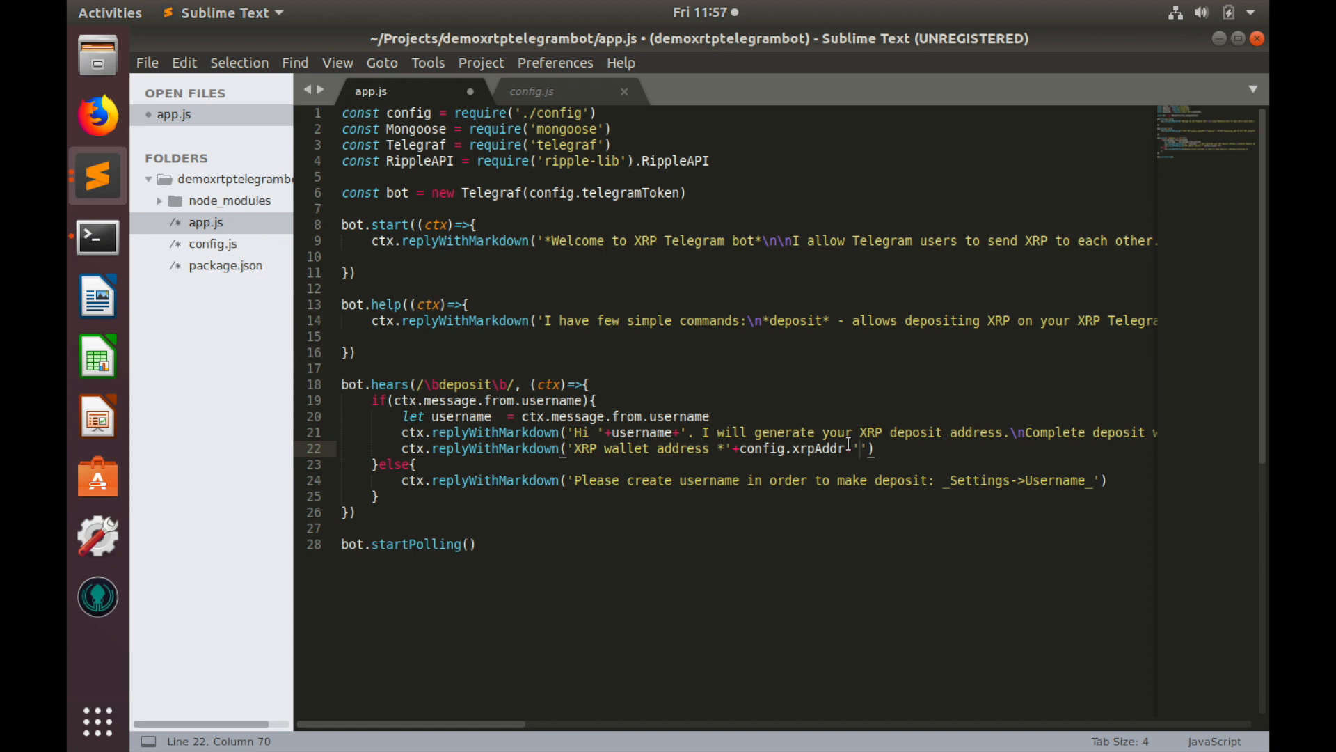
pyautogui.write('Destination tag')
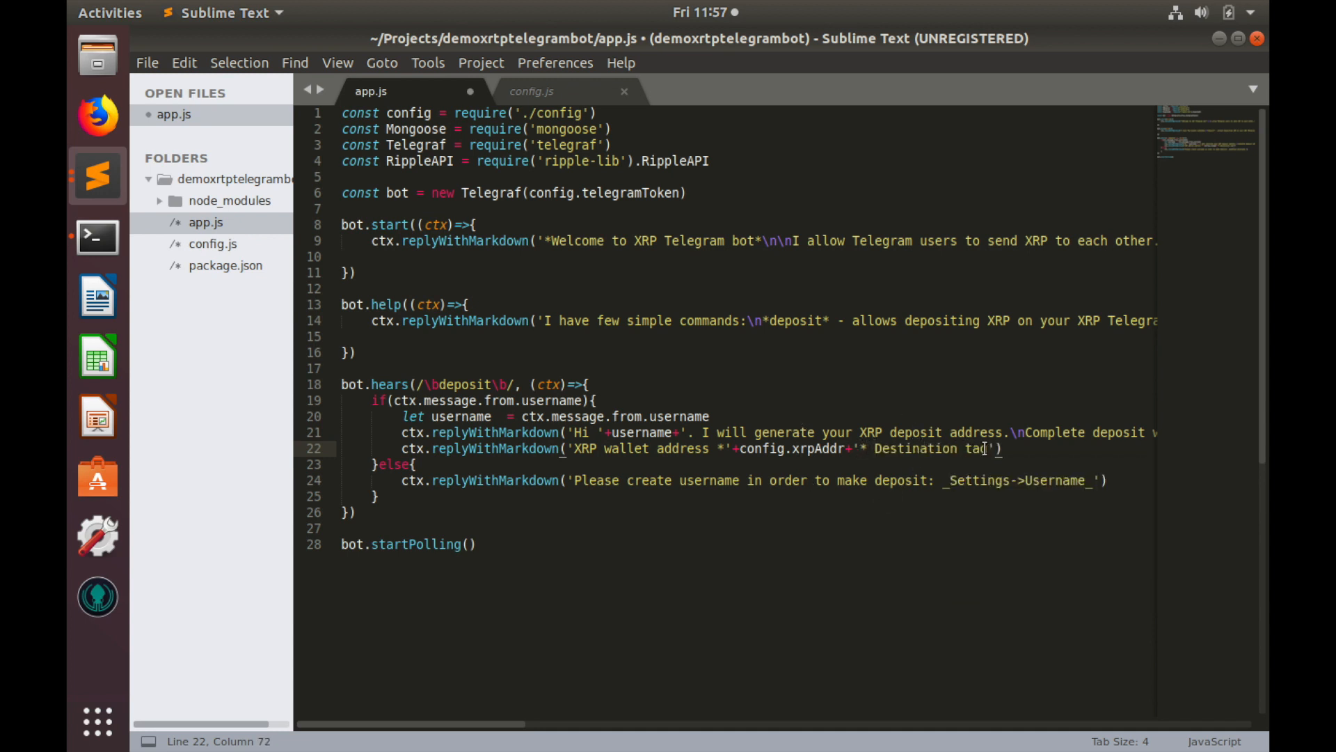
pyautogui.click(1014, 450)
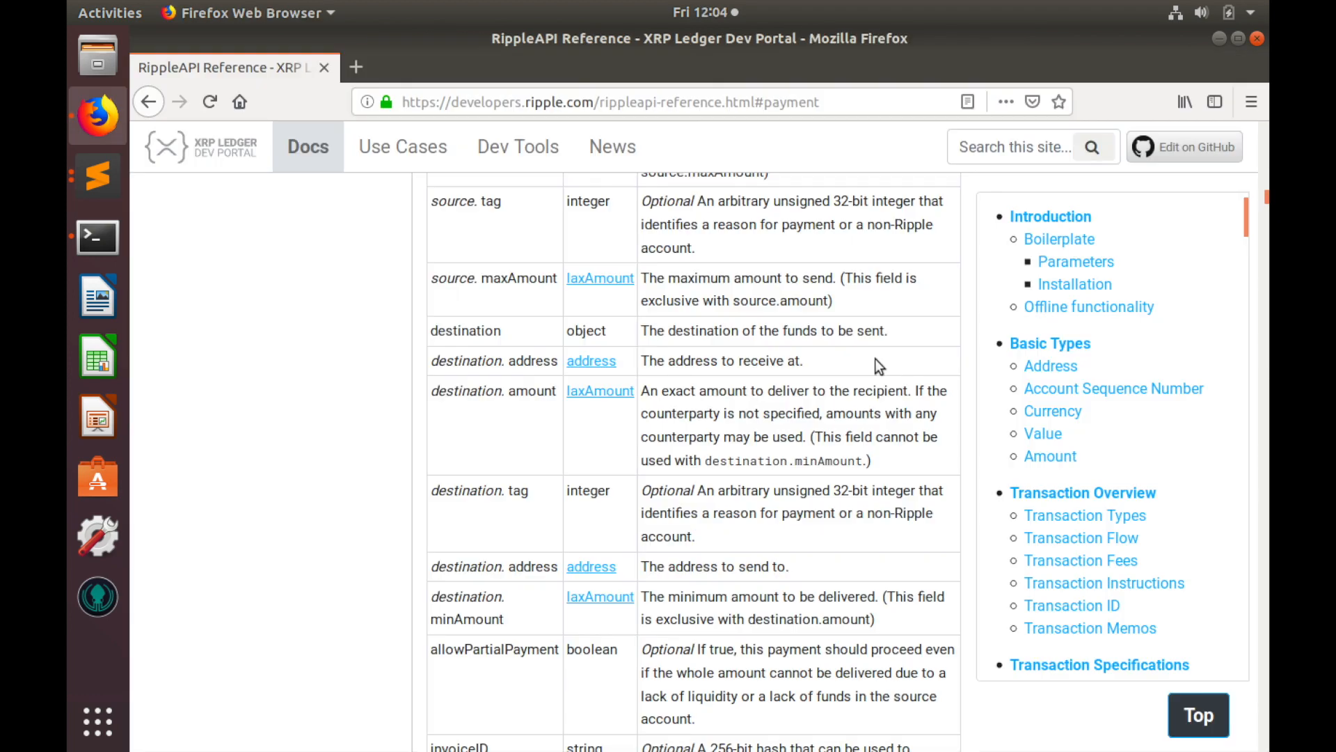
pyautogui.moveTo(868, 361)
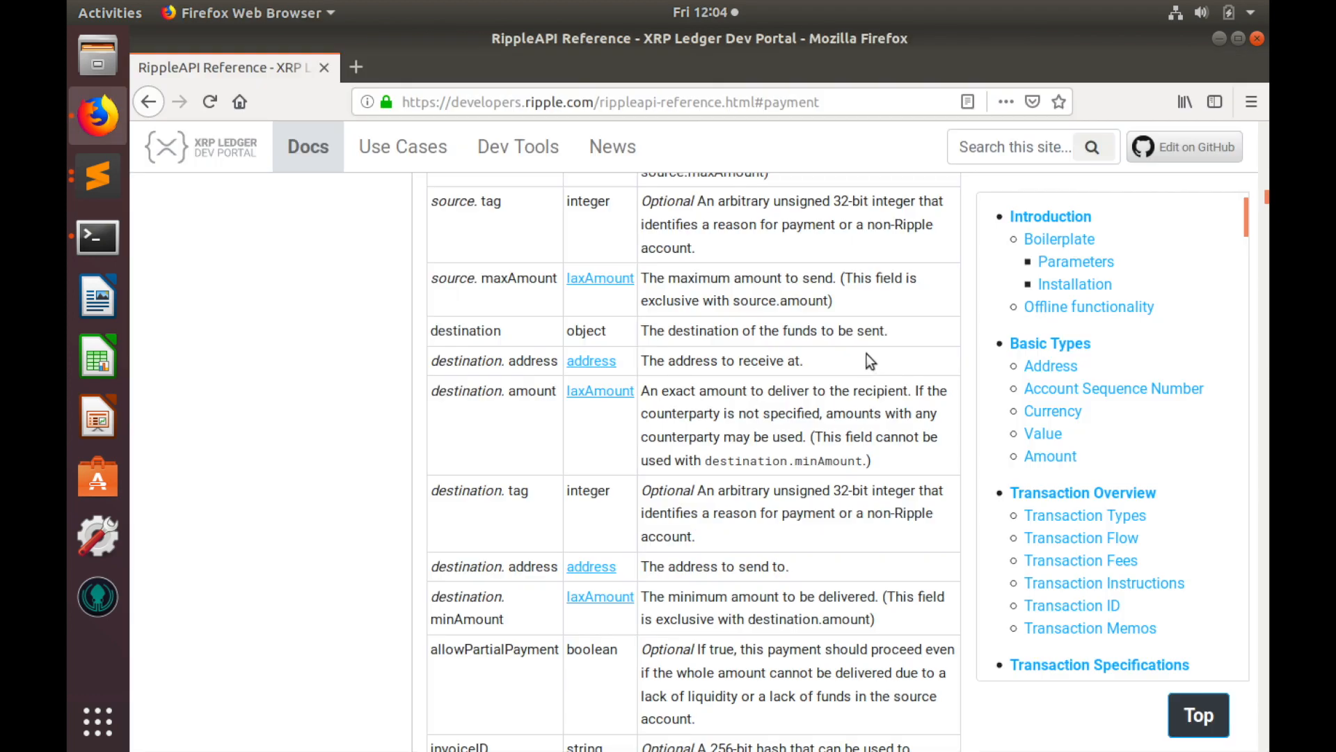
pyautogui.moveTo(443, 497)
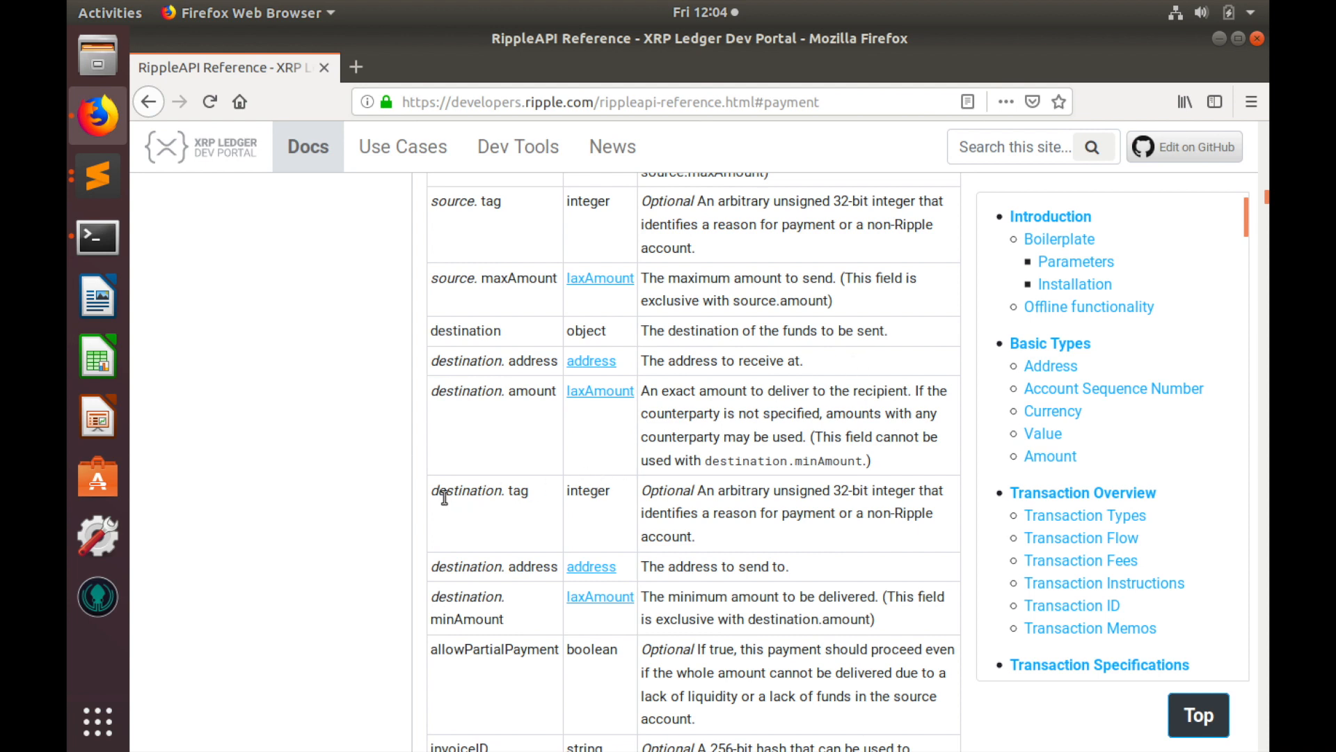
pyautogui.moveTo(677, 495)
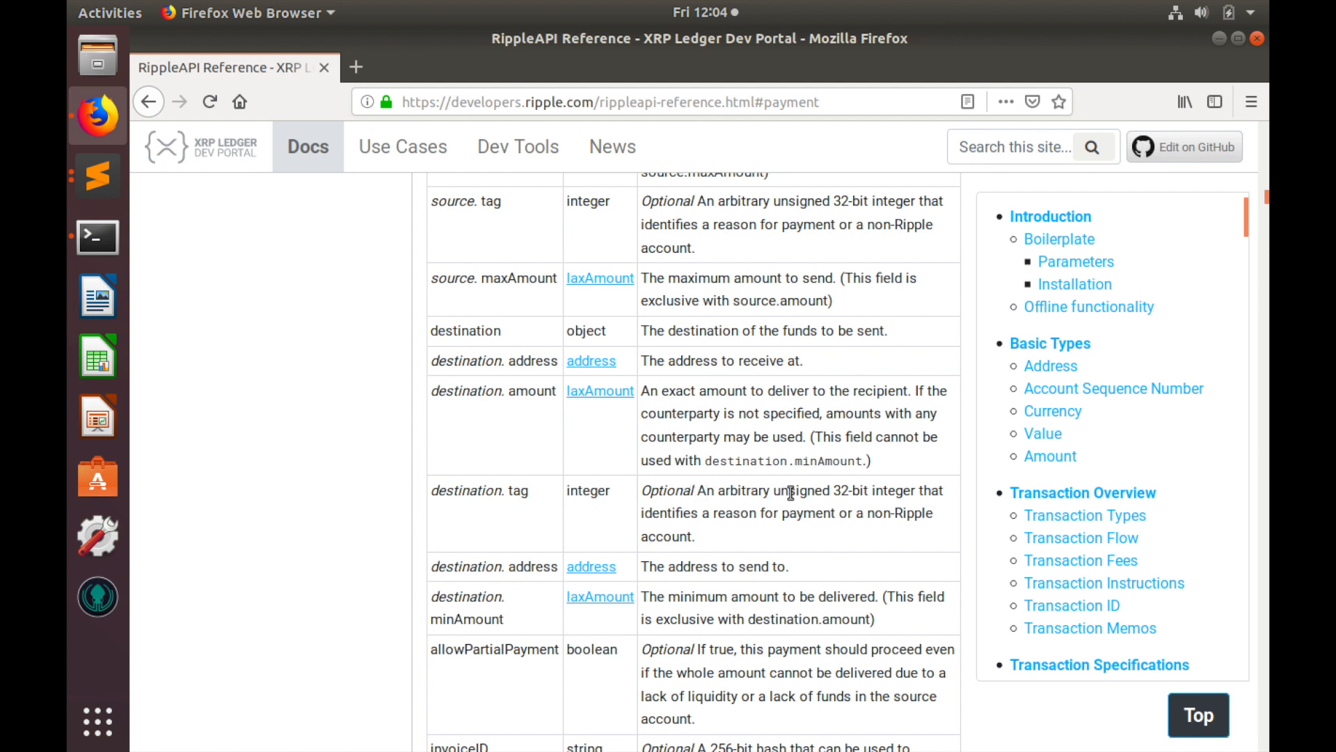
pyautogui.moveTo(924, 487)
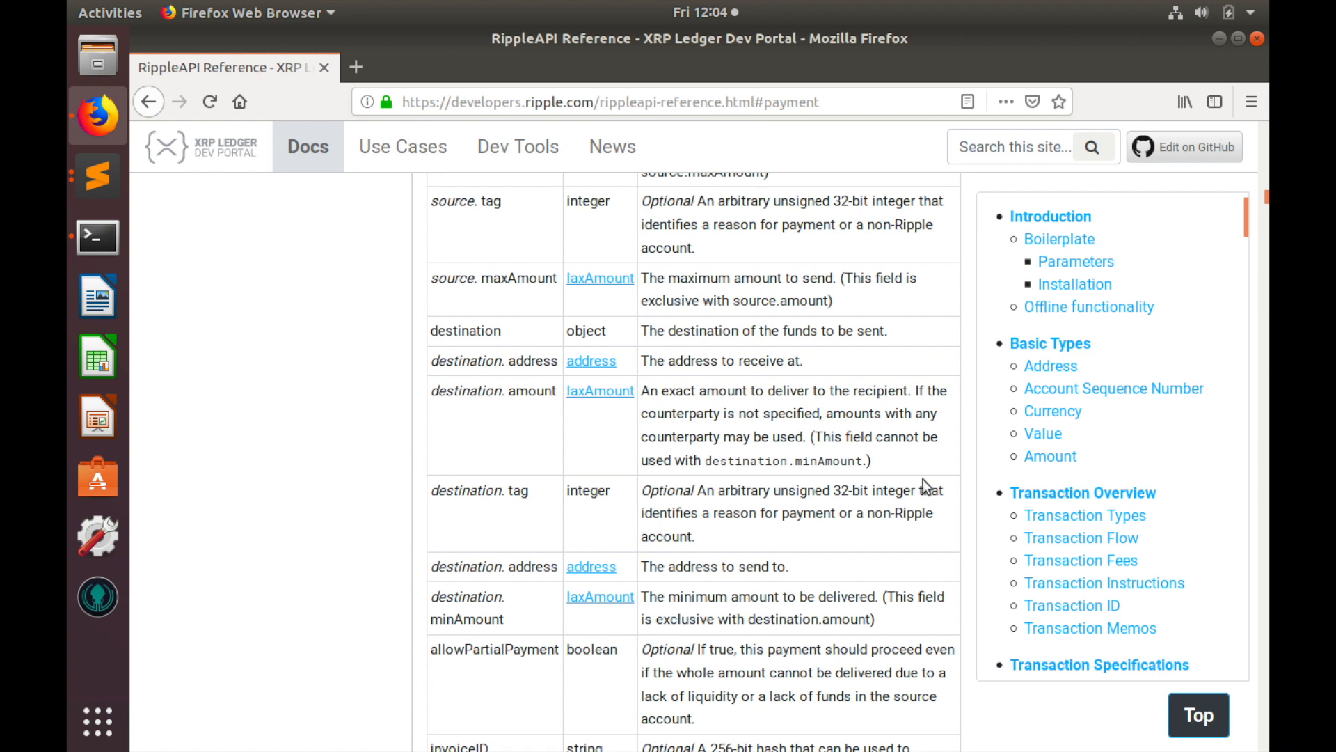
pyautogui.moveTo(714, 518)
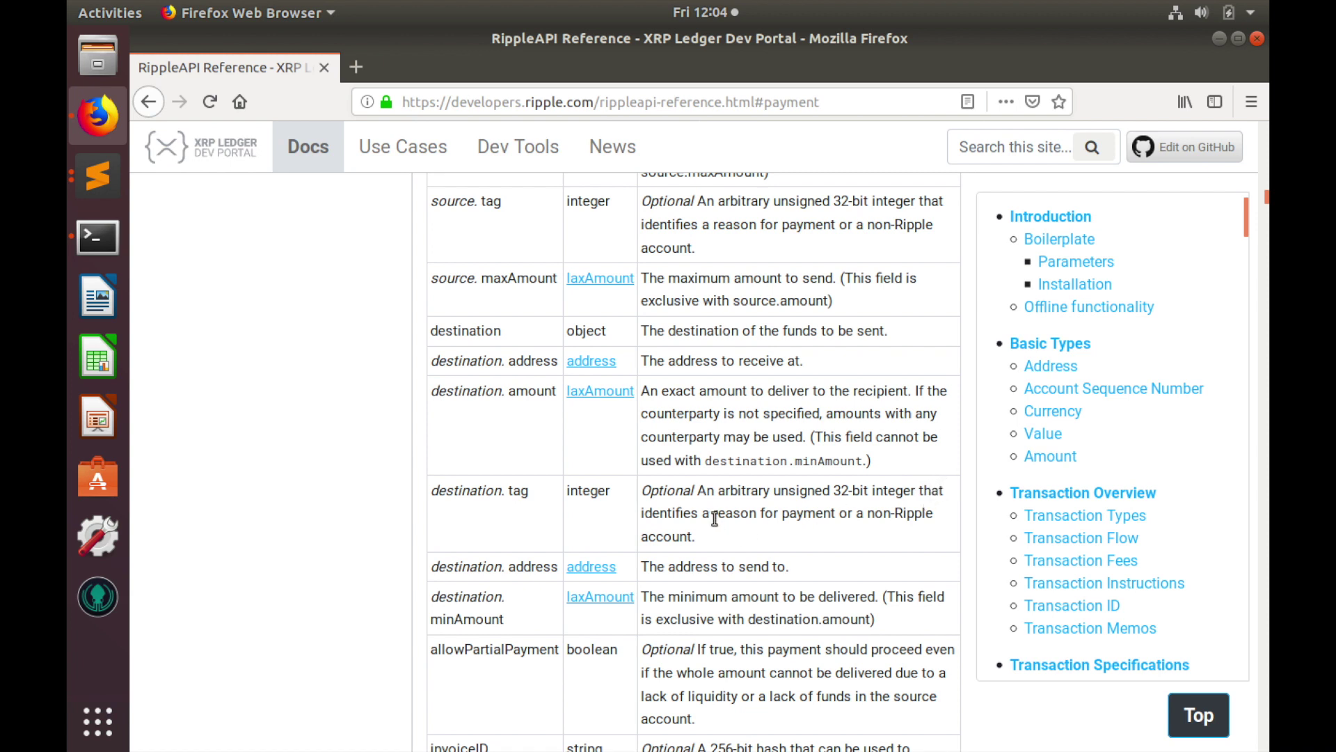
pyautogui.moveTo(711, 533)
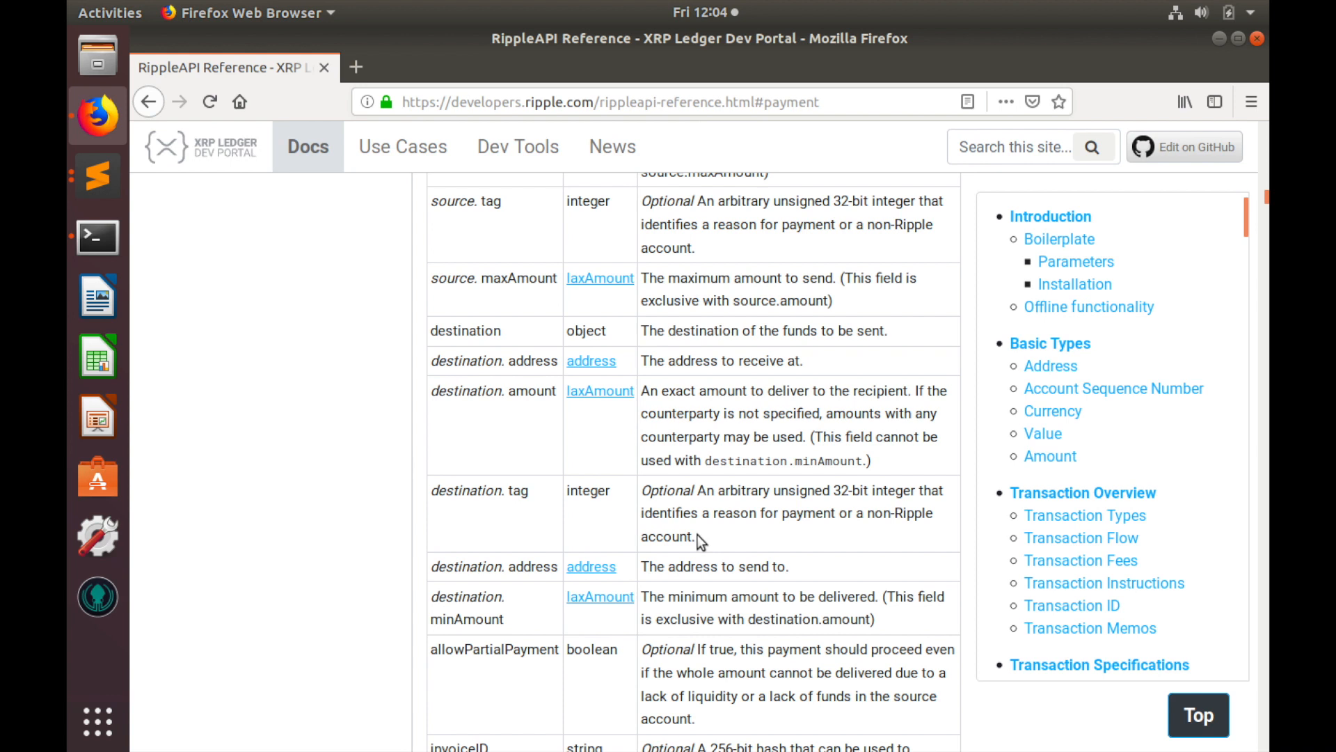
pyautogui.moveTo(837, 496)
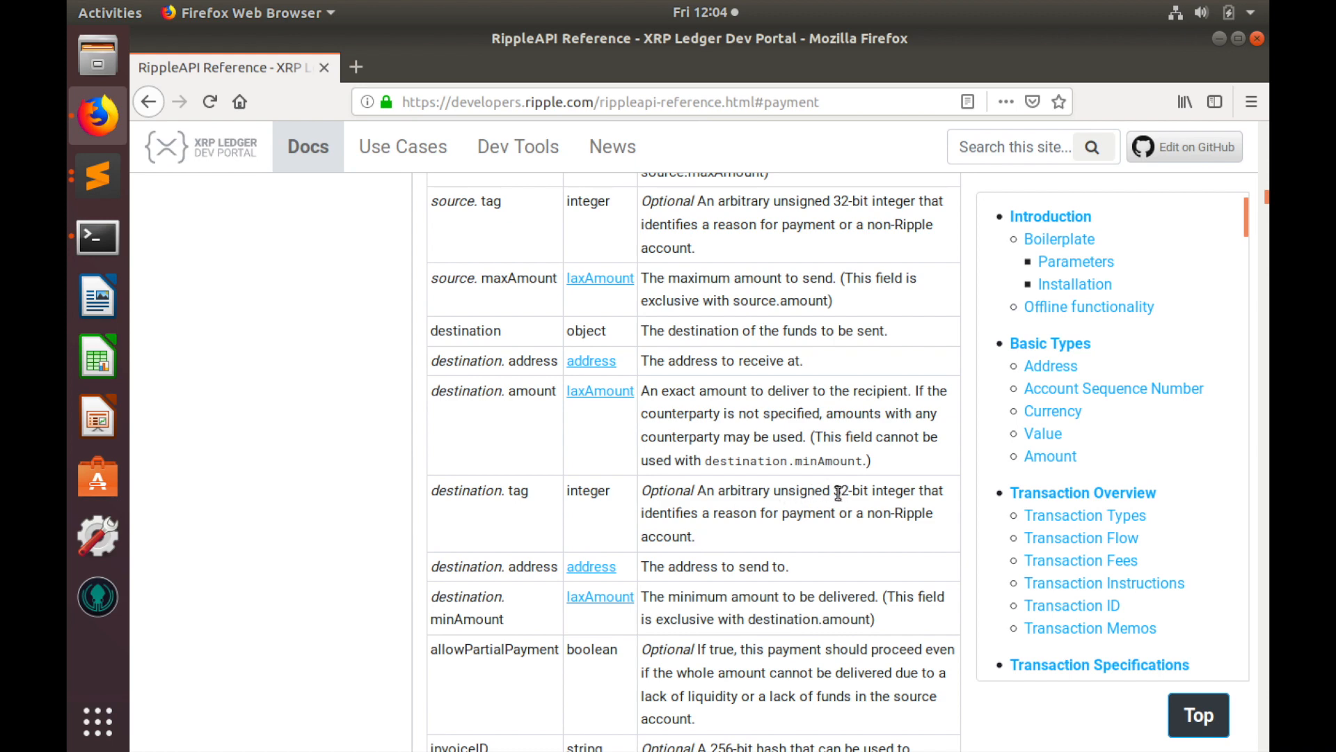
pyautogui.moveTo(700, 544)
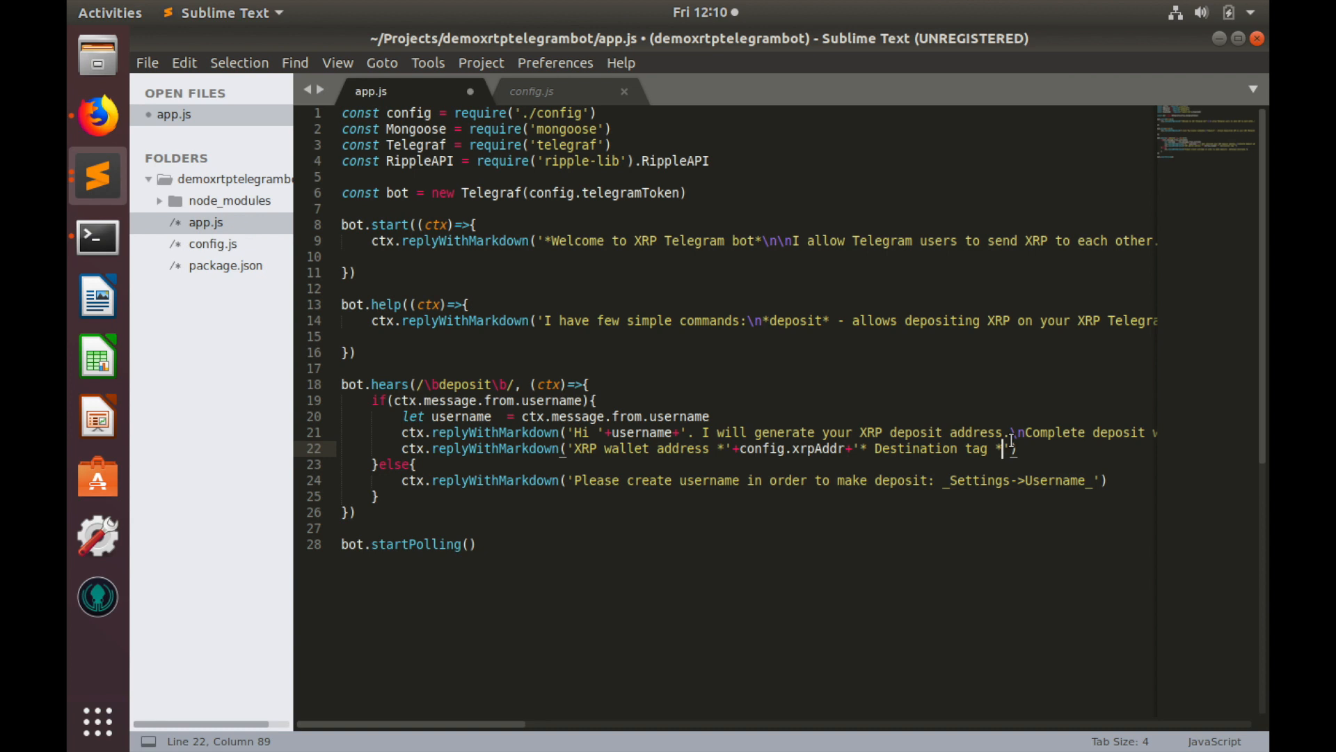
pyautogui.moveTo(745, 403)
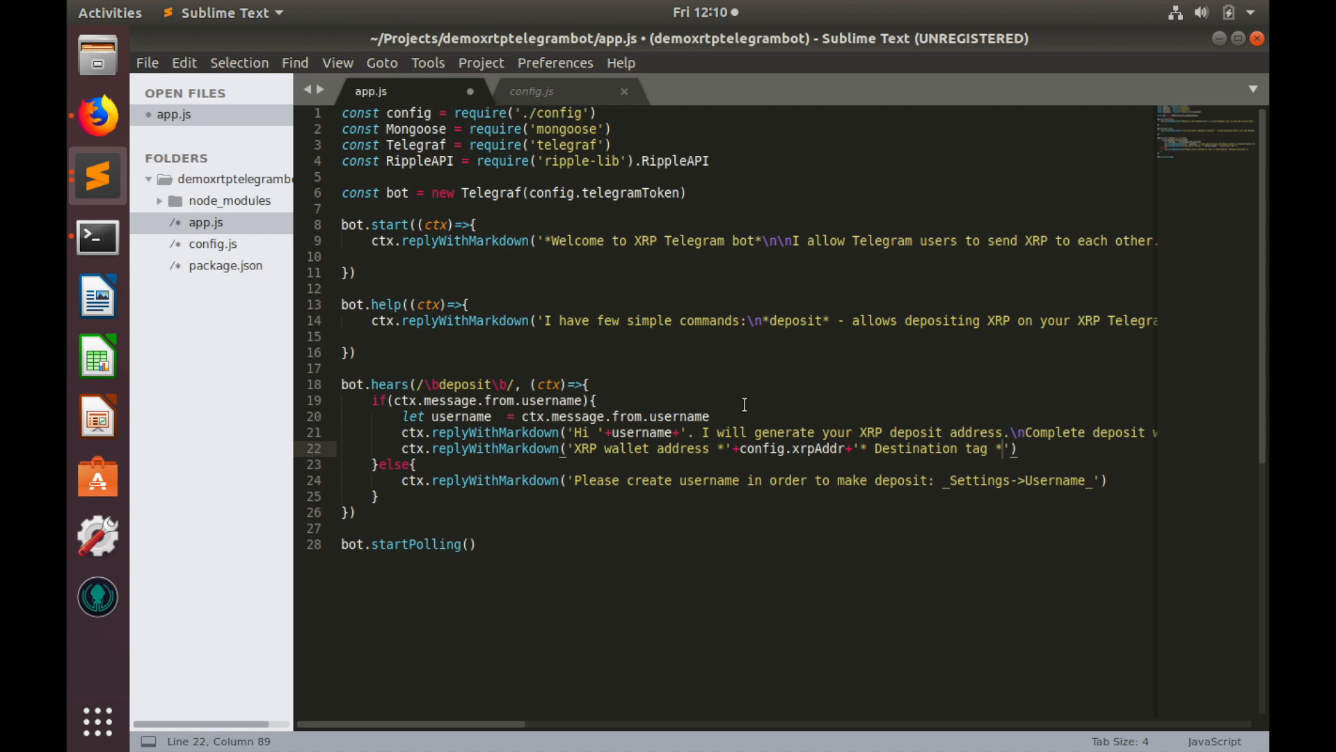
pyautogui.moveTo(977, 415)
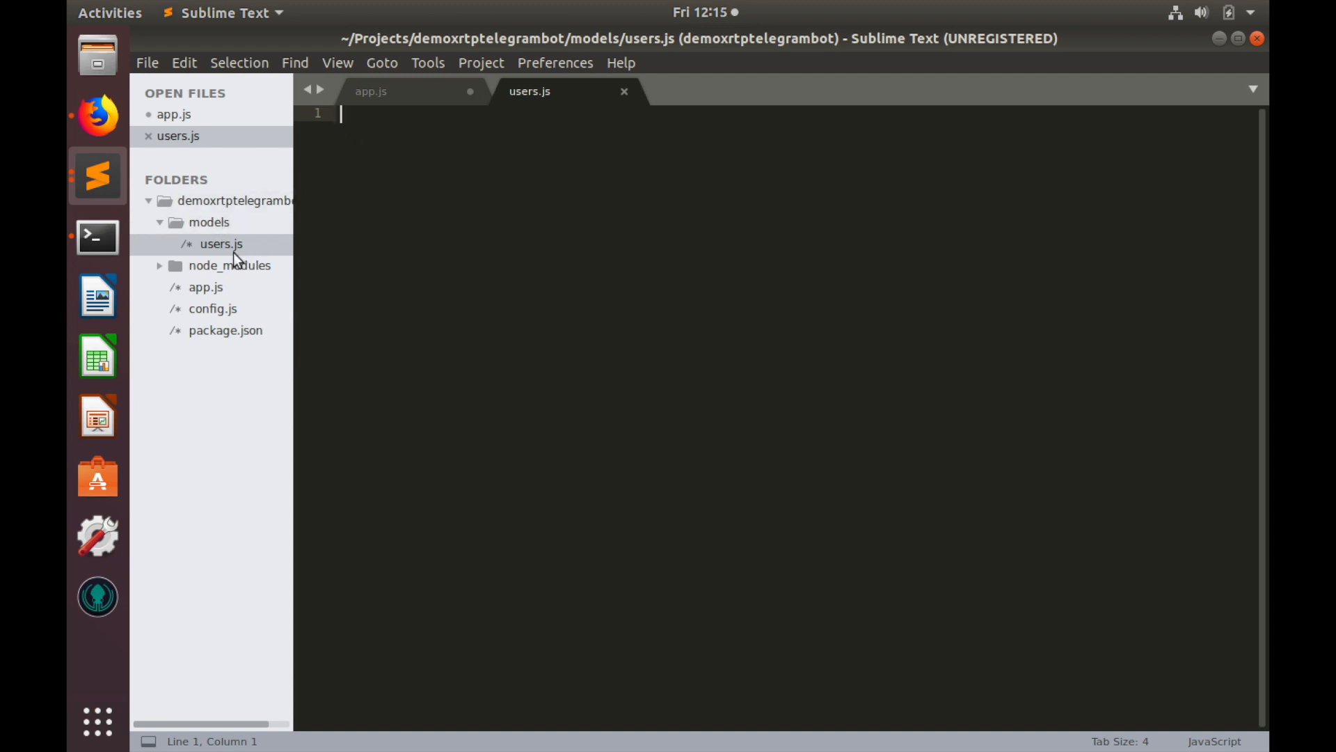
pyautogui.moveTo(344, 123)
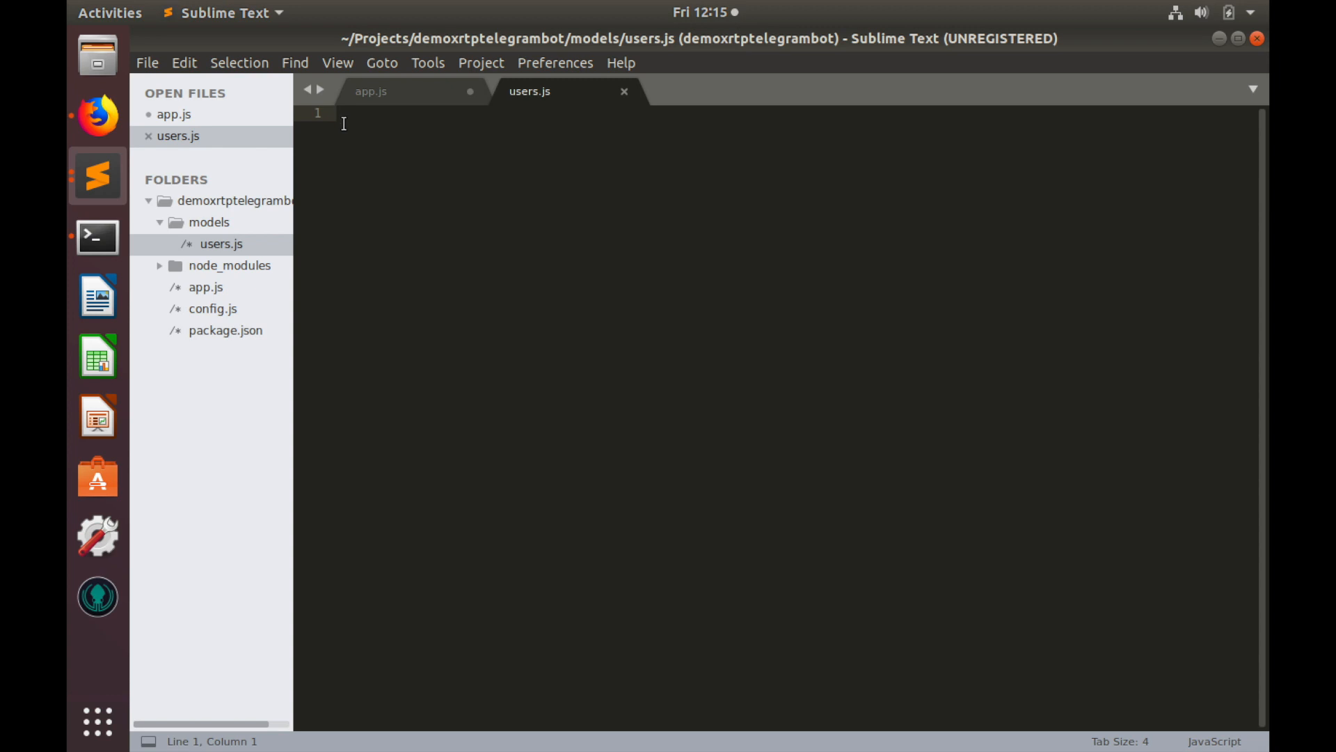
# In the empty users.js, write const mongoose = require('mongoose')
pyautogui.click(339, 113)
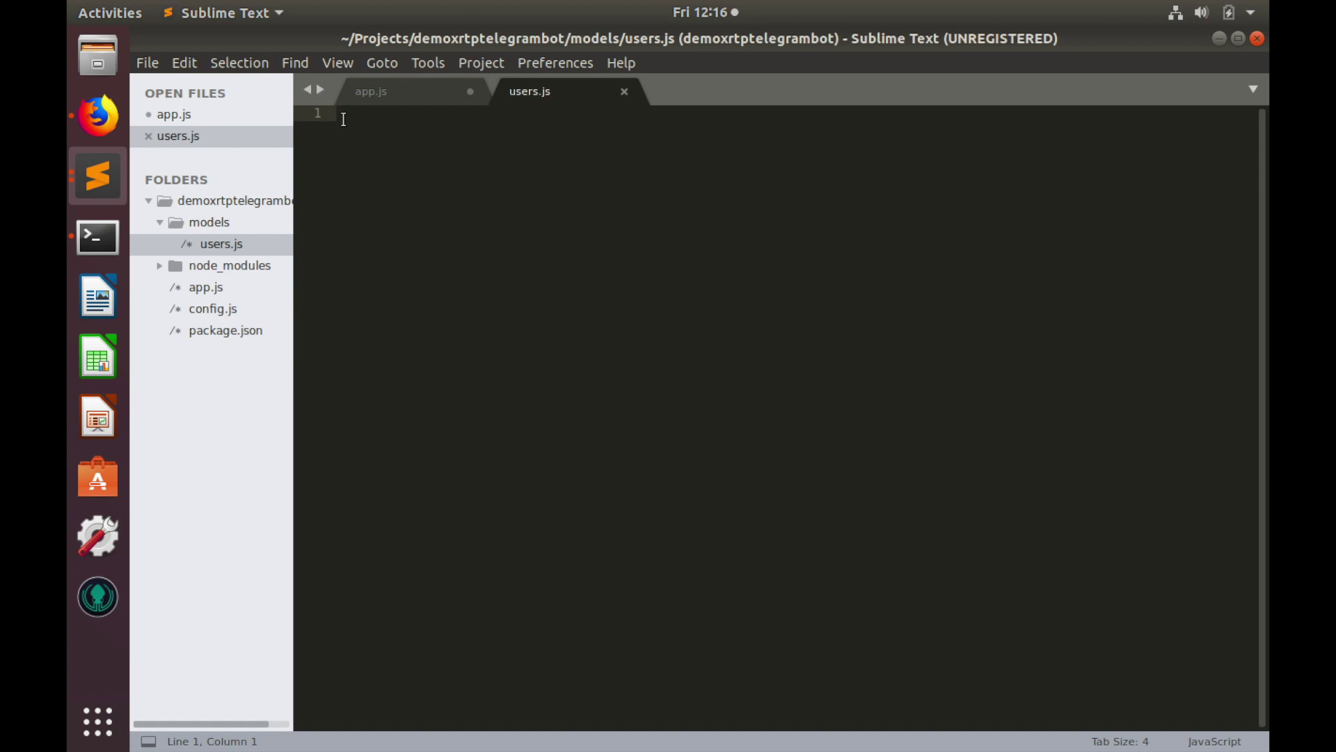
pyautogui.write('con')
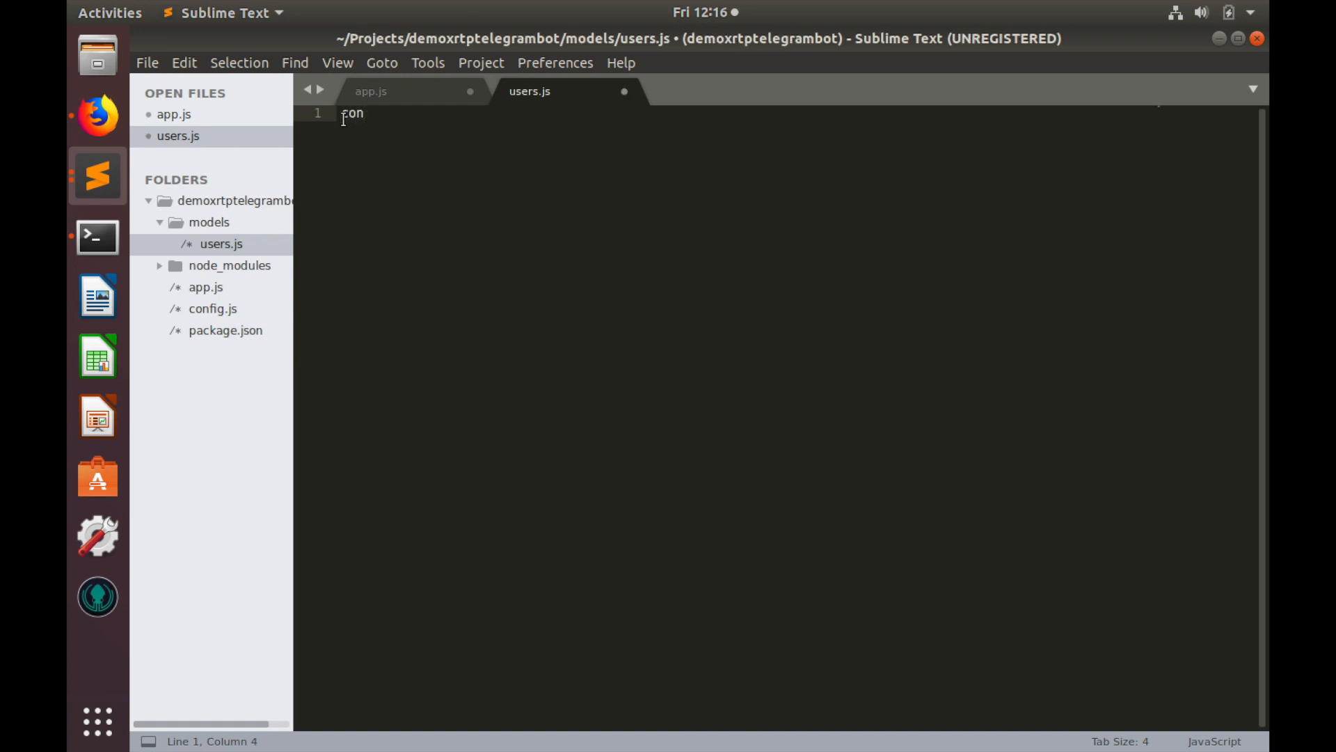
pyautogui.write('st m')
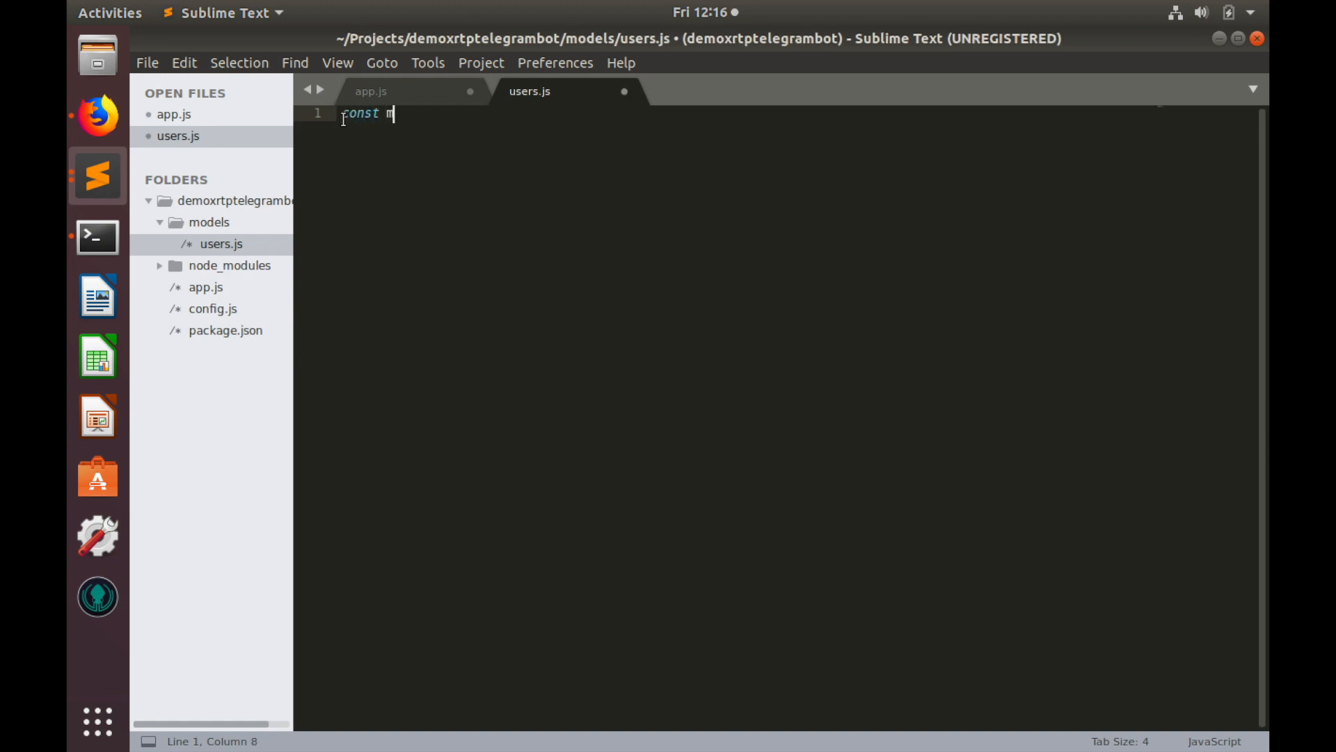
pyautogui.write('ongoo')
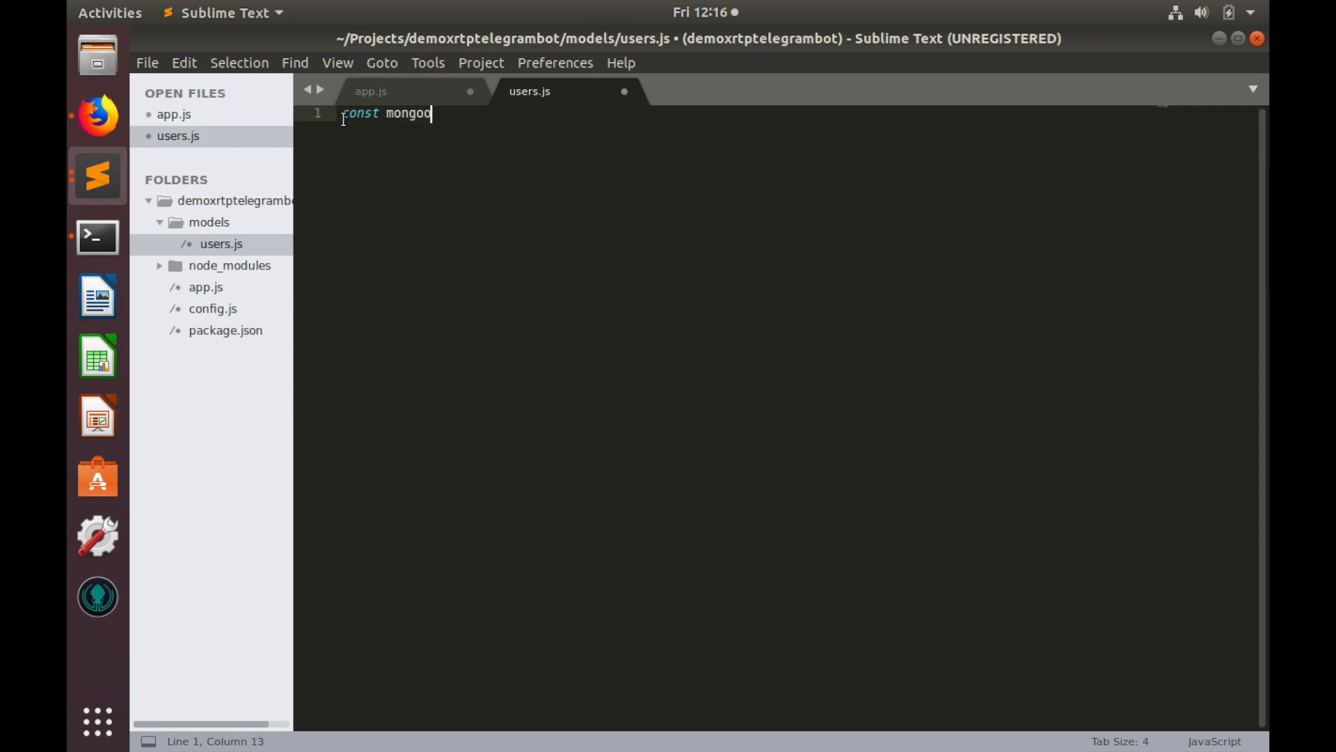
pyautogui.write('se')
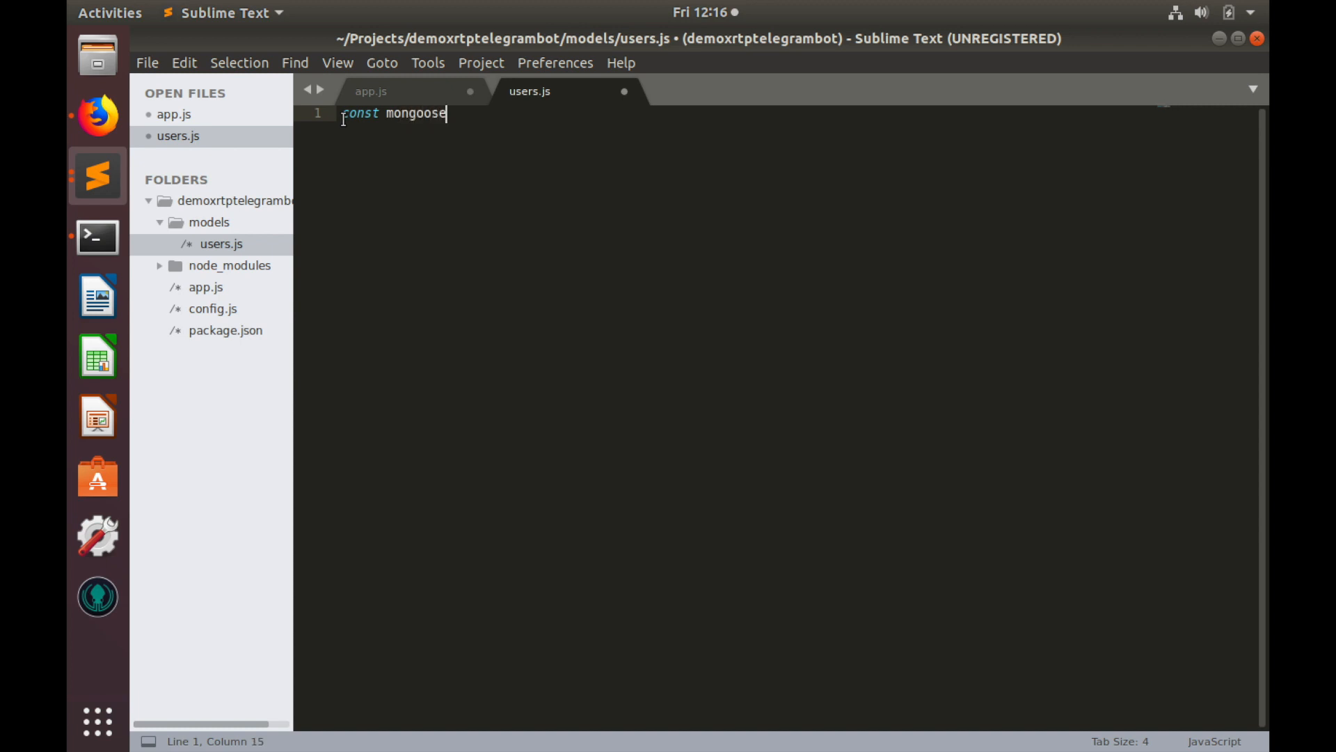
pyautogui.write("=require('")
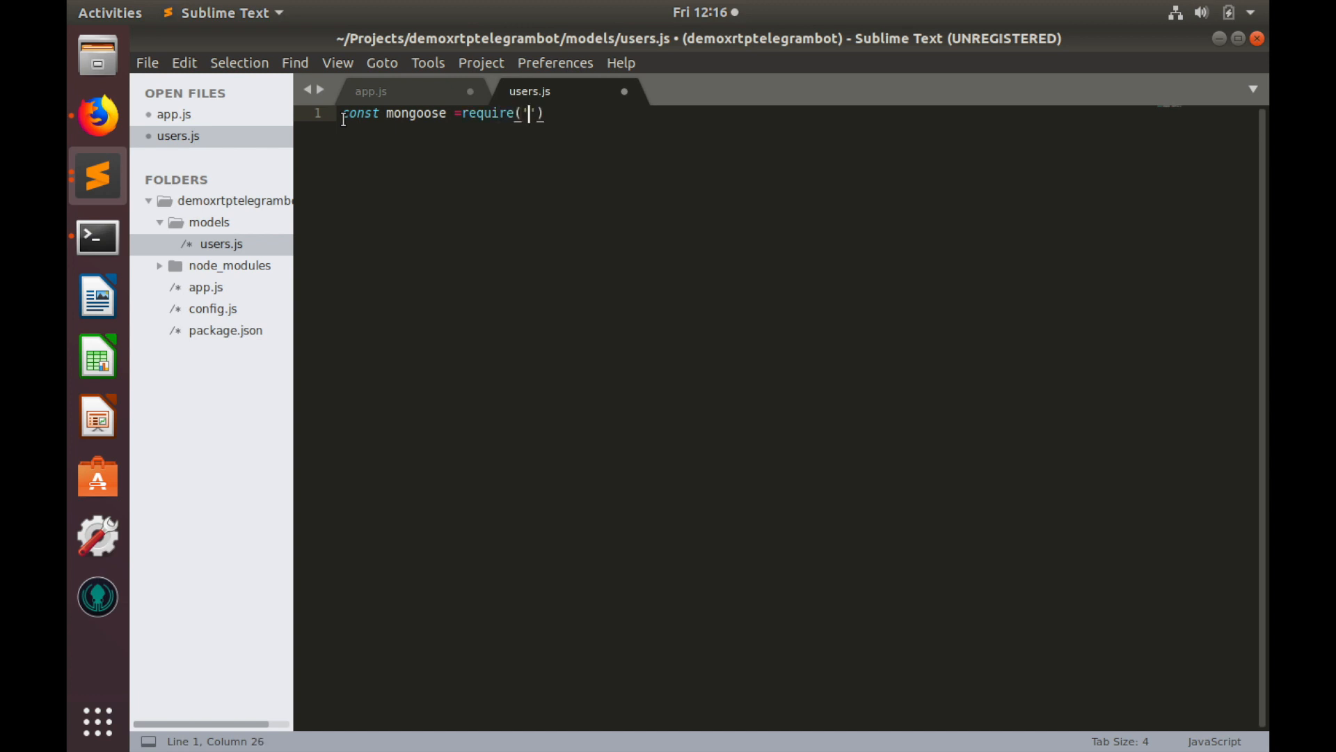
pyautogui.write('mongoos')
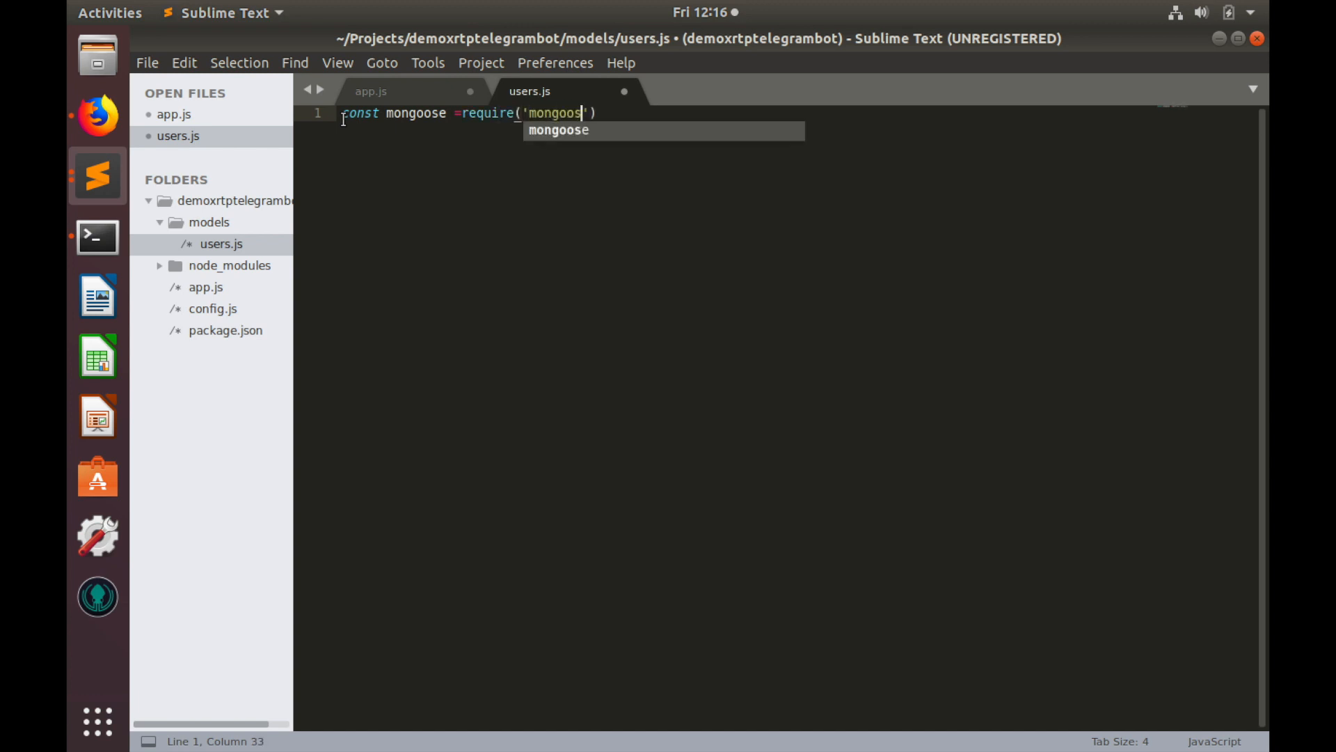
pyautogui.press('Return')
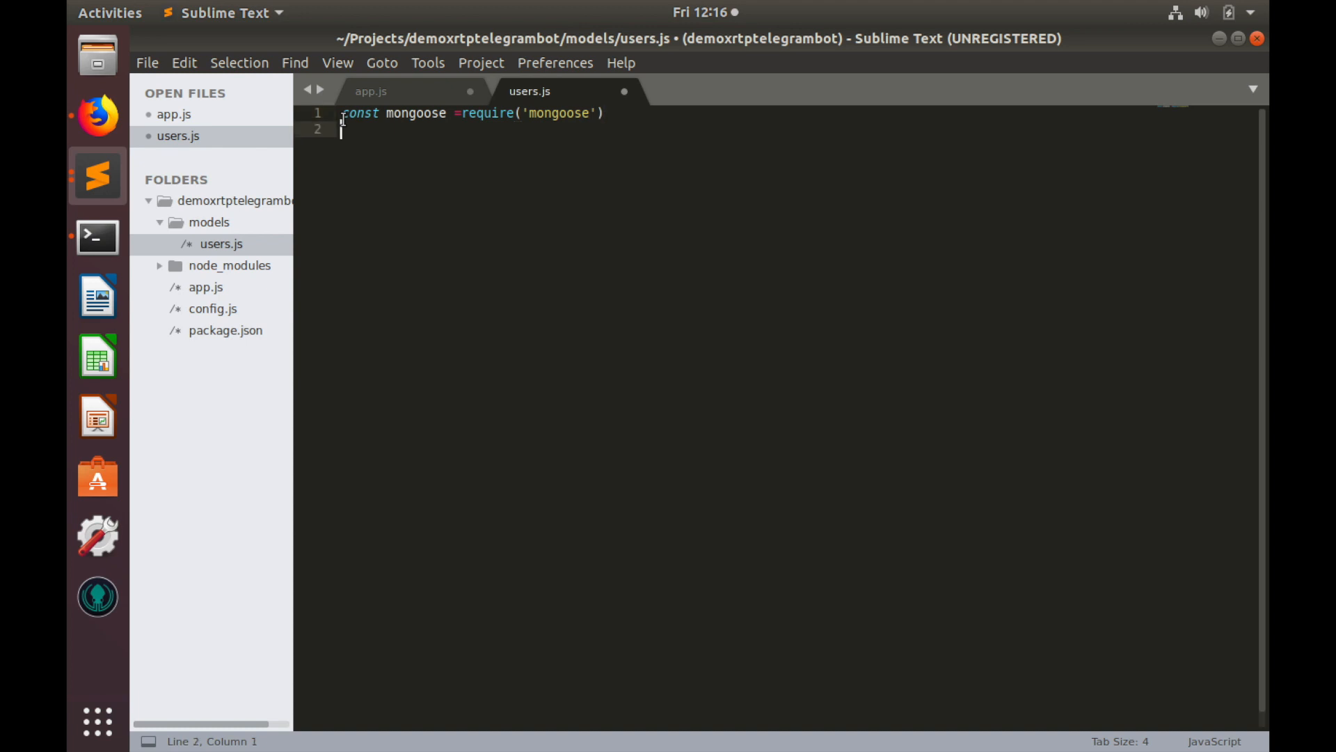
# Declare const User = mongoose.Schema({ }) with an empty object body
pyautogui.write('const')
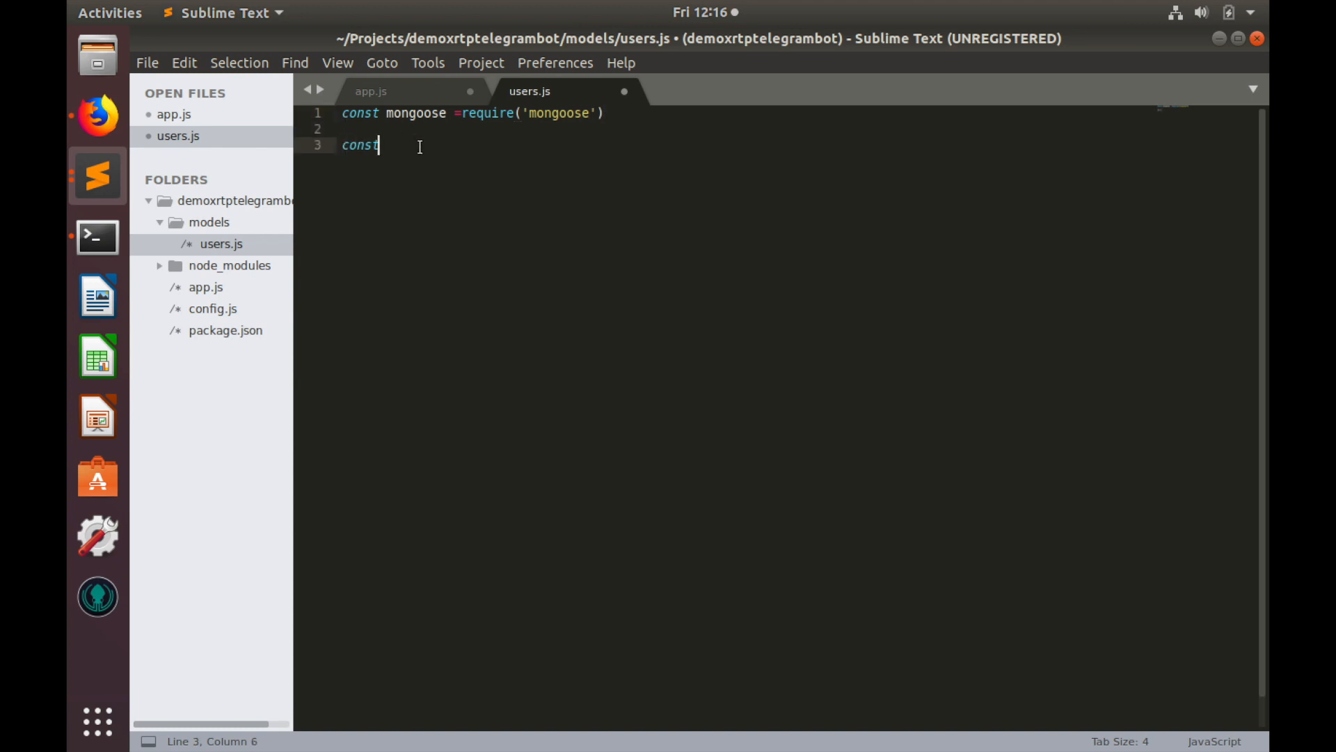
pyautogui.write('u')
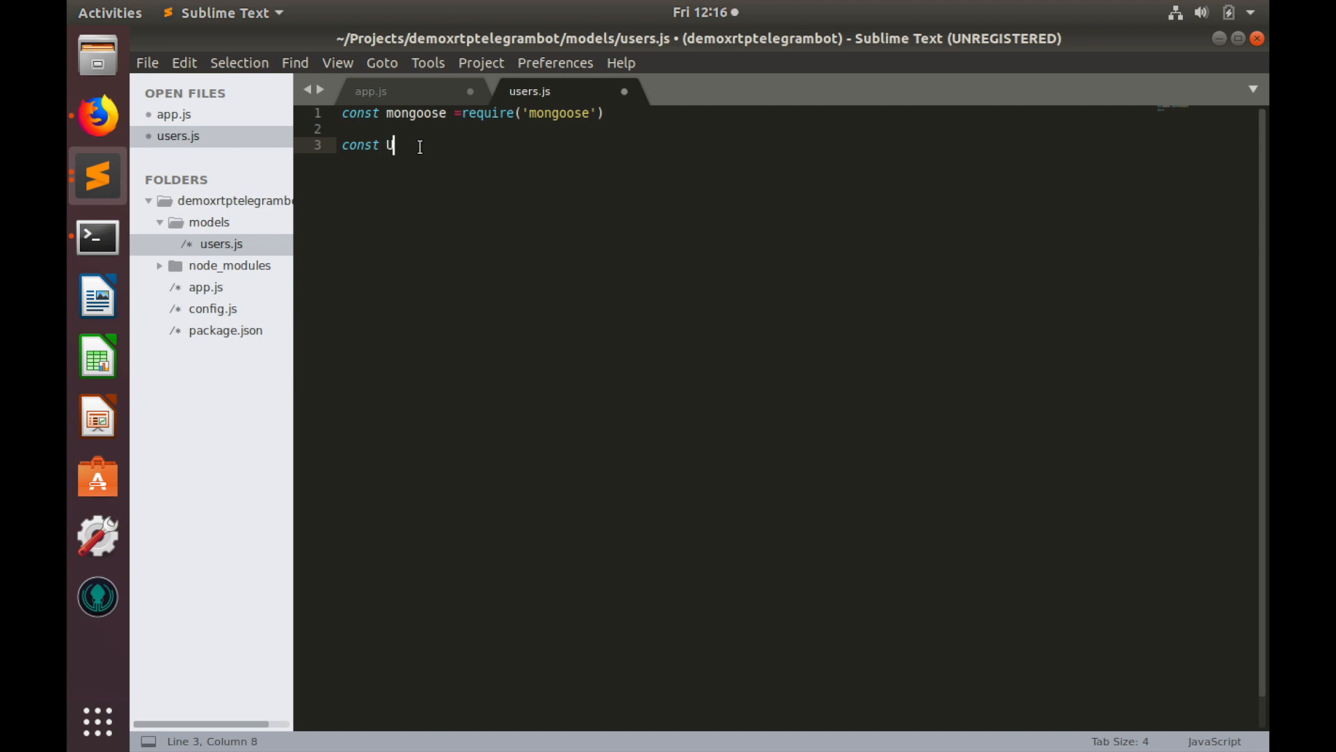
pyautogui.write('ser = mongoose')
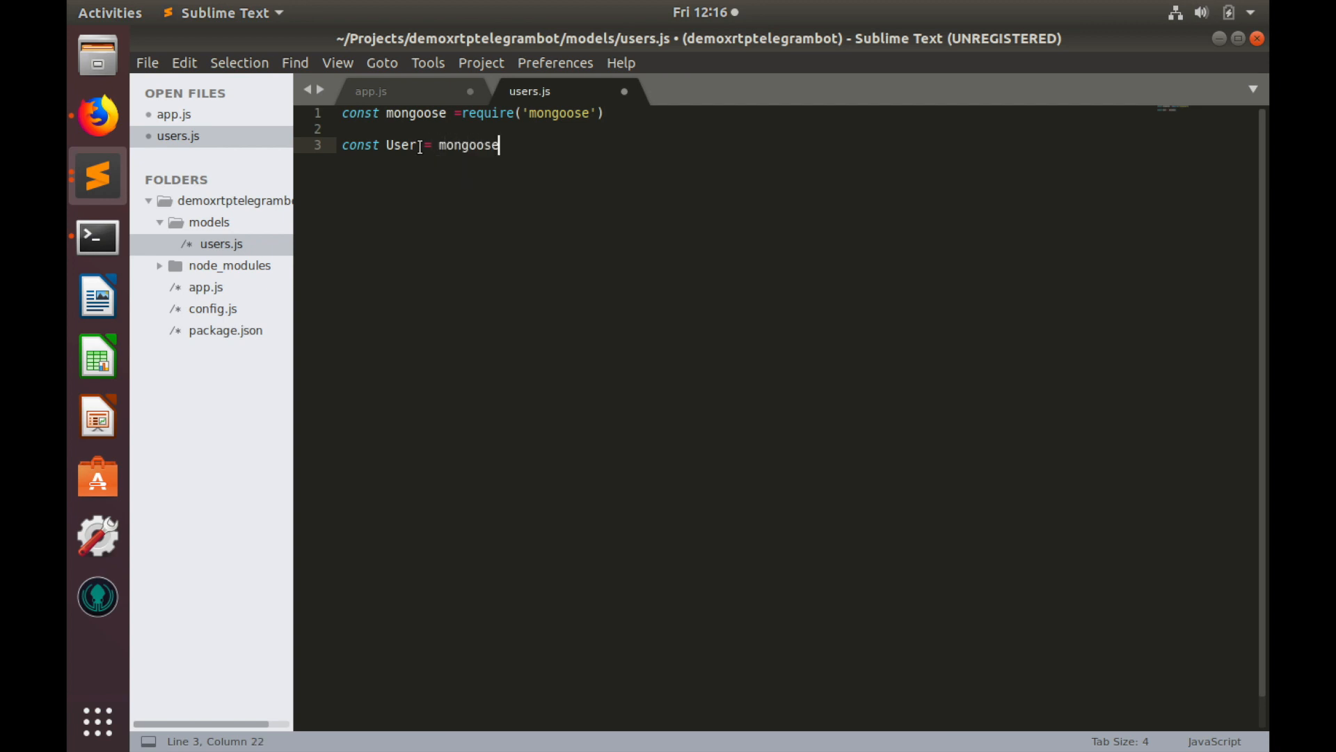
pyautogui.write('.S')
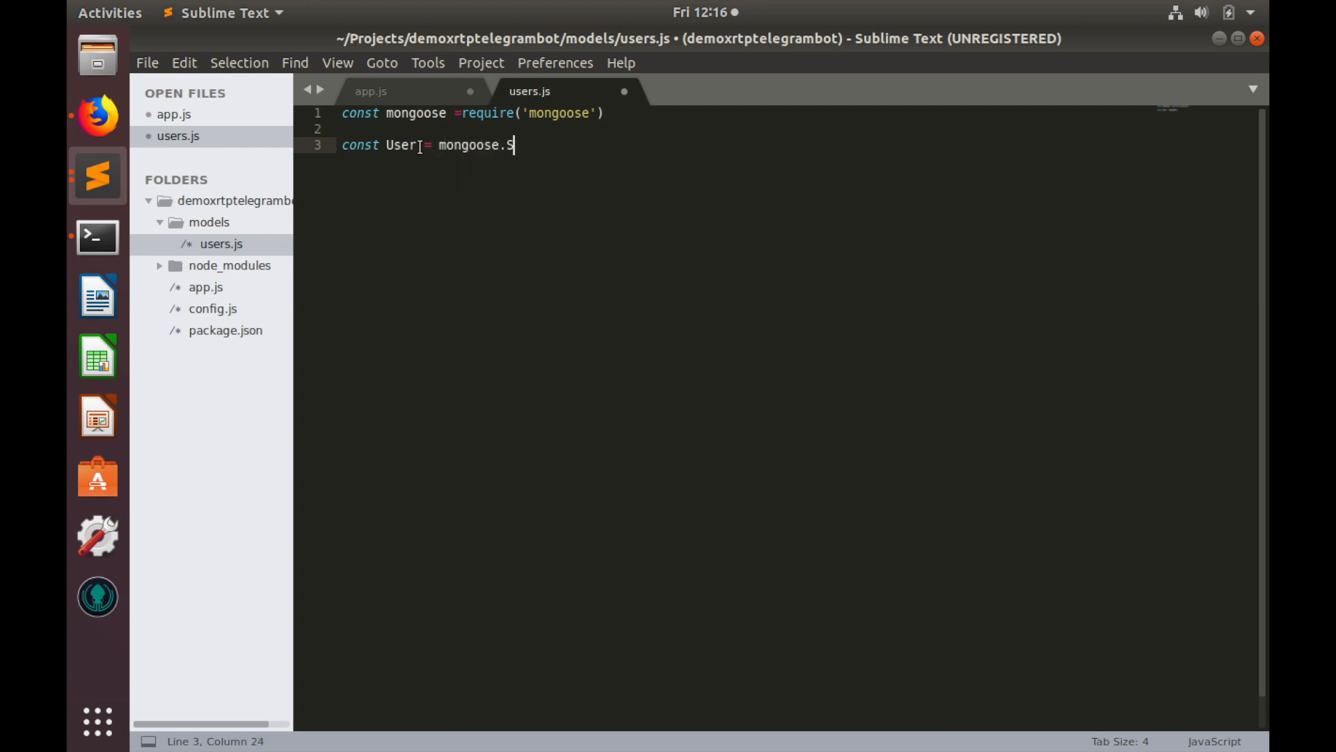
pyautogui.write('chem')
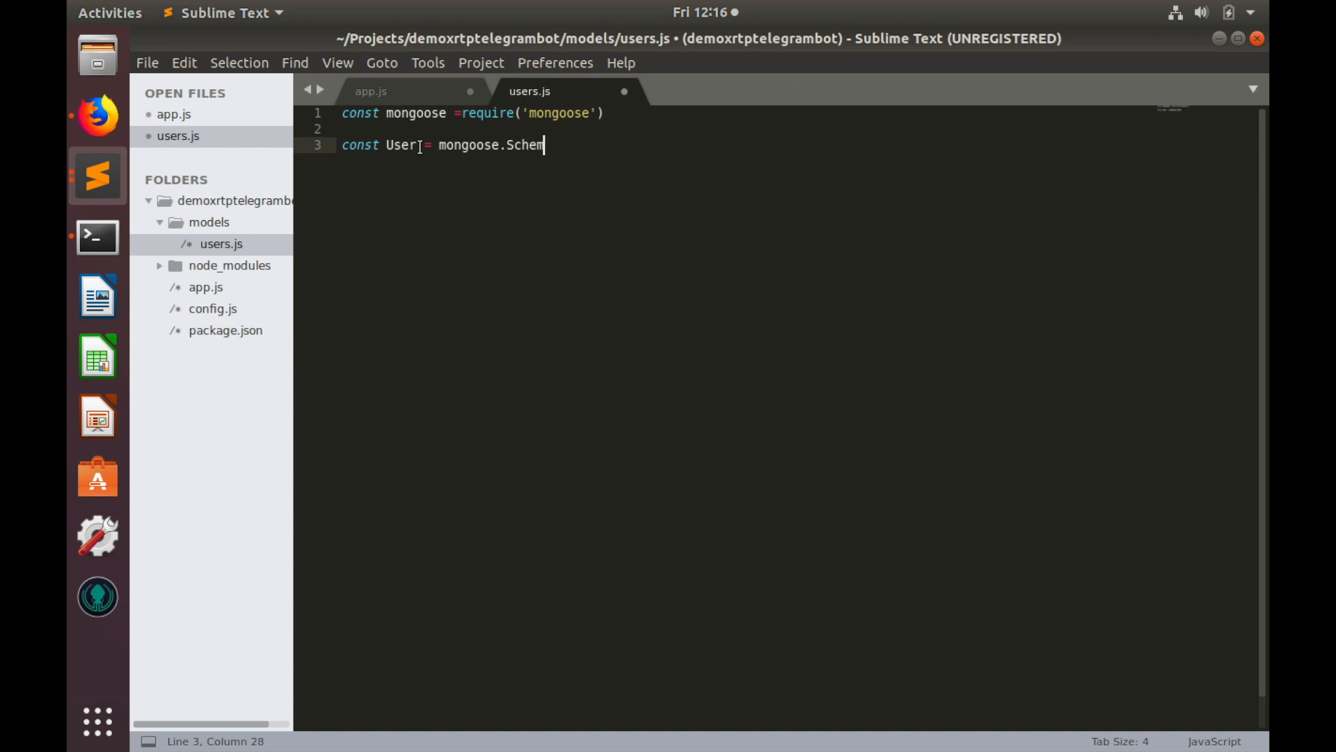
pyautogui.write('a()')
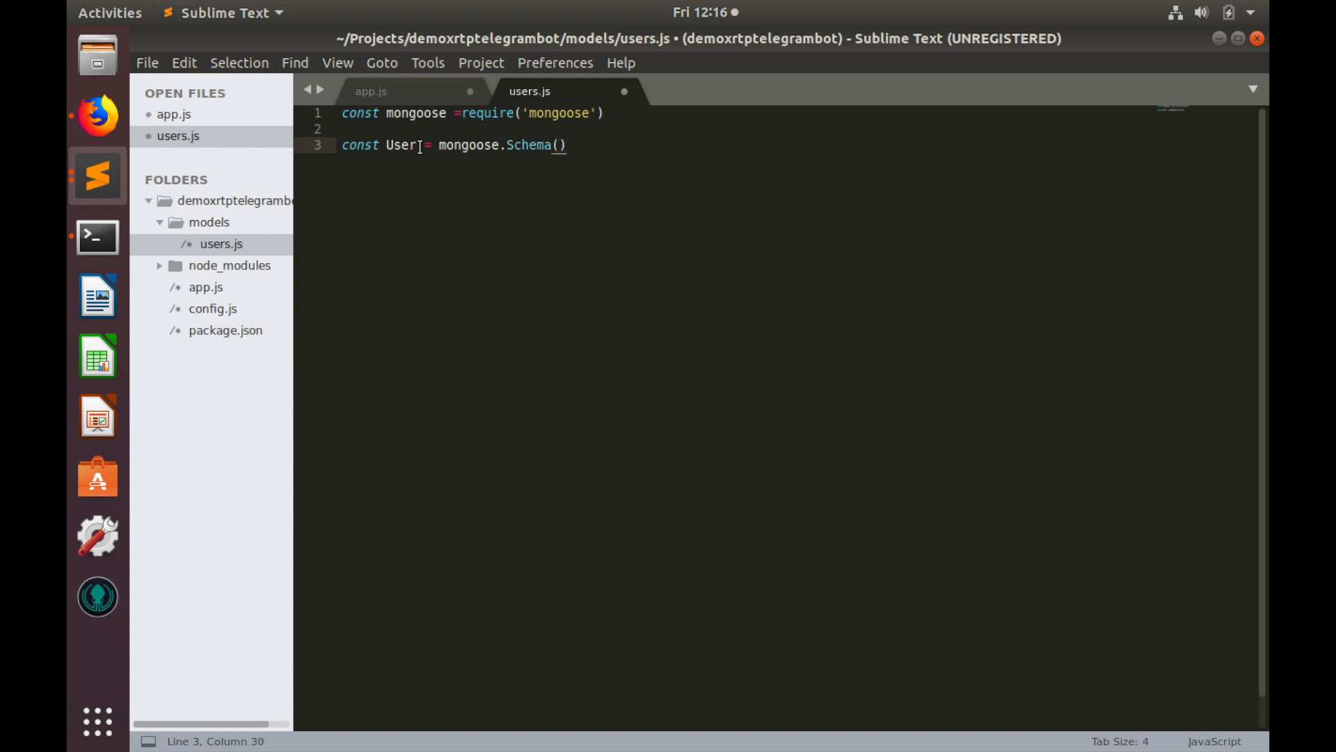
pyautogui.write('{')
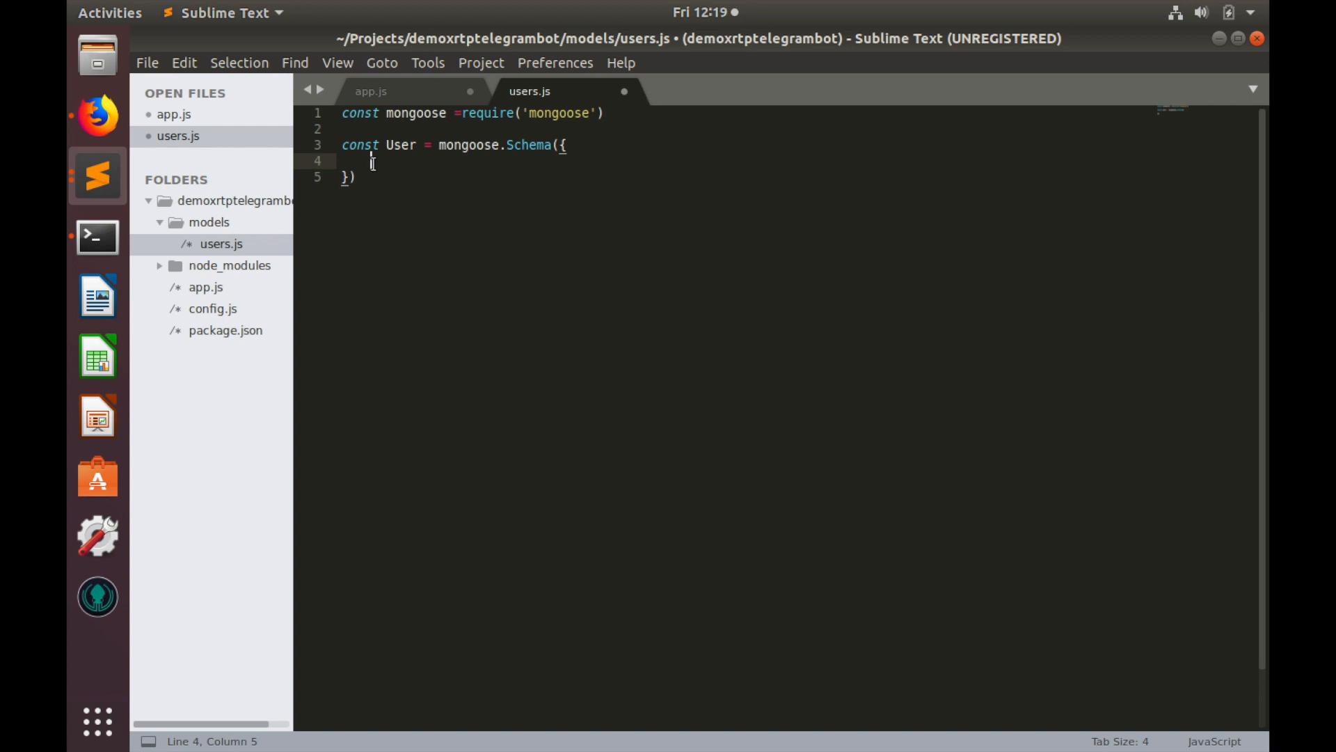
# Give the schema a username field { type: String, required: true } and copy that block
pyautogui.write('user')
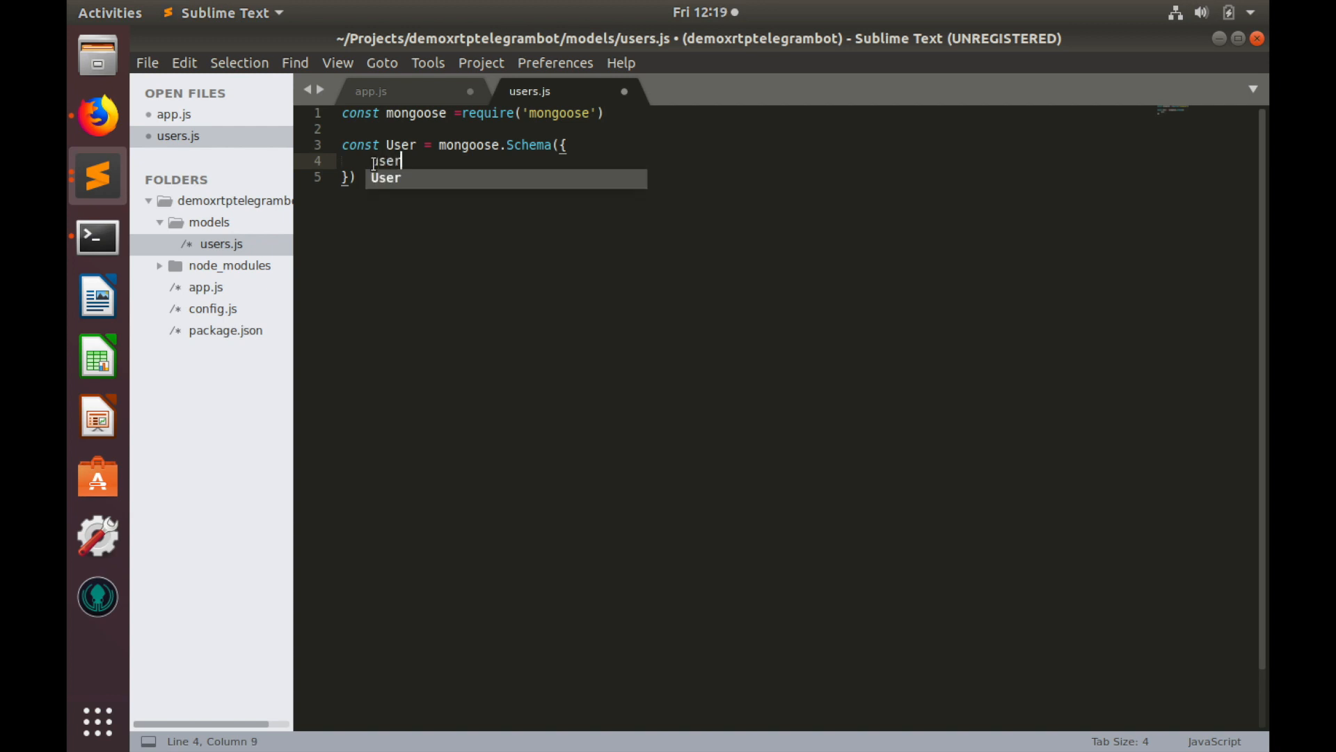
pyautogui.write('name :{')
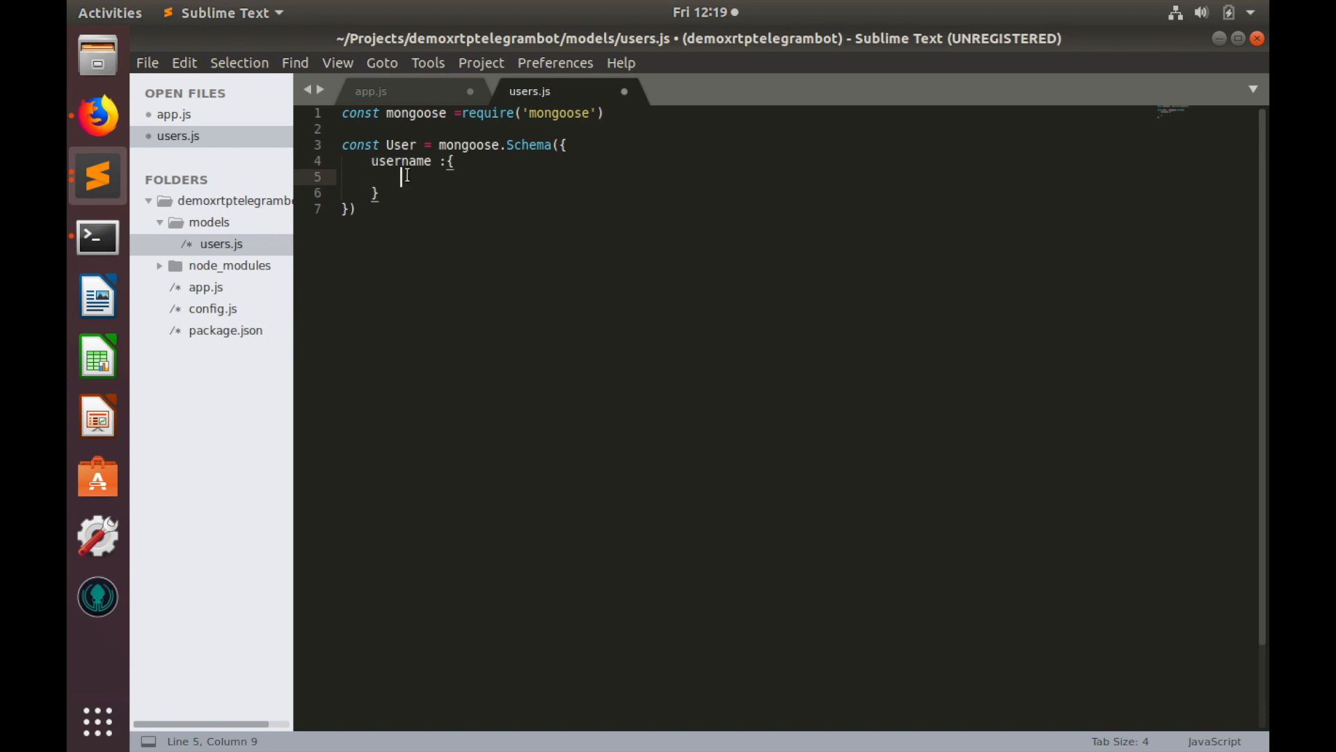
pyautogui.write('type:')
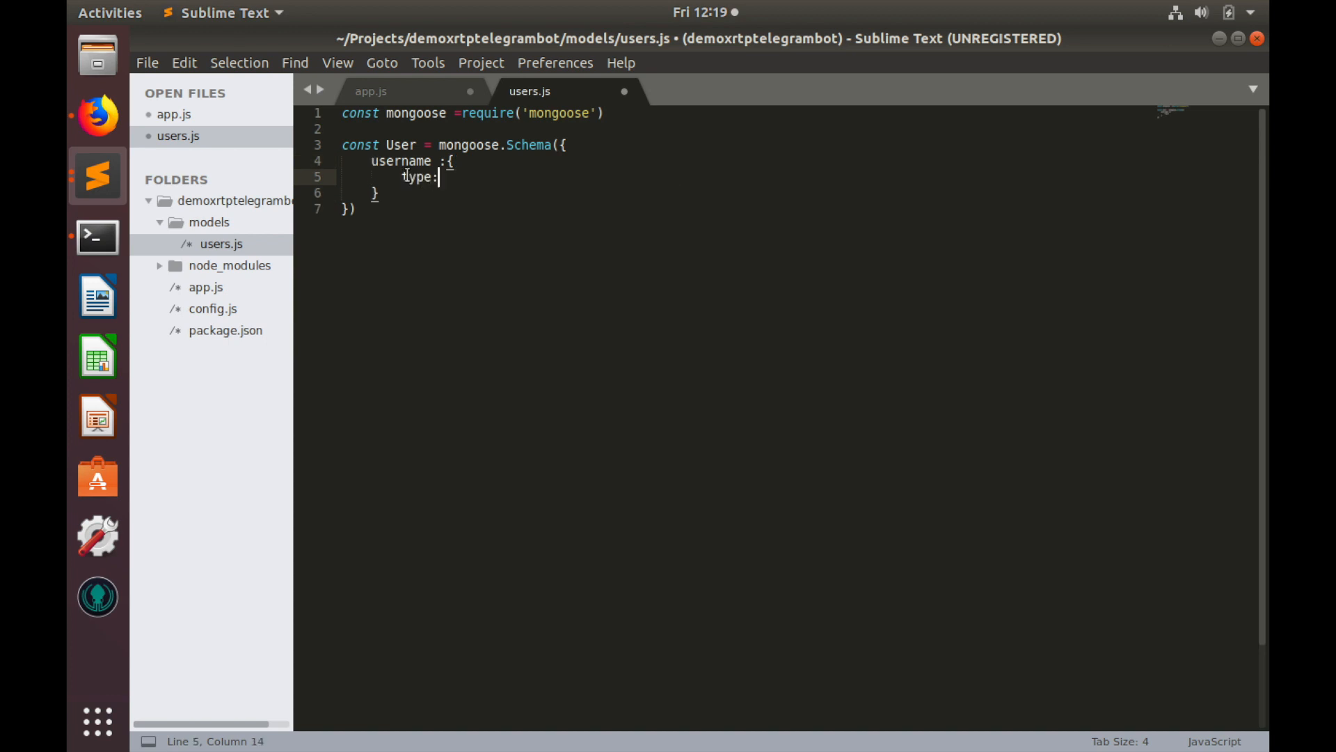
pyautogui.write('St')
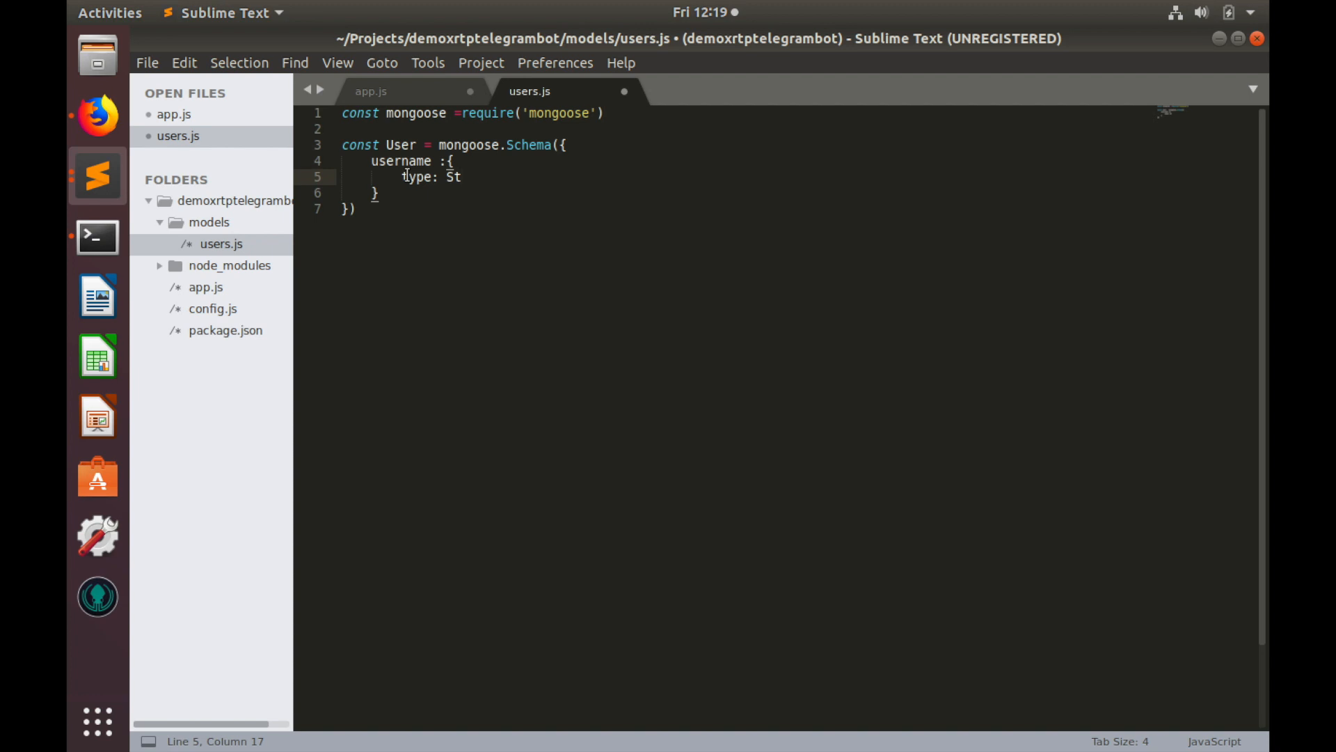
pyautogui.write('rin')
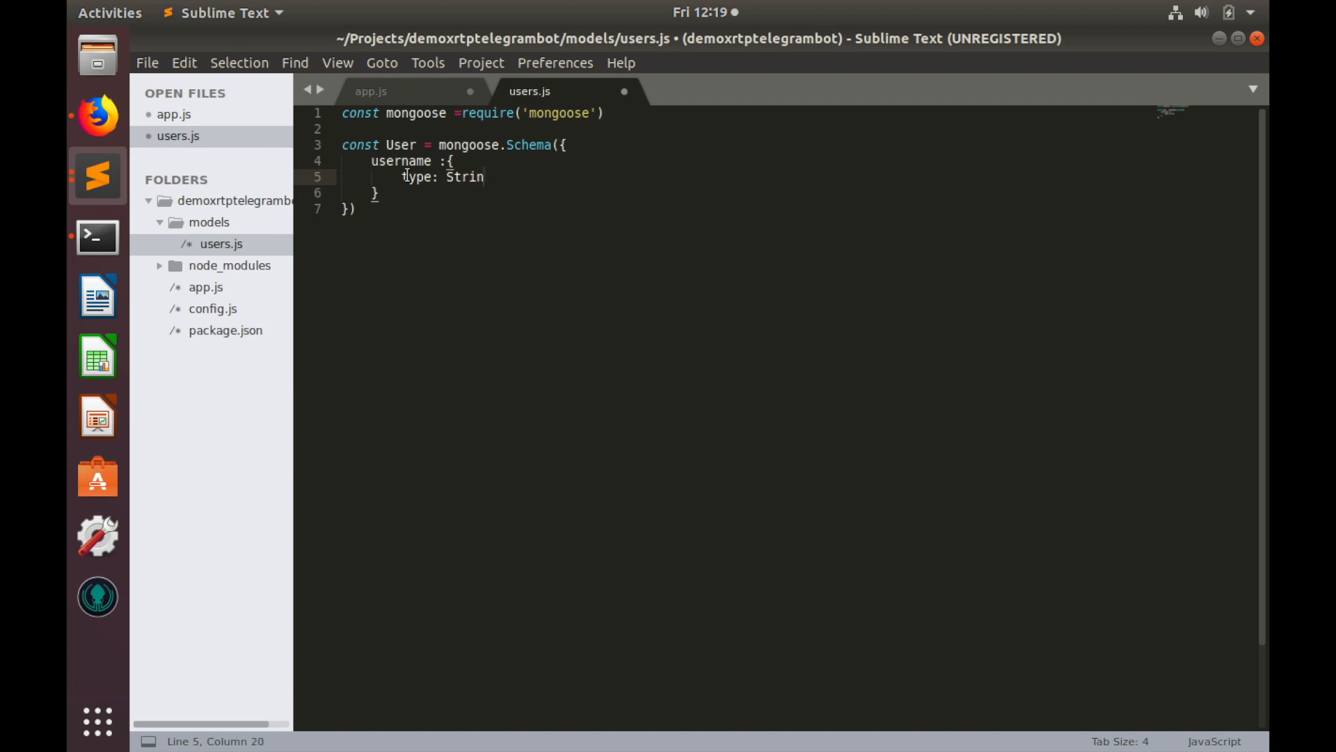
pyautogui.write('g,')
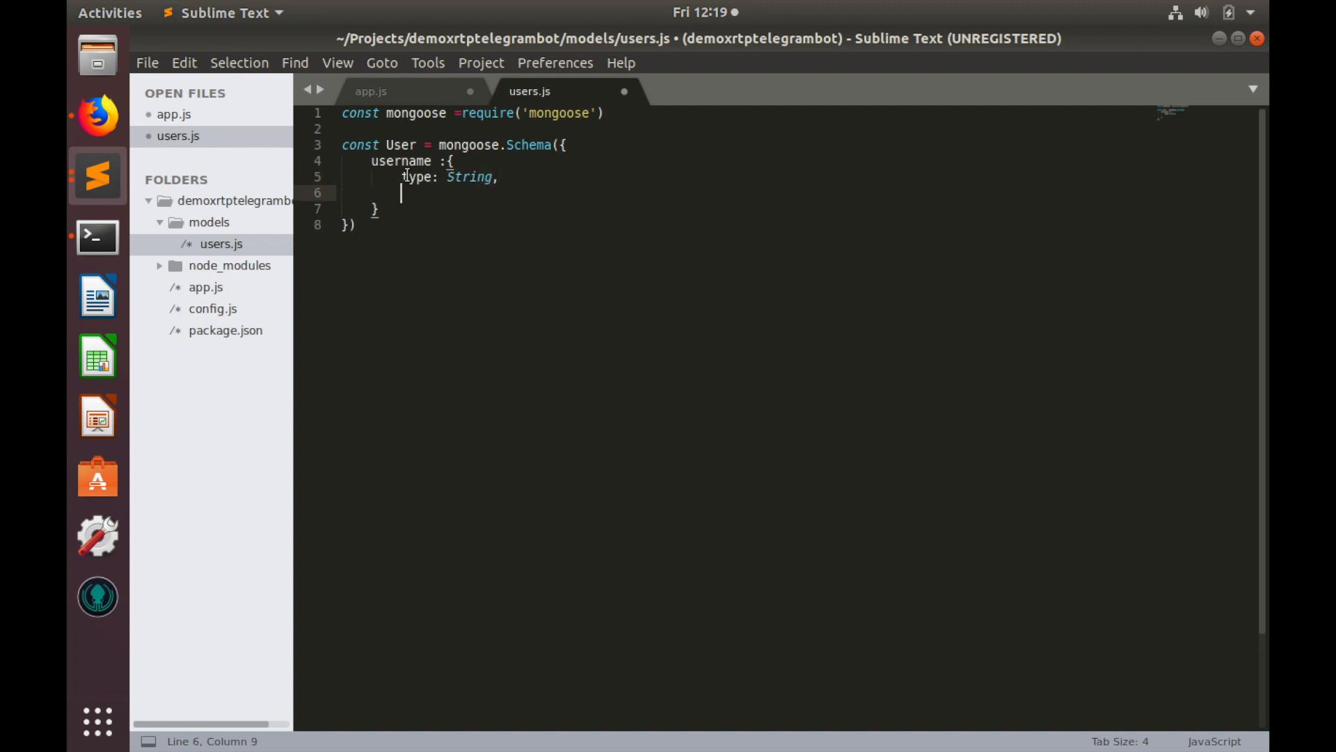
pyautogui.write('require')
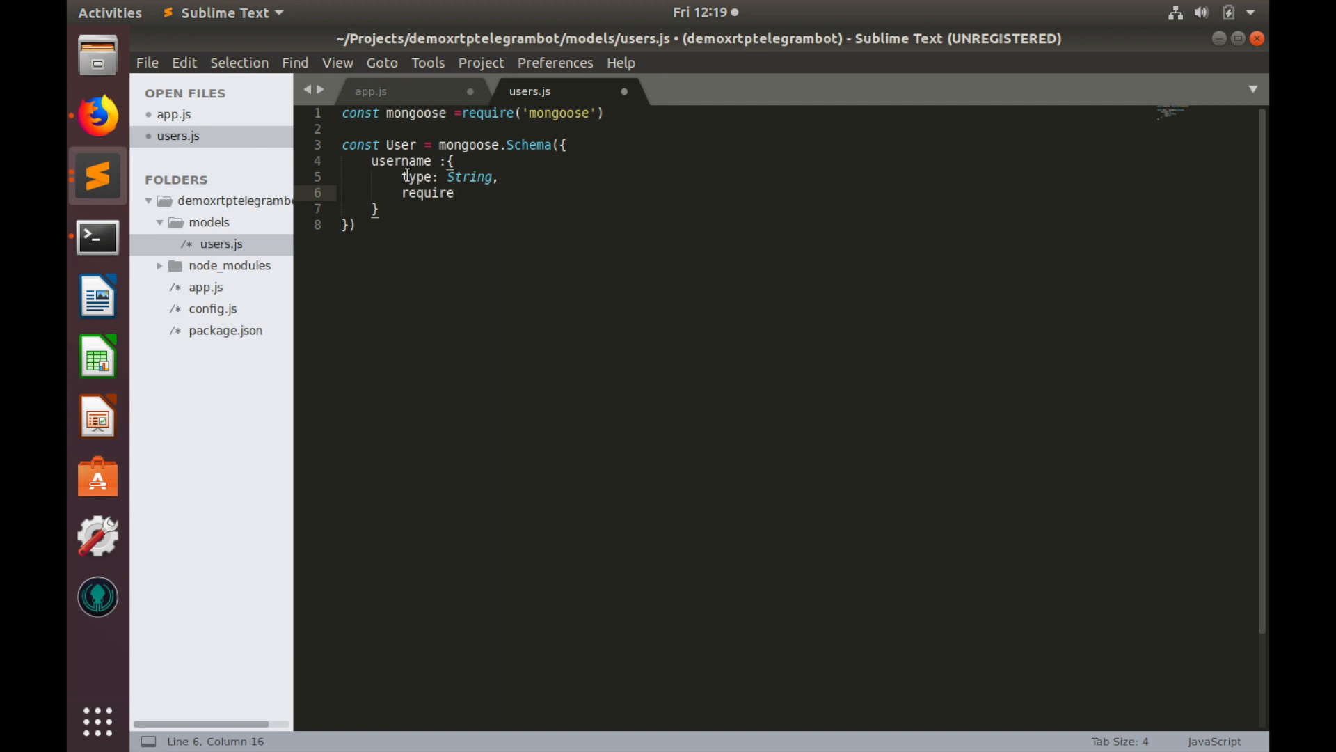
pyautogui.write('d:')
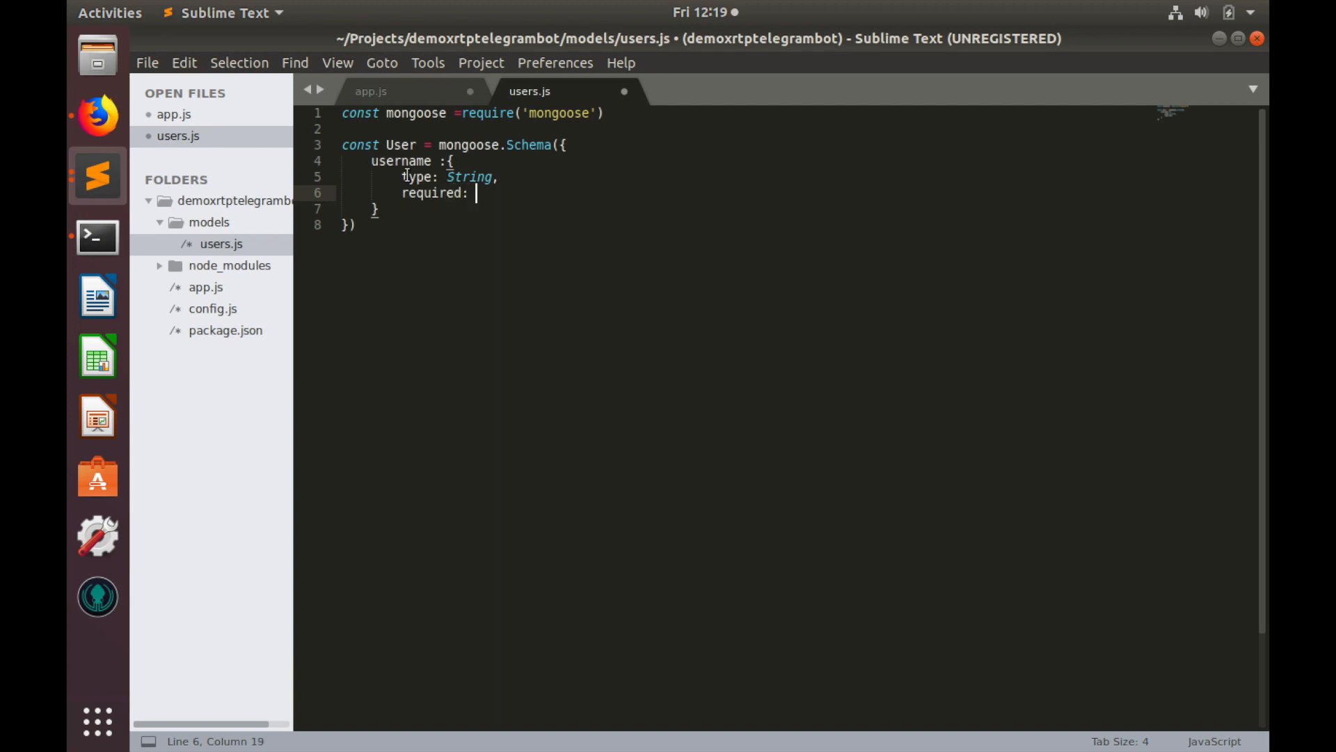
pyautogui.write('true')
pyautogui.click(802, 208)
pyautogui.write(',')
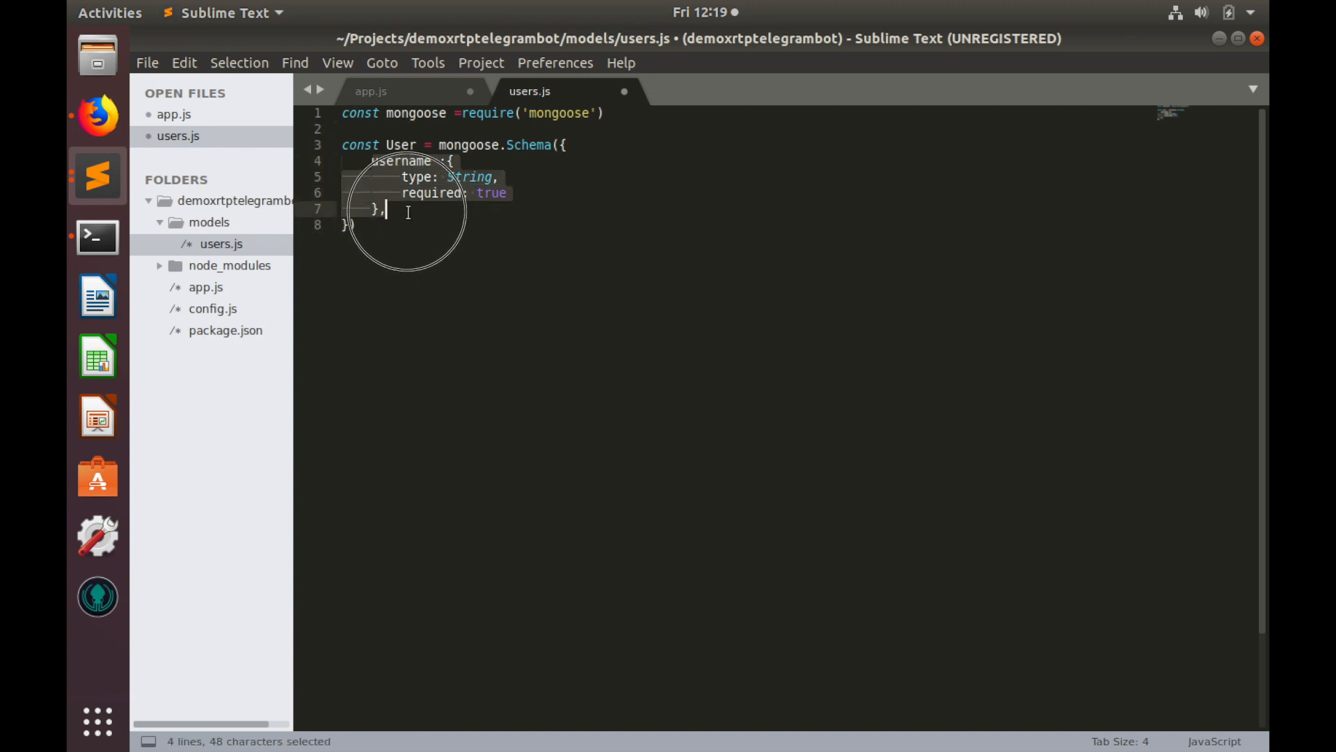
pyautogui.press('ctrl+c')
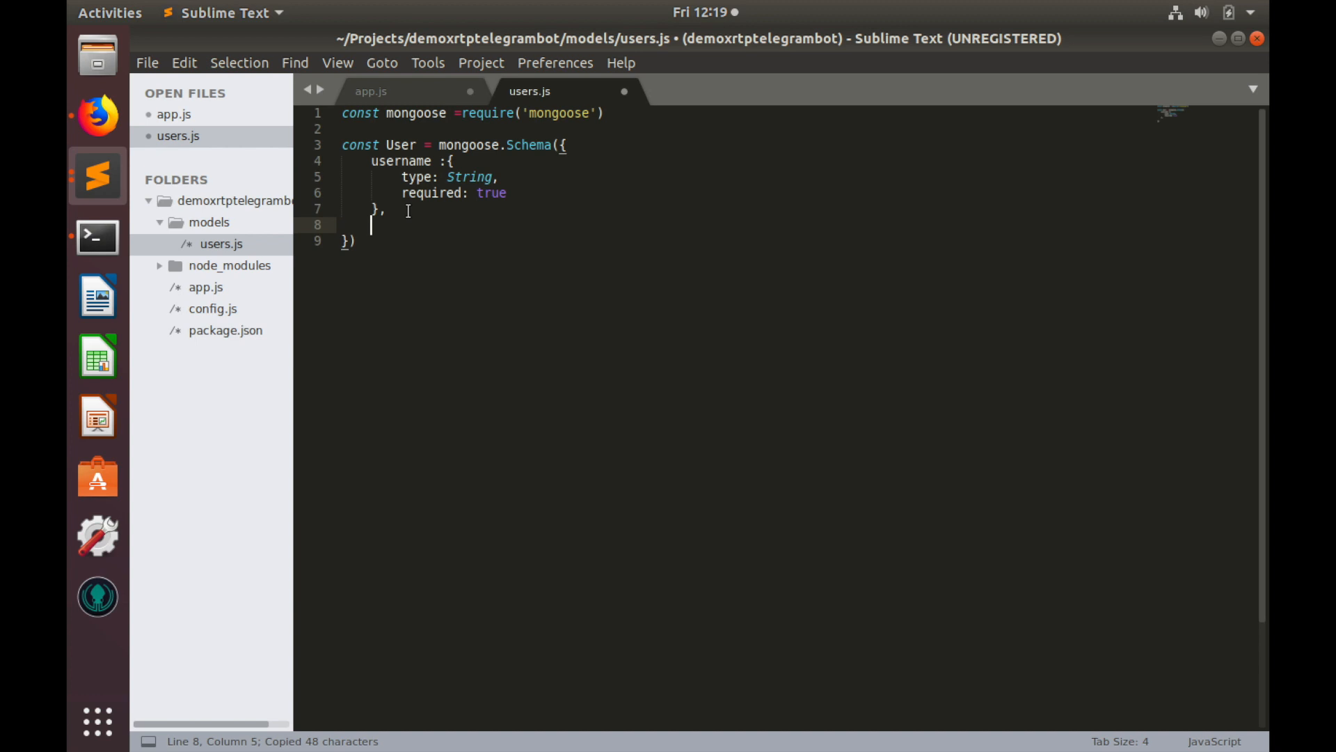
# Paste the field block and rename it destinationtag with type Number
pyautogui.press('ctrl+v')
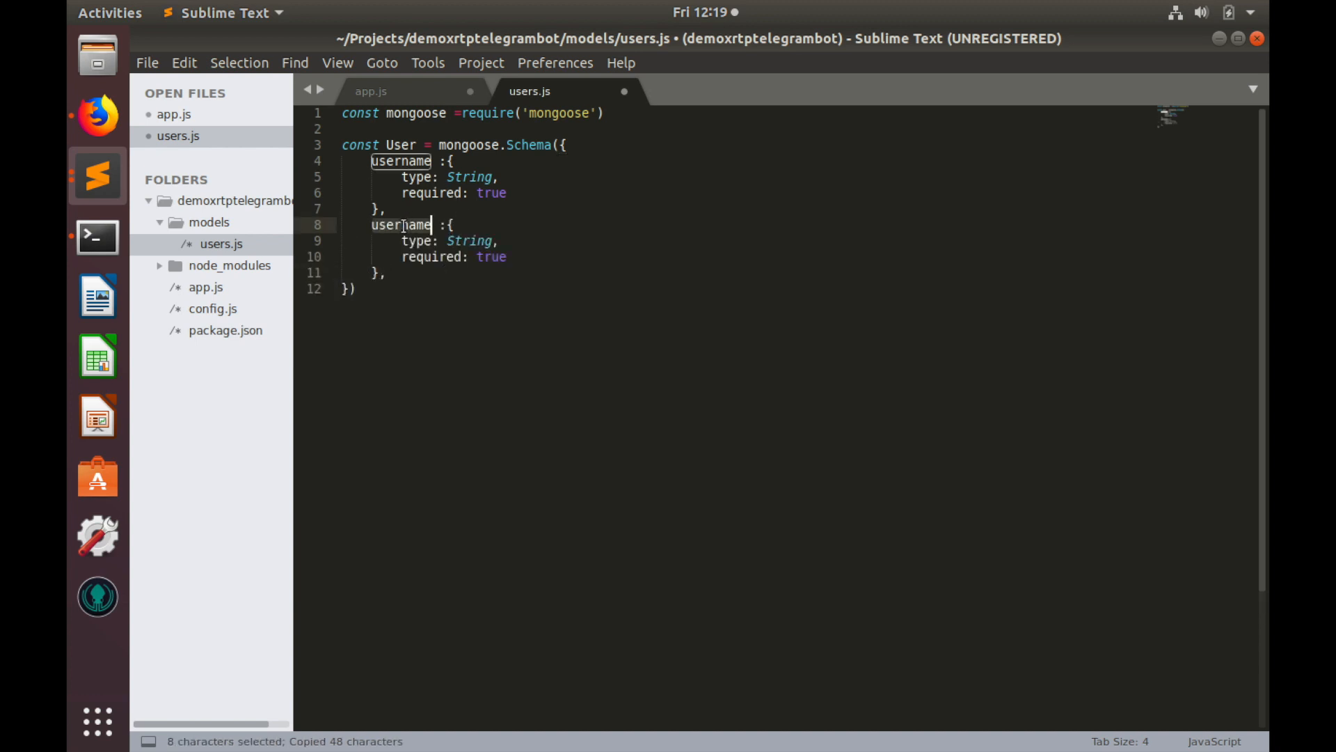
pyautogui.write('des :{')
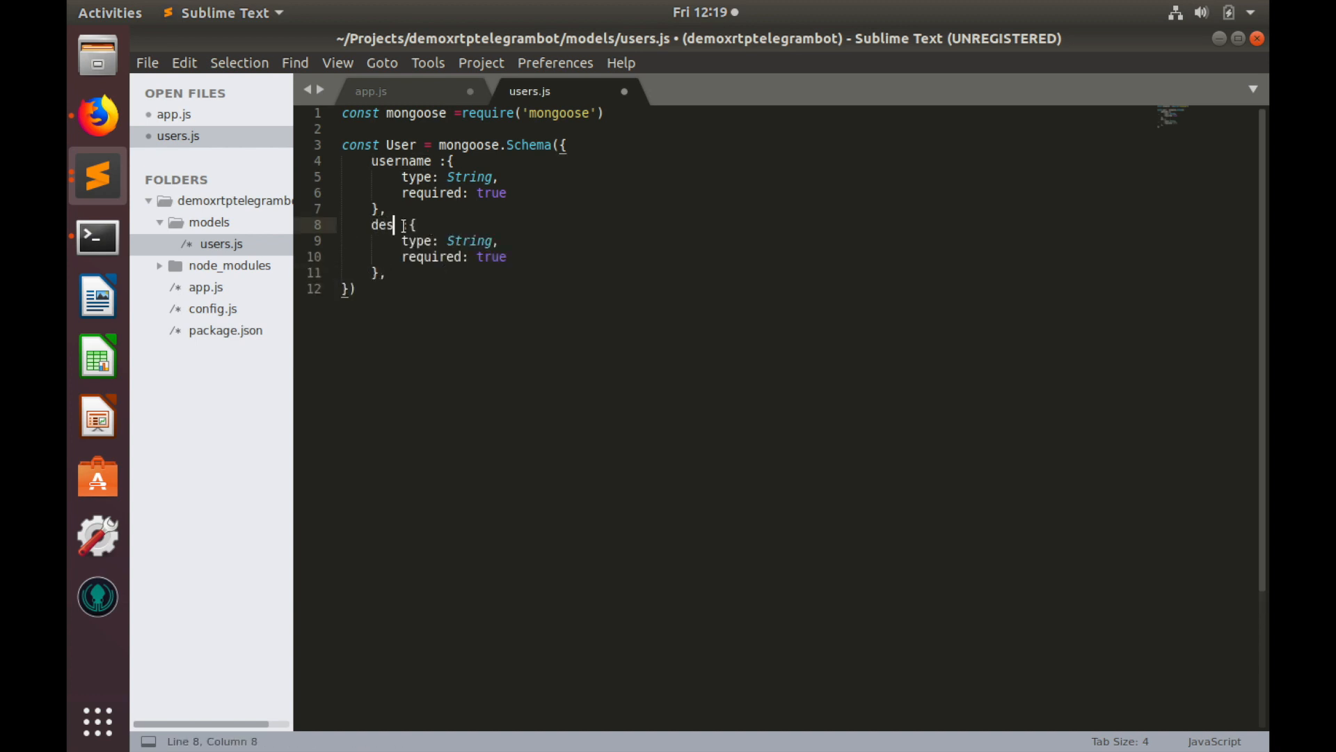
pyautogui.write('tination')
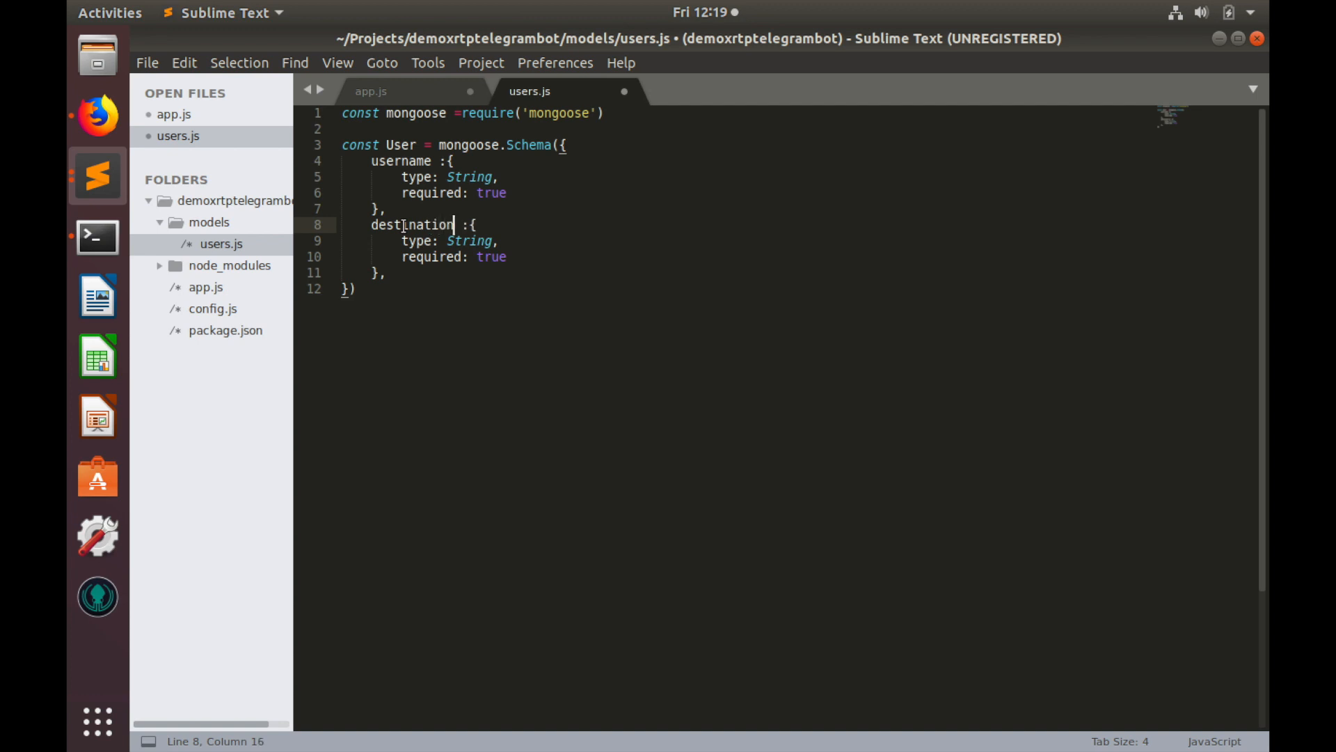
pyautogui.write('tag')
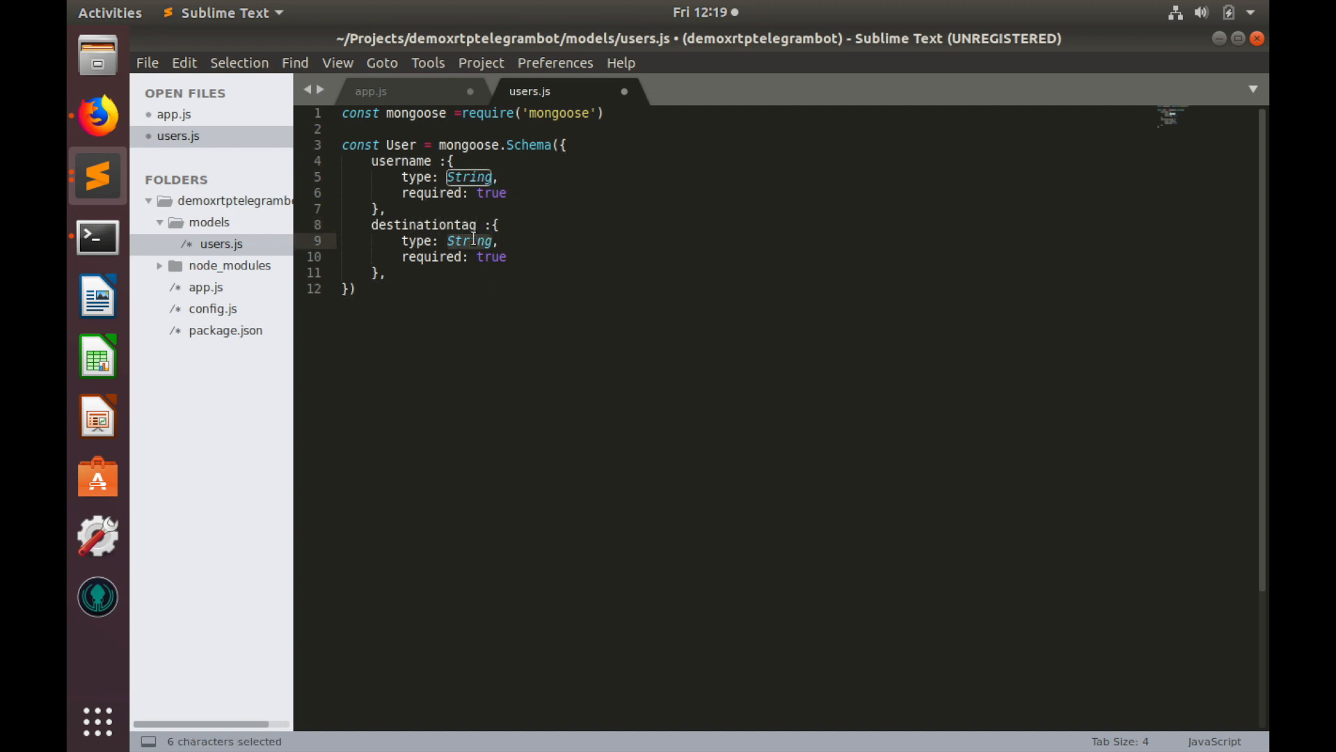
pyautogui.write('Num')
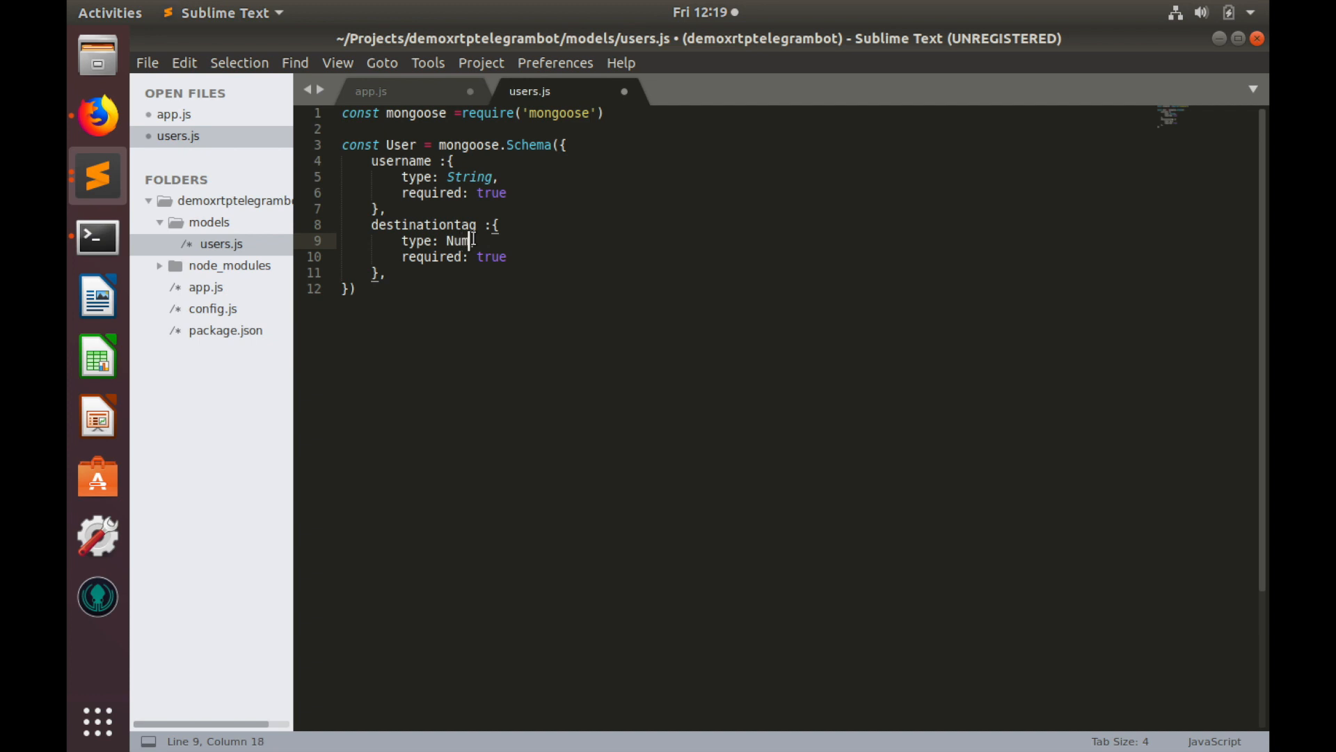
pyautogui.write('ber,')
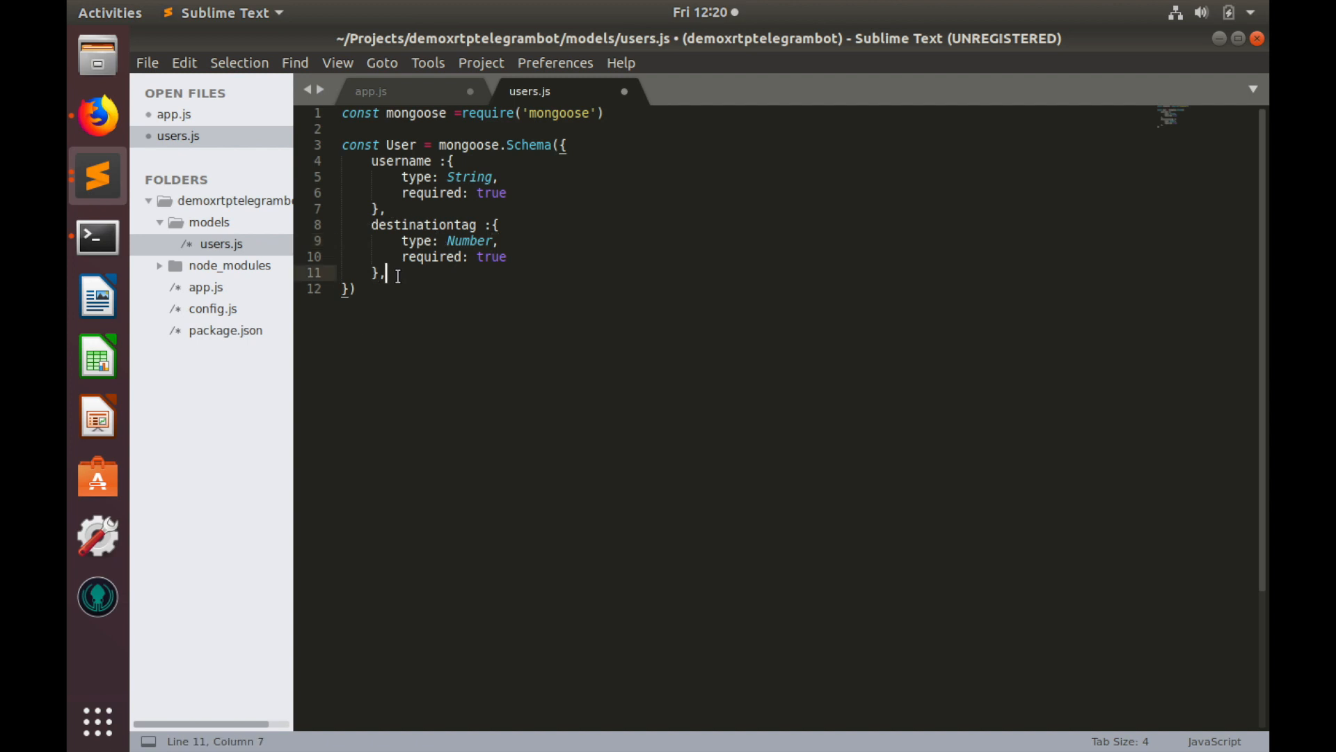
# Add another copy as a balance field with type Number
pyautogui.press('Return')
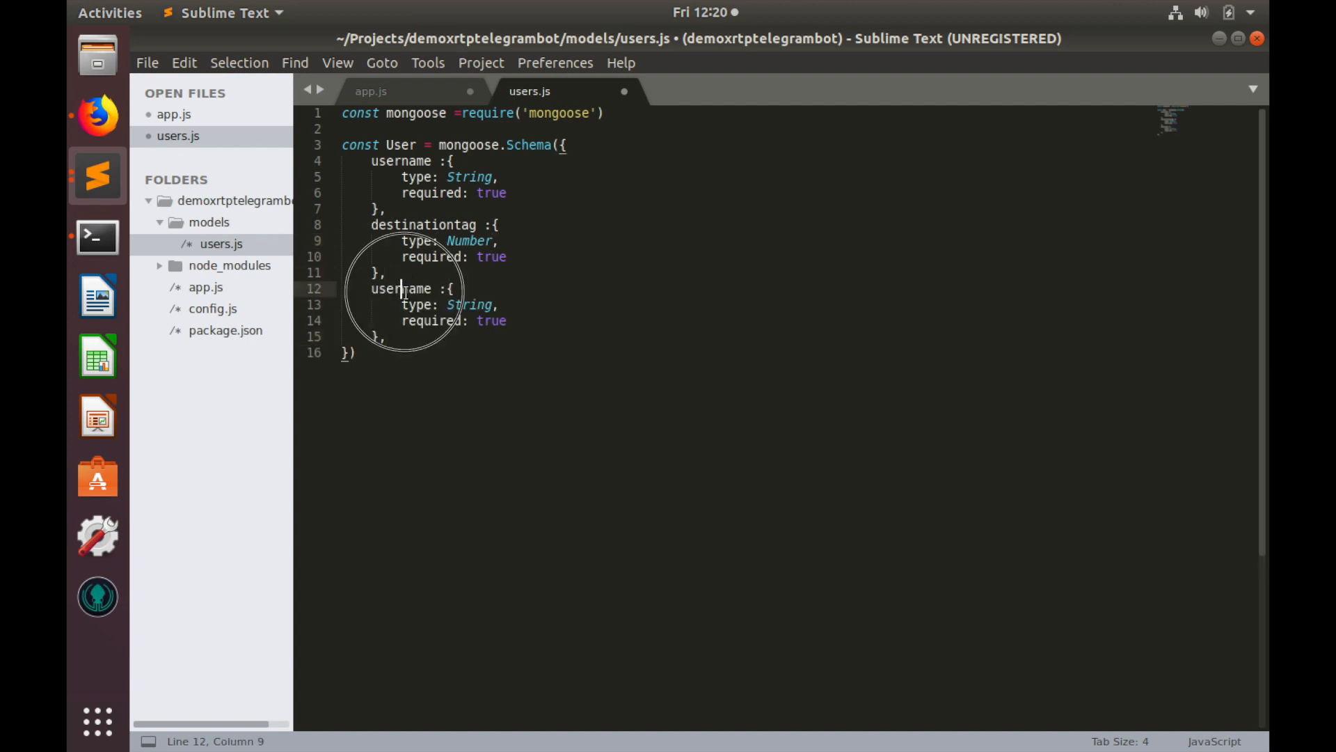
pyautogui.write('balan :{')
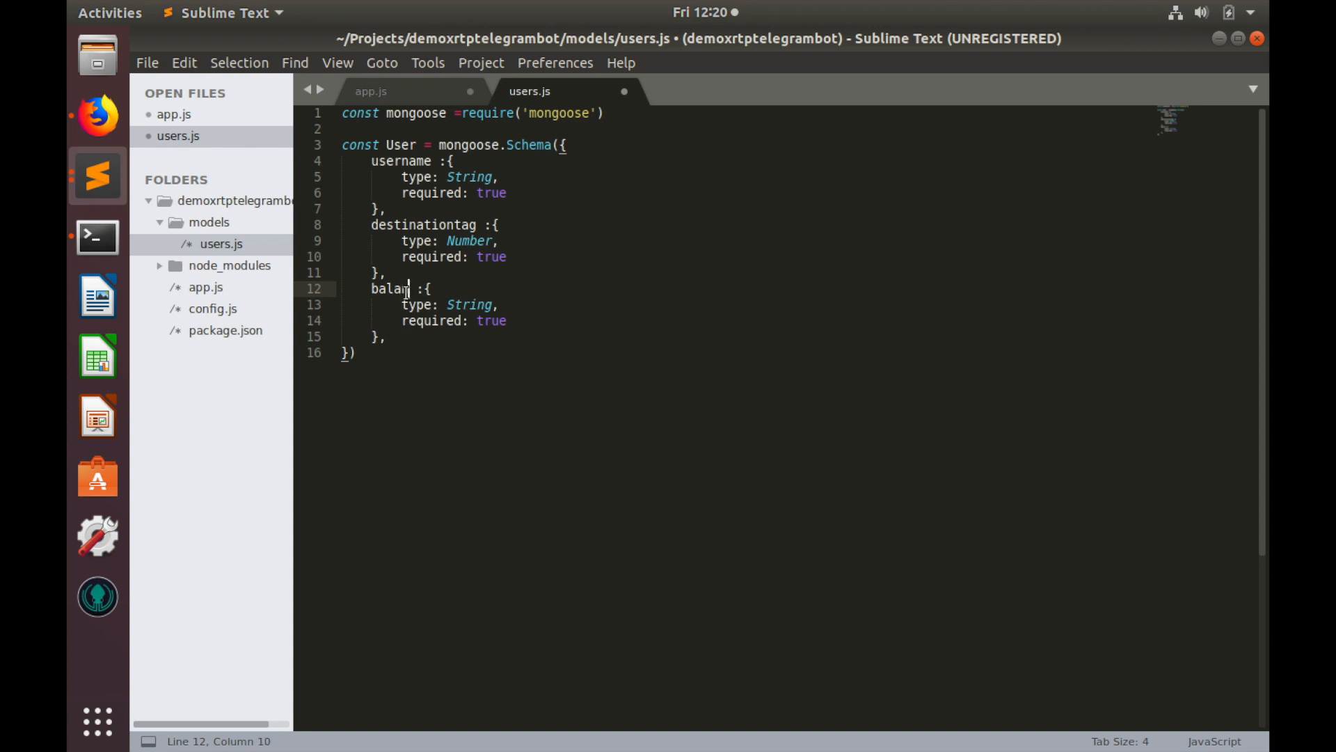
pyautogui.write('ce')
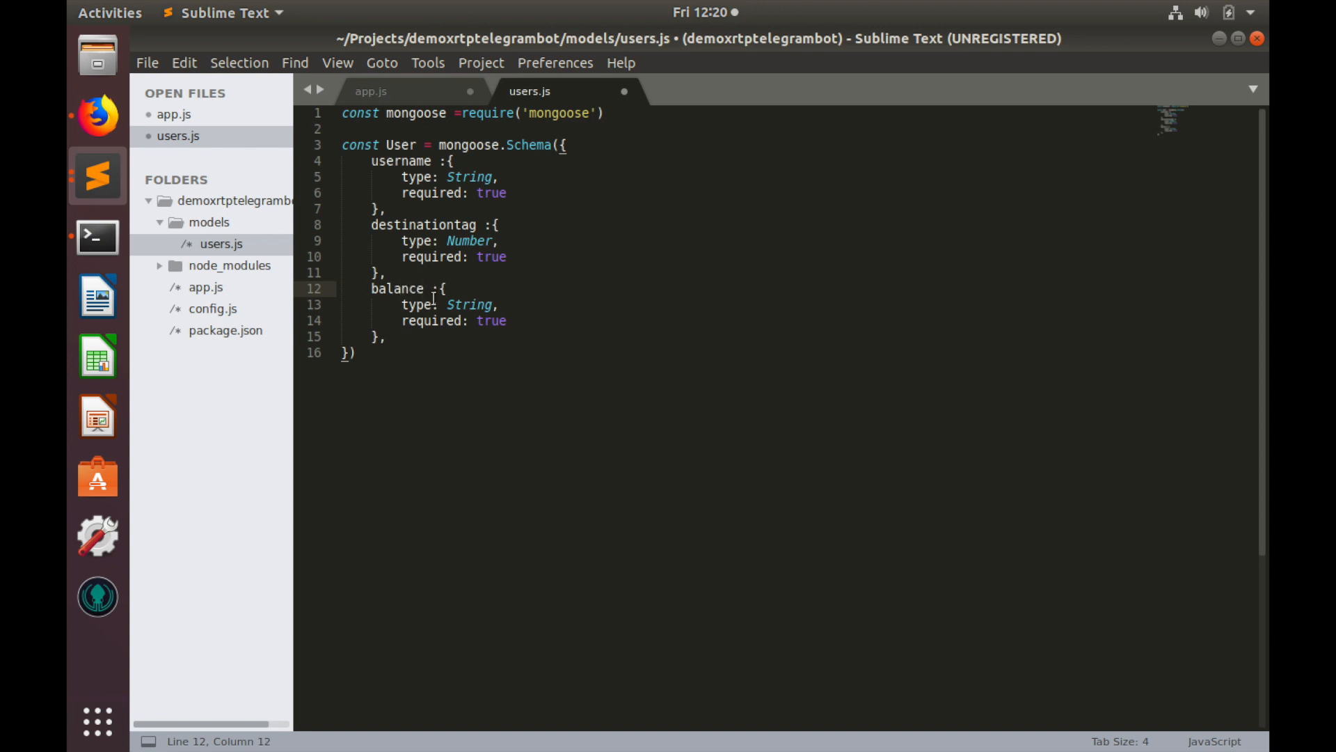
pyautogui.click(468, 305)
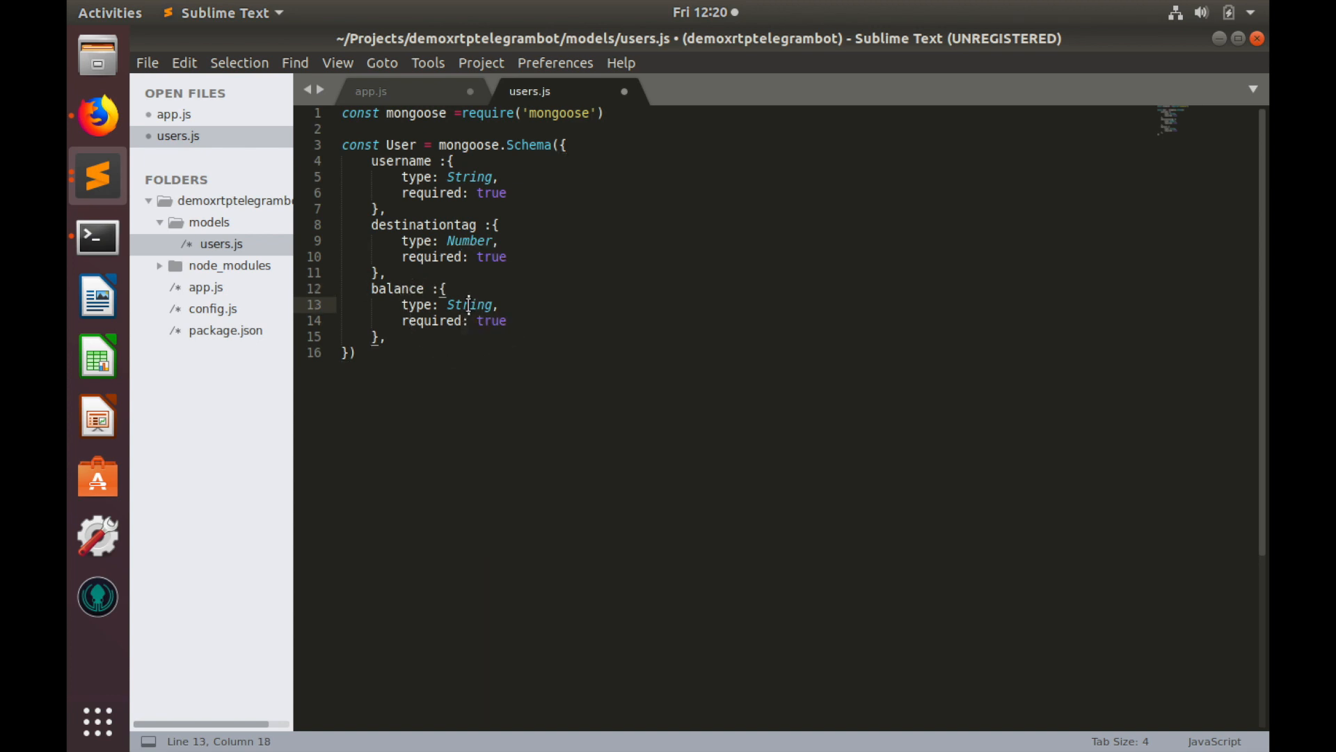
pyautogui.write('Na')
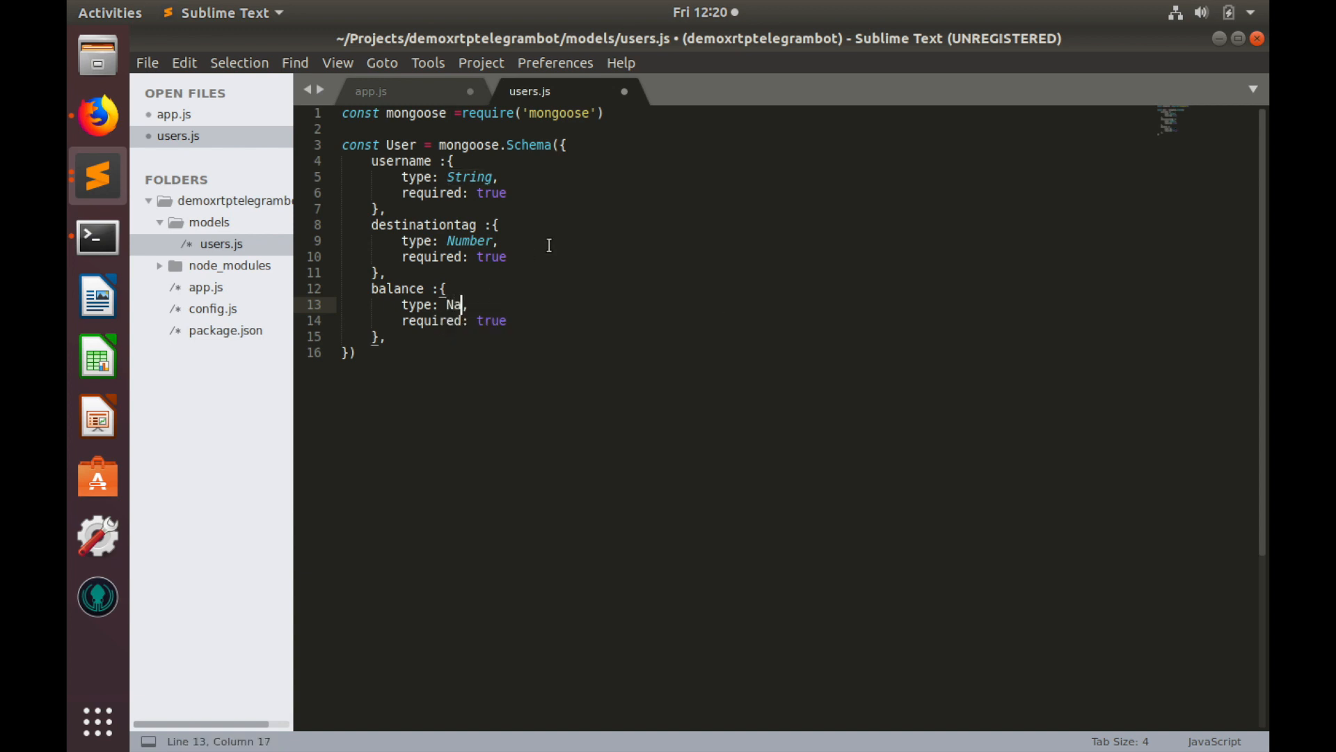
pyautogui.write('umber')
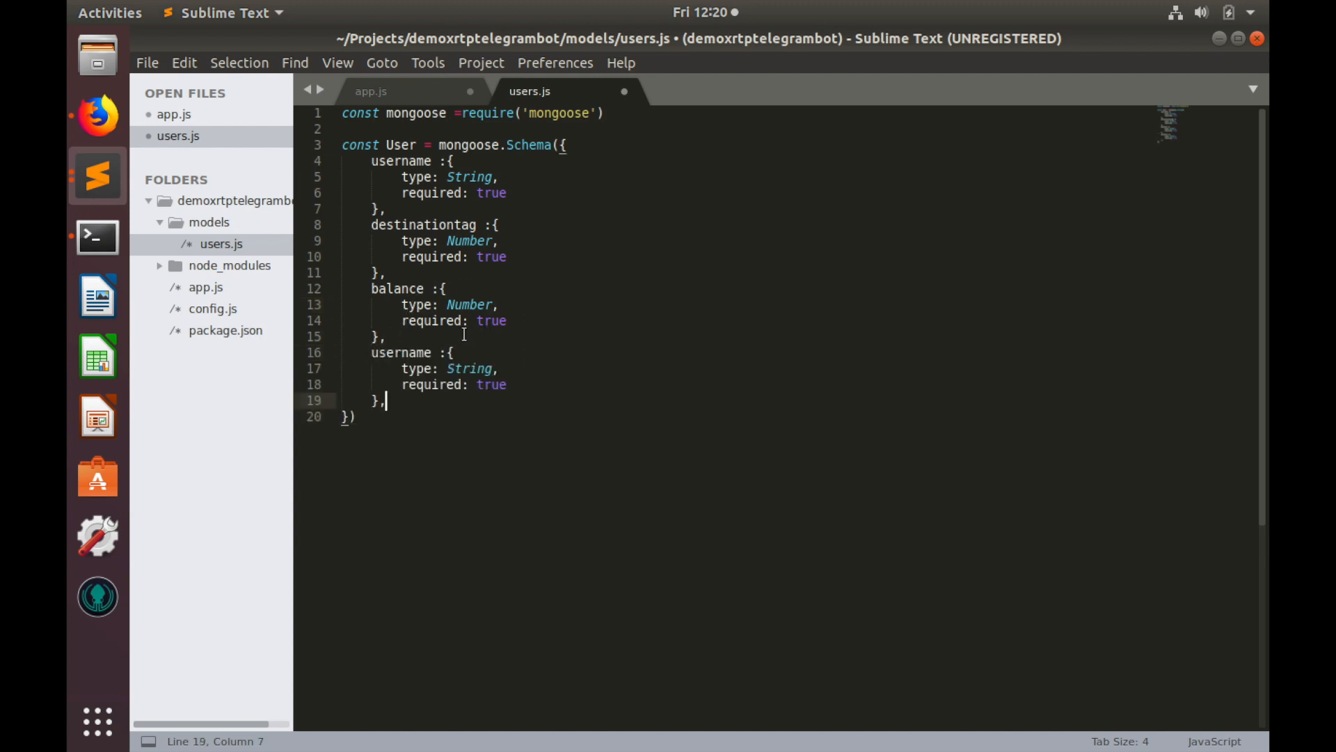
# Turn the last copy into a timestamp field with type Number
pyautogui.write('timest :{')
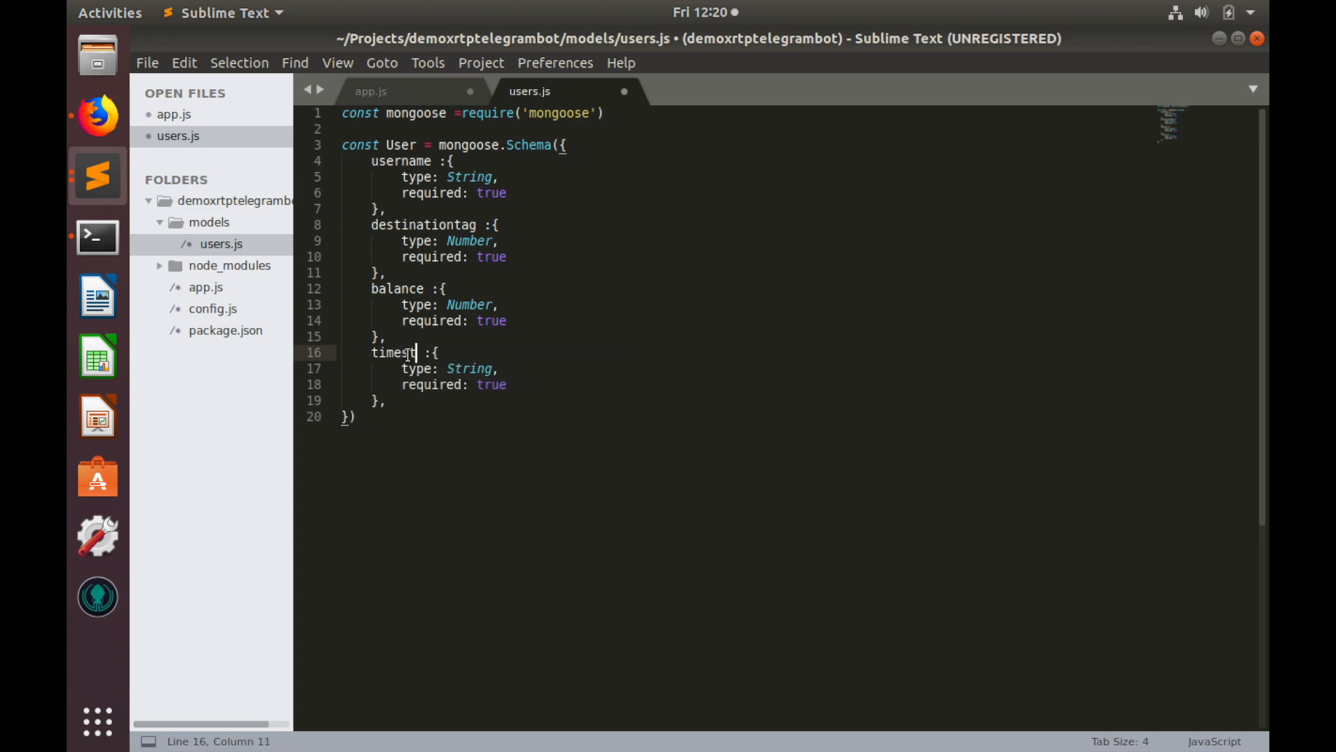
pyautogui.write('amp')
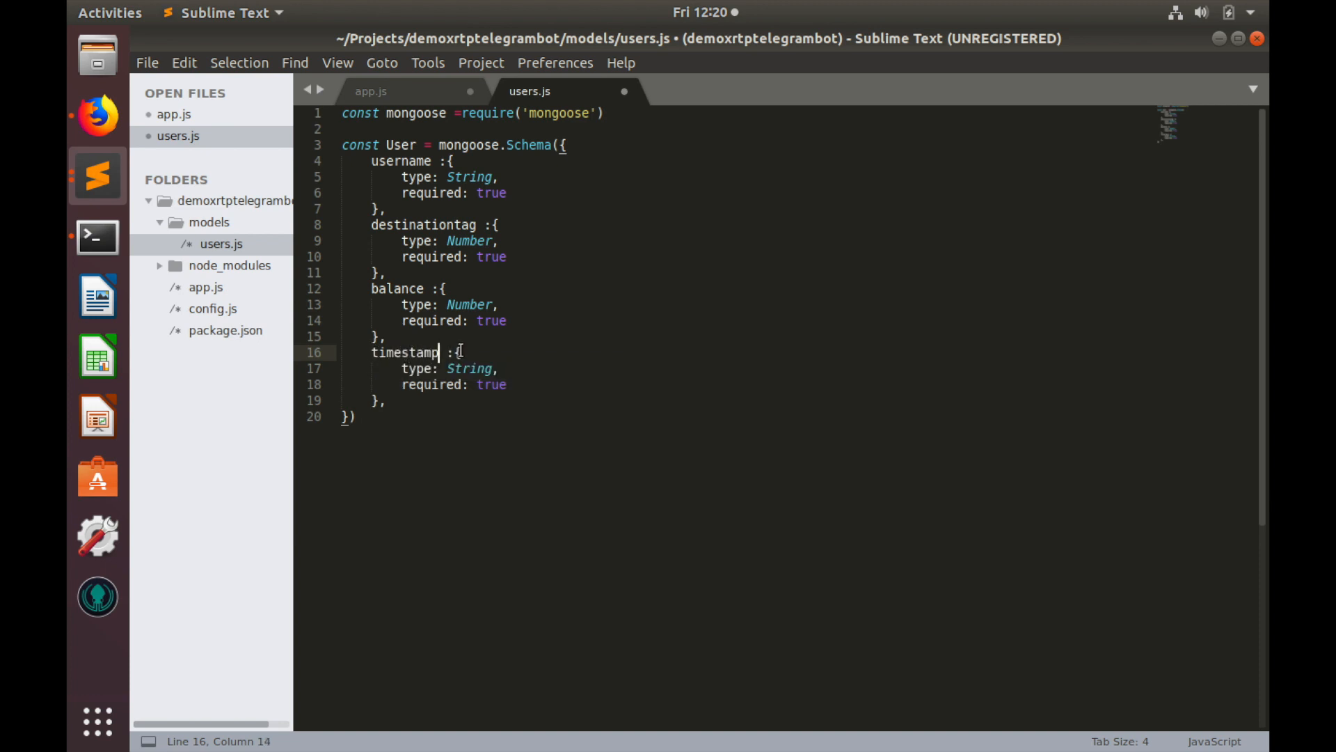
pyautogui.doubleClick(468, 367)
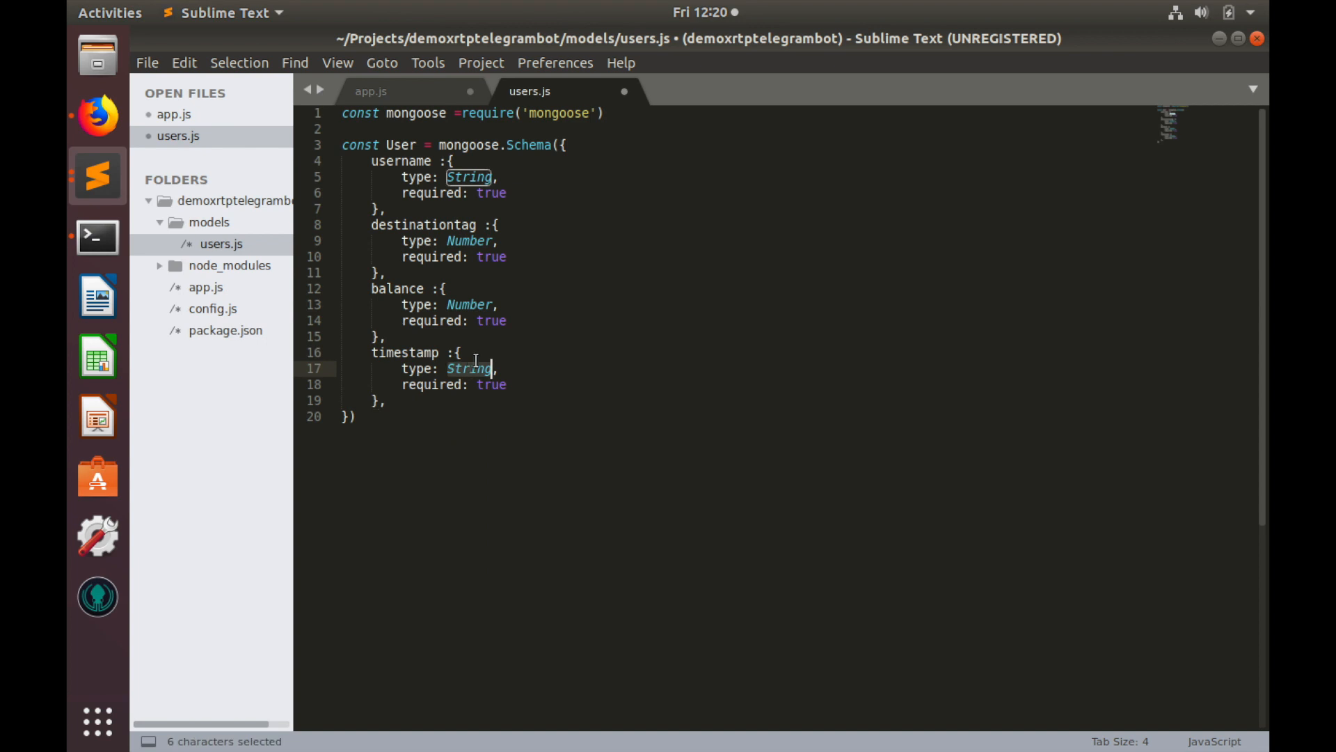
pyautogui.write('Numbe')
pyautogui.click(462, 145)
pyautogui.write('S')
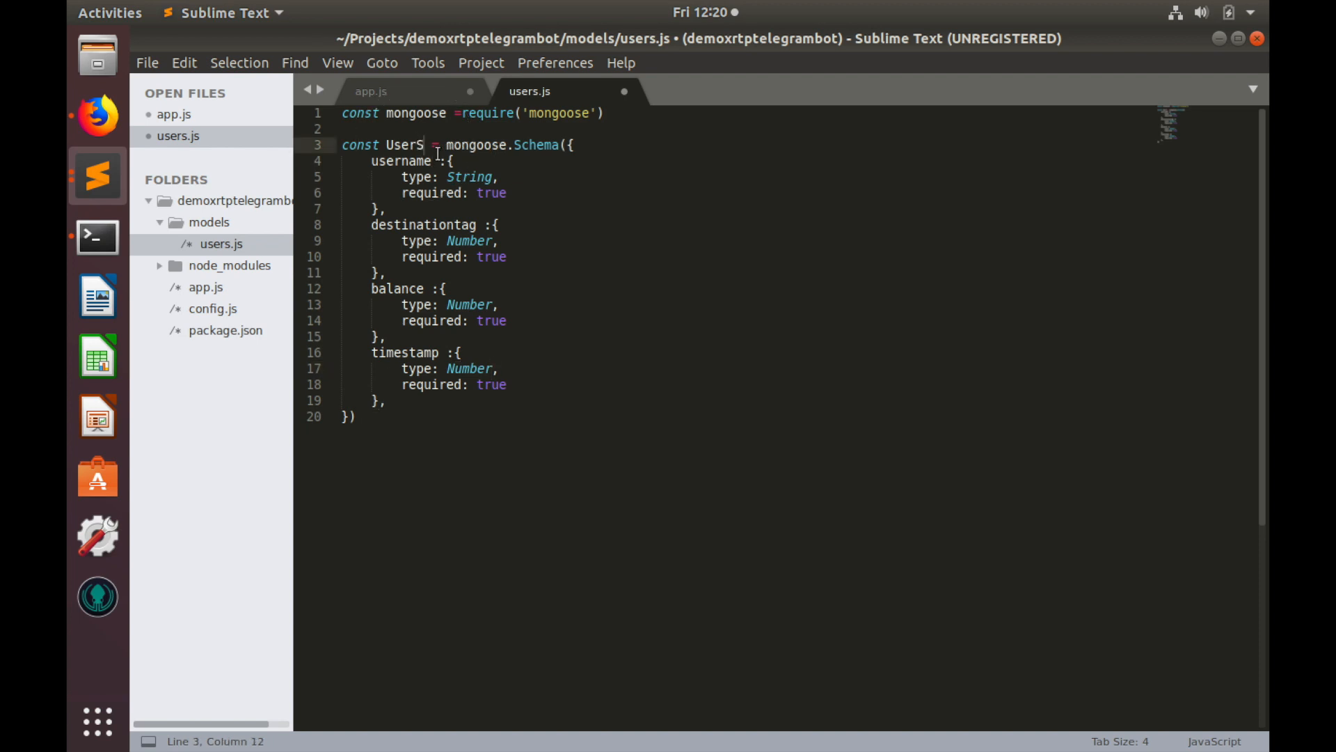
# Rename the schema variable to UserSchema and remove the trailing comma after timestamp
pyautogui.write('chema')
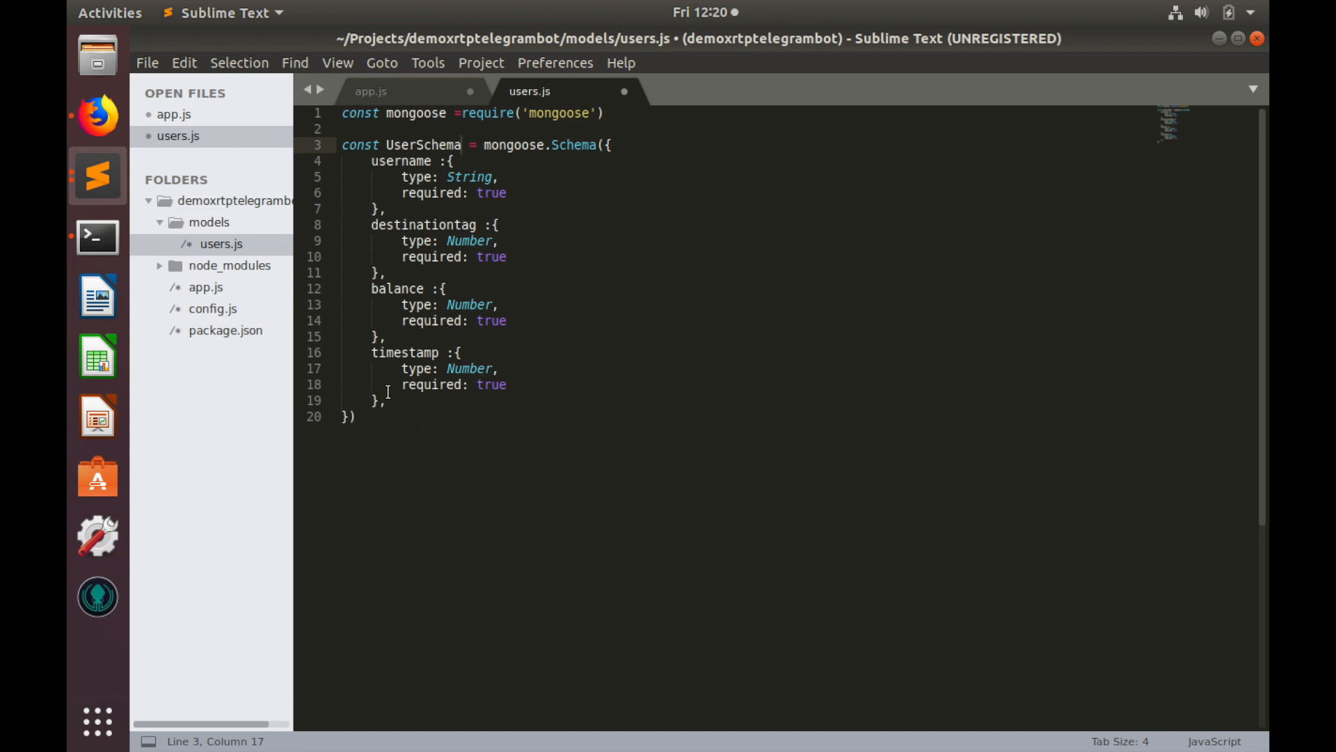
pyautogui.click(382, 398)
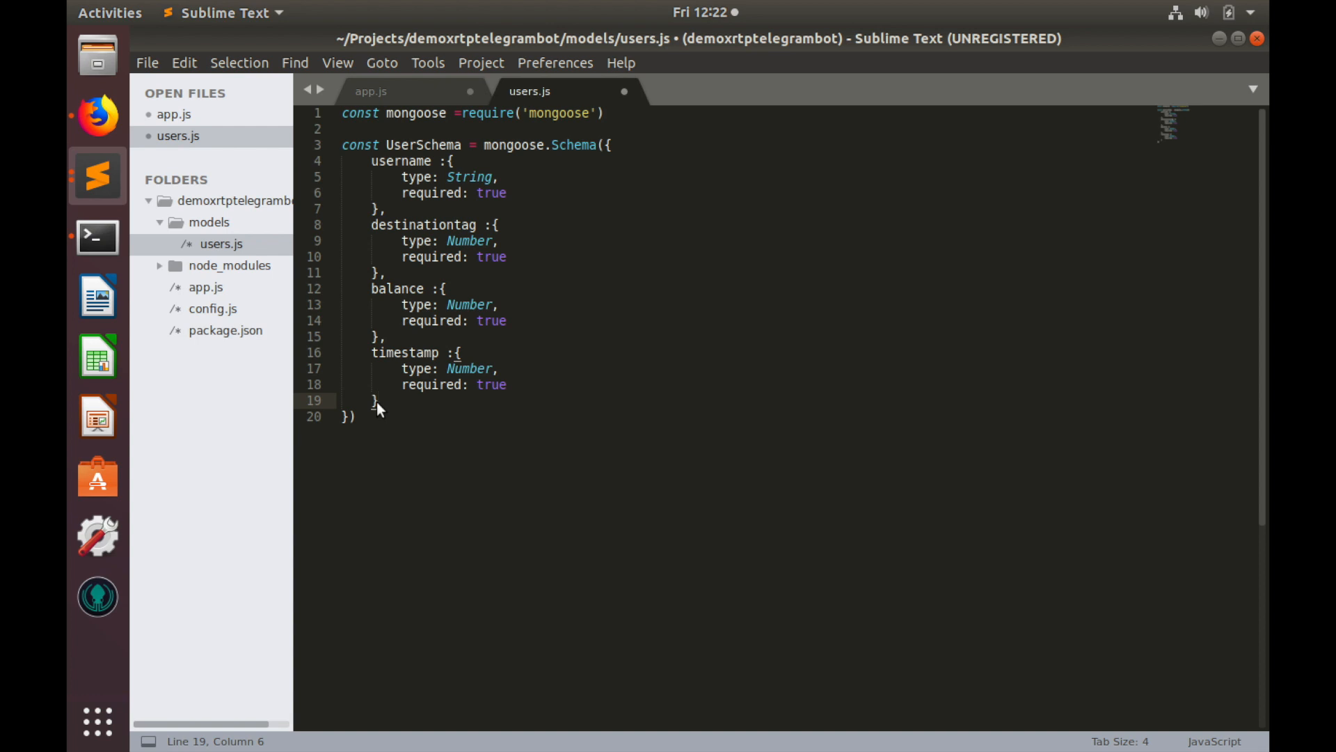
# Add const User = module.exports = mongoose.model('User', UserSchema) below the schema and save users.js
pyautogui.click(352, 416)
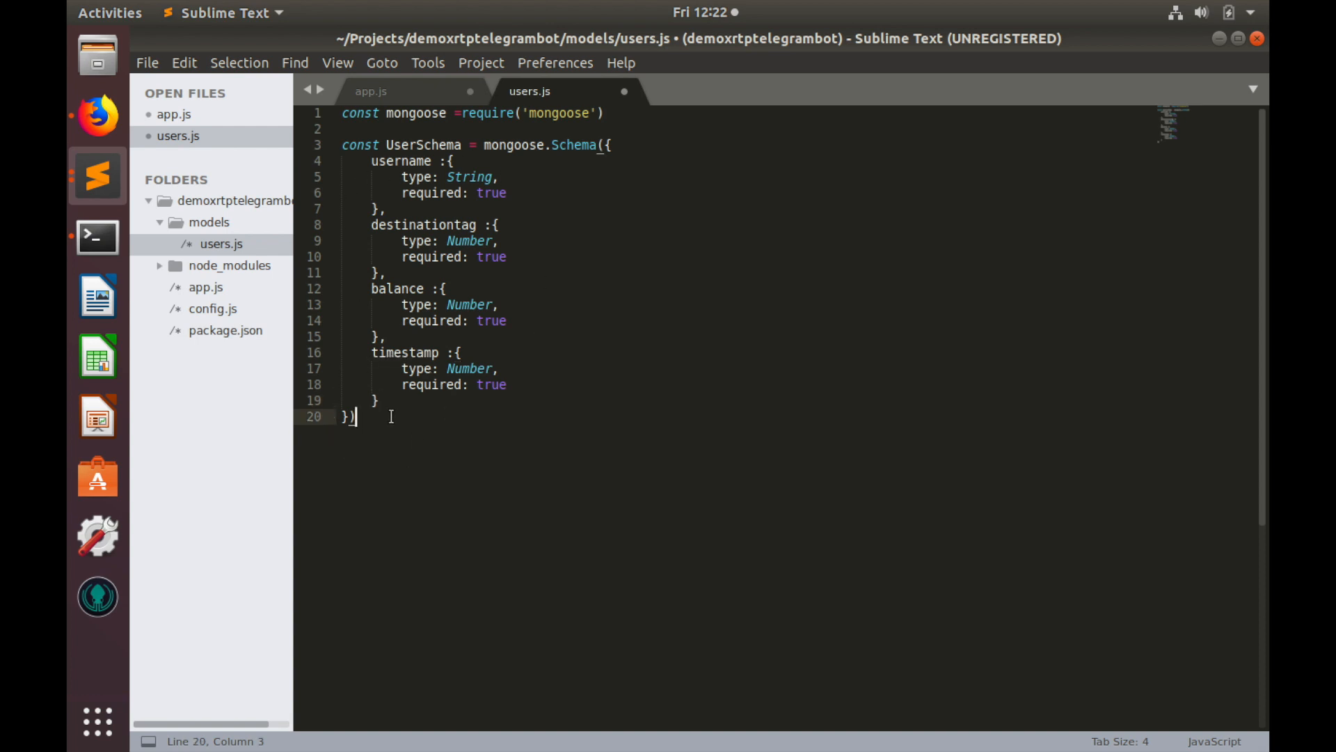
pyautogui.write('const User')
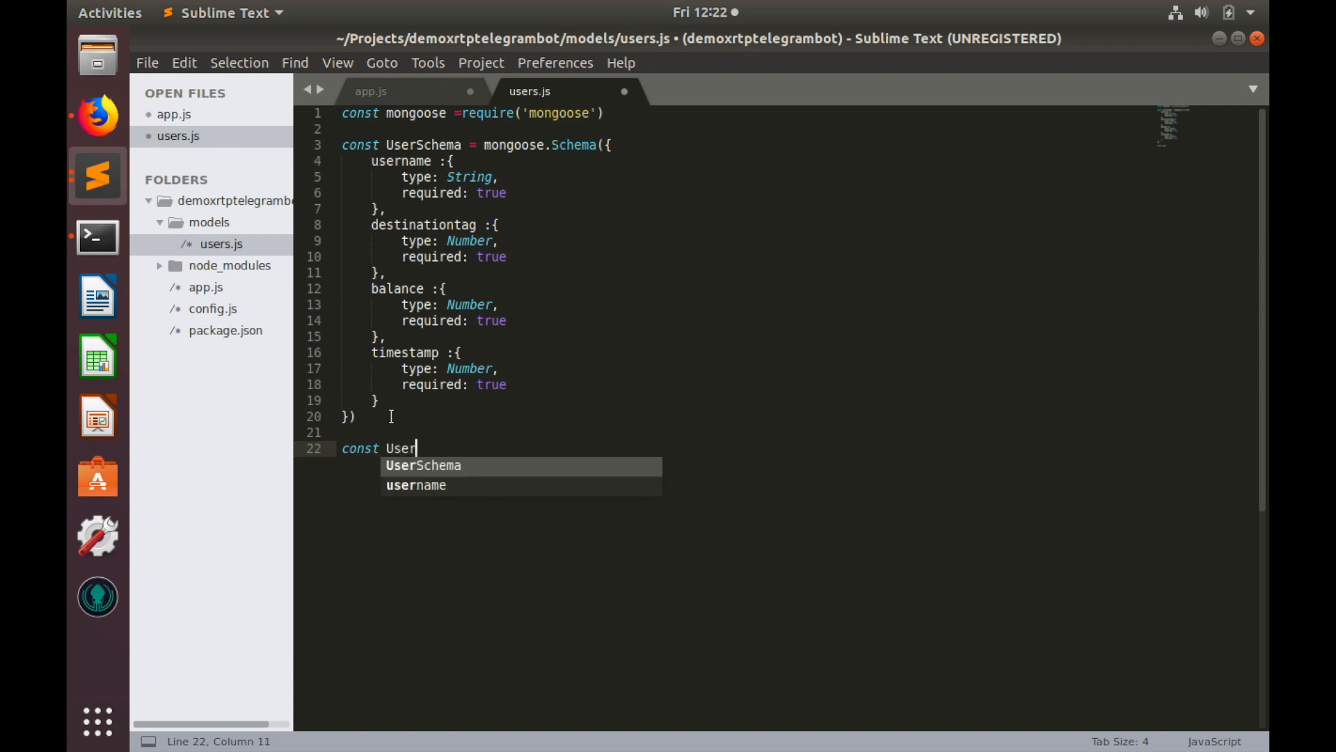
pyautogui.write('=module.')
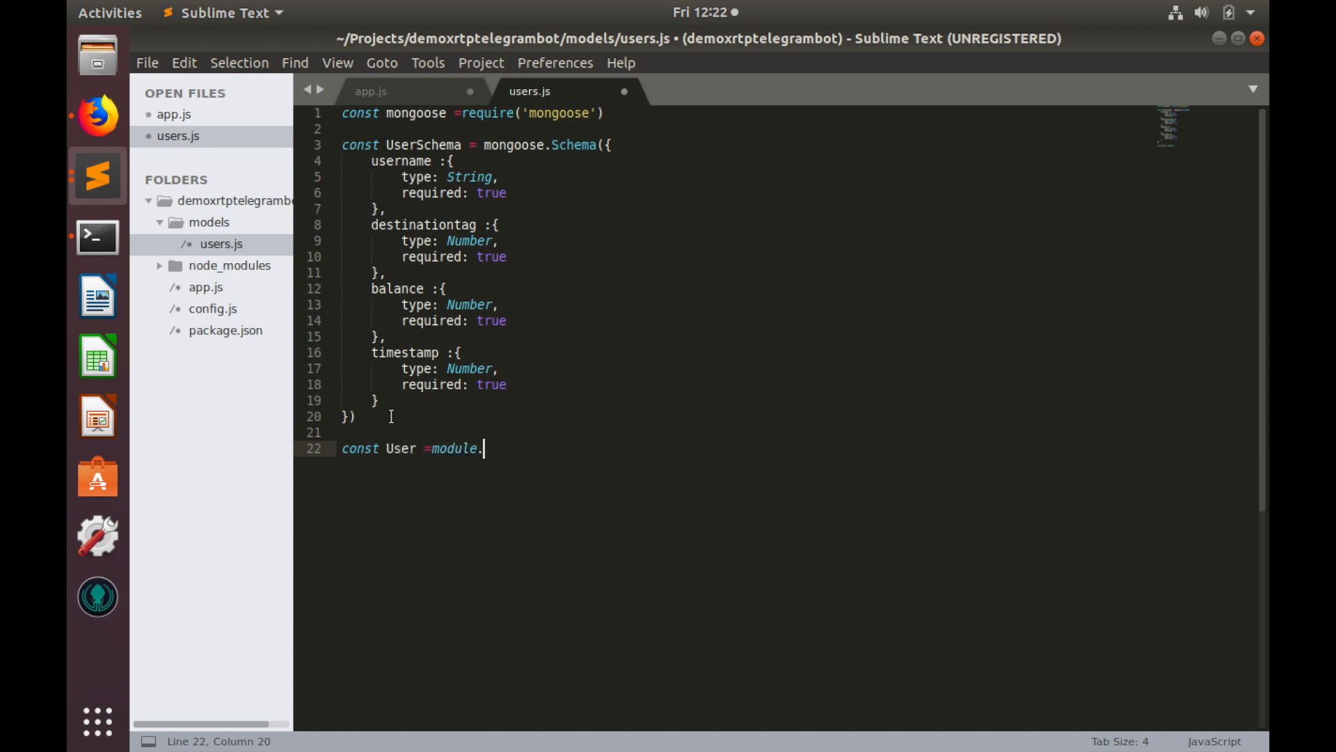
pyautogui.write('export')
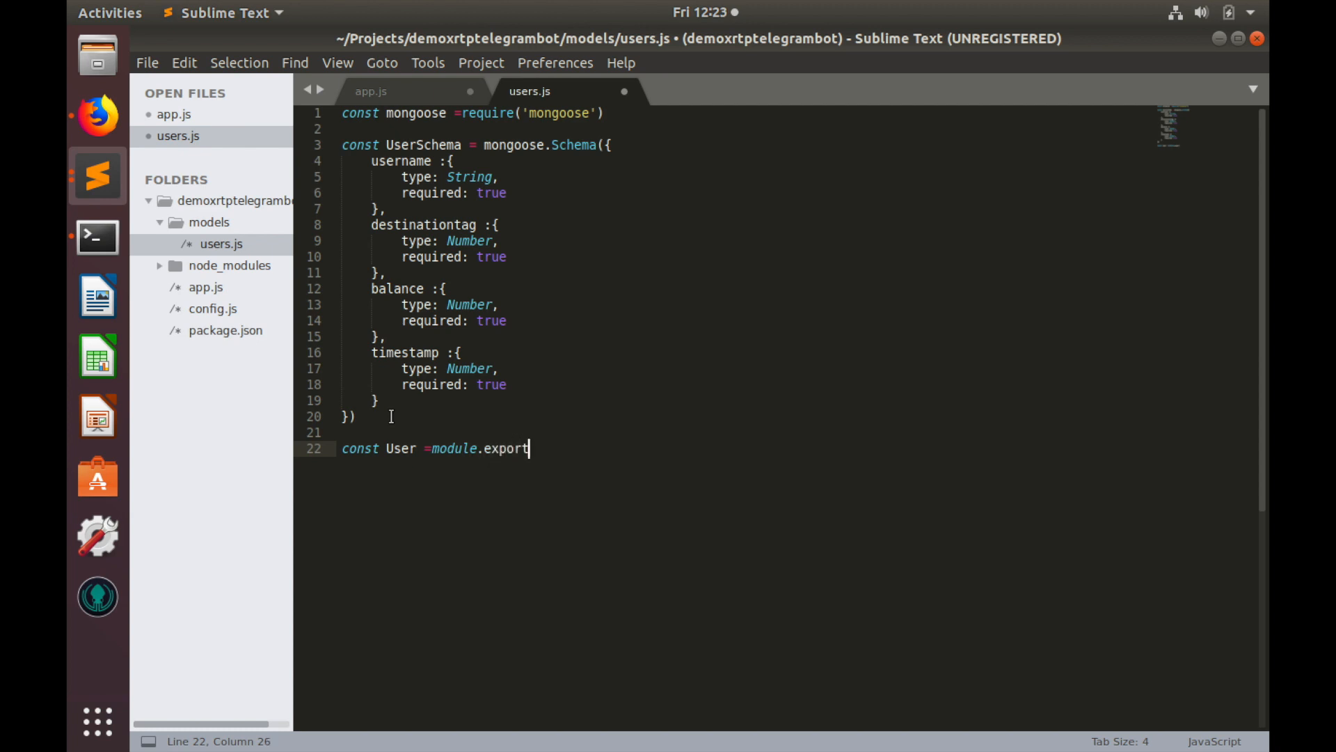
pyautogui.write('s =')
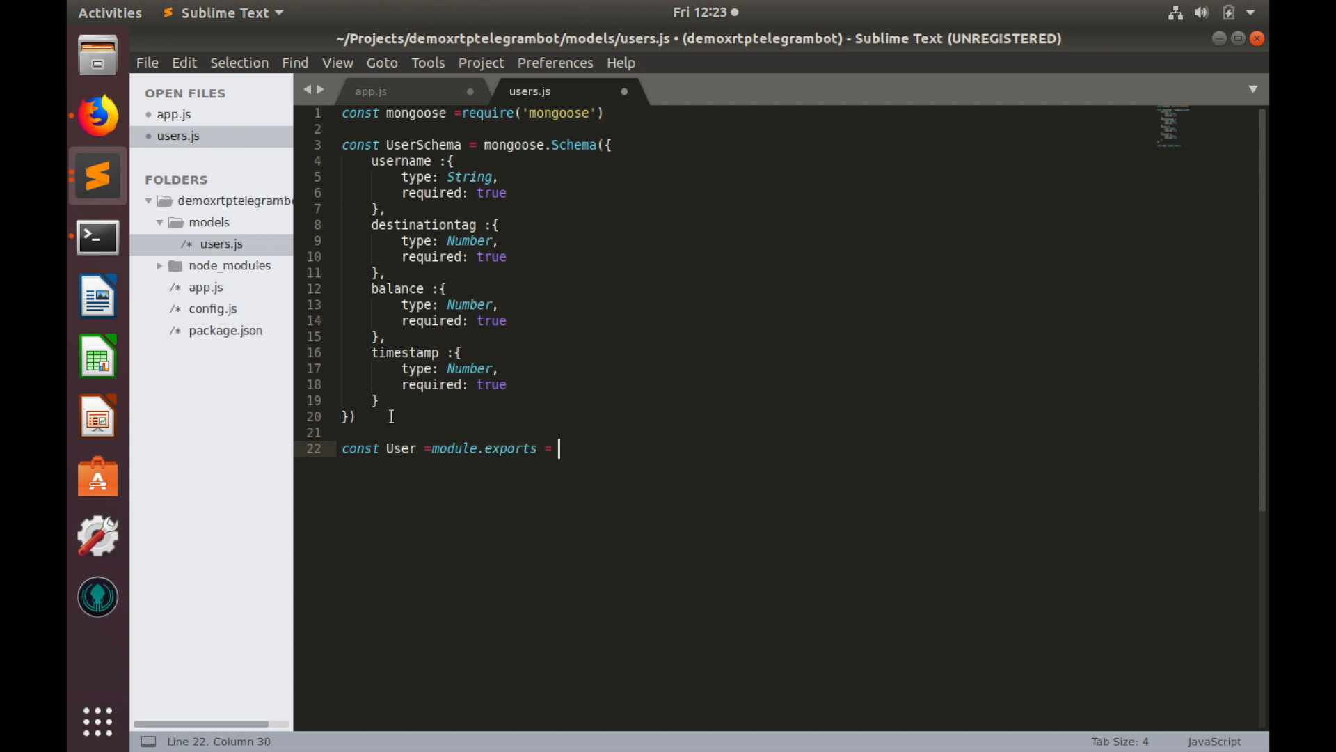
pyautogui.write('mongoose')
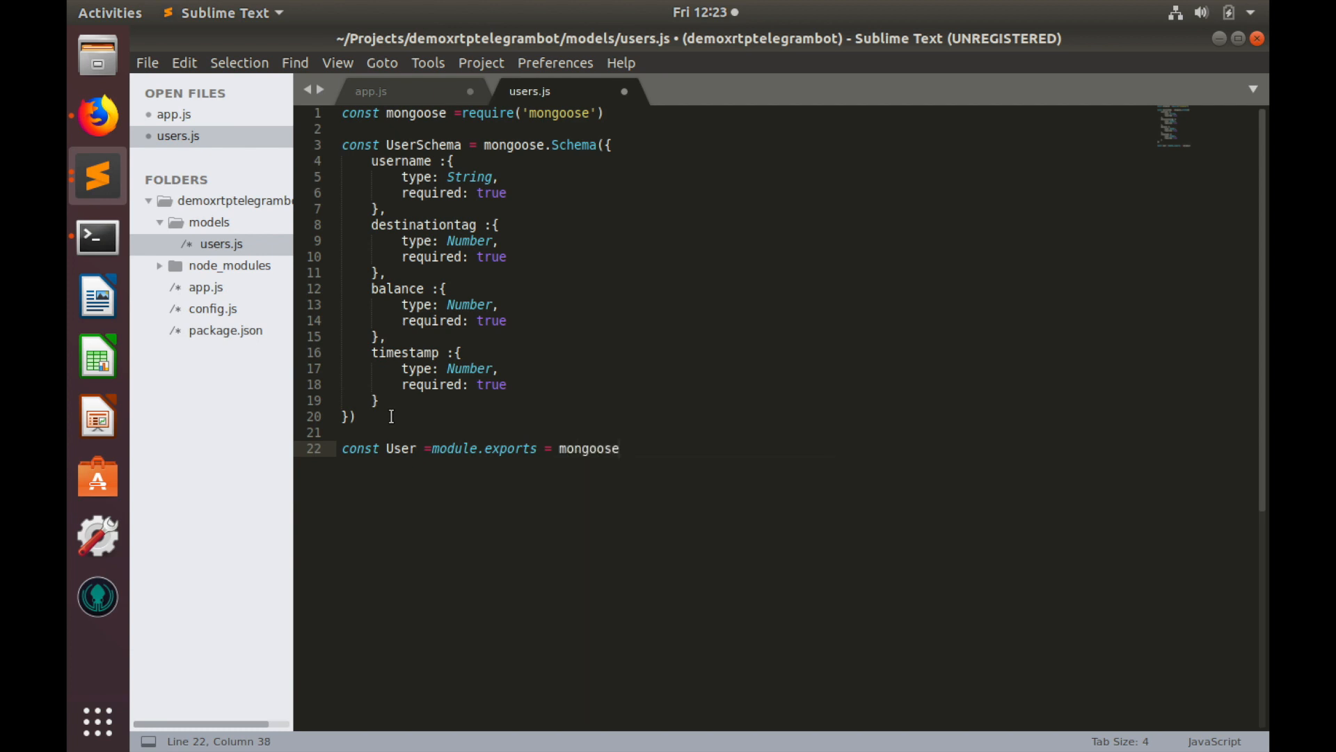
pyautogui.write('.model')
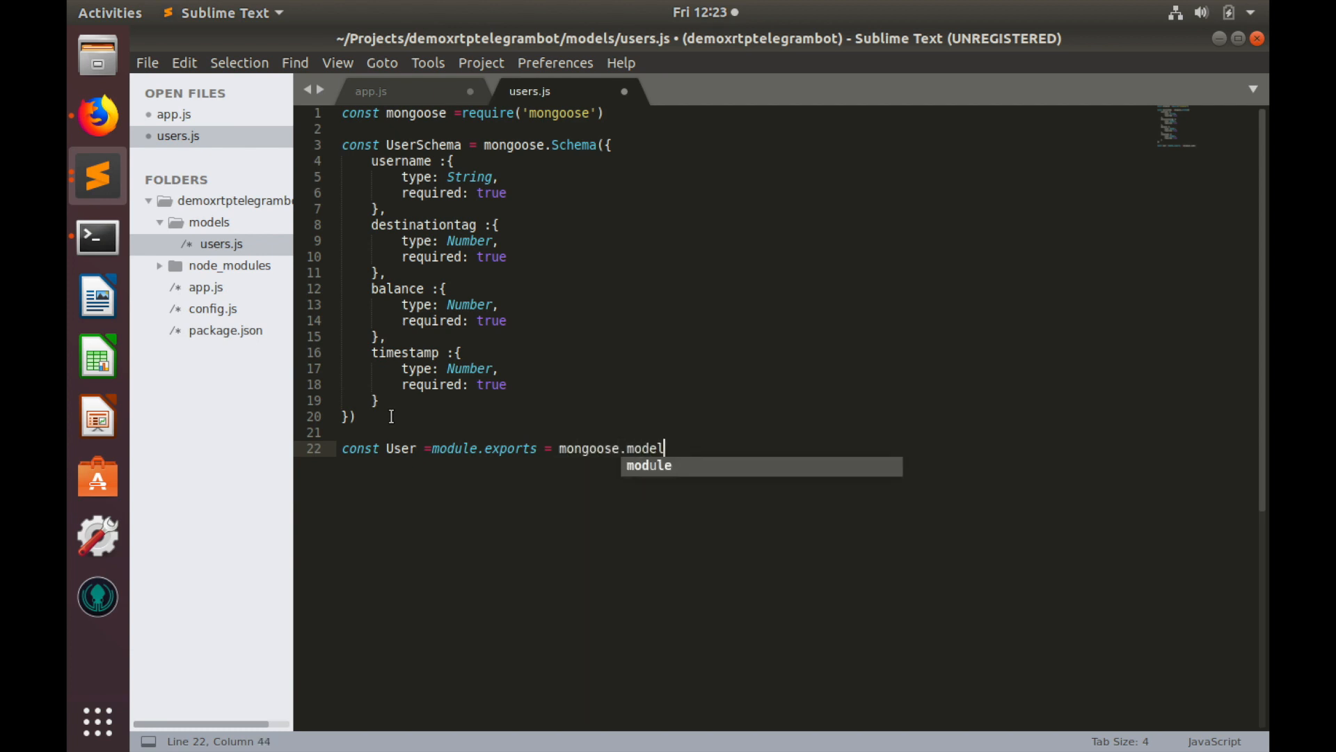
pyautogui.write("('')")
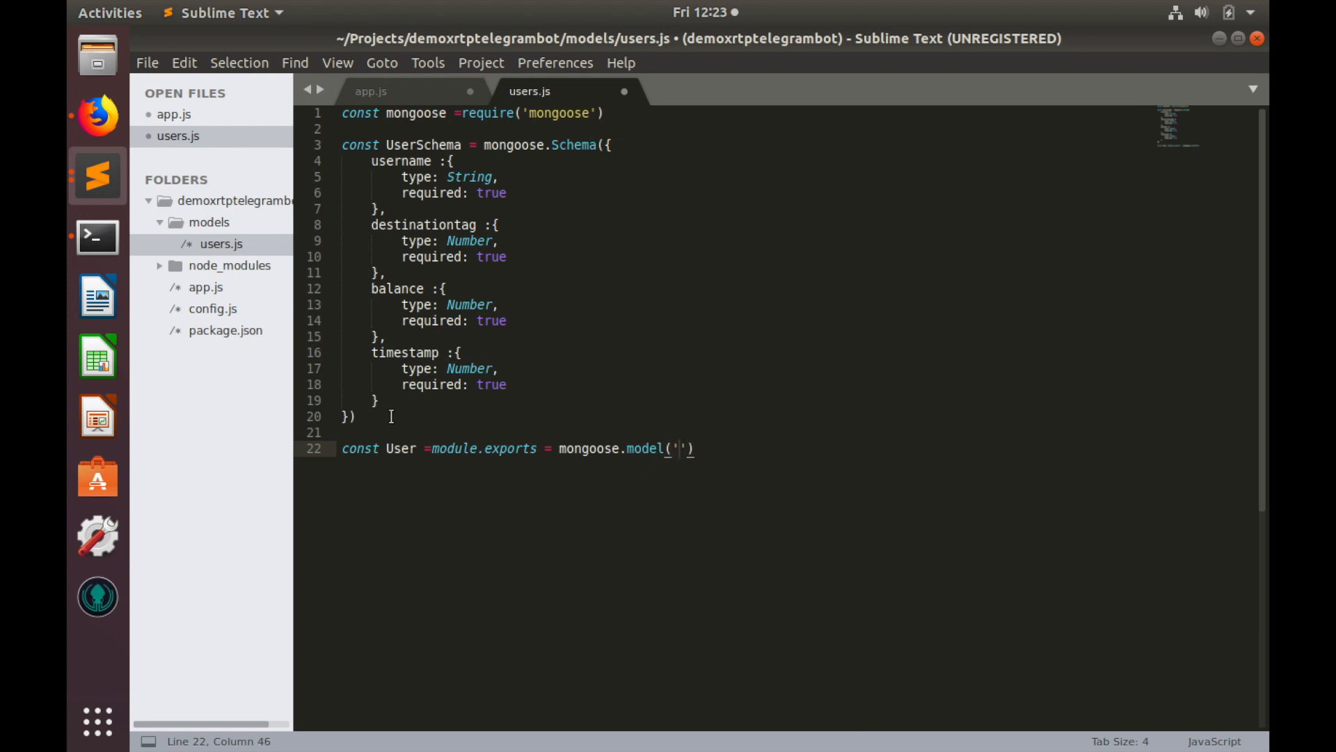
pyautogui.write('User')
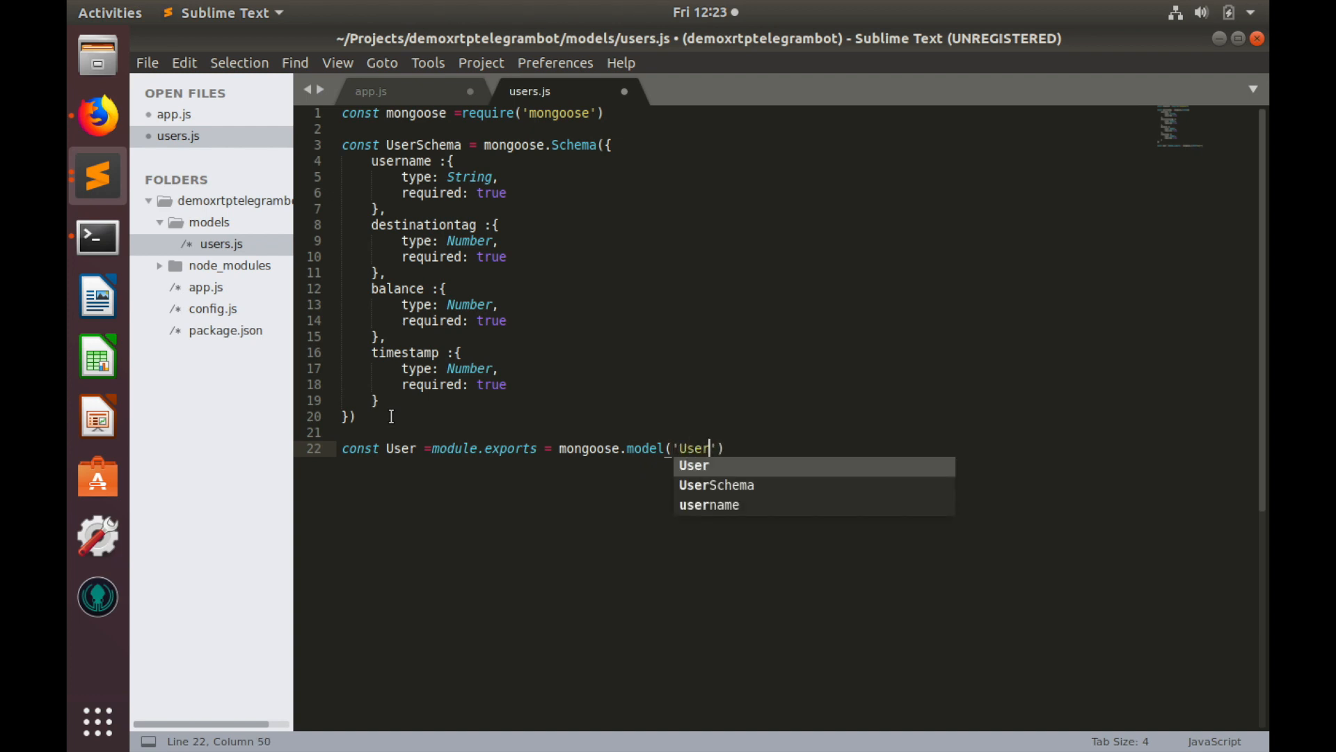
pyautogui.write(',')
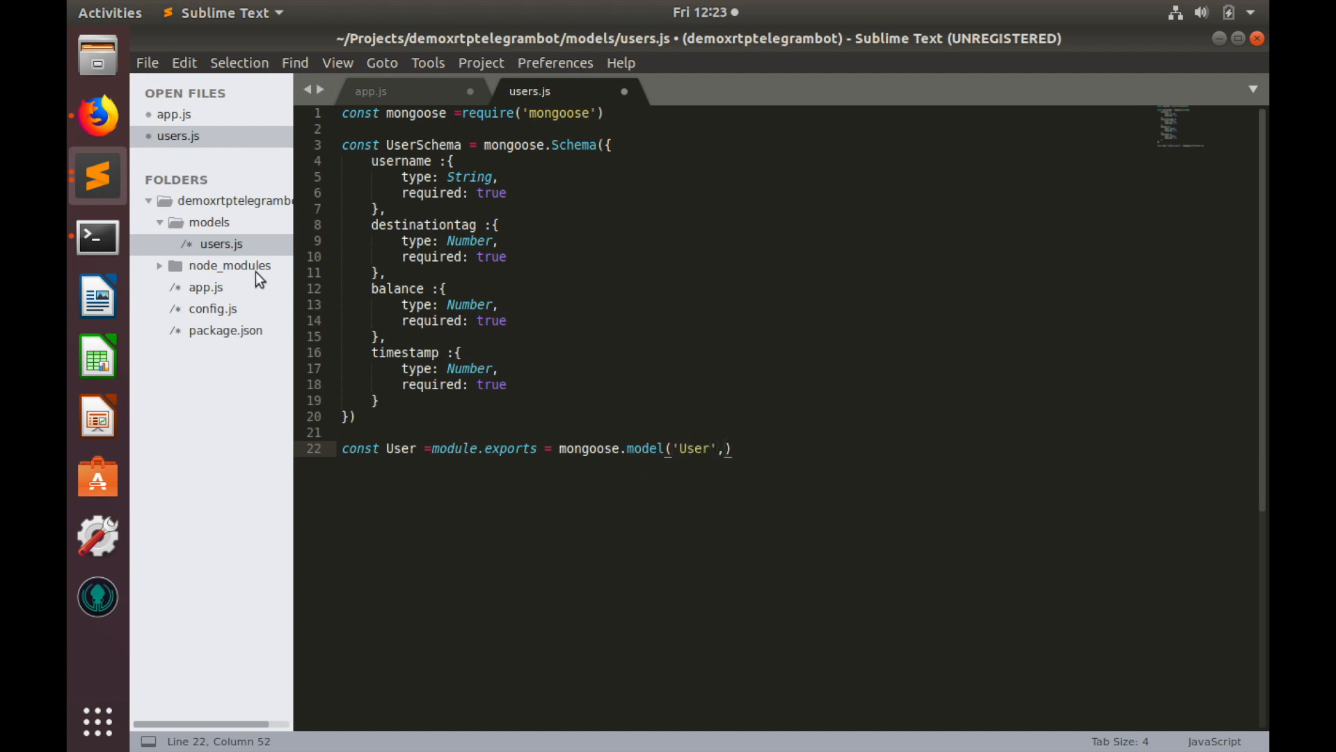
pyautogui.write('UserSchema')
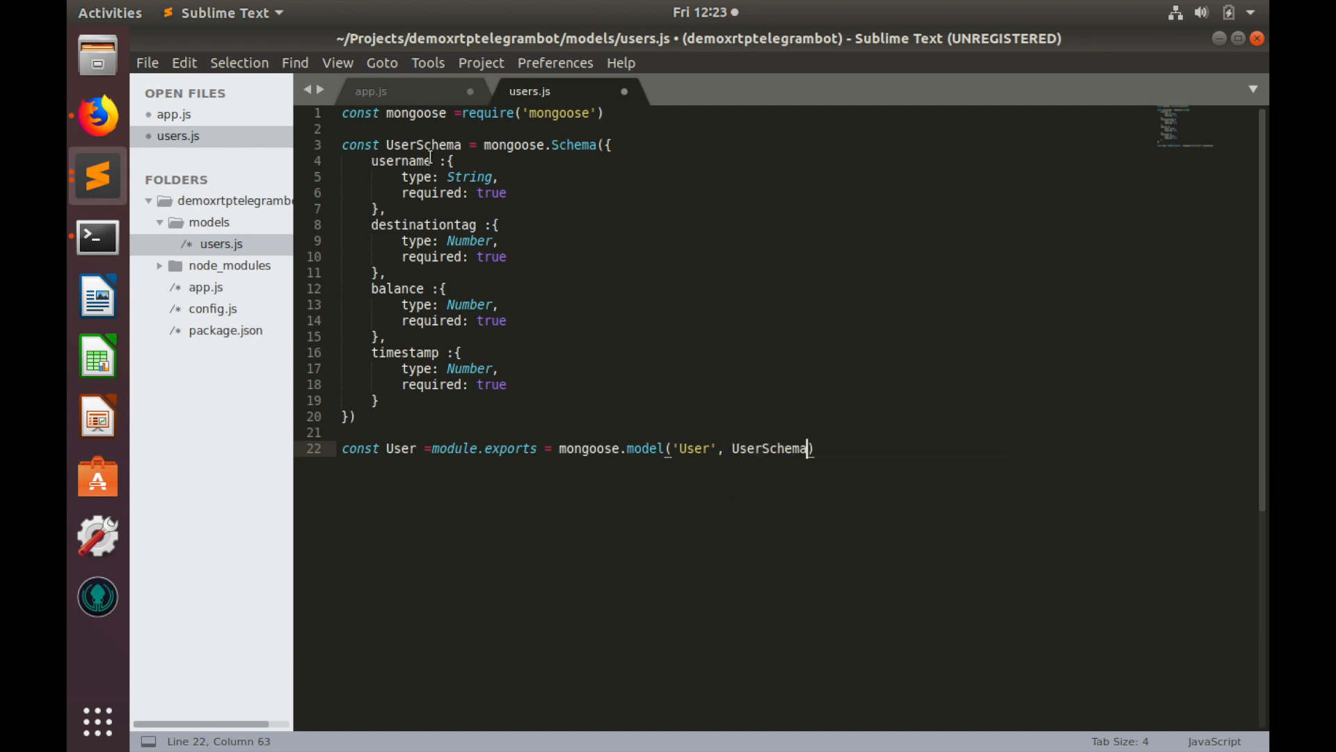
pyautogui.moveTo(831, 421)
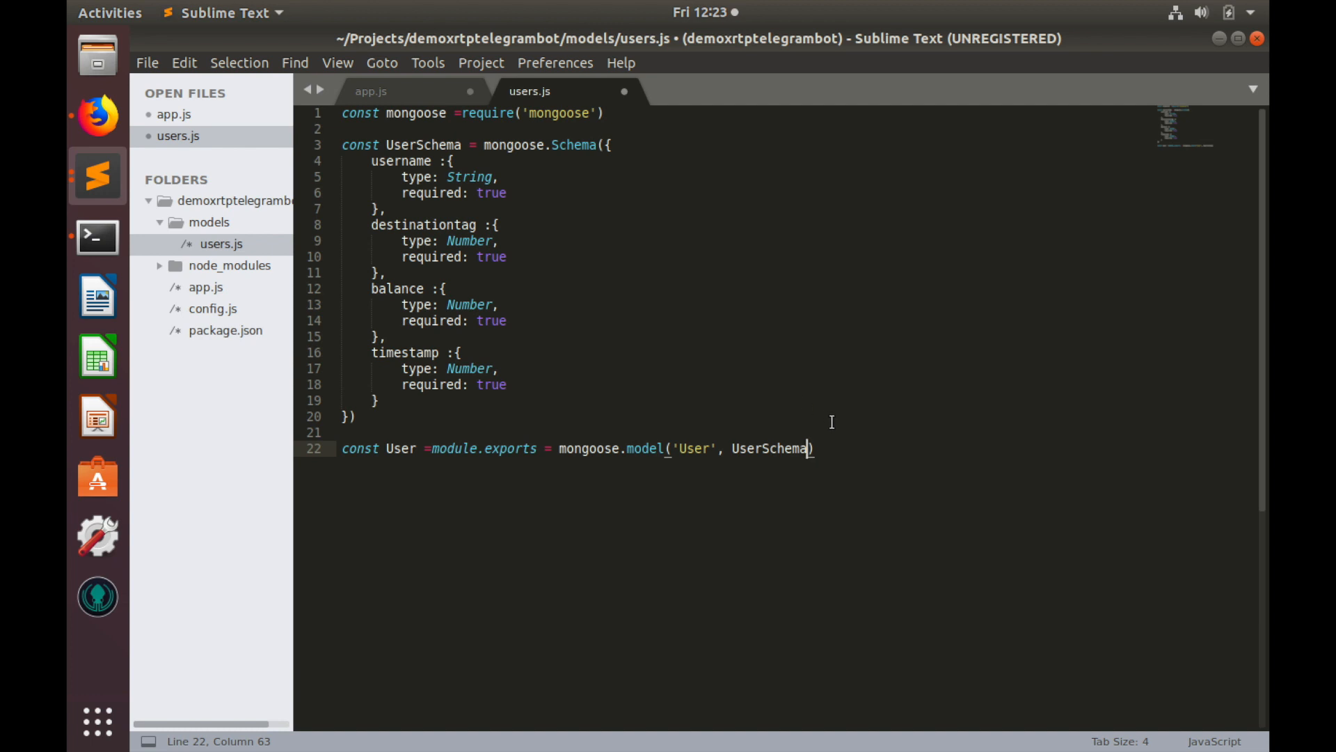
pyautogui.press('ctrl+s')
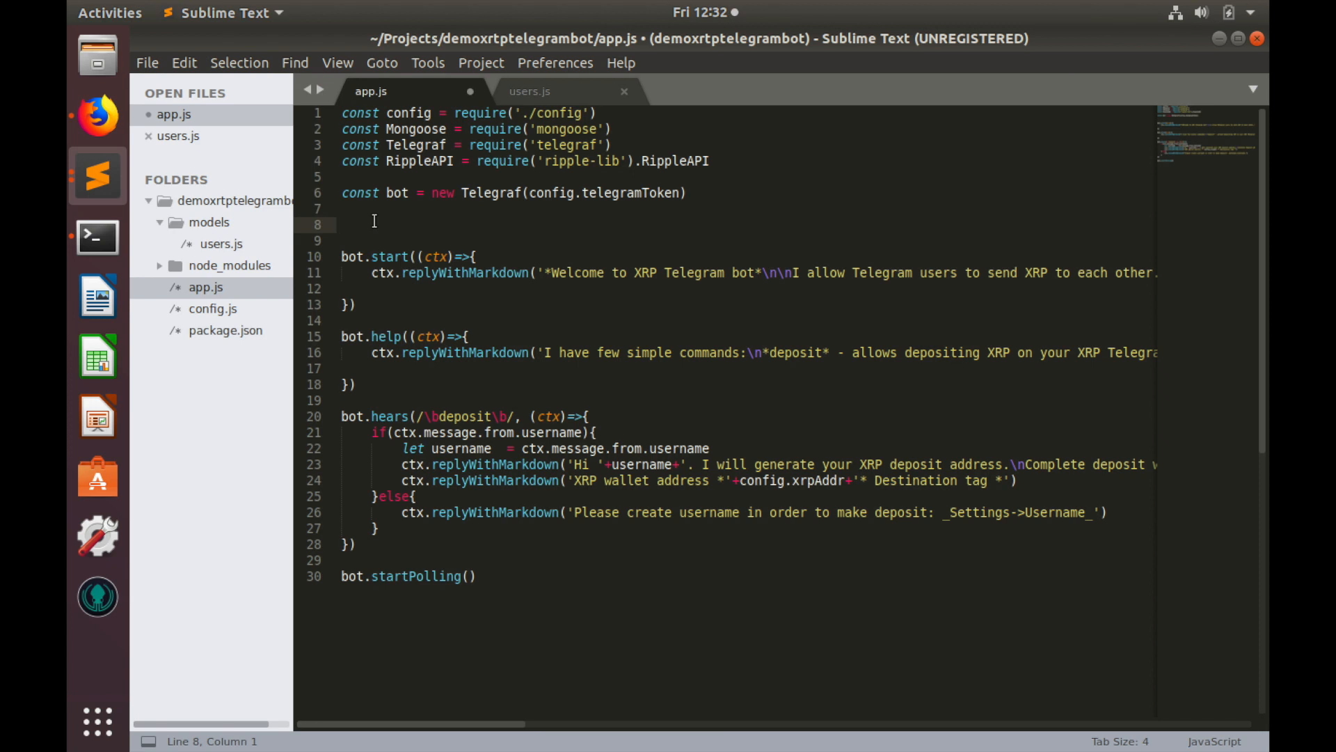
# Call mongoose.connect(config.databaseUrl) and assign let db = mongoose.connection
pyautogui.write('m')
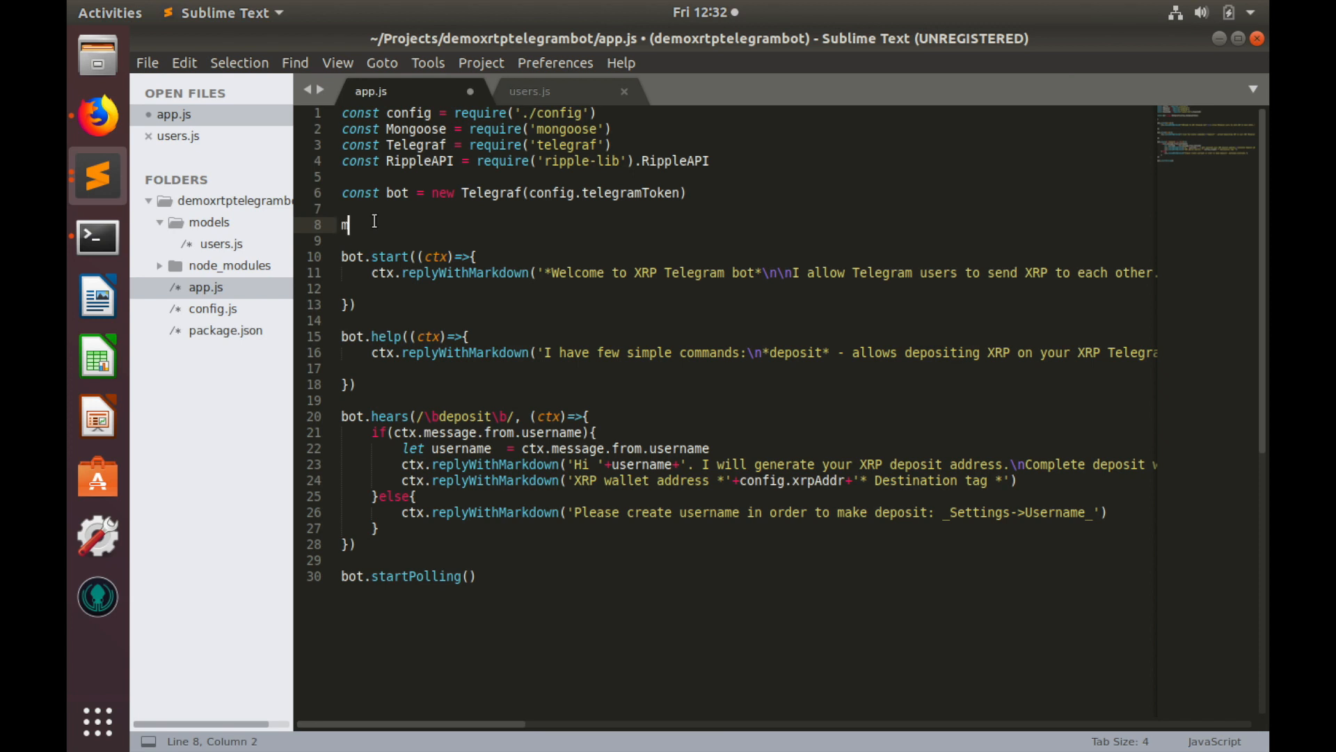
pyautogui.write('ongoose')
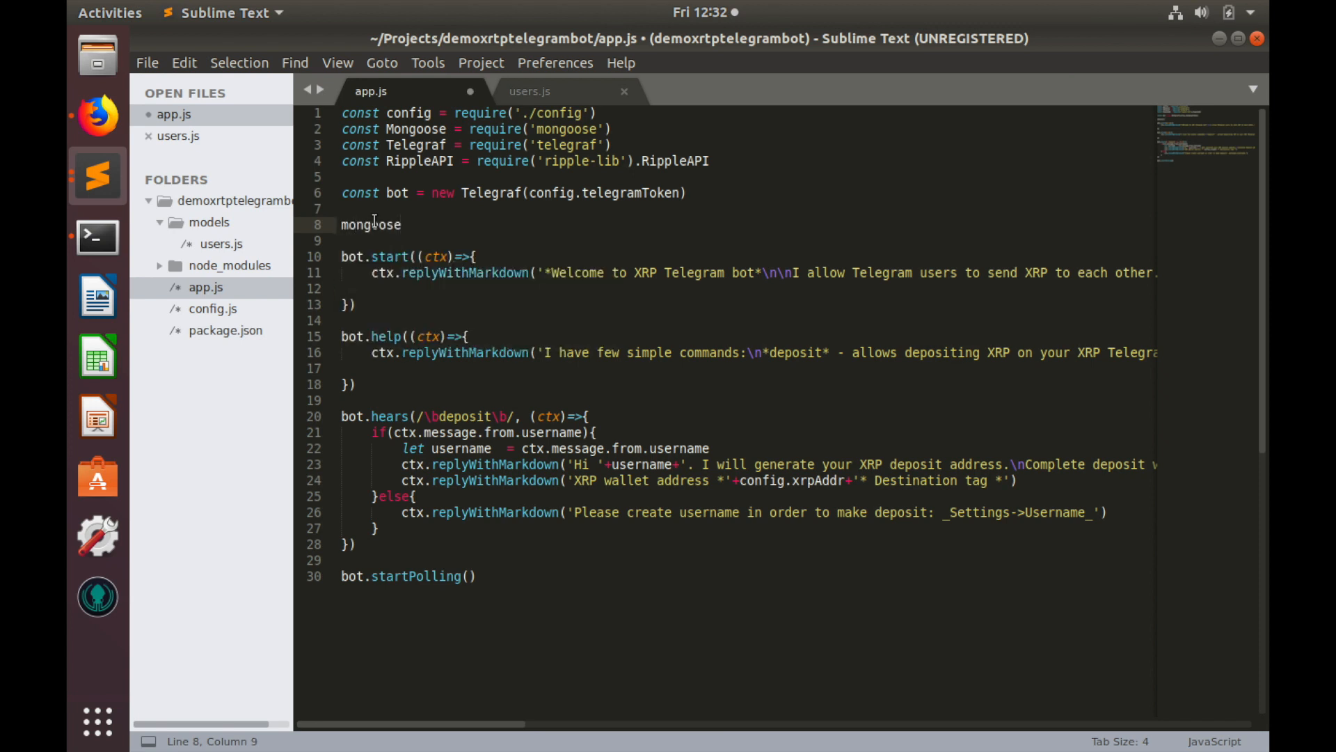
pyautogui.write('.conn')
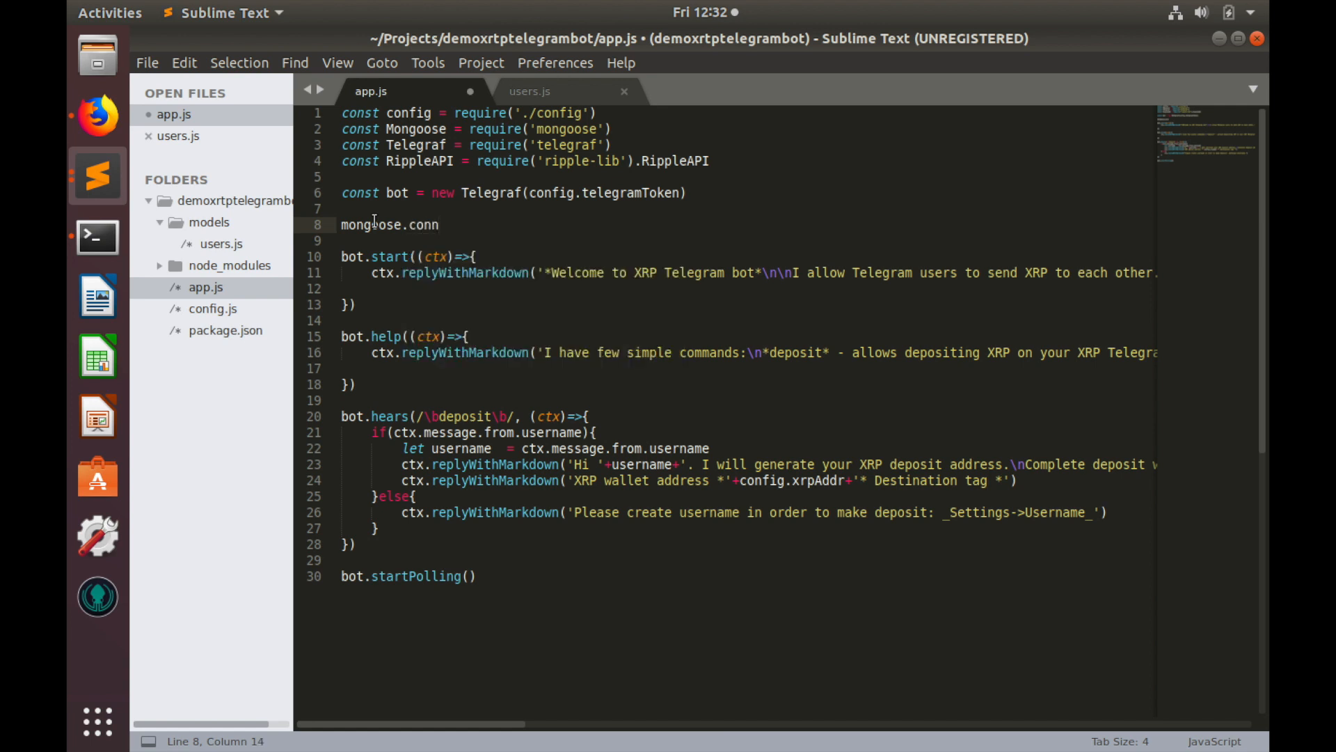
pyautogui.write('ect()')
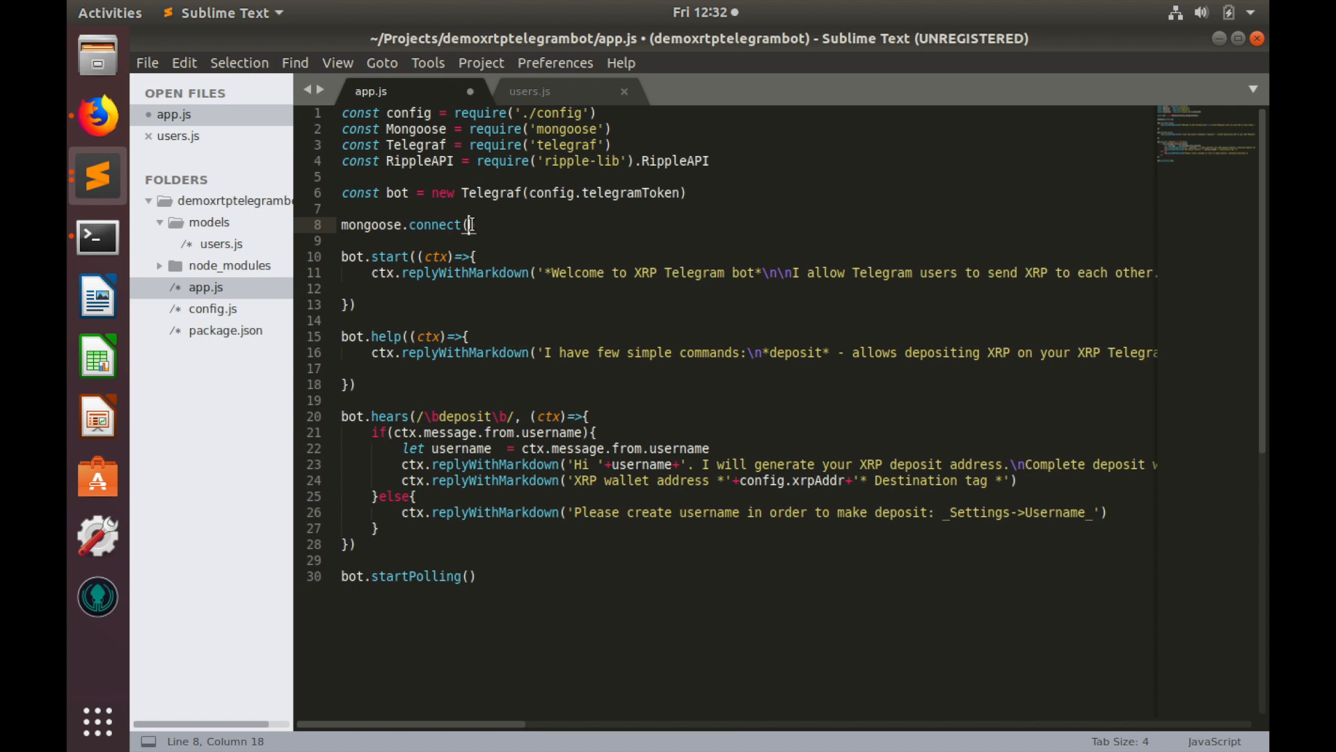
pyautogui.write('config.da')
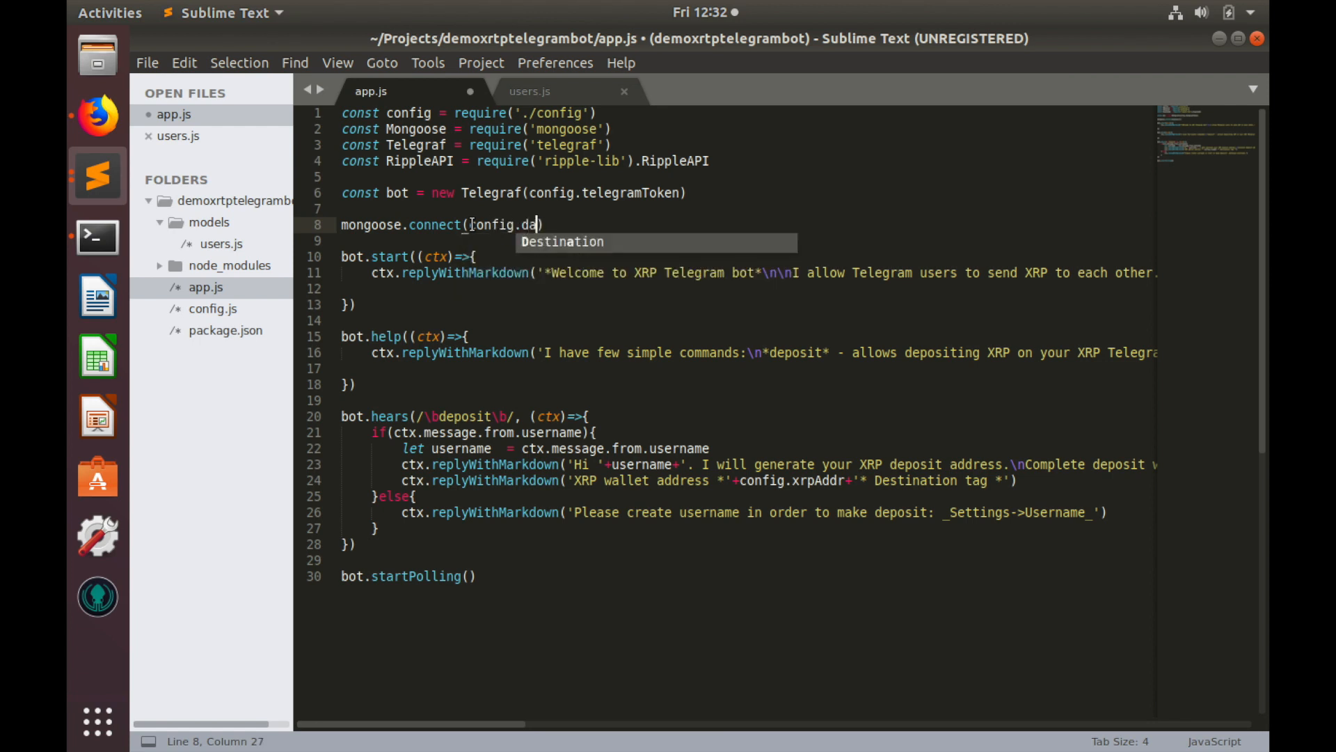
pyautogui.write('tabase')
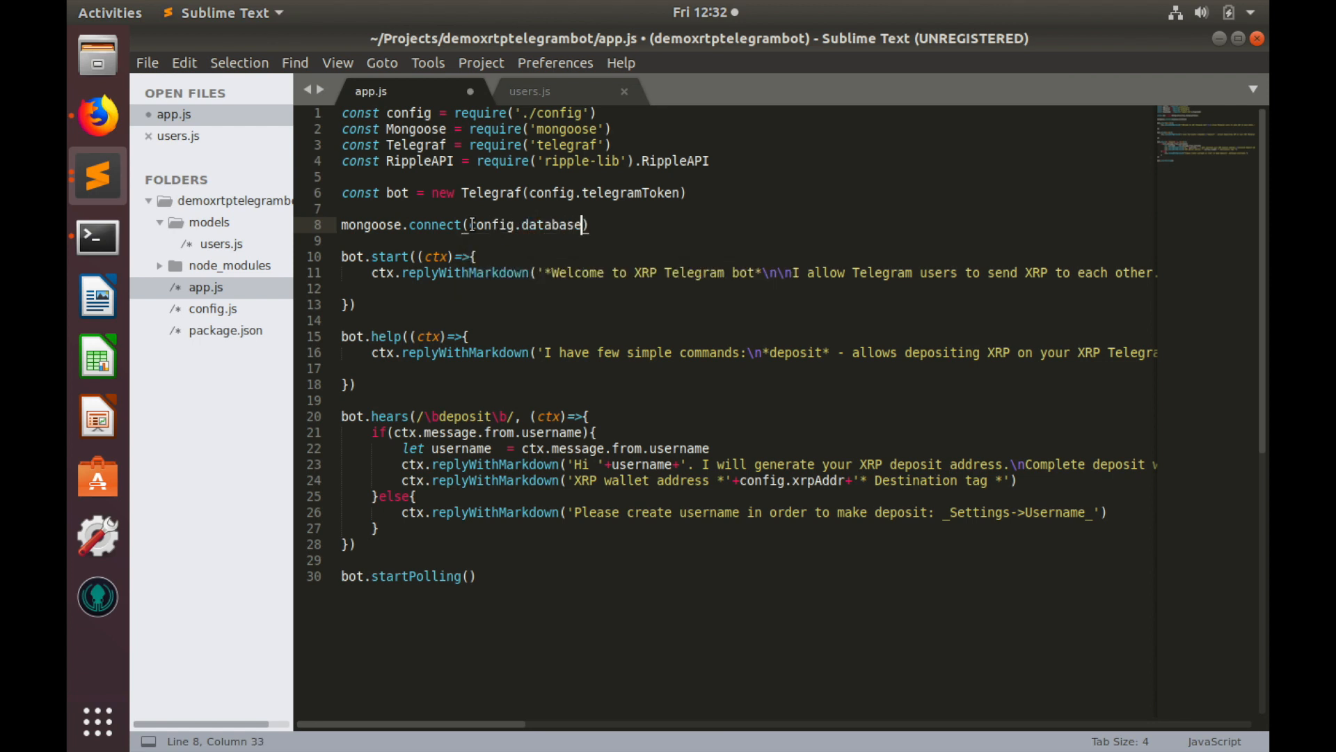
pyautogui.write('Url')
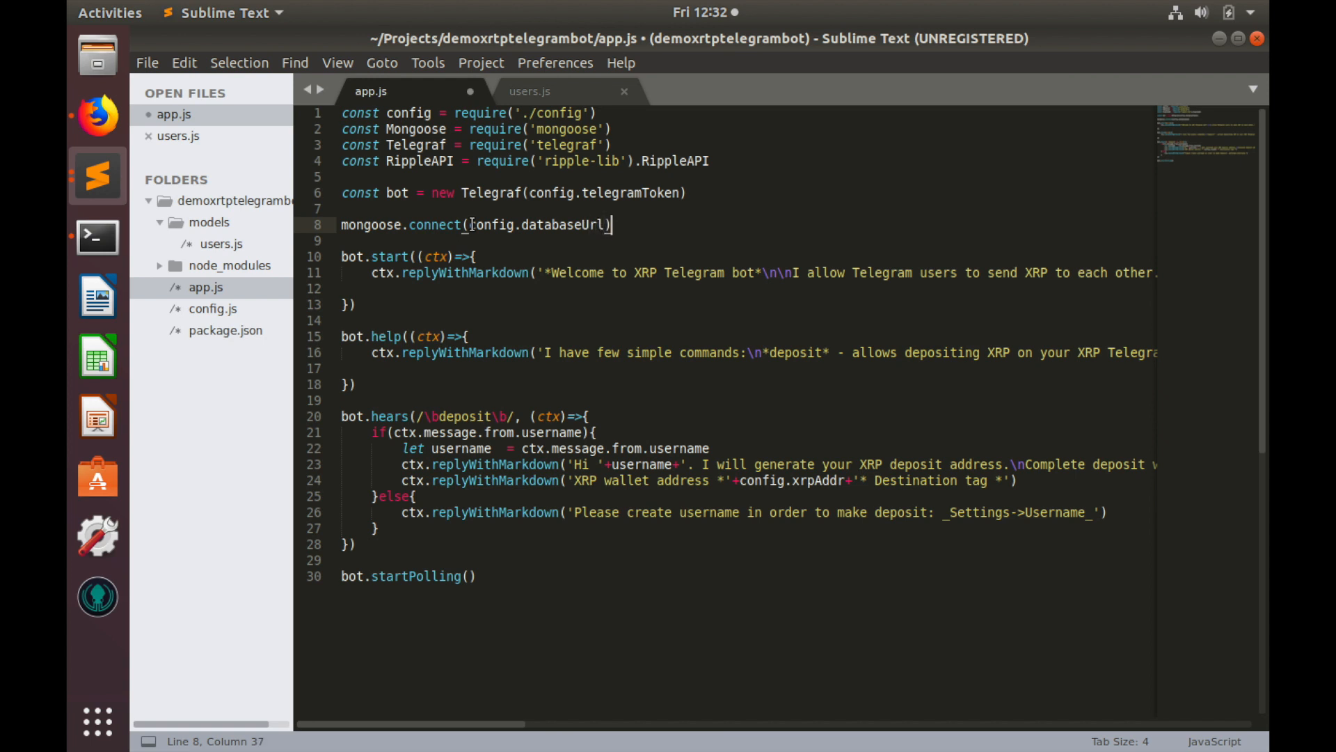
pyautogui.press('Return')
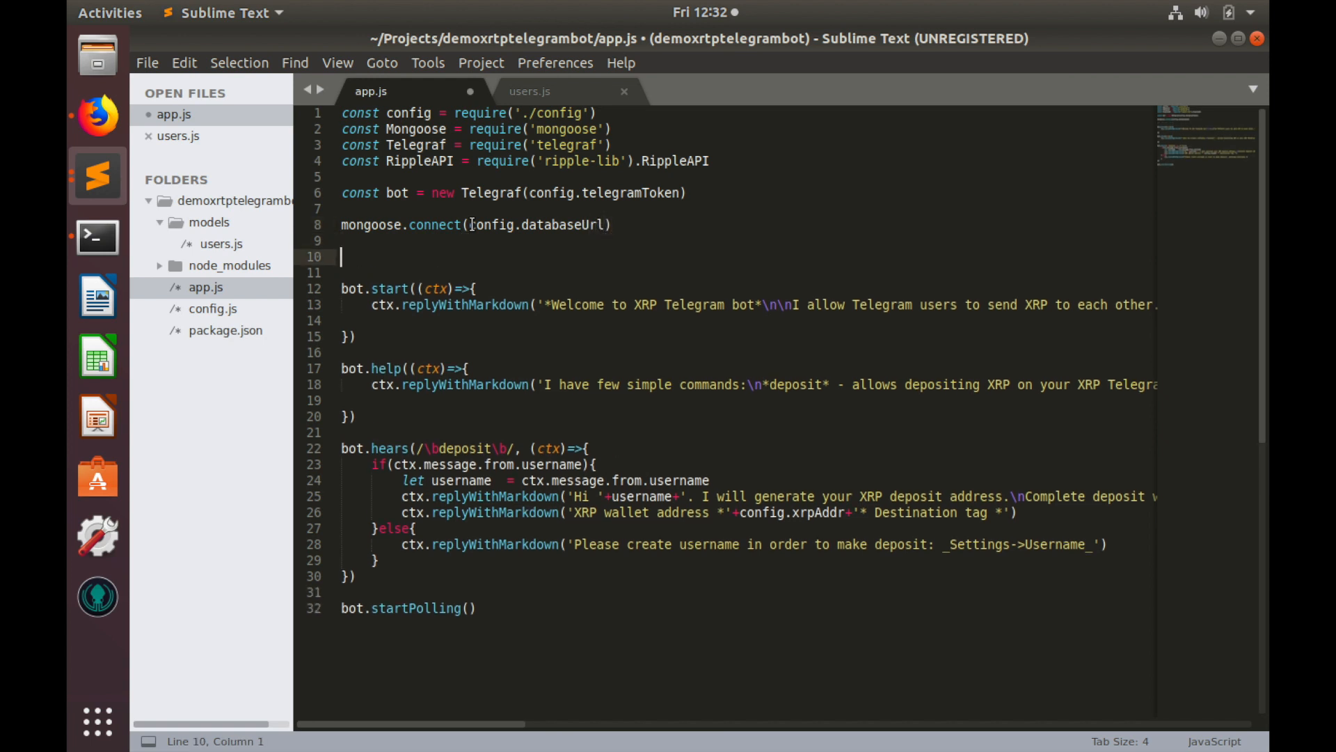
pyautogui.write('let')
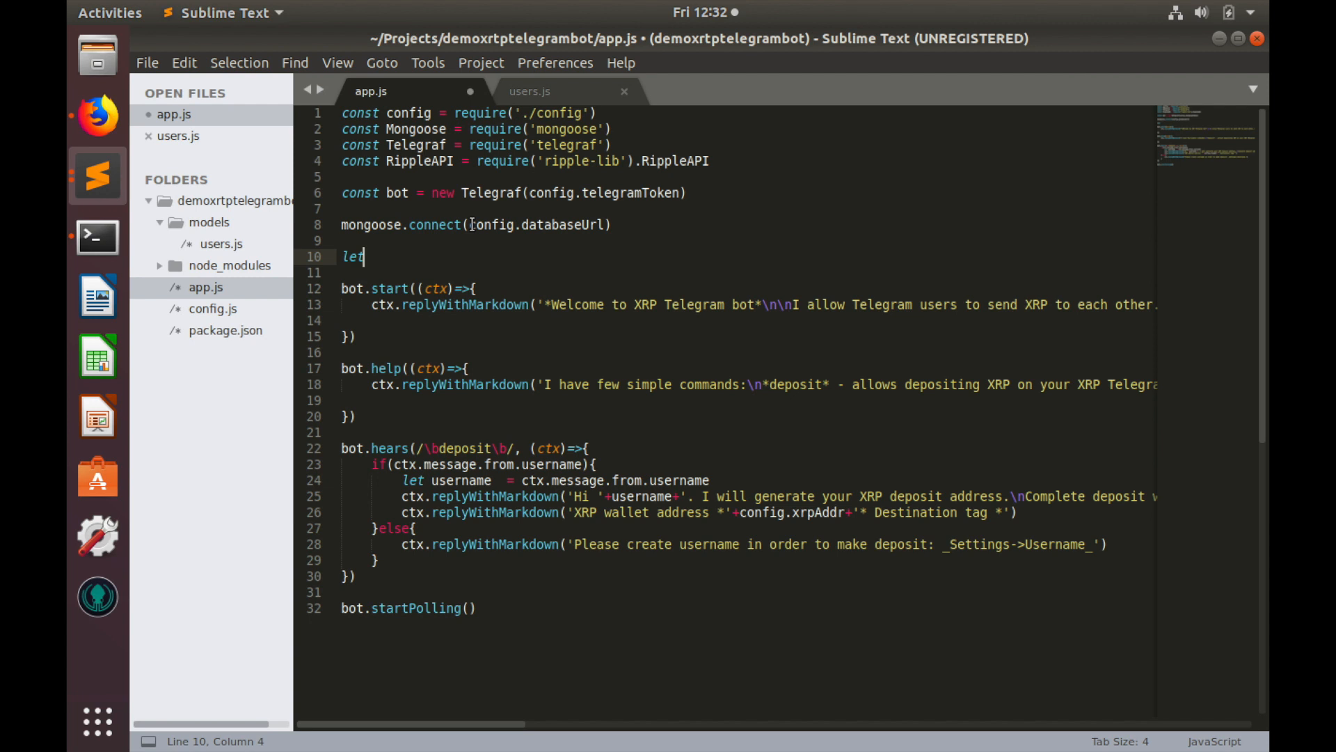
pyautogui.write('db')
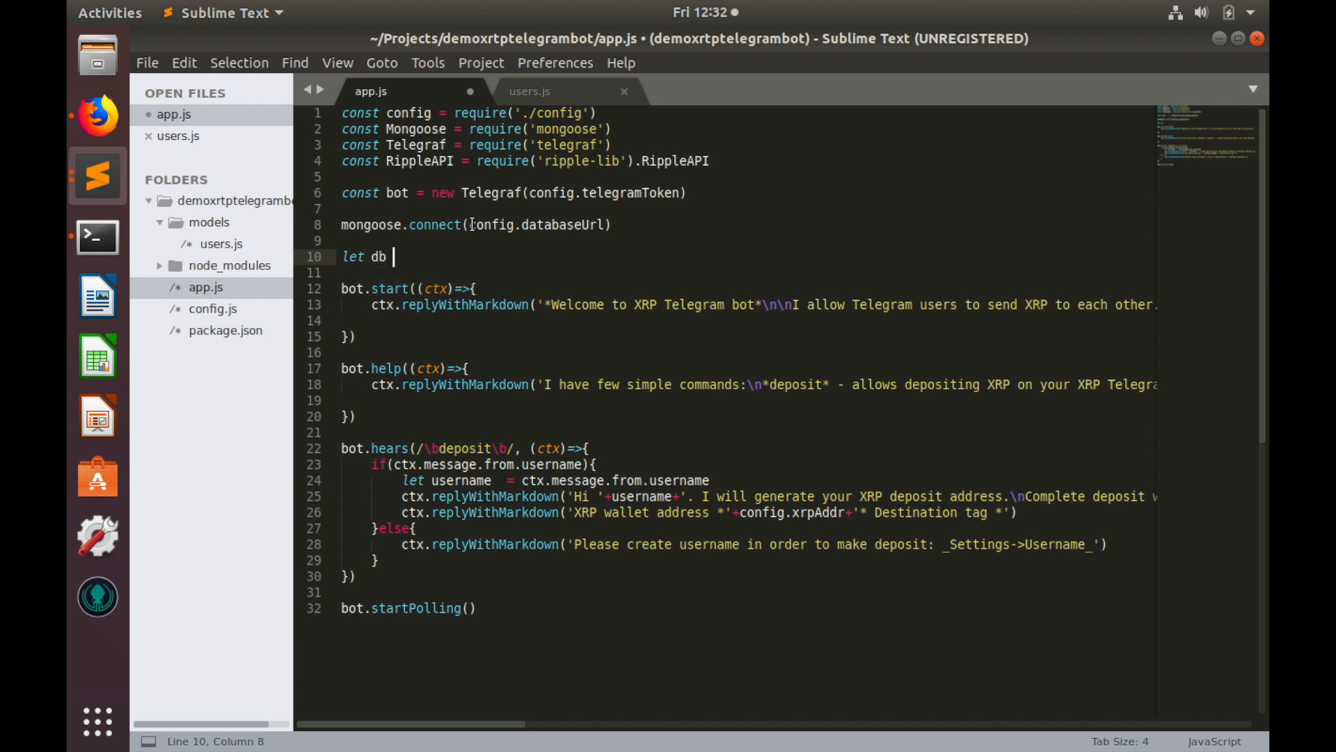
pyautogui.write('=mongoose.connection')
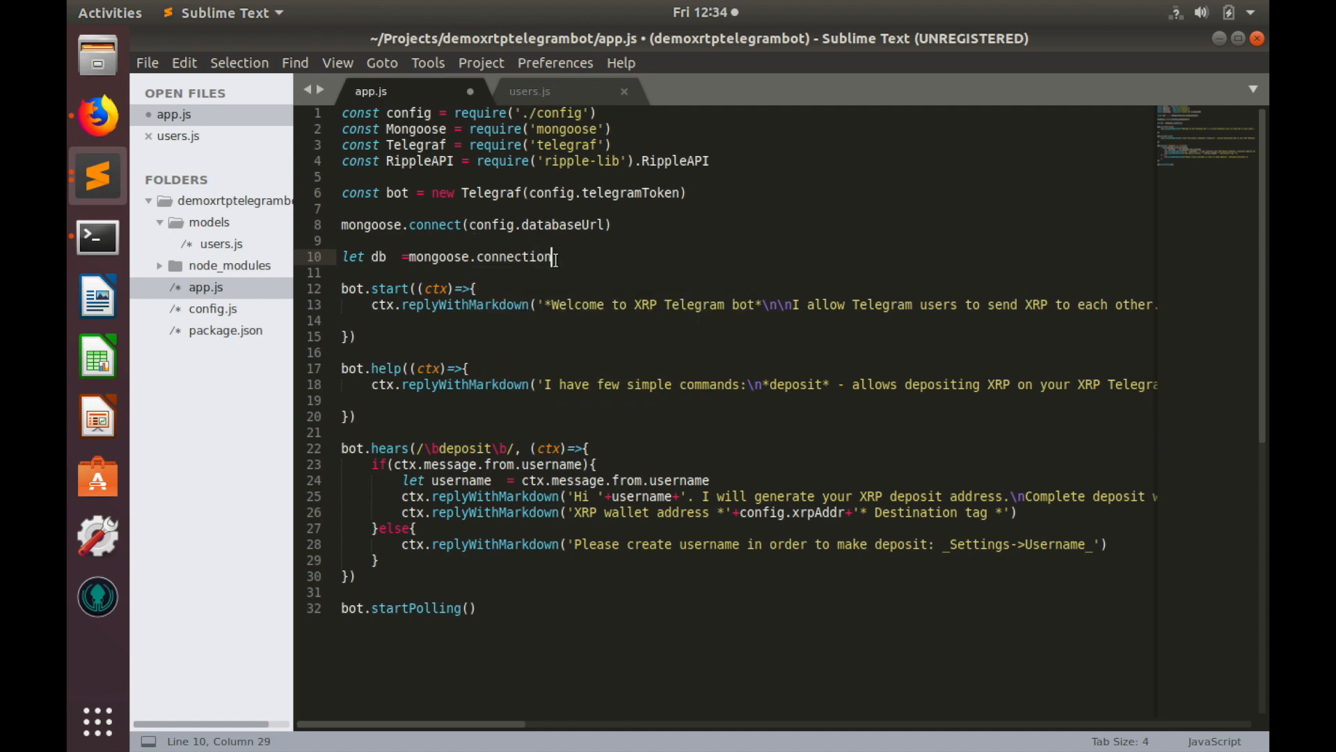
# Add a db.once('open') handler that logs 'Connection opened'
pyautogui.press('Return')
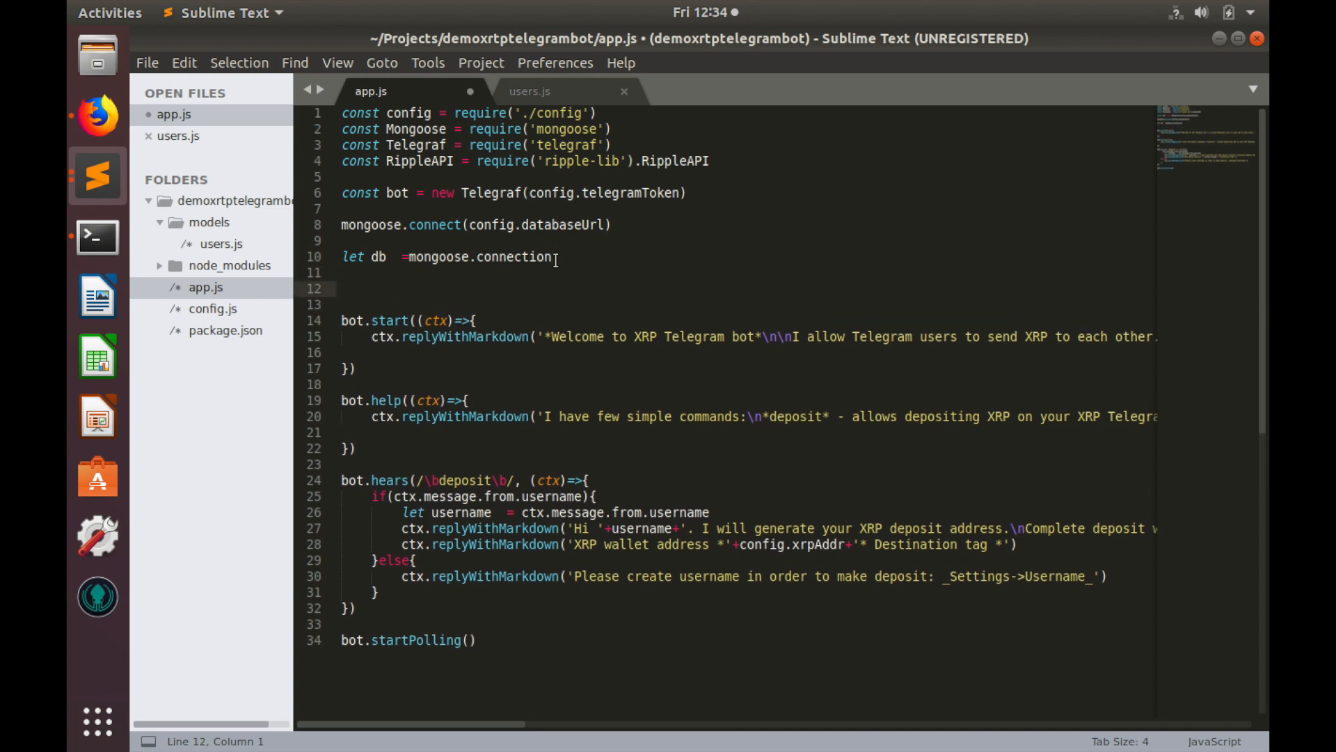
pyautogui.write("db.once('")
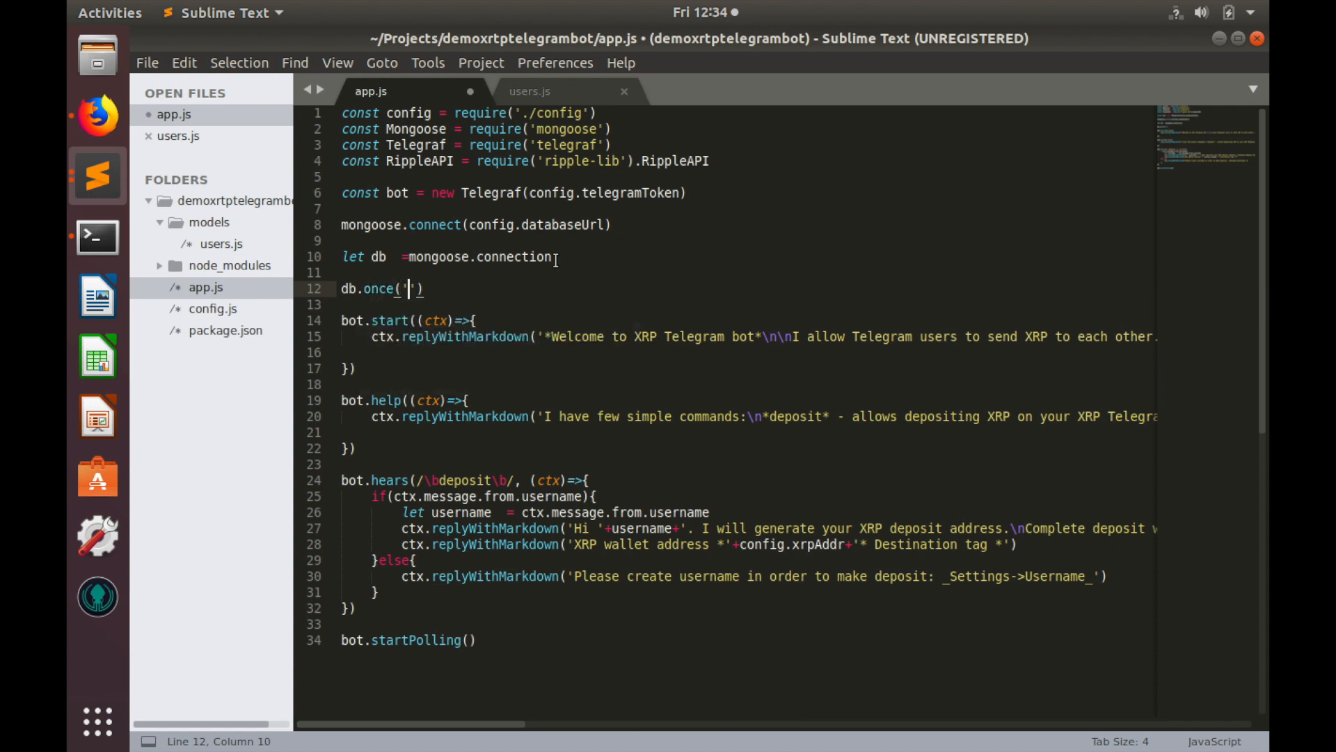
pyautogui.write('open')
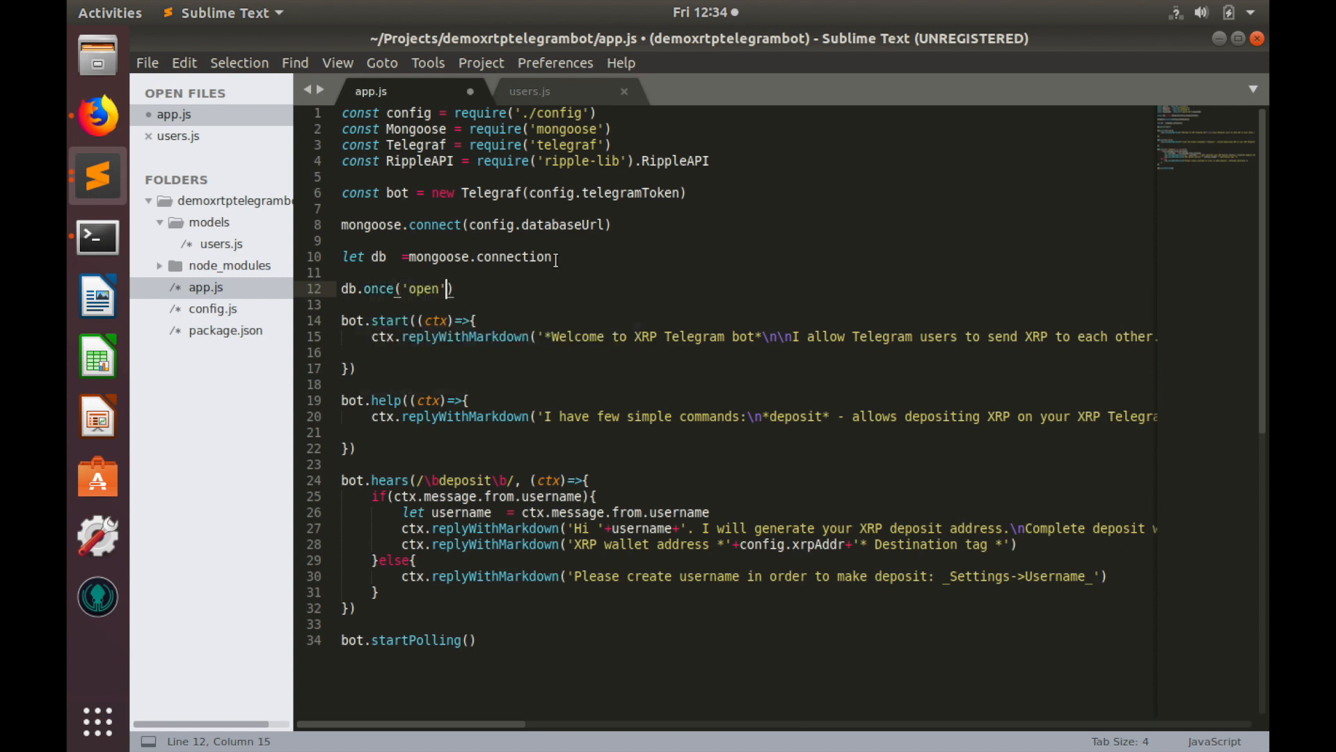
pyautogui.write(', ()')
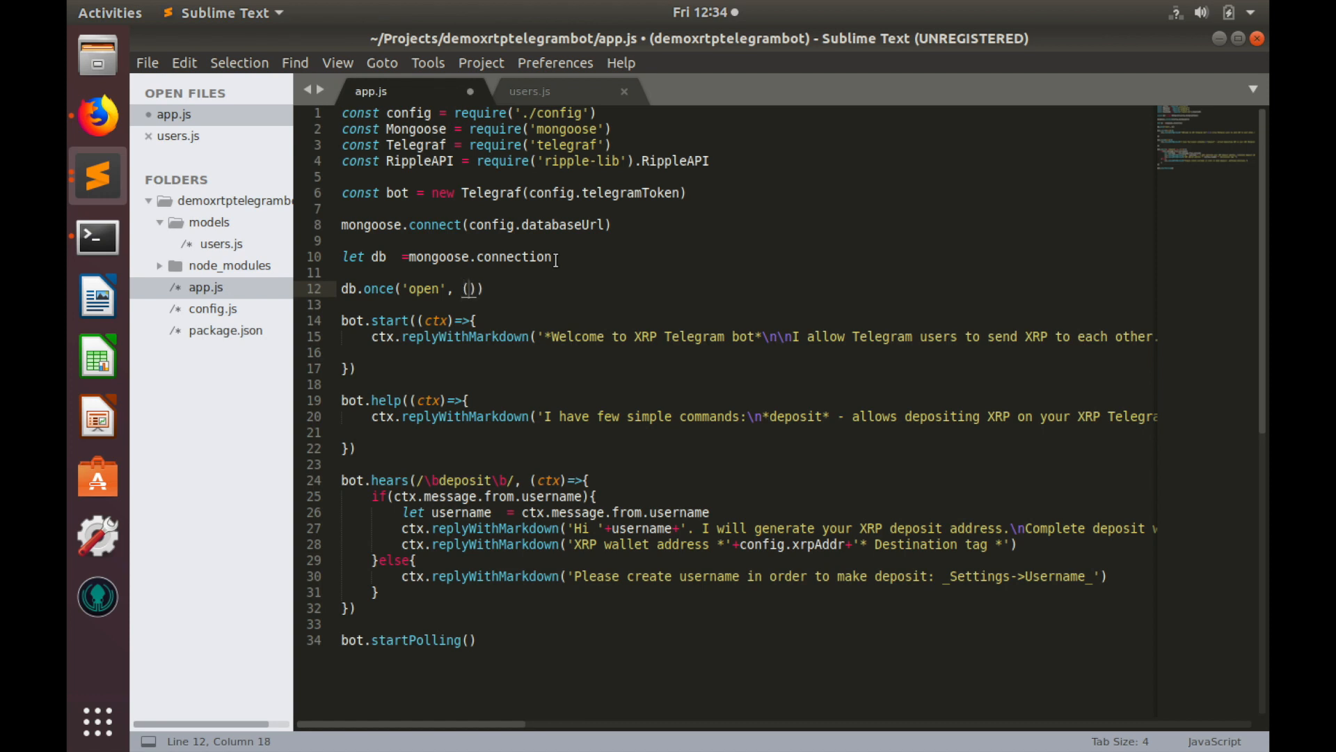
pyautogui.write('=>')
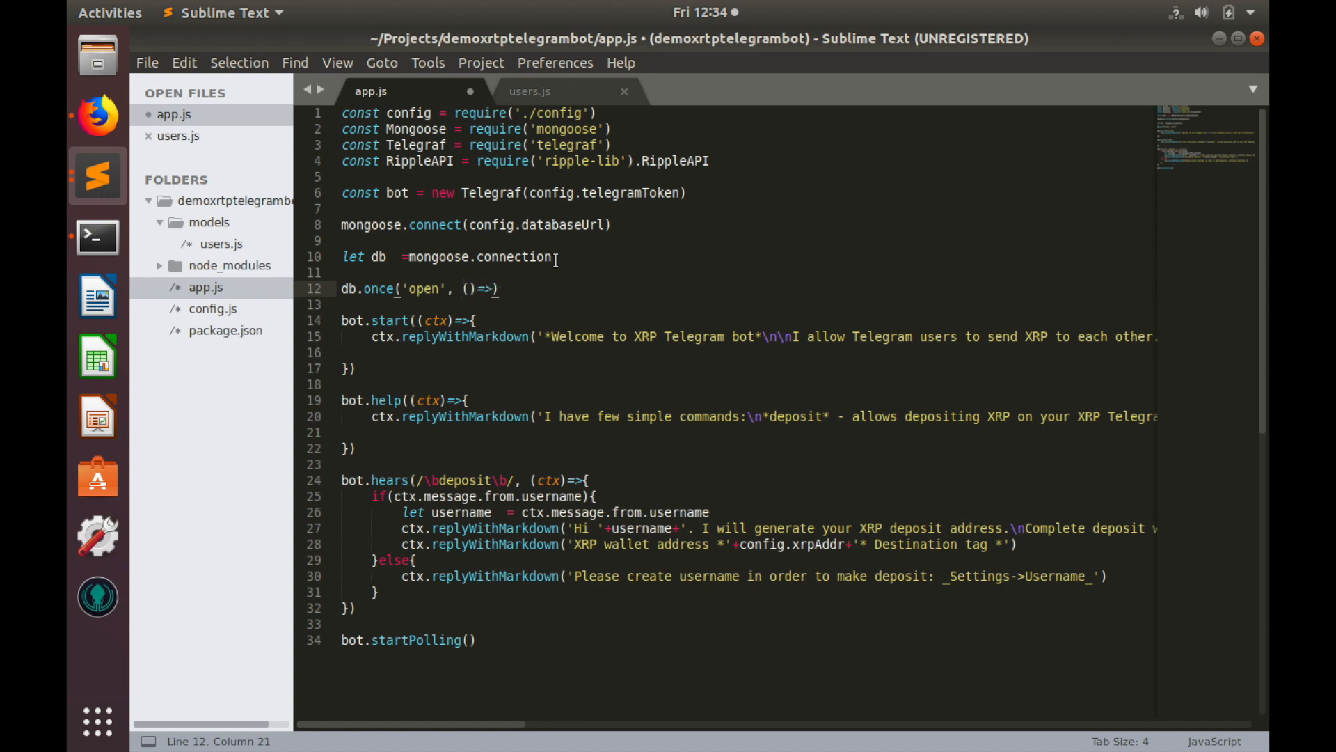
pyautogui.write('console.lo')
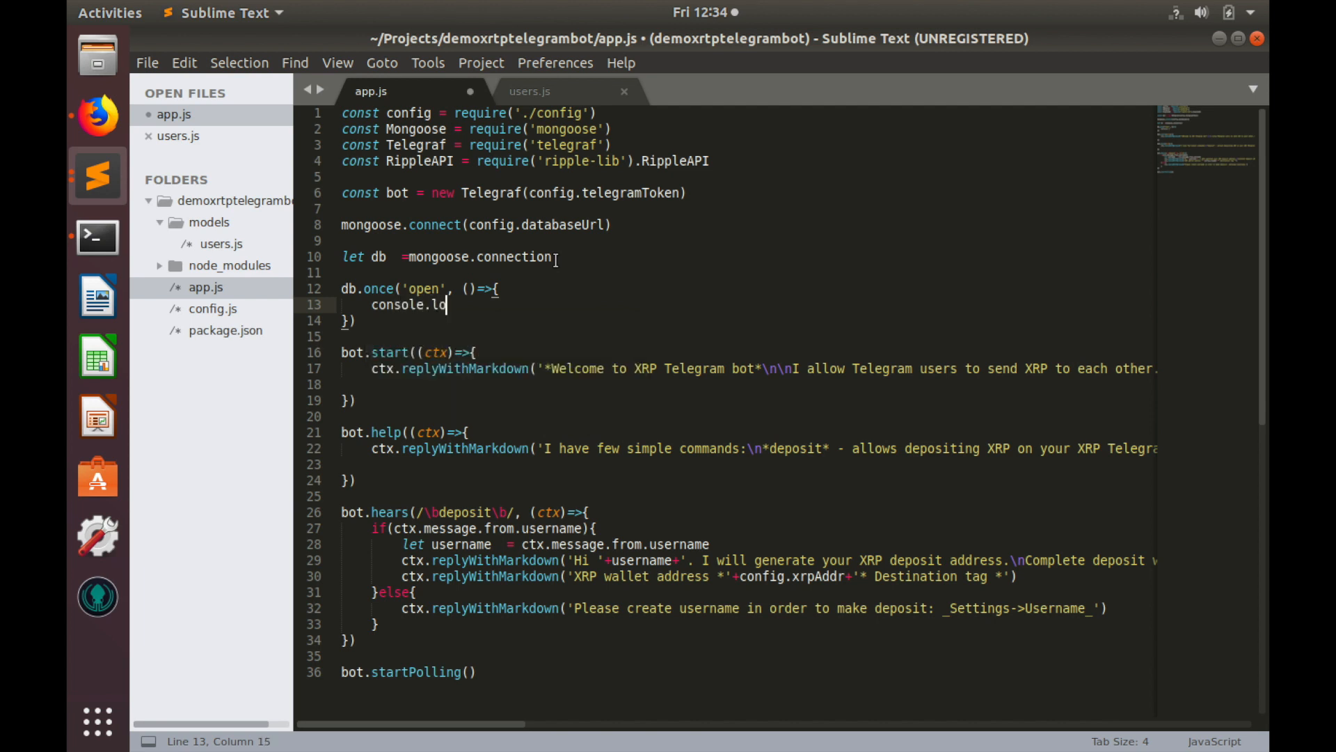
pyautogui.write("g('')")
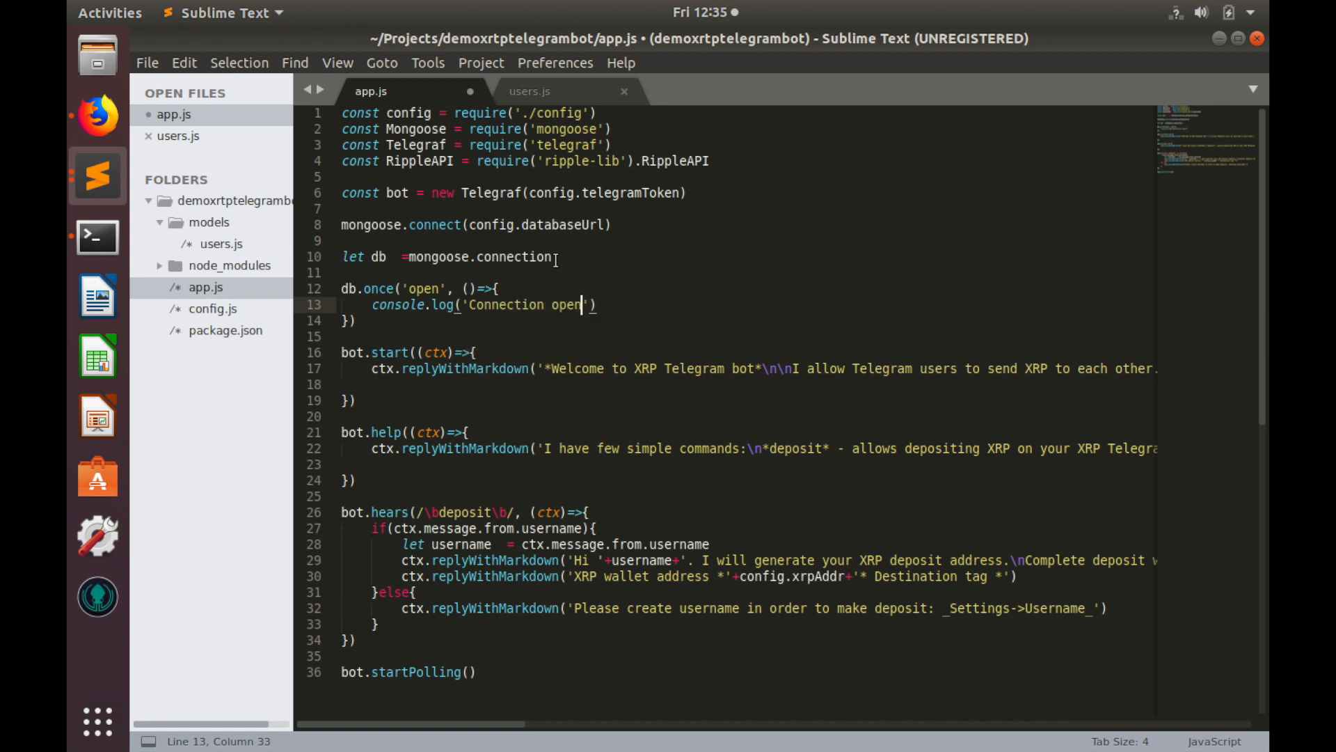
pyautogui.write('ed')
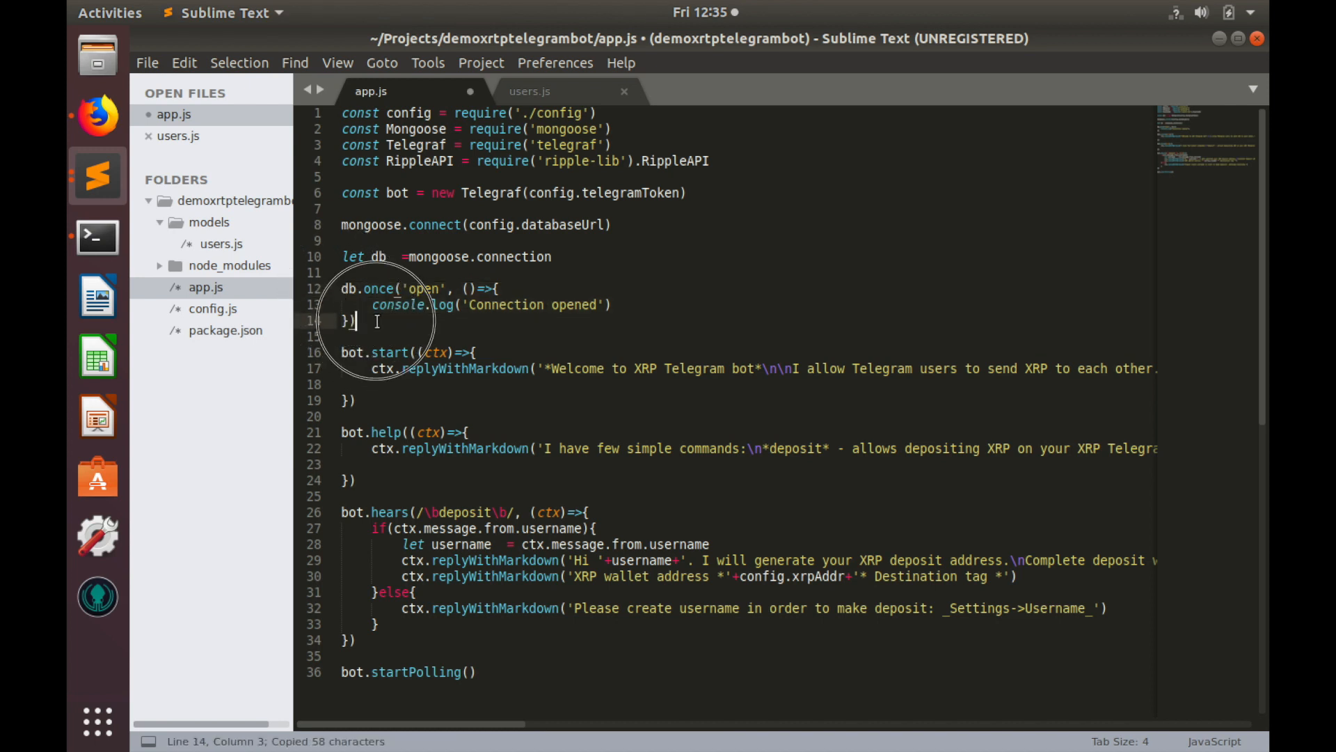
# Paste the handler block and change it to db.on('error', (error)=>{ console.log(error) })
pyautogui.press('ctrl+v')
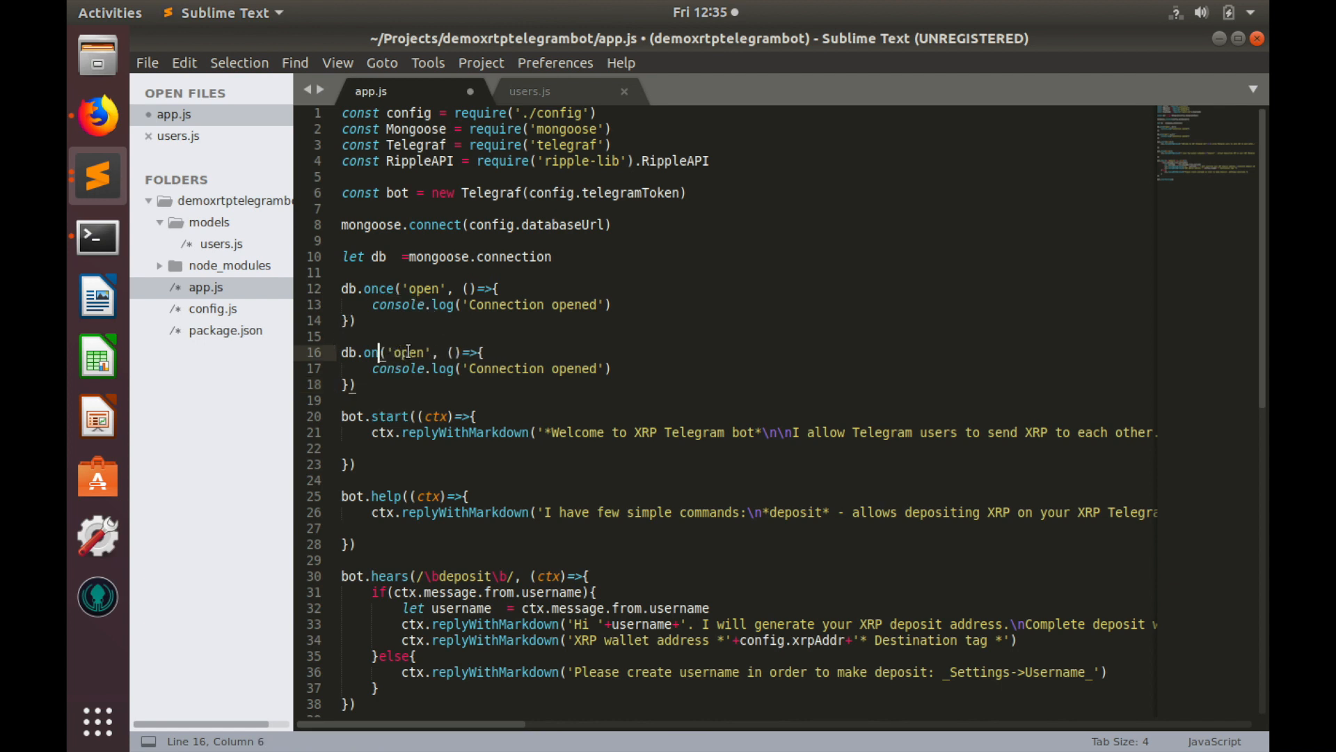
pyautogui.write('error')
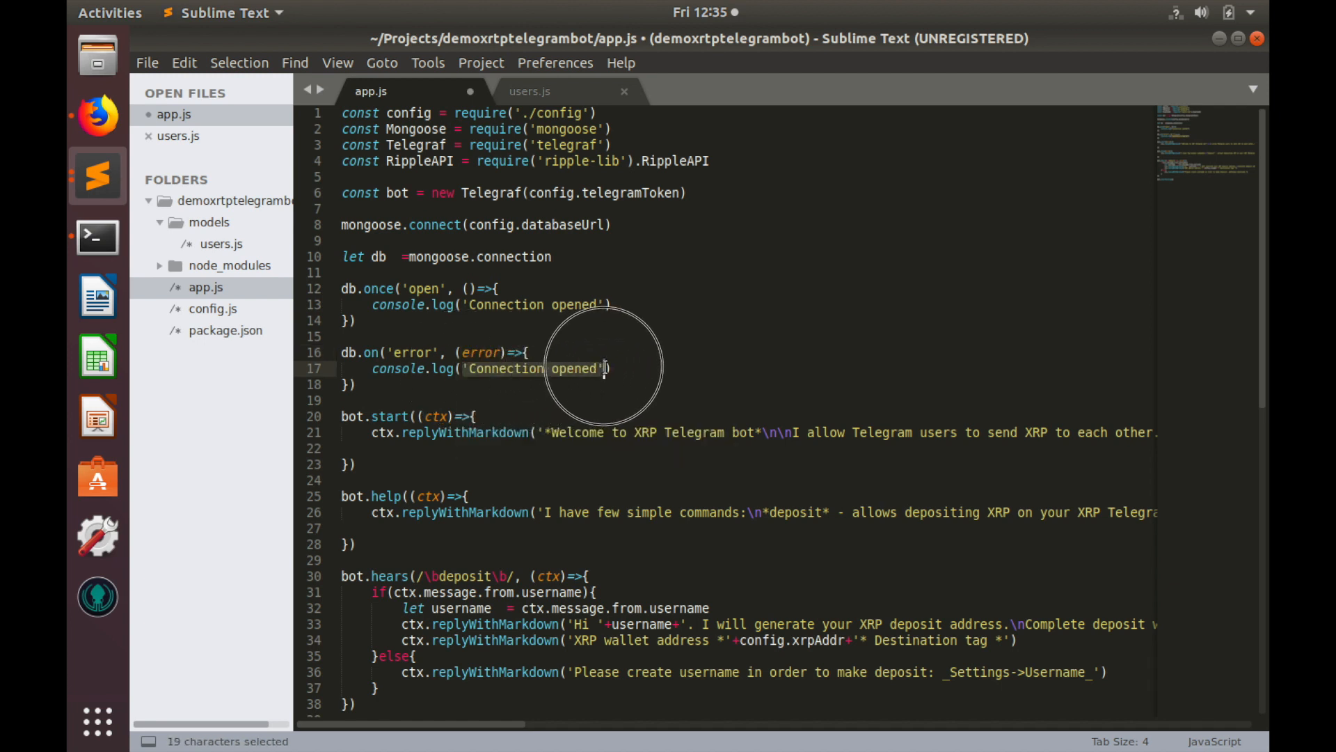
pyautogui.write('error)')
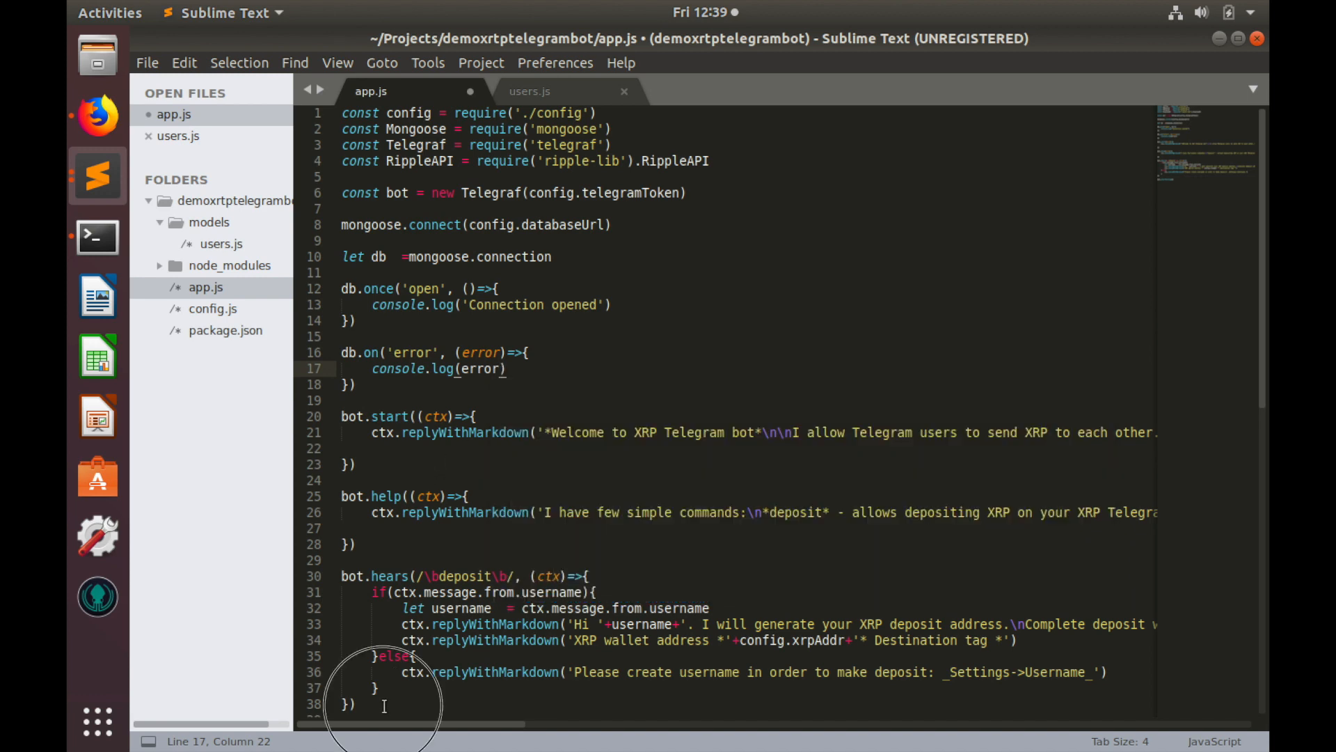
# After bot.startPolling(), declare function getDestinationTag(username, callback)
pyautogui.scroll(-3)
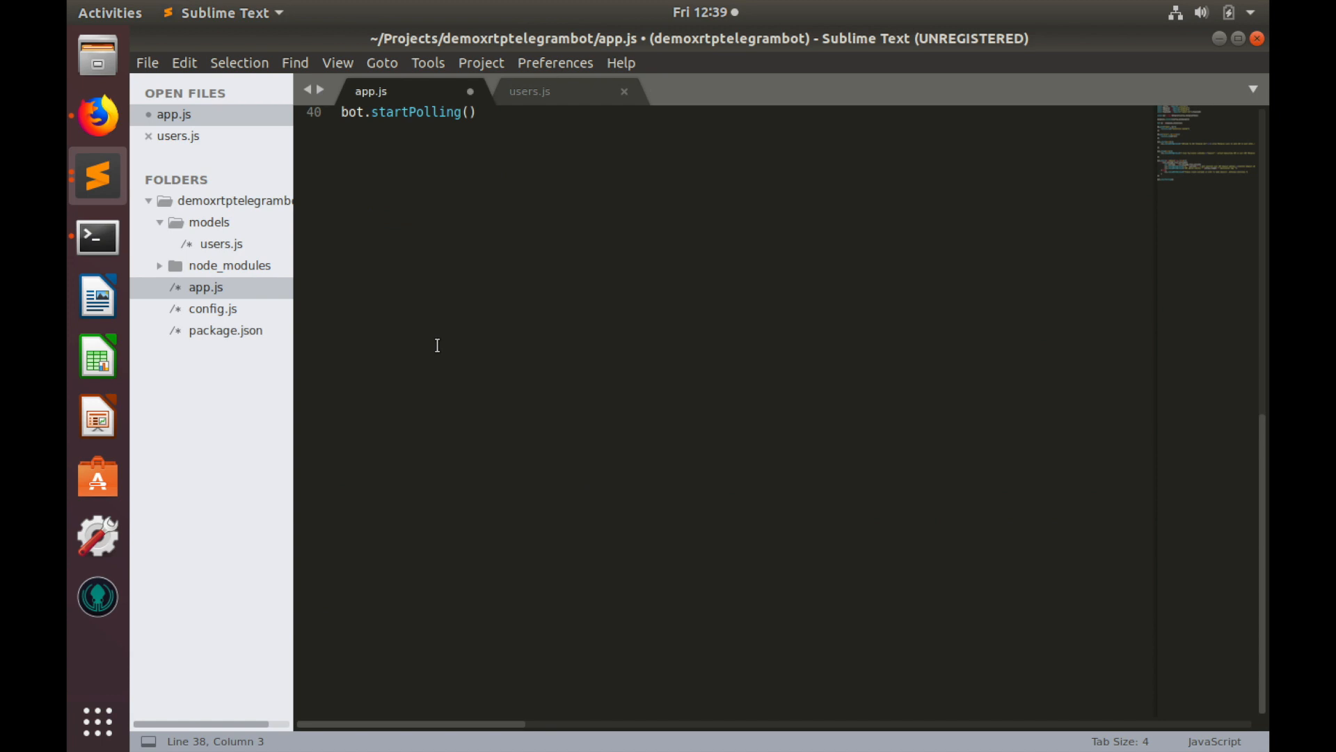
pyautogui.click(475, 159)
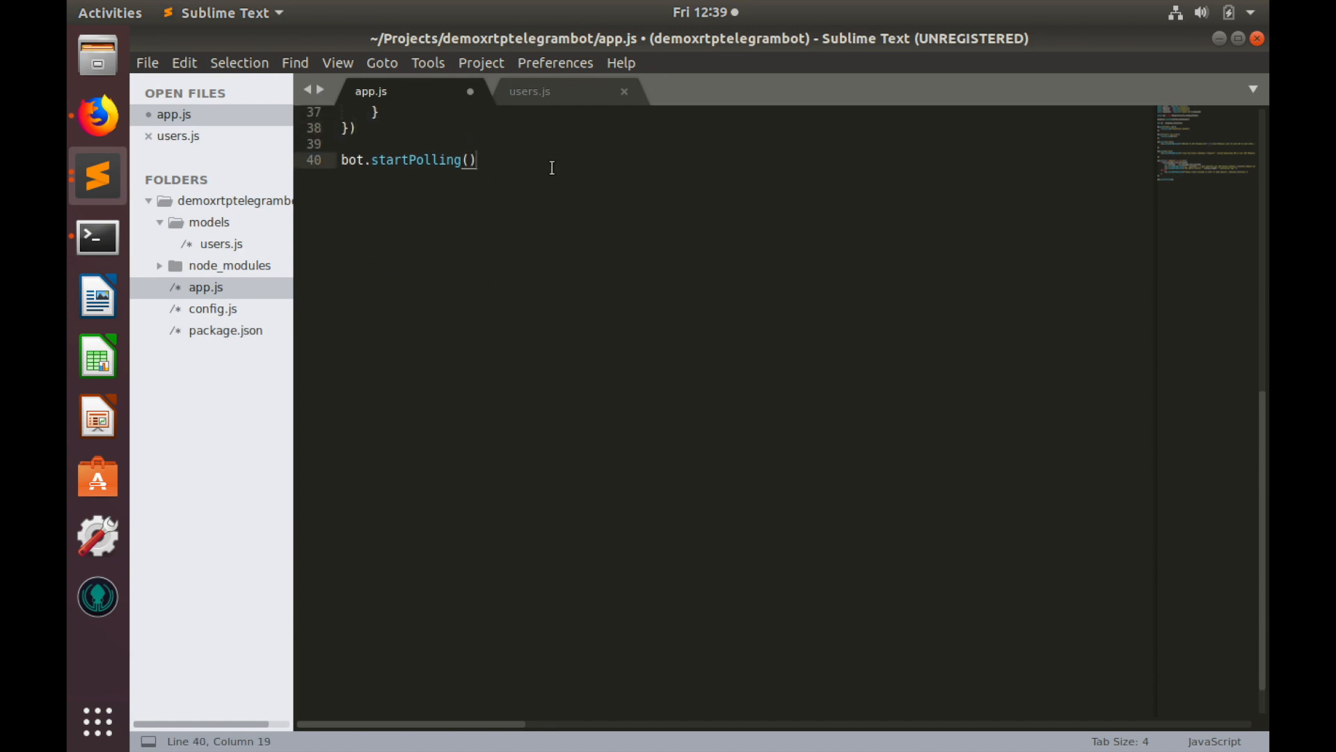
pyautogui.write('function')
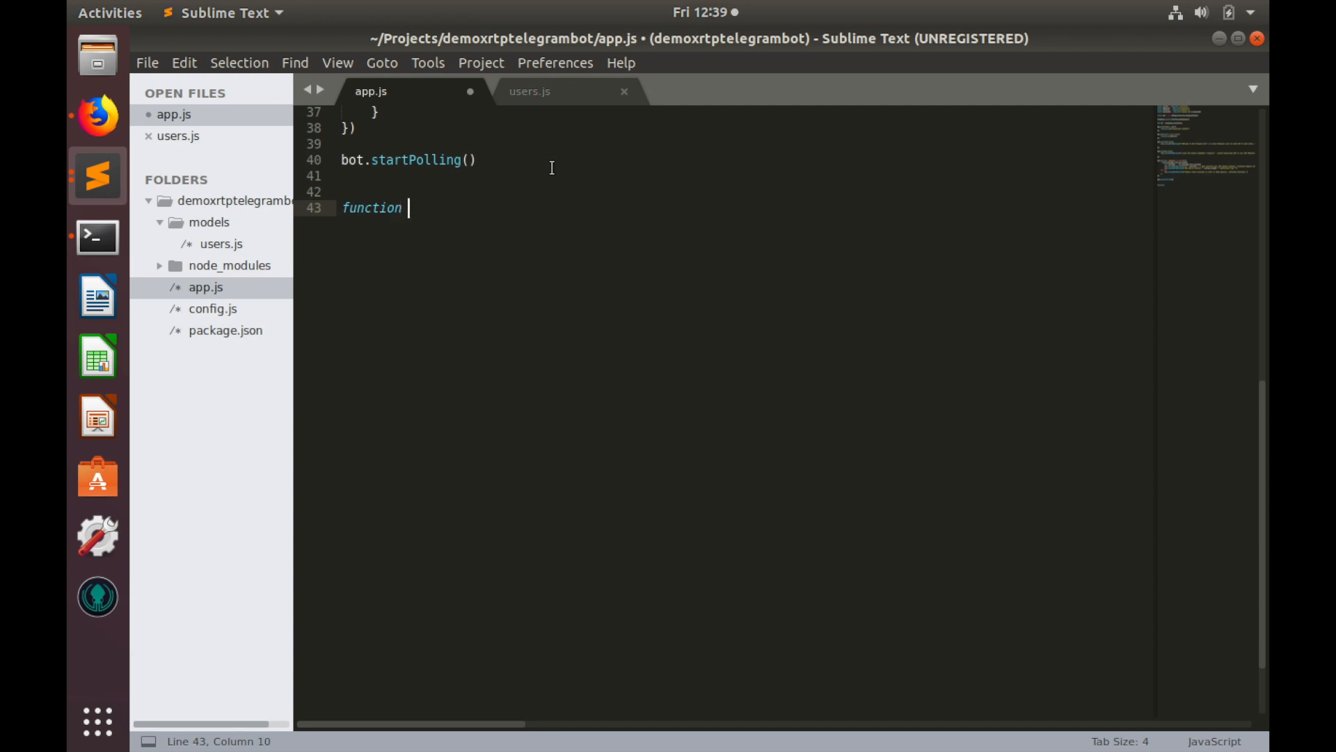
pyautogui.write('get')
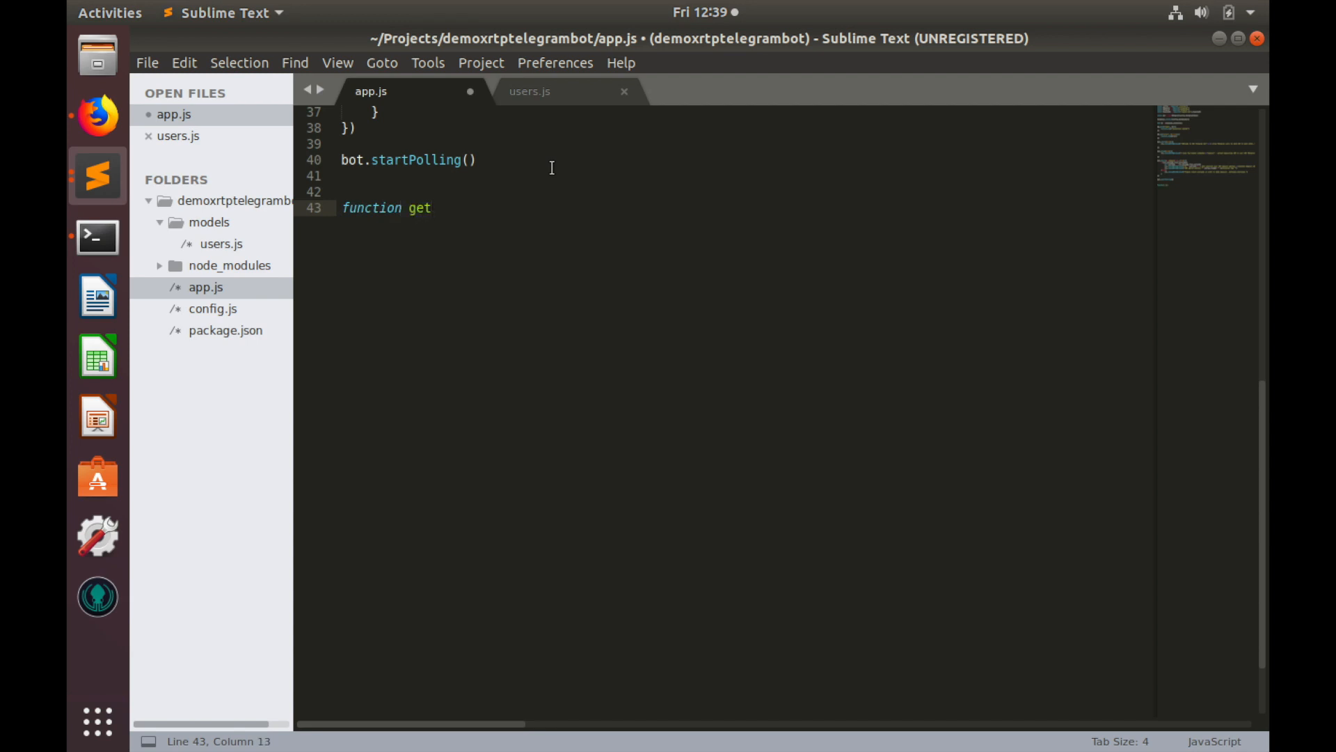
pyautogui.write('Desti')
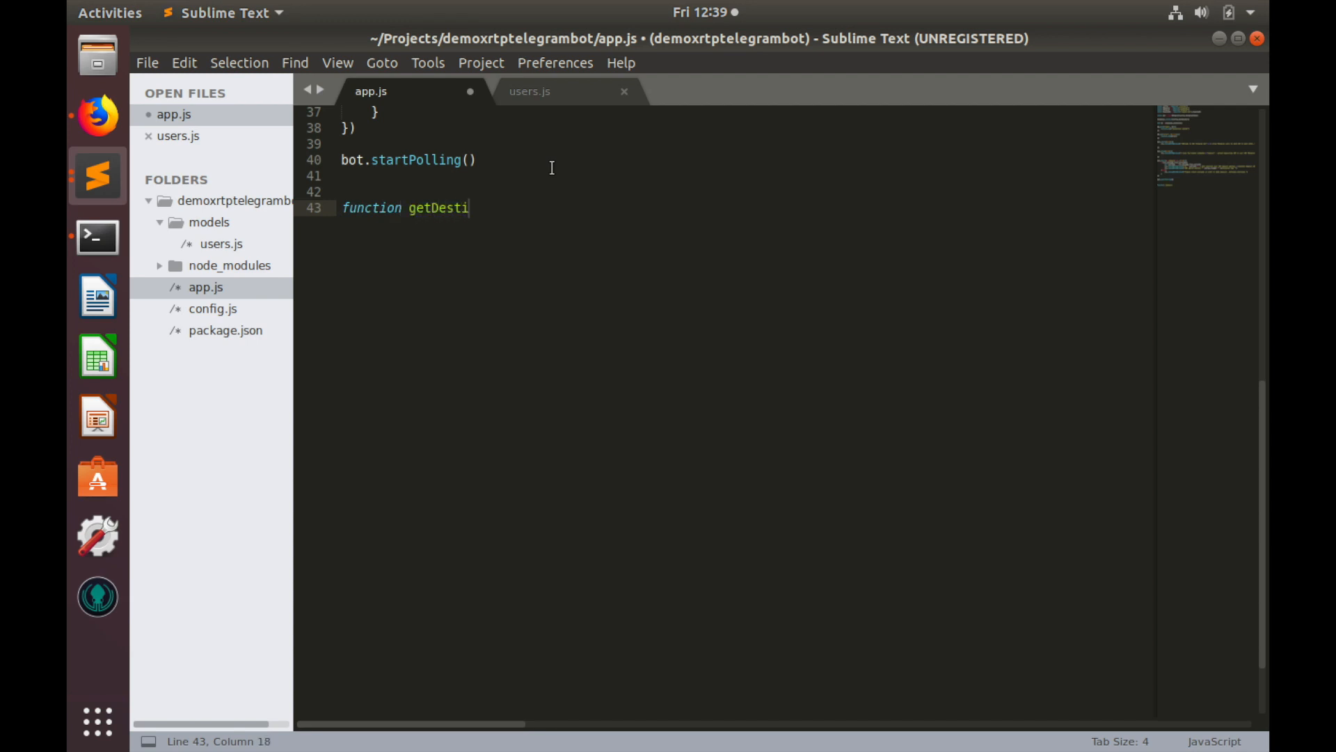
pyautogui.write('nation')
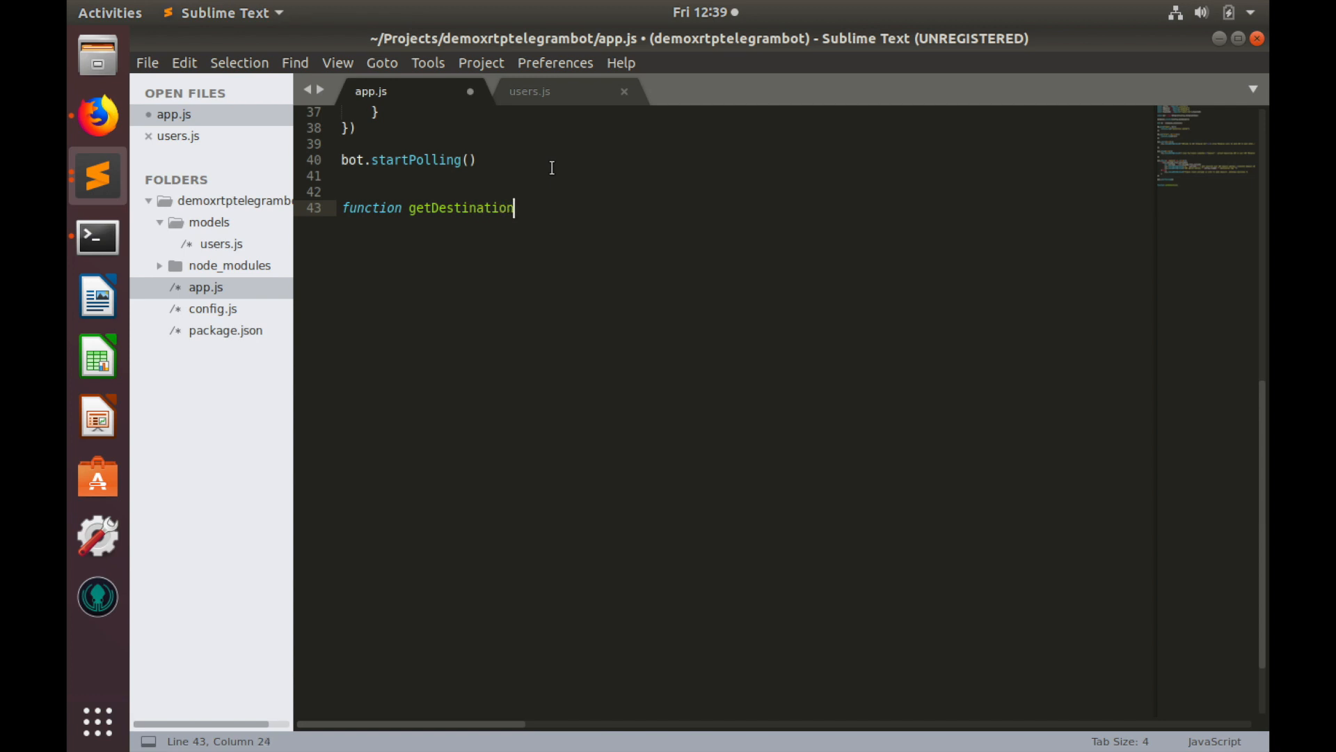
pyautogui.write('Tag()')
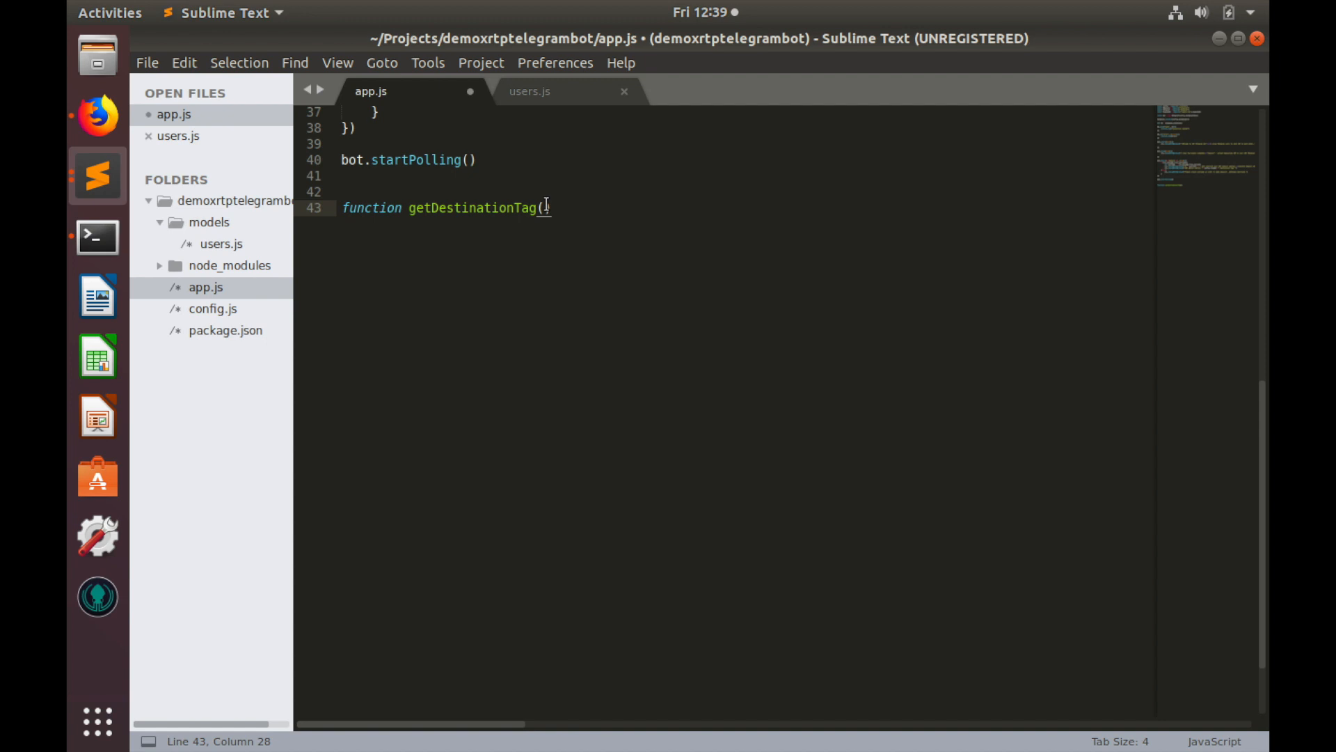
pyautogui.write('user)')
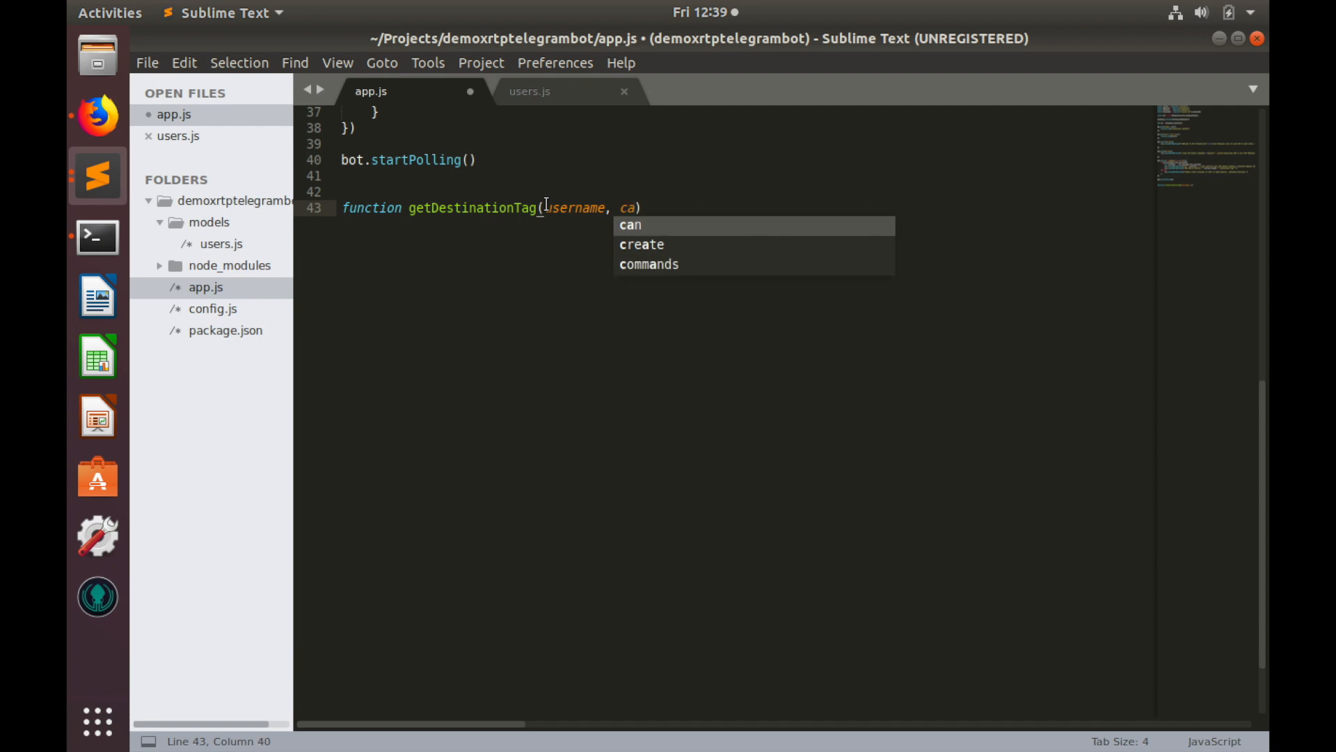
pyautogui.write('llba')
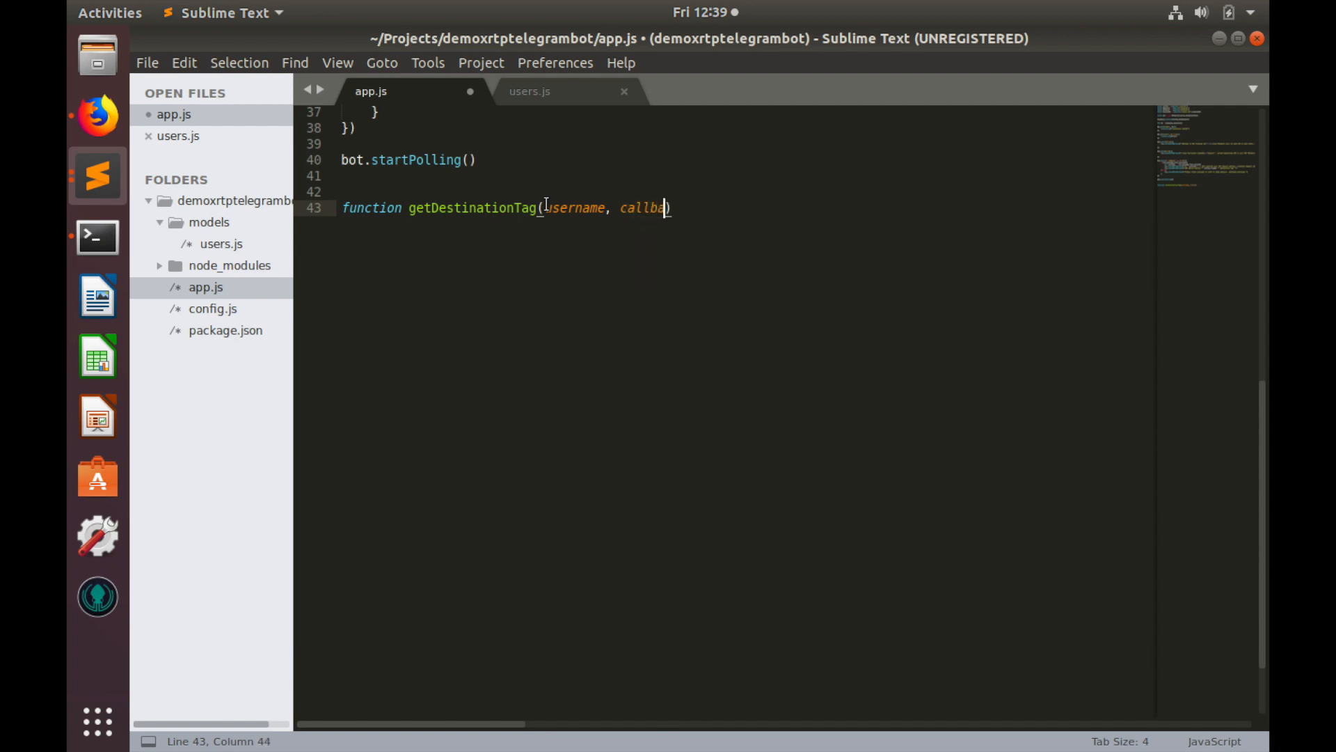
pyautogui.write('ck')
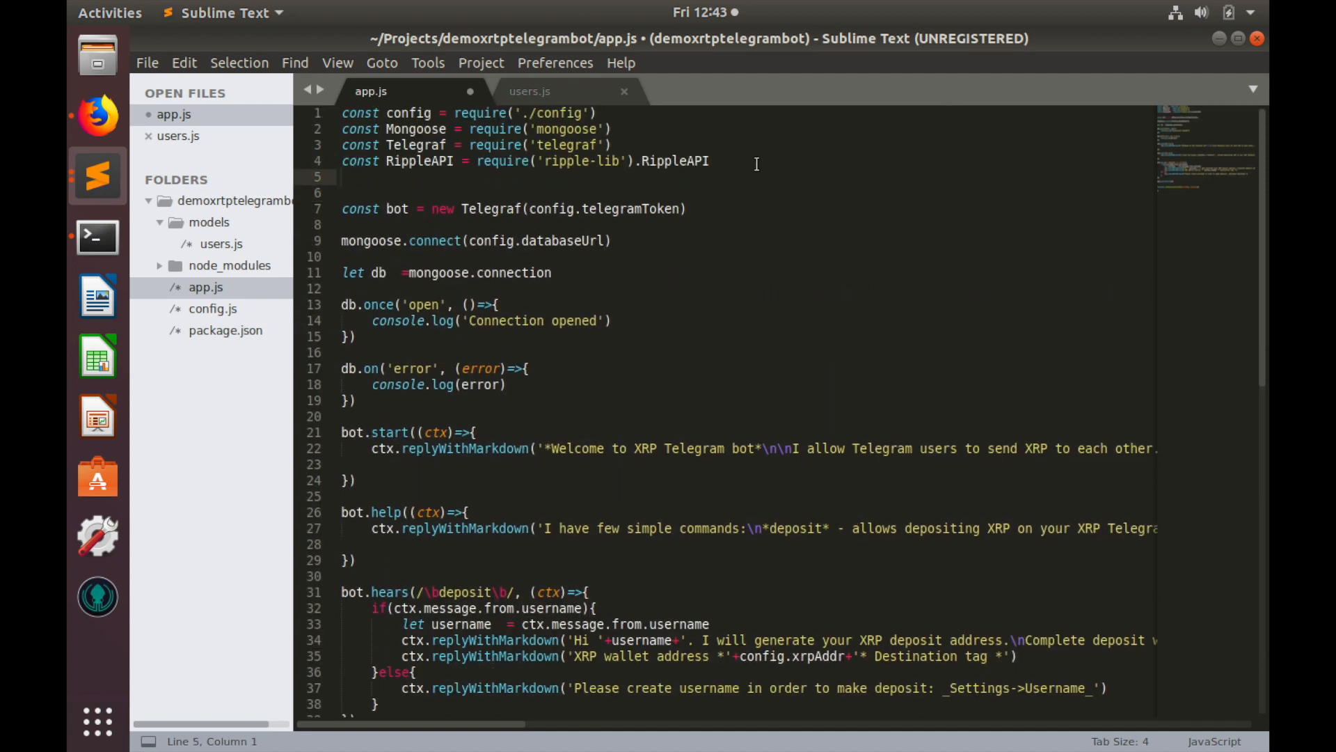
# Add const Users = require('./models/user') near the top of app.js
pyautogui.write('const Users')
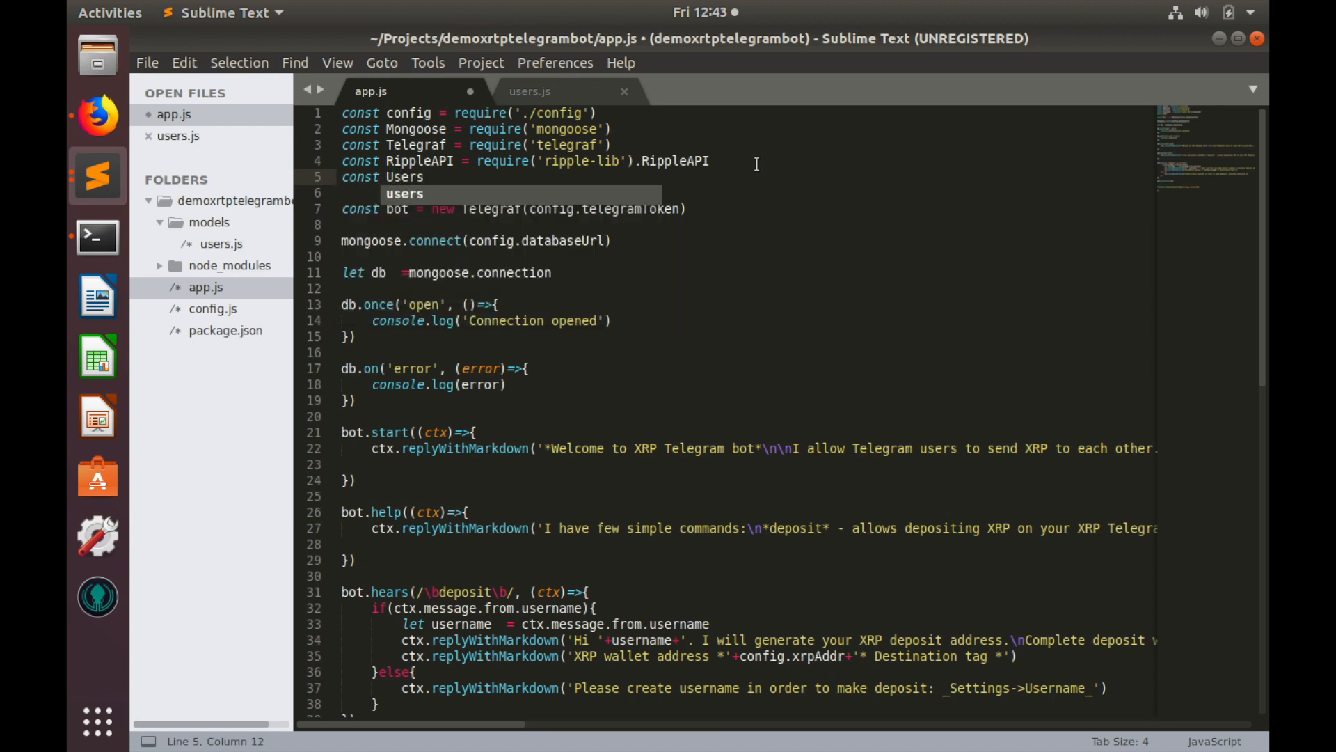
pyautogui.write('= r')
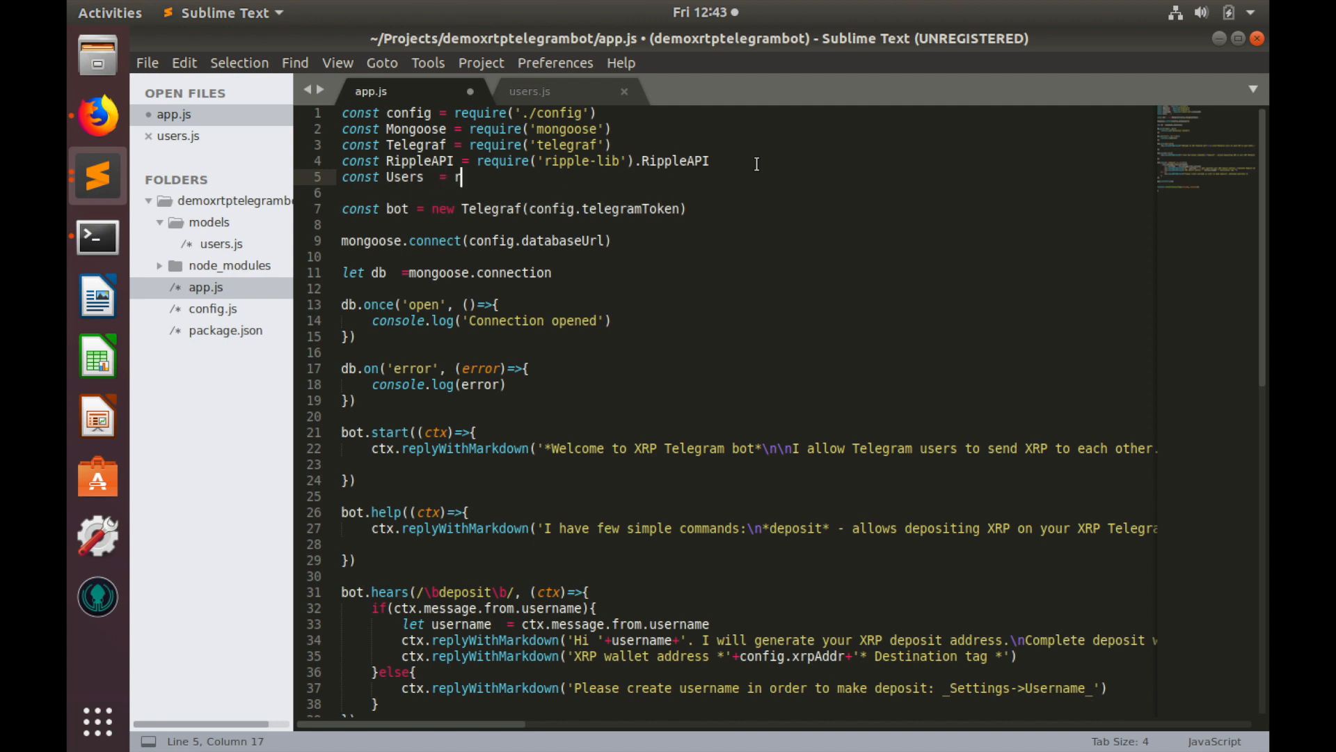
pyautogui.write('equire()')
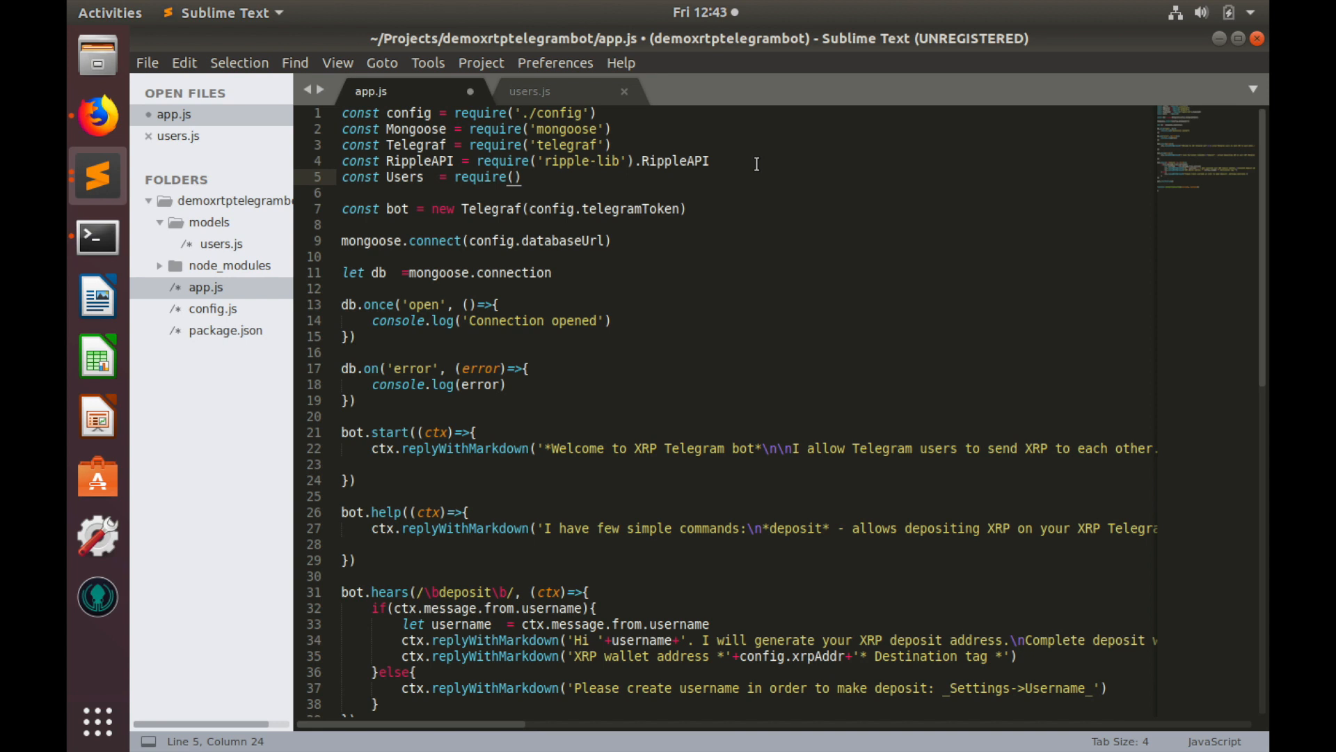
pyautogui.write("'")
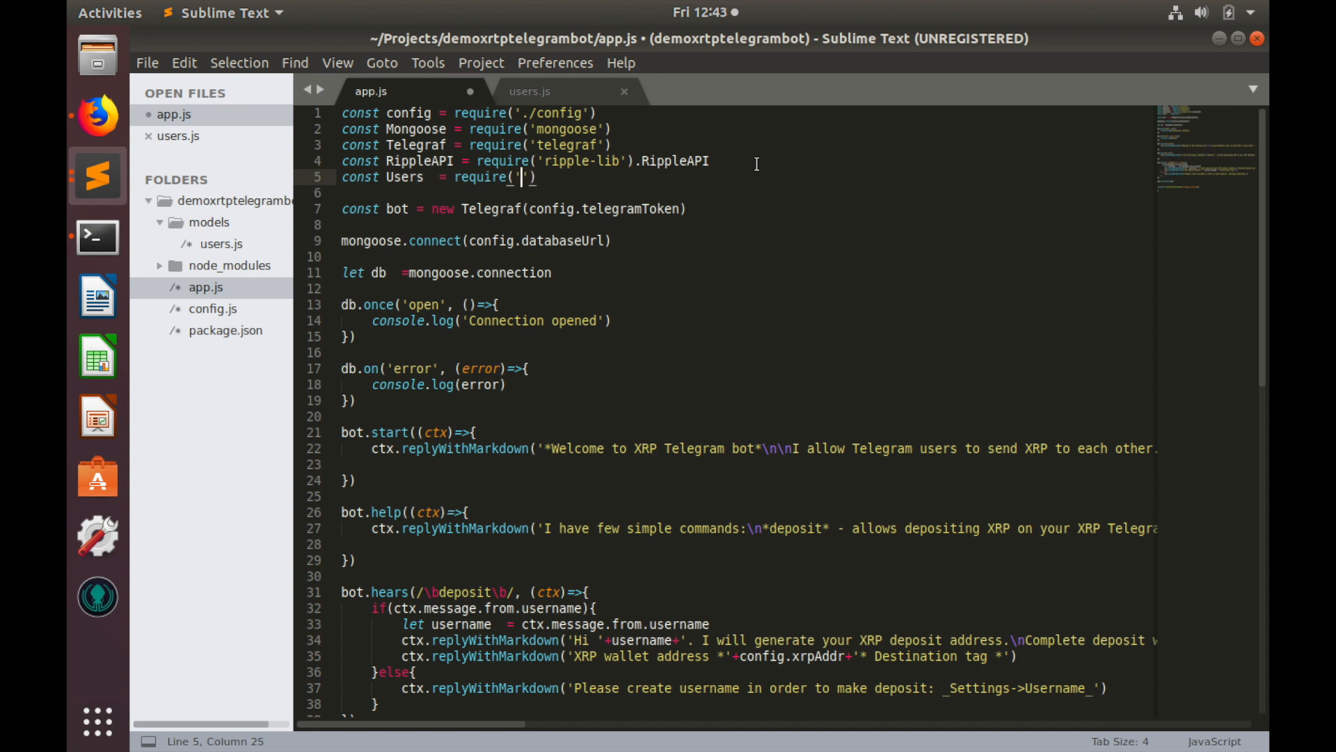
pyautogui.write('./models')
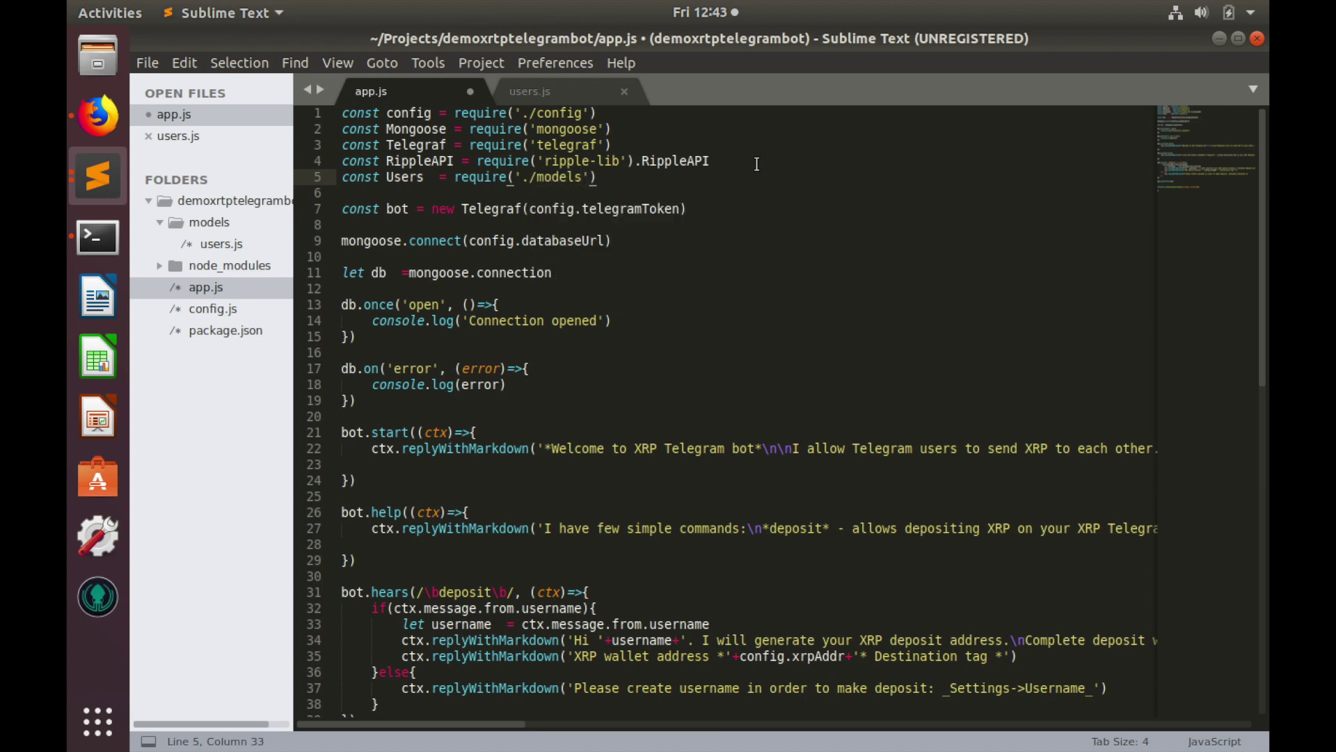
pyautogui.write('/user')
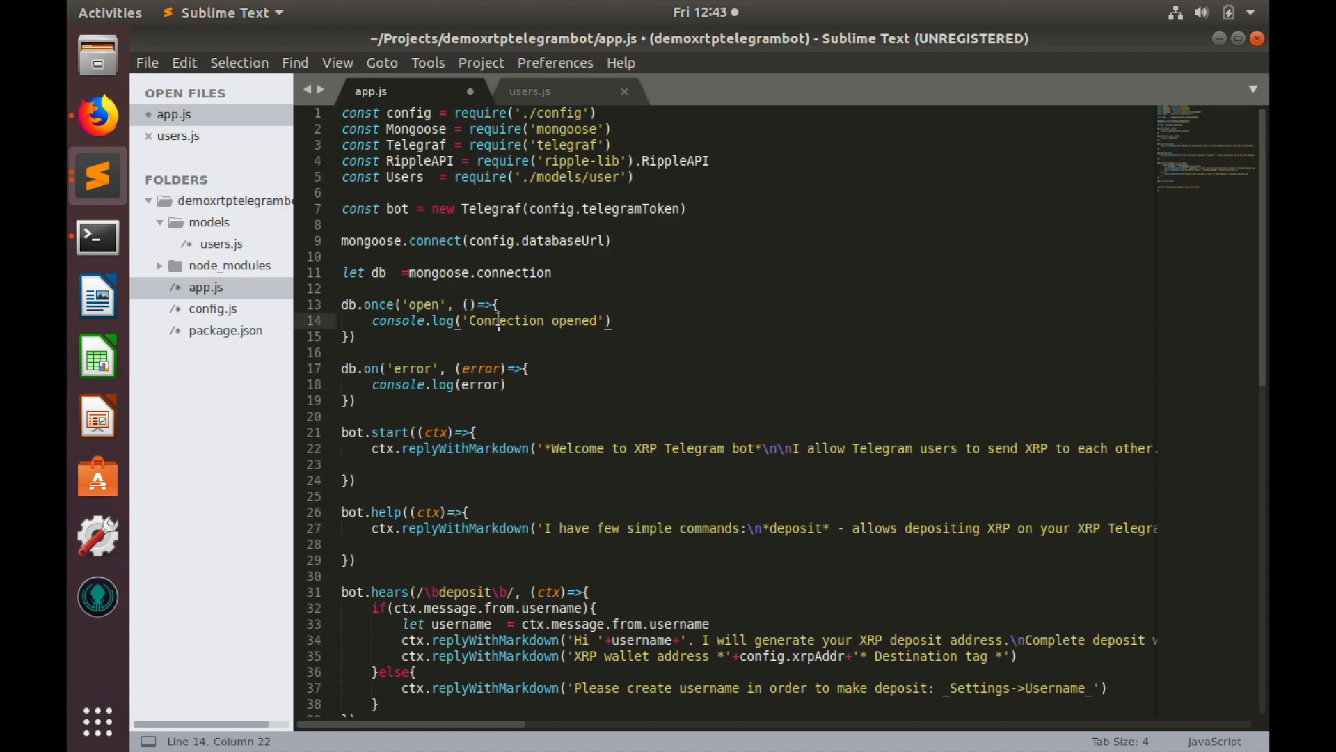
# Write Users.findOne({username: username}).exec((err, user) => ...) as the function body
pyautogui.scroll(-3)
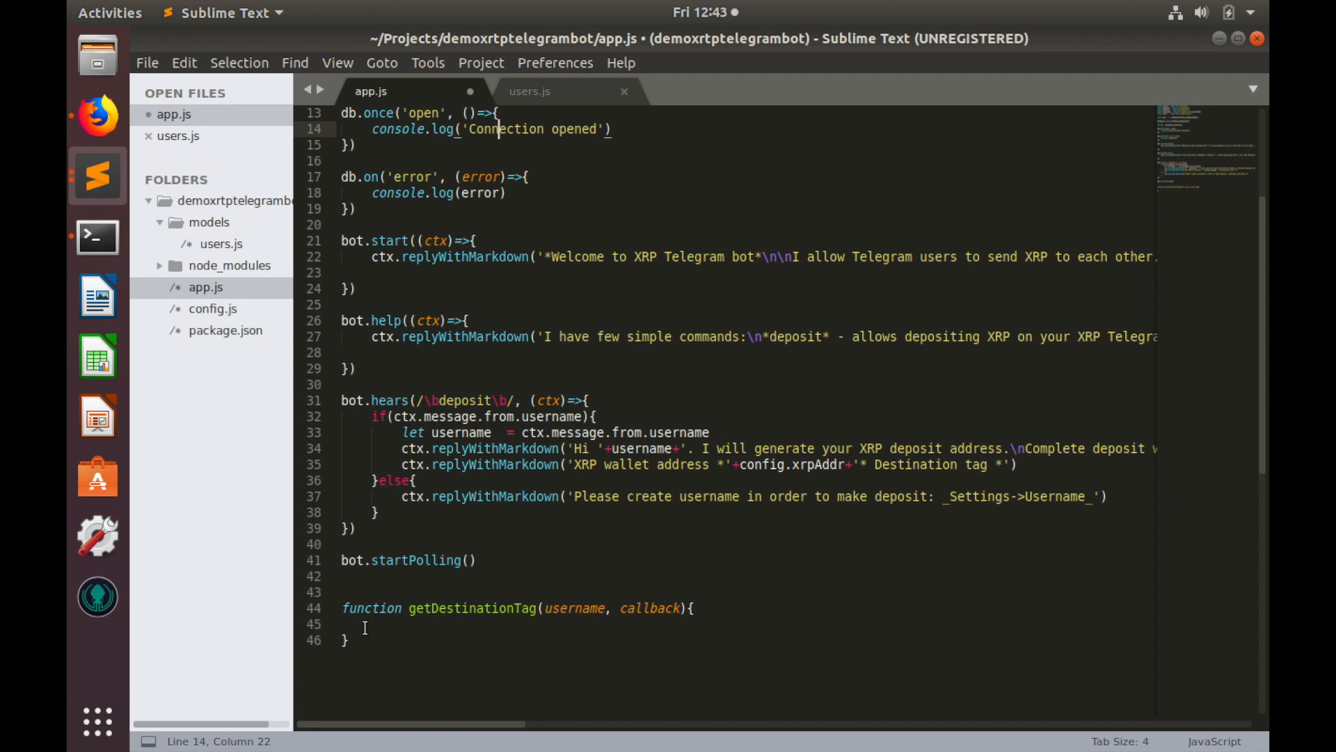
pyautogui.click(361, 624)
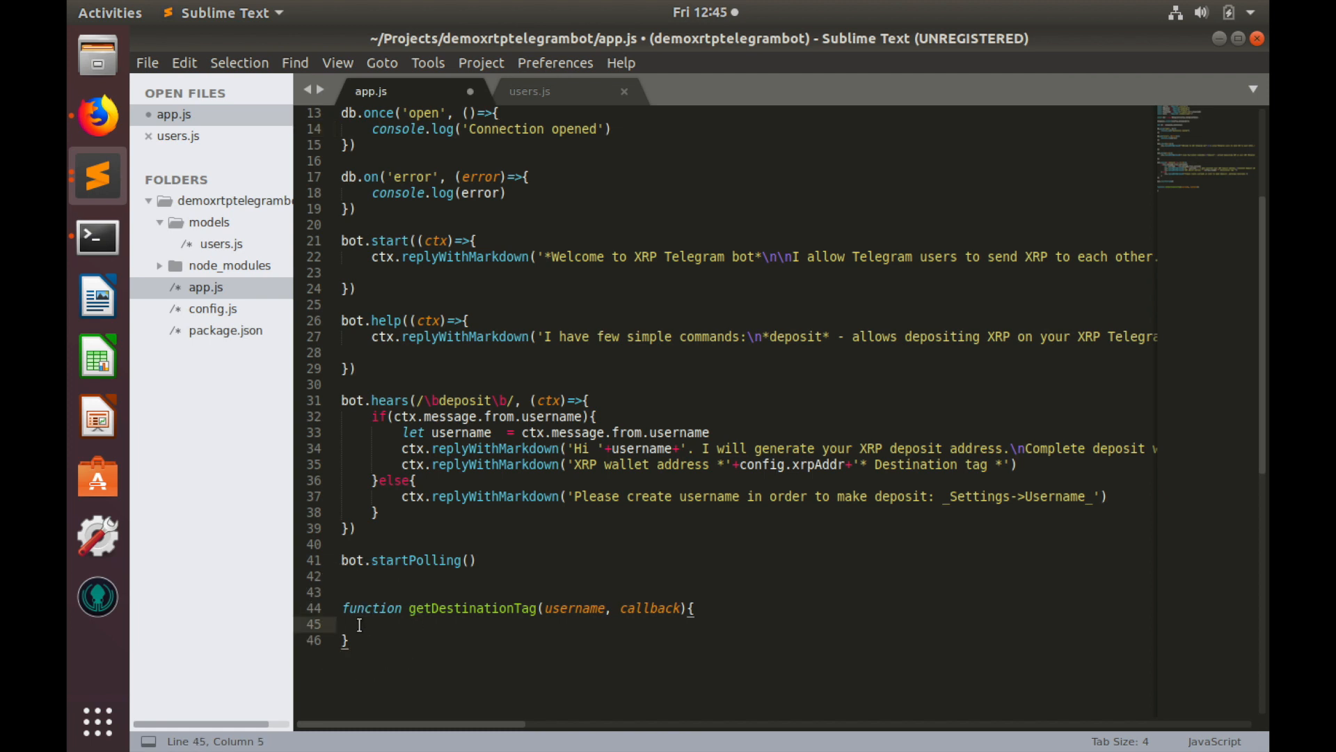
pyautogui.write('u')
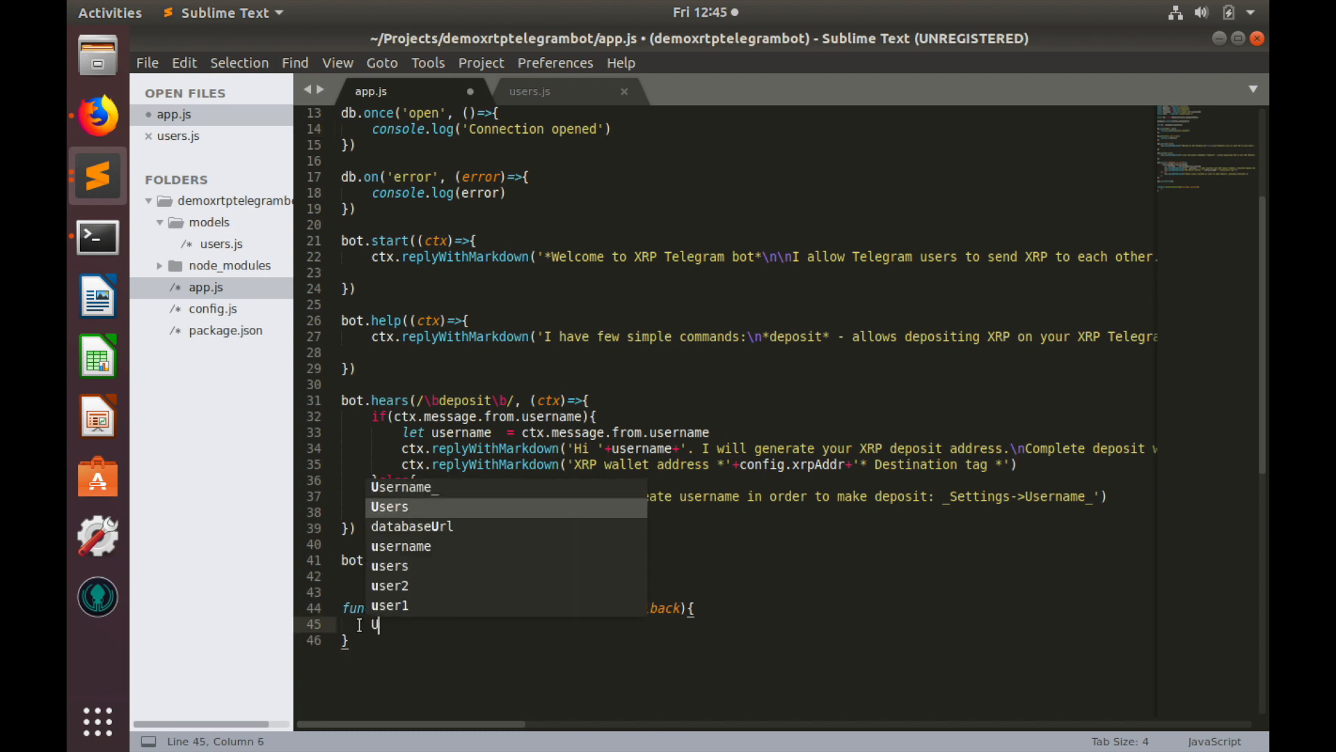
pyautogui.write('sers.f')
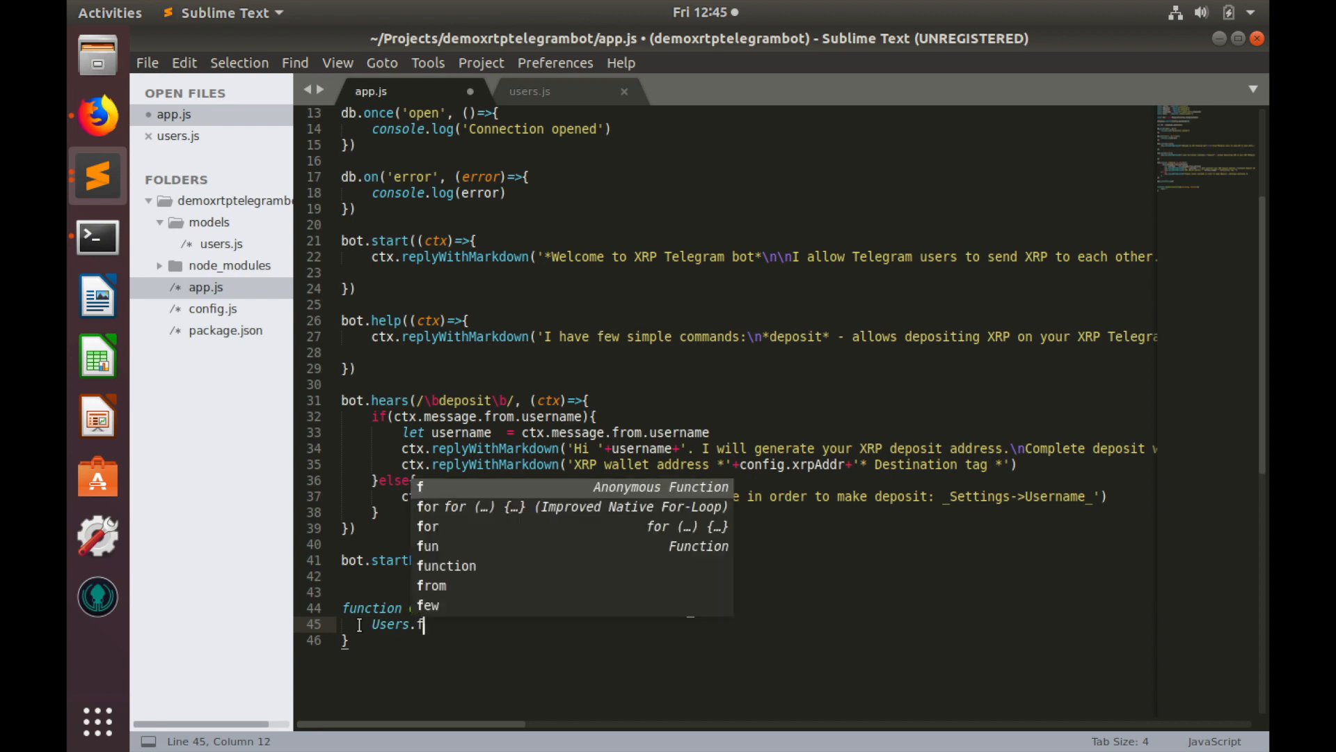
pyautogui.write('indOne({')
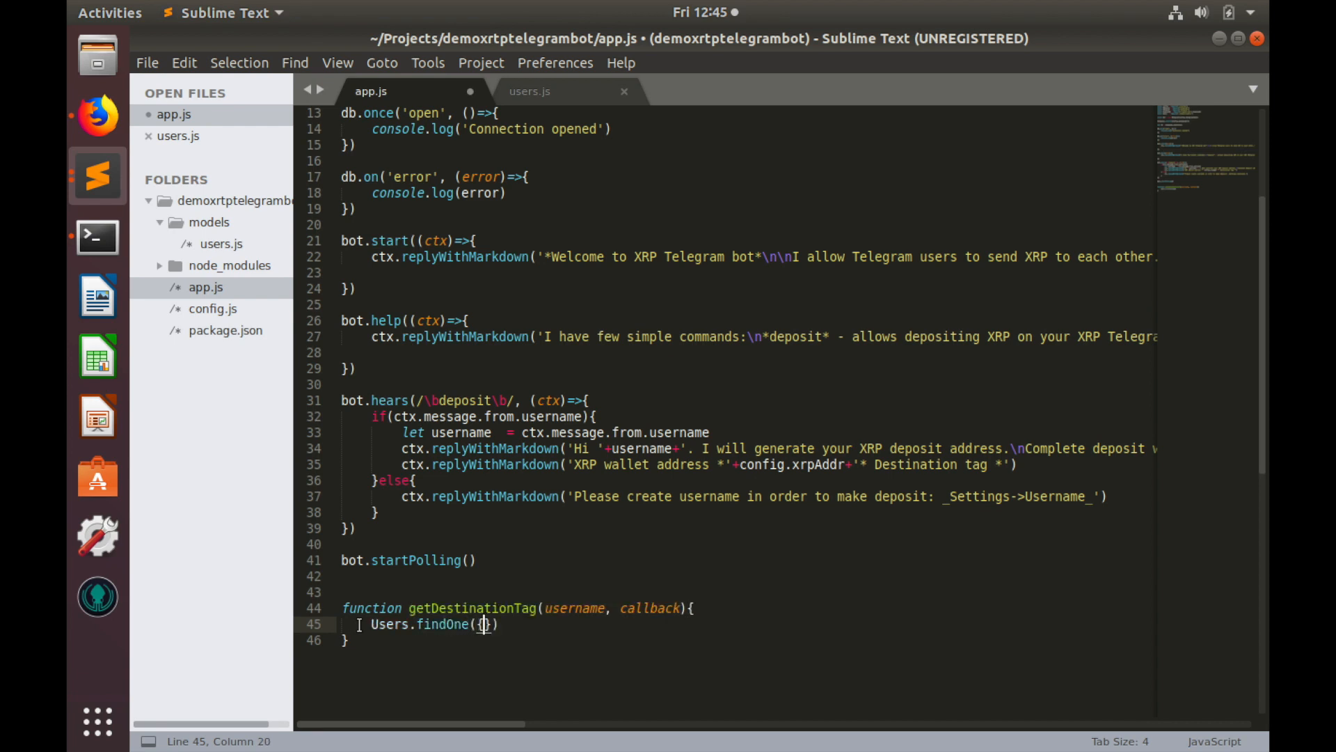
pyautogui.write('username')
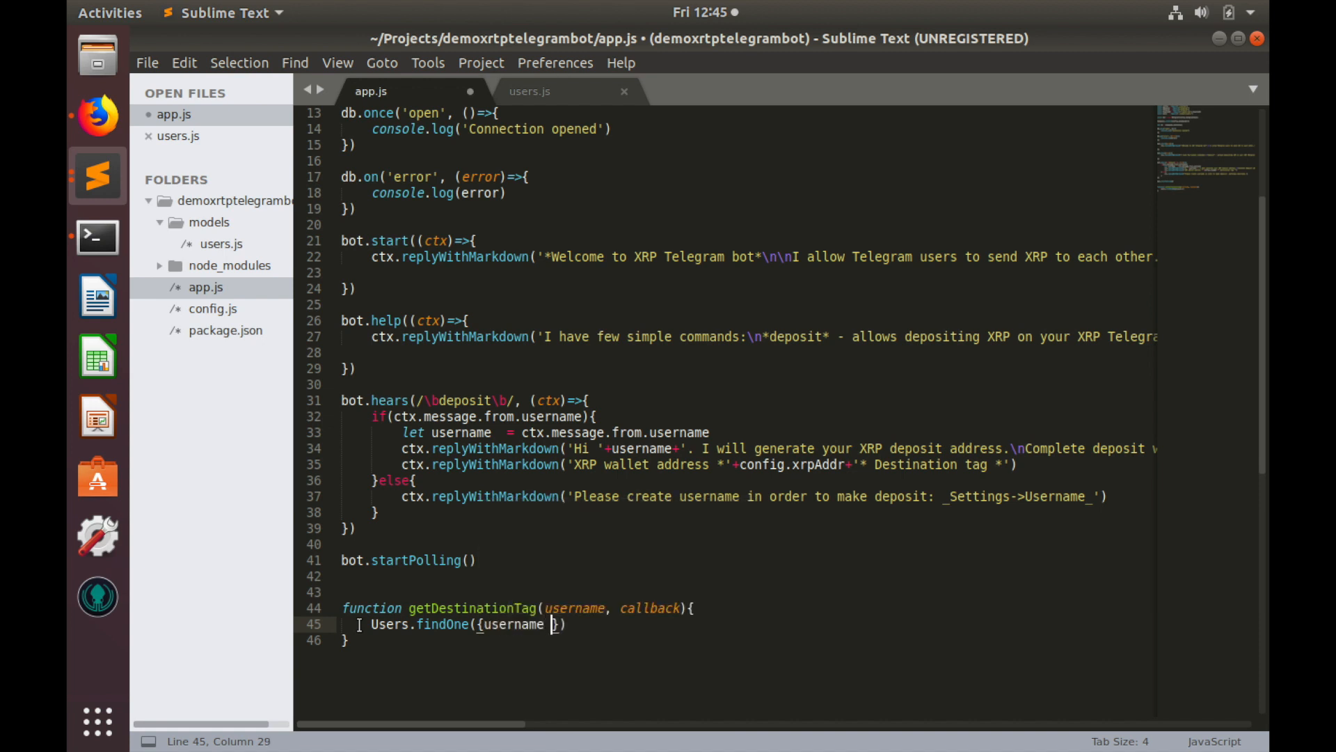
pyautogui.write(': username')
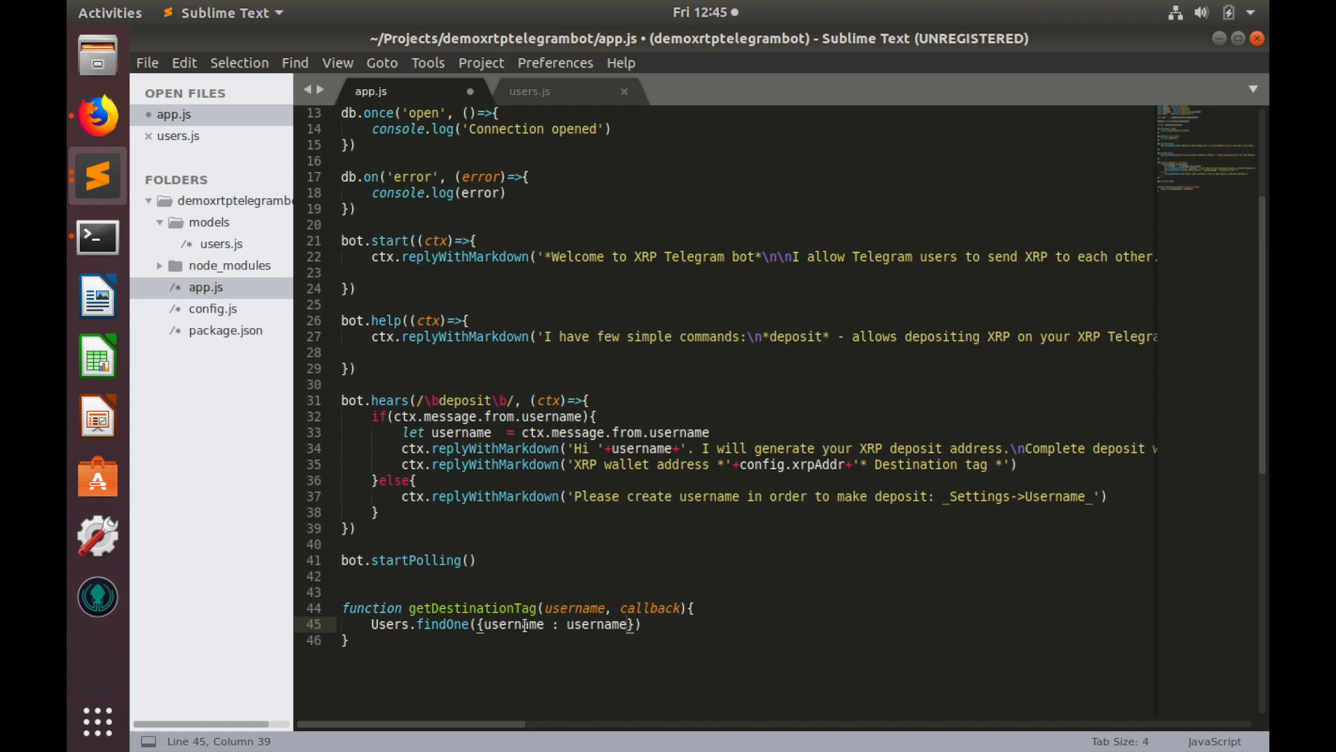
pyautogui.write('.')
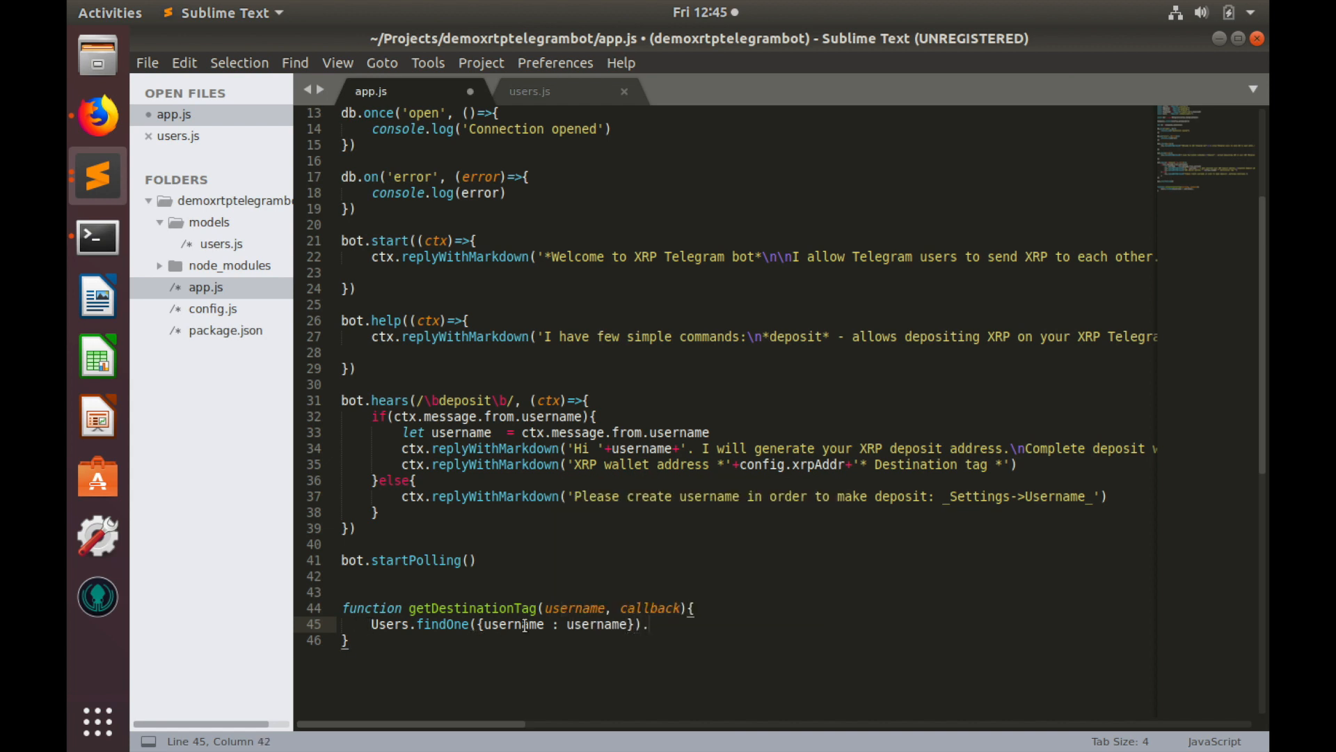
pyautogui.write('ex')
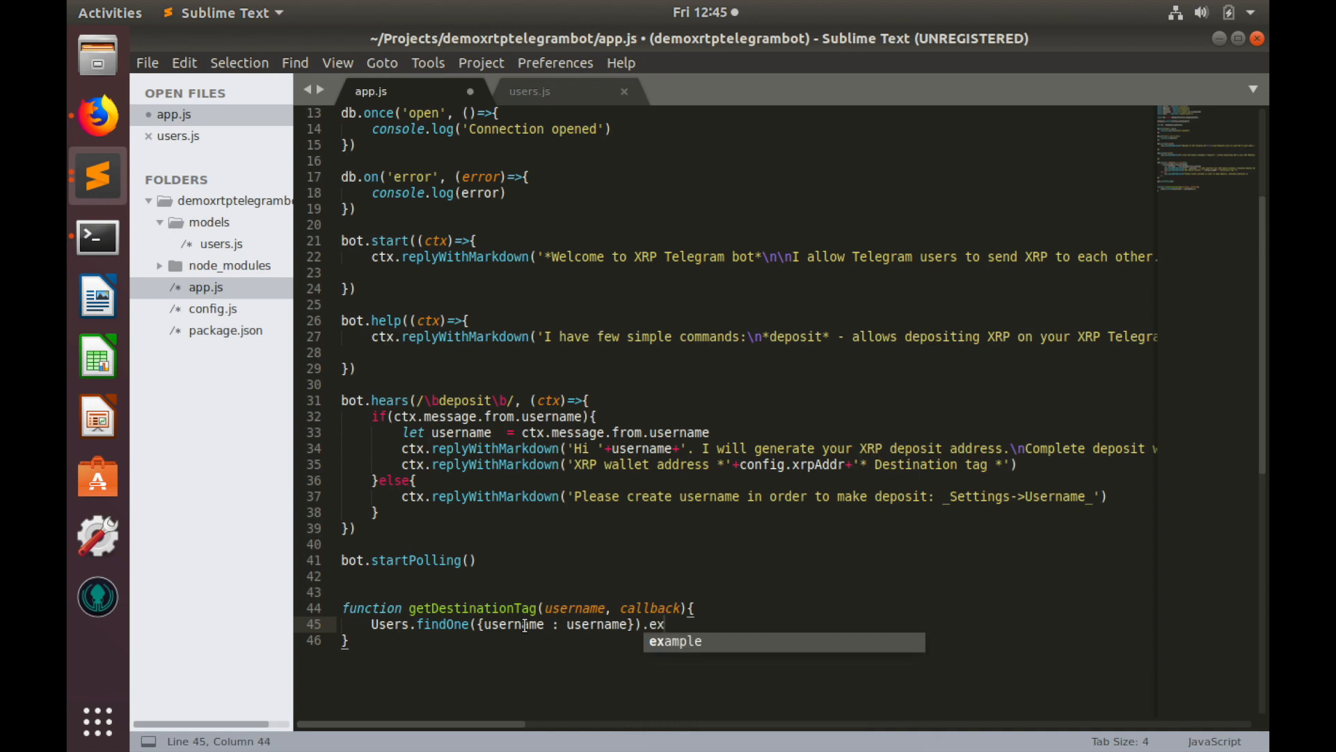
pyautogui.write('ec')
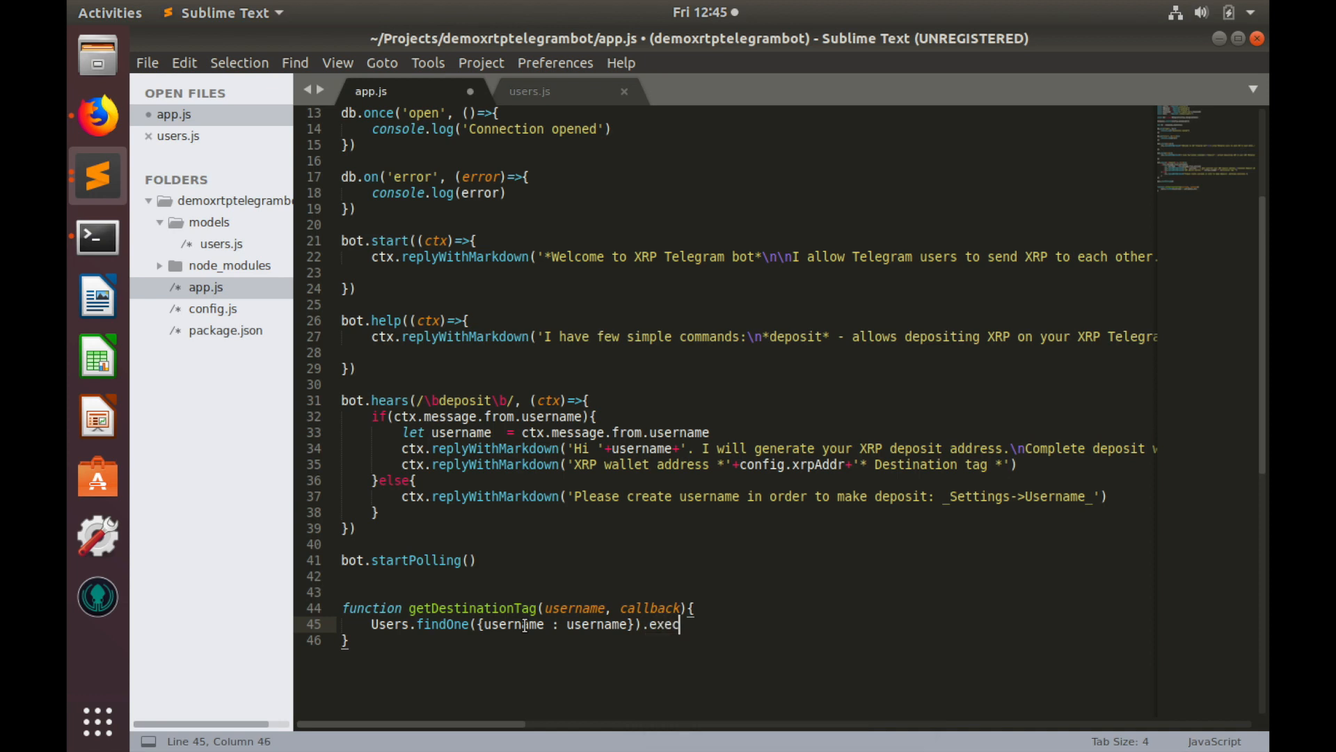
pyautogui.write('(')
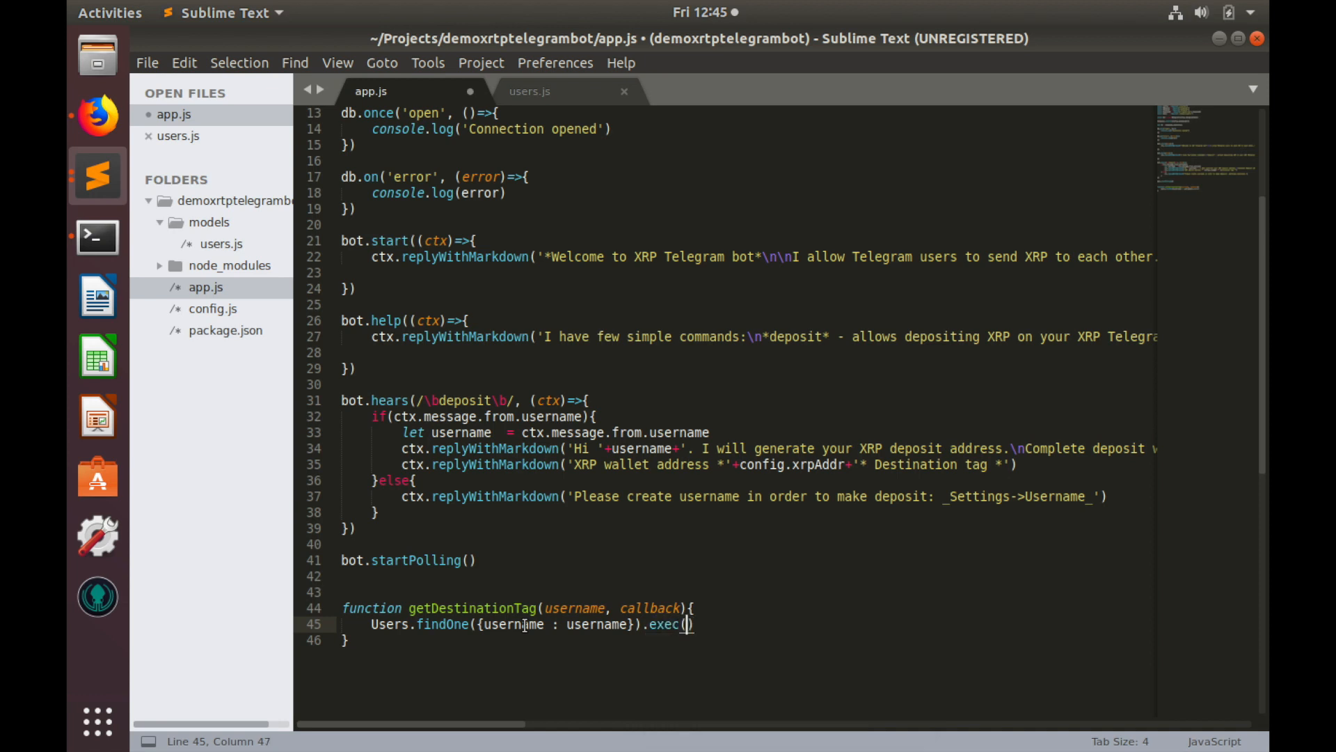
pyautogui.write('(')
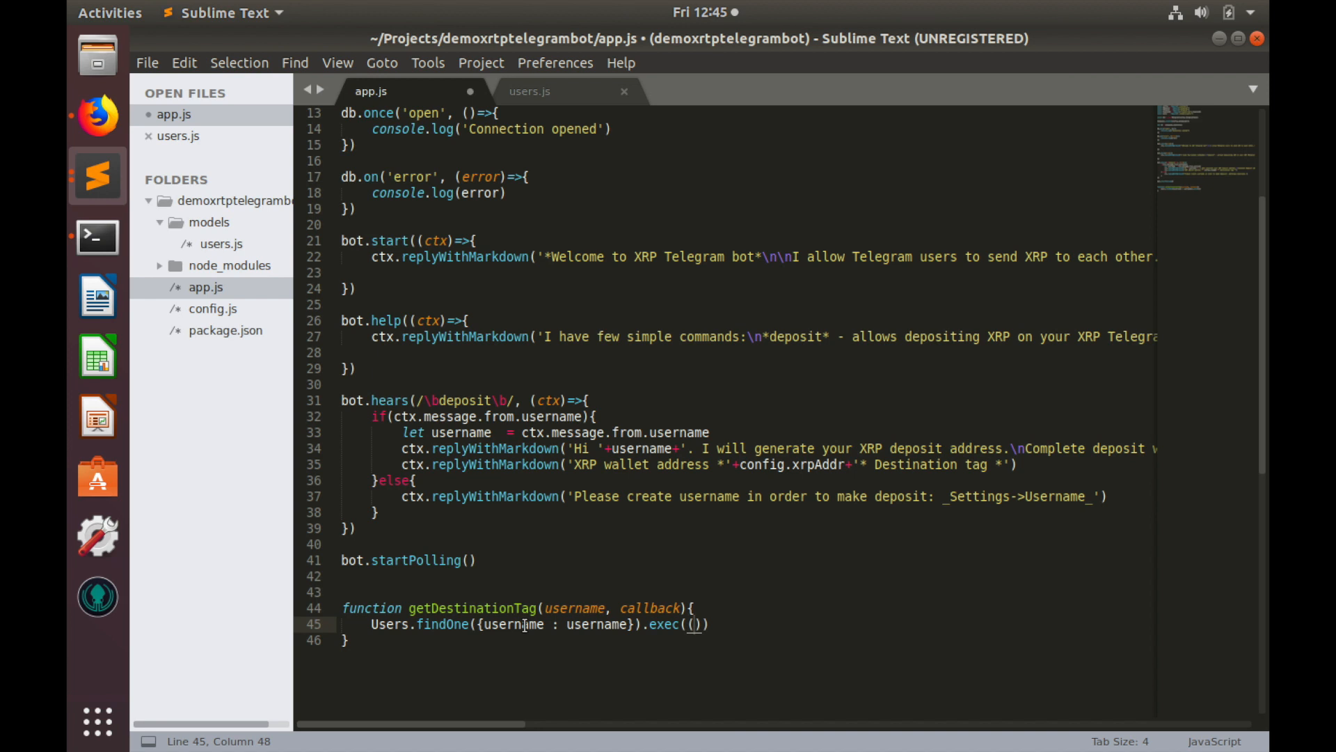
pyautogui.write('err,')
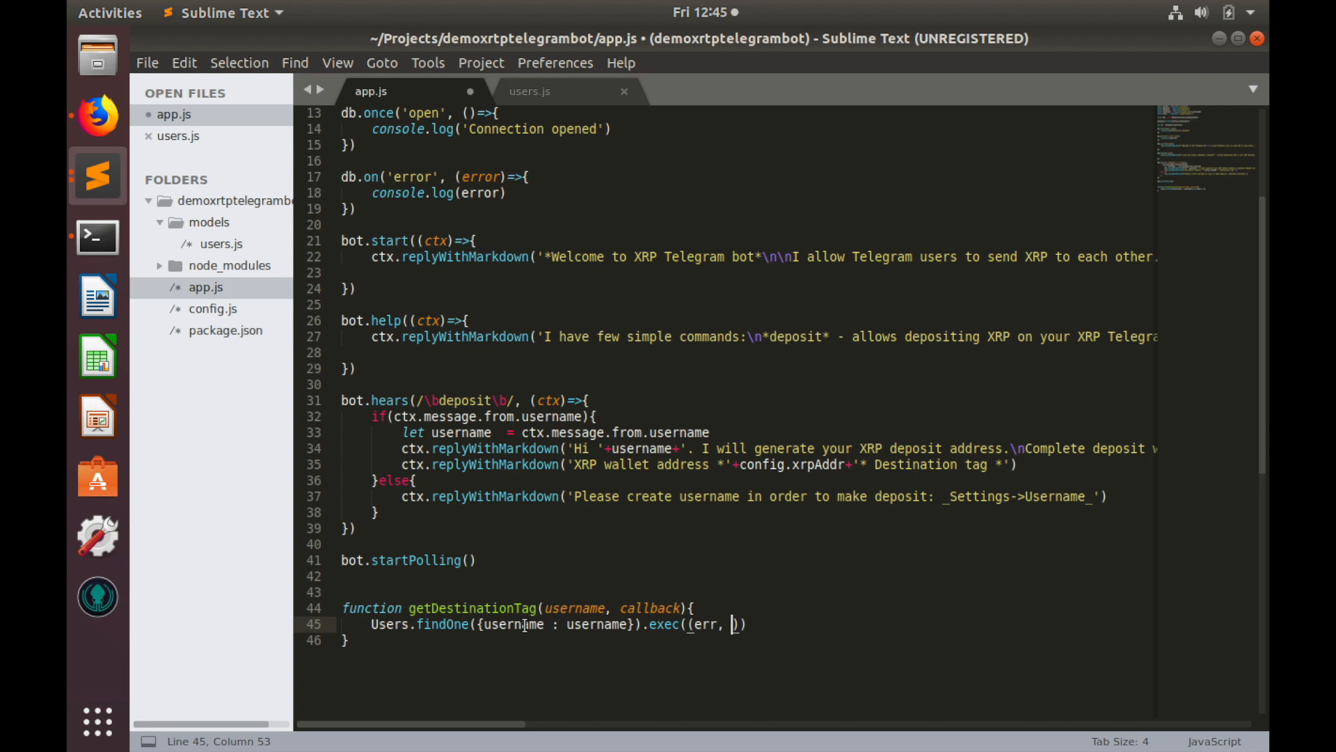
pyautogui.write('user')
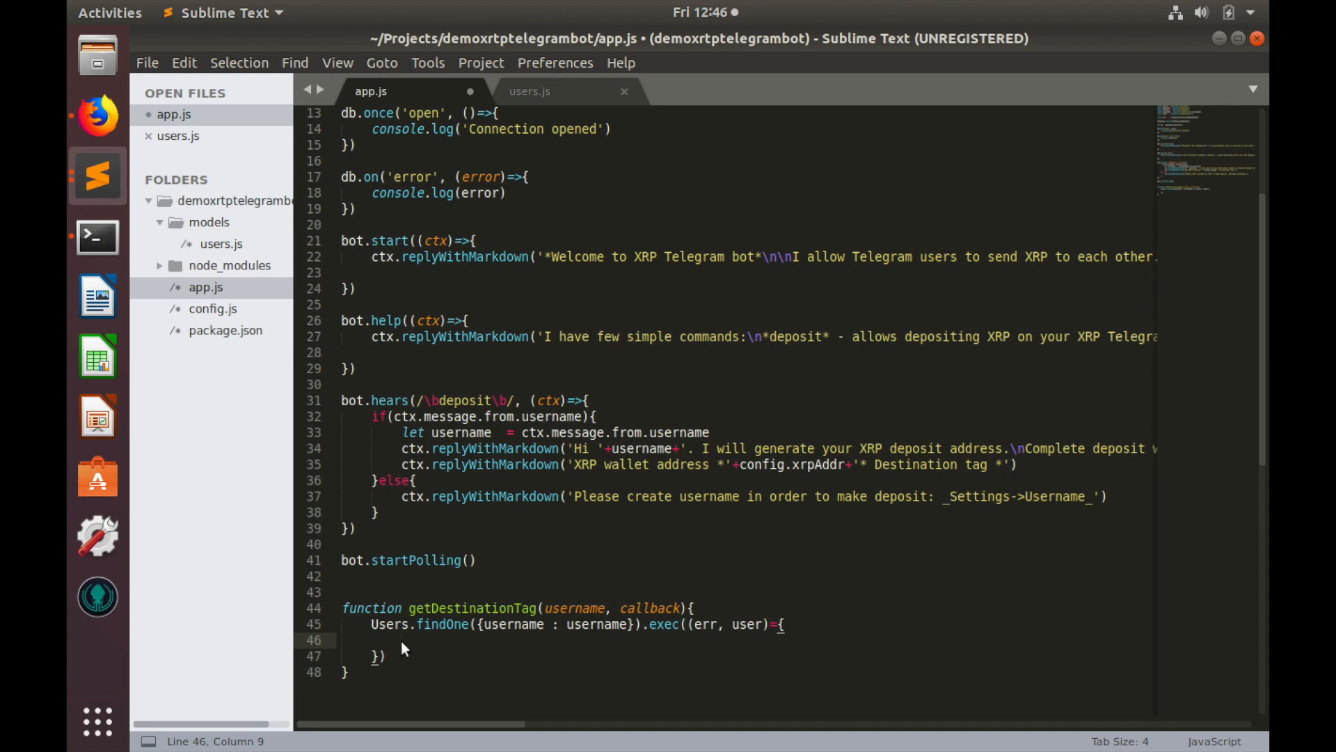
# Inside the callback, log err if present and open an empty if (user == null) branch
pyautogui.click(780, 624)
pyautogui.write('>')
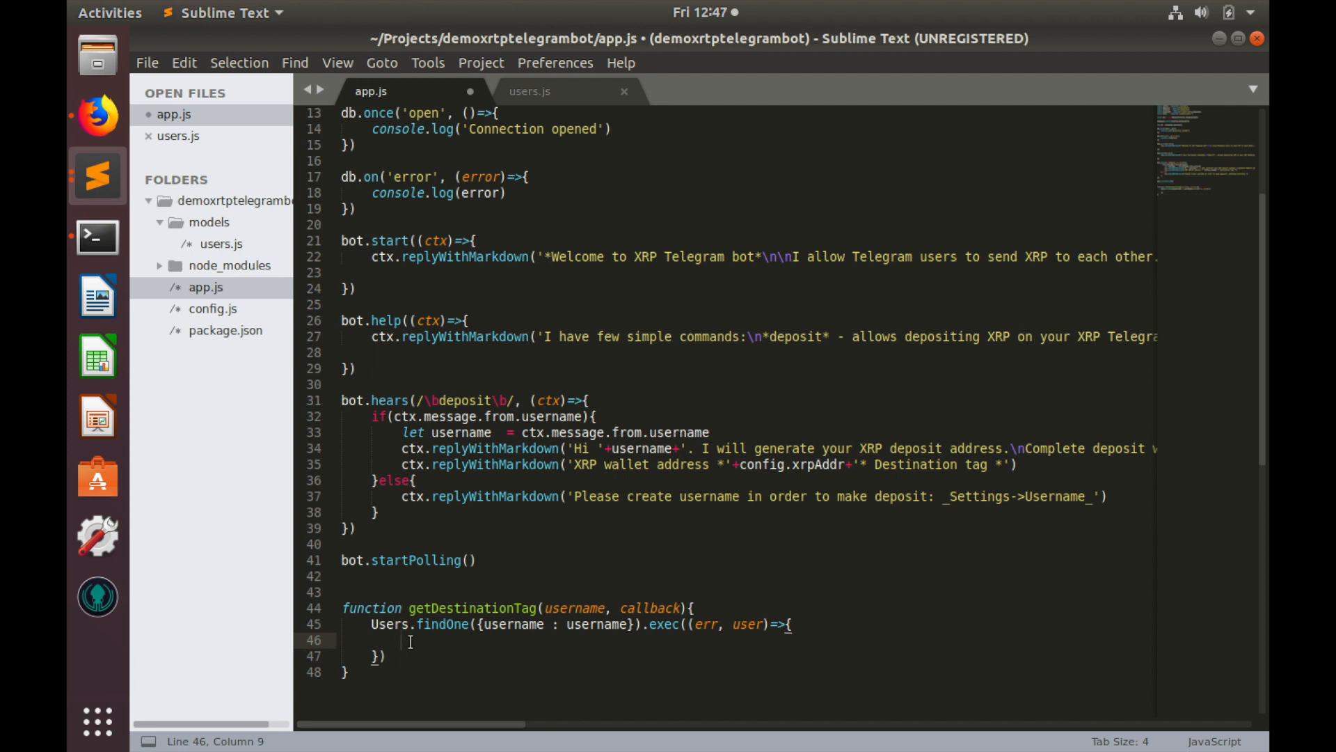
pyautogui.write('if(err){')
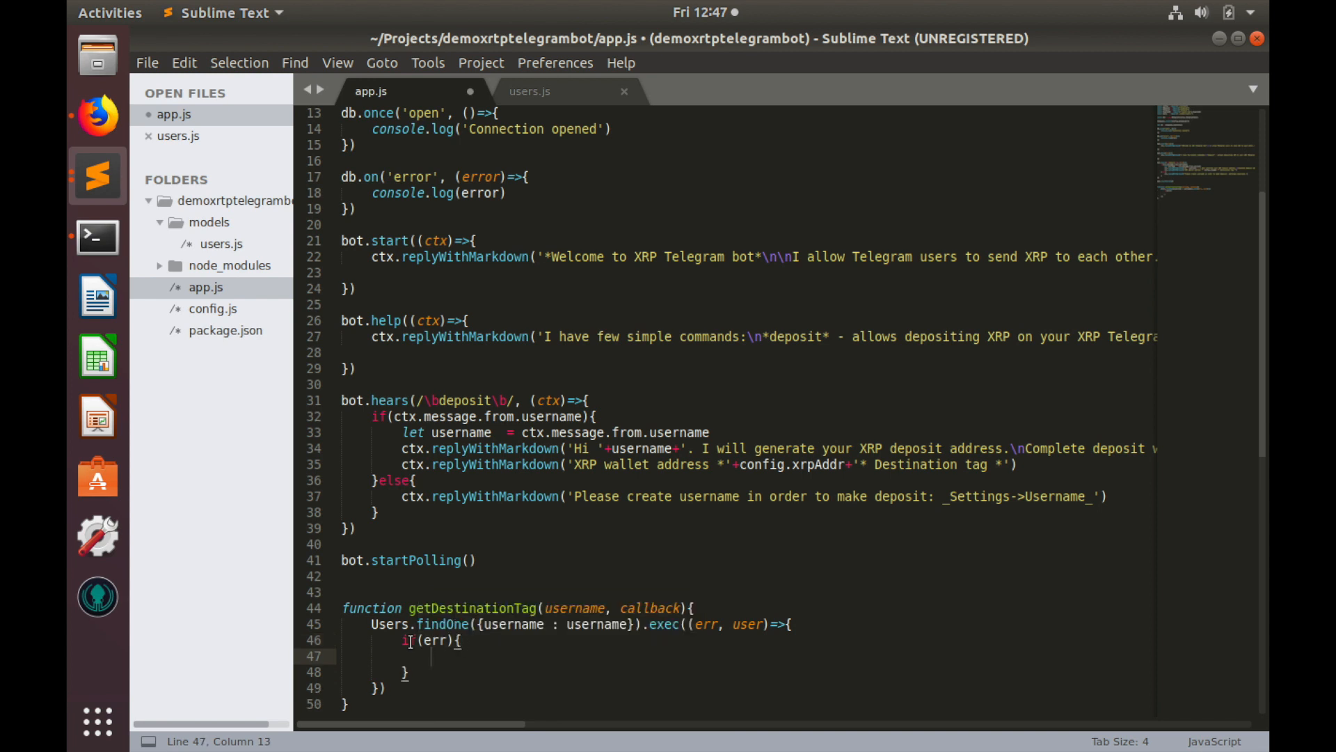
pyautogui.write('console.log(')
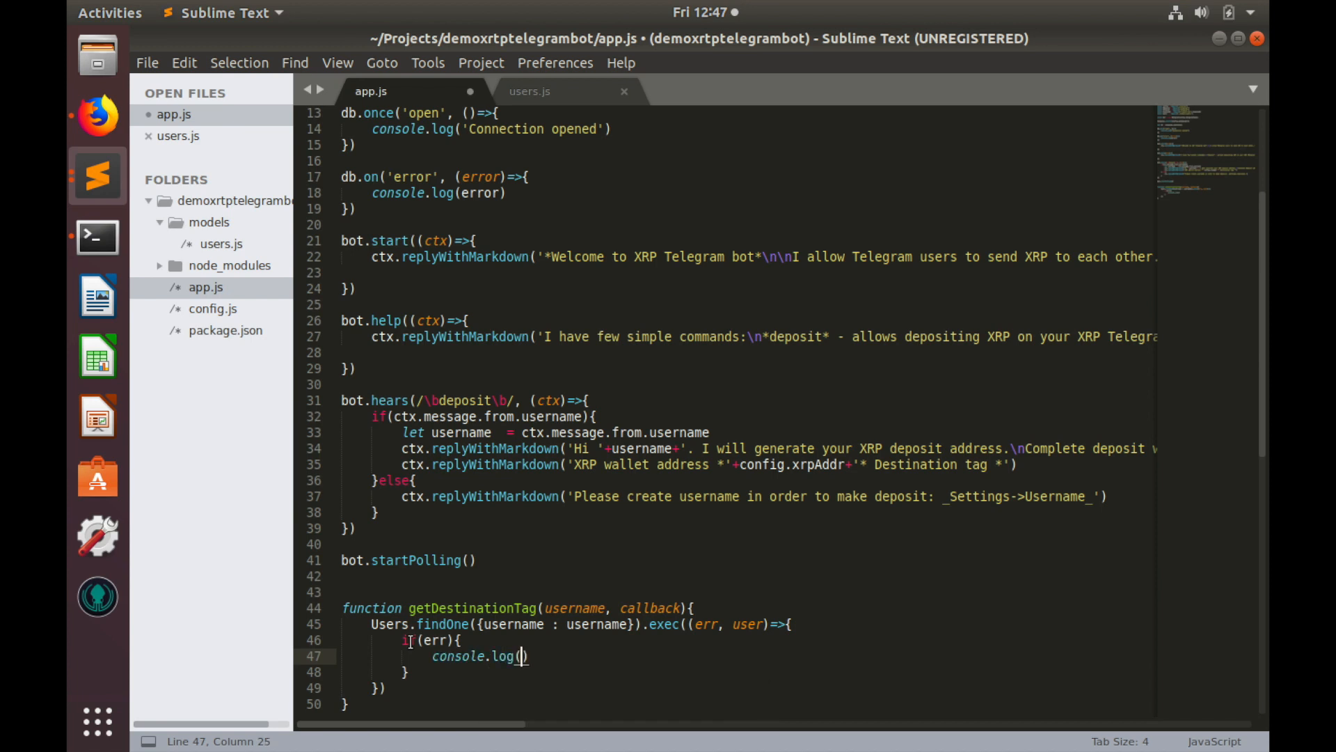
pyautogui.write('err')
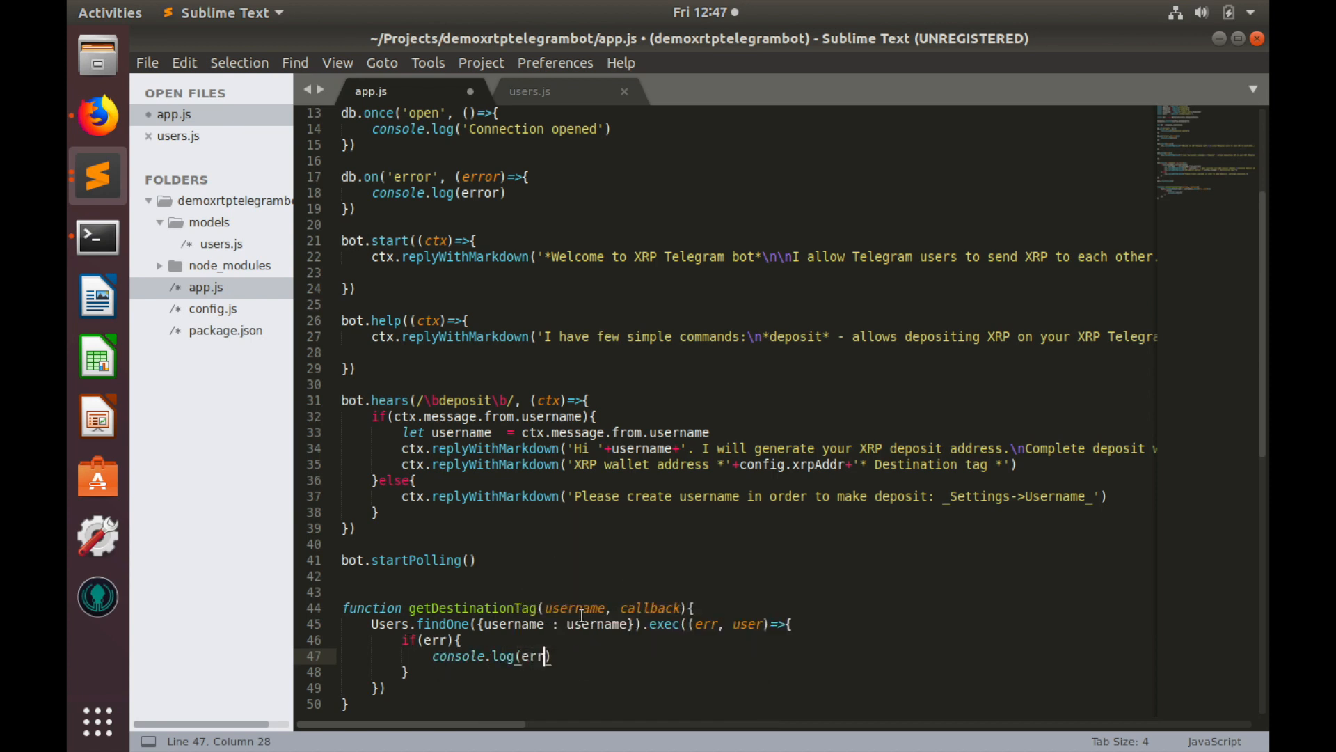
pyautogui.write('else')
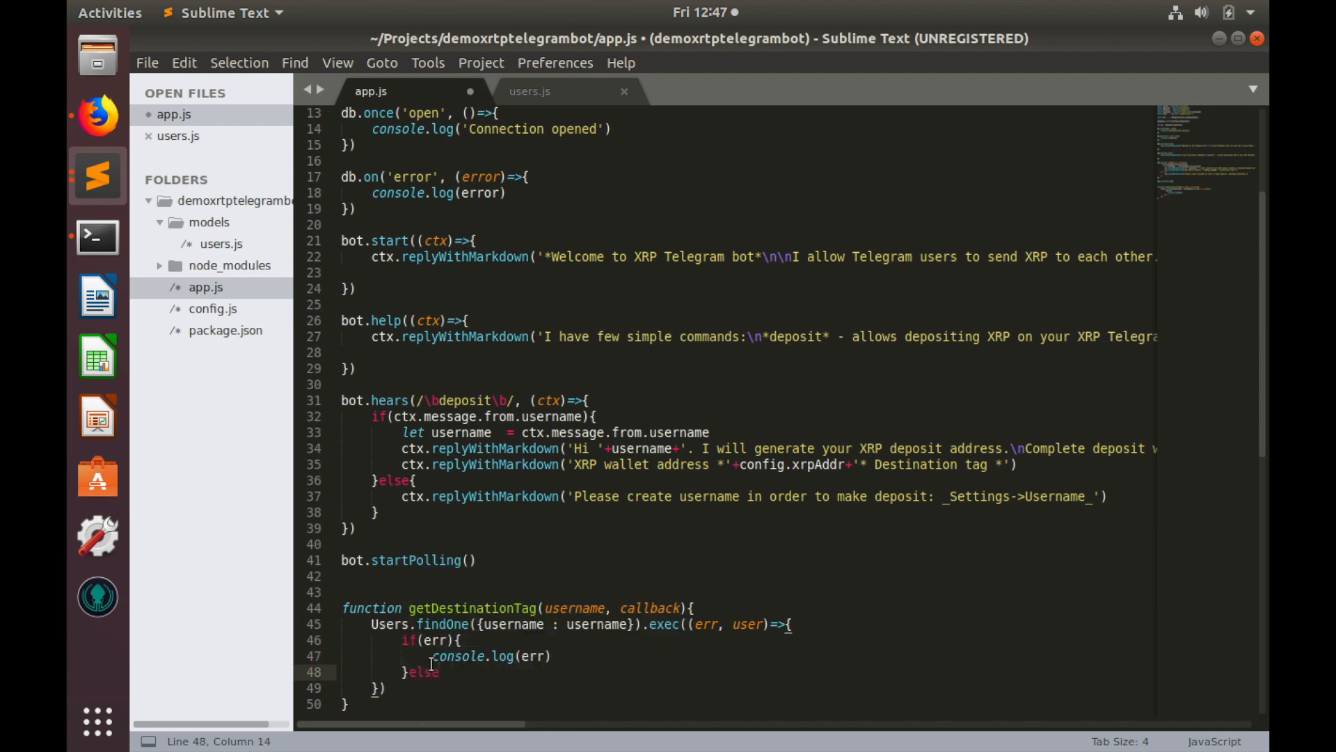
pyautogui.write('if()')
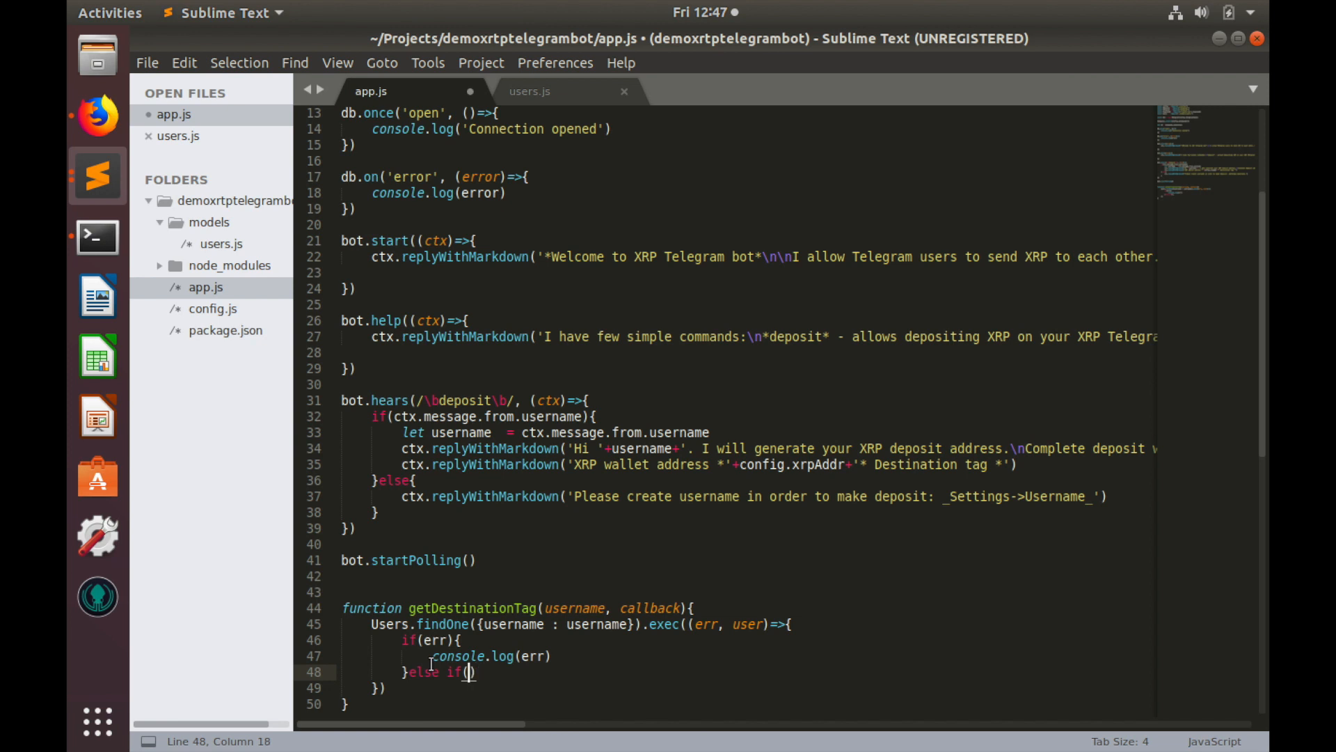
pyautogui.write('user == nu')
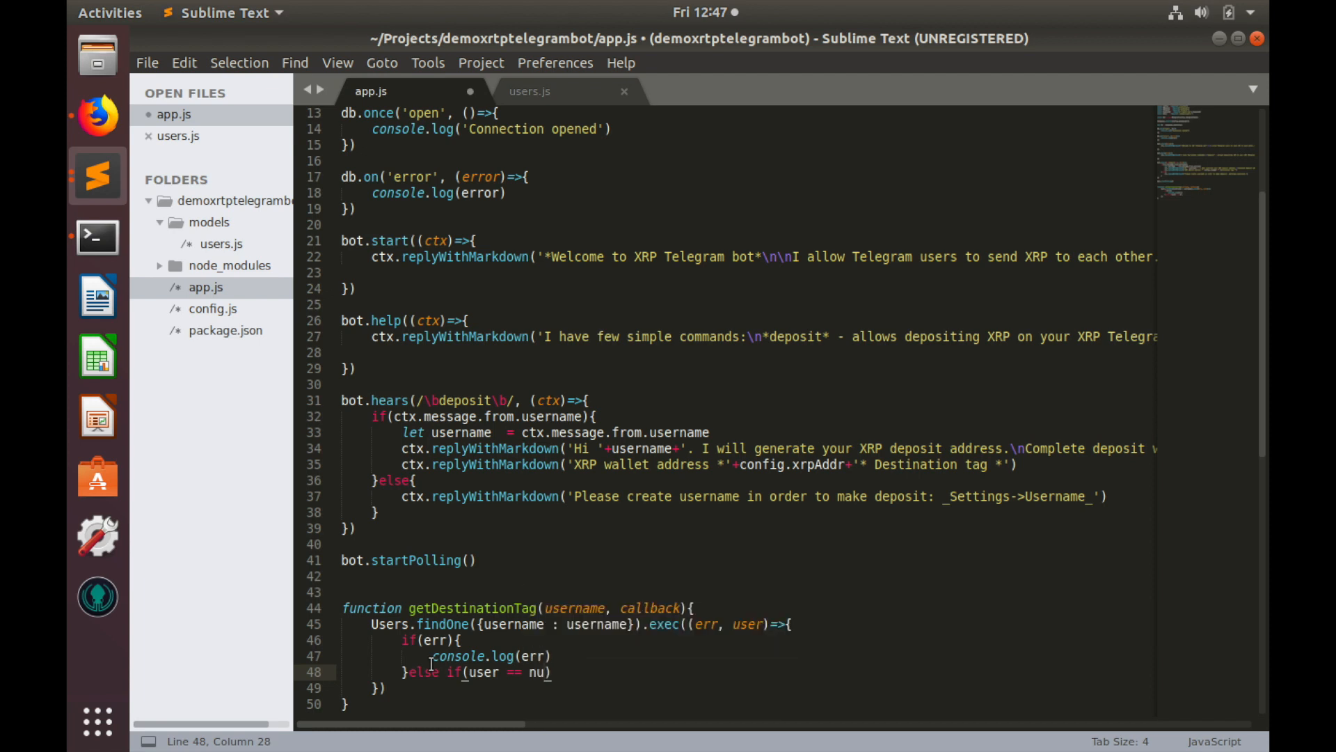
pyautogui.write('ll')
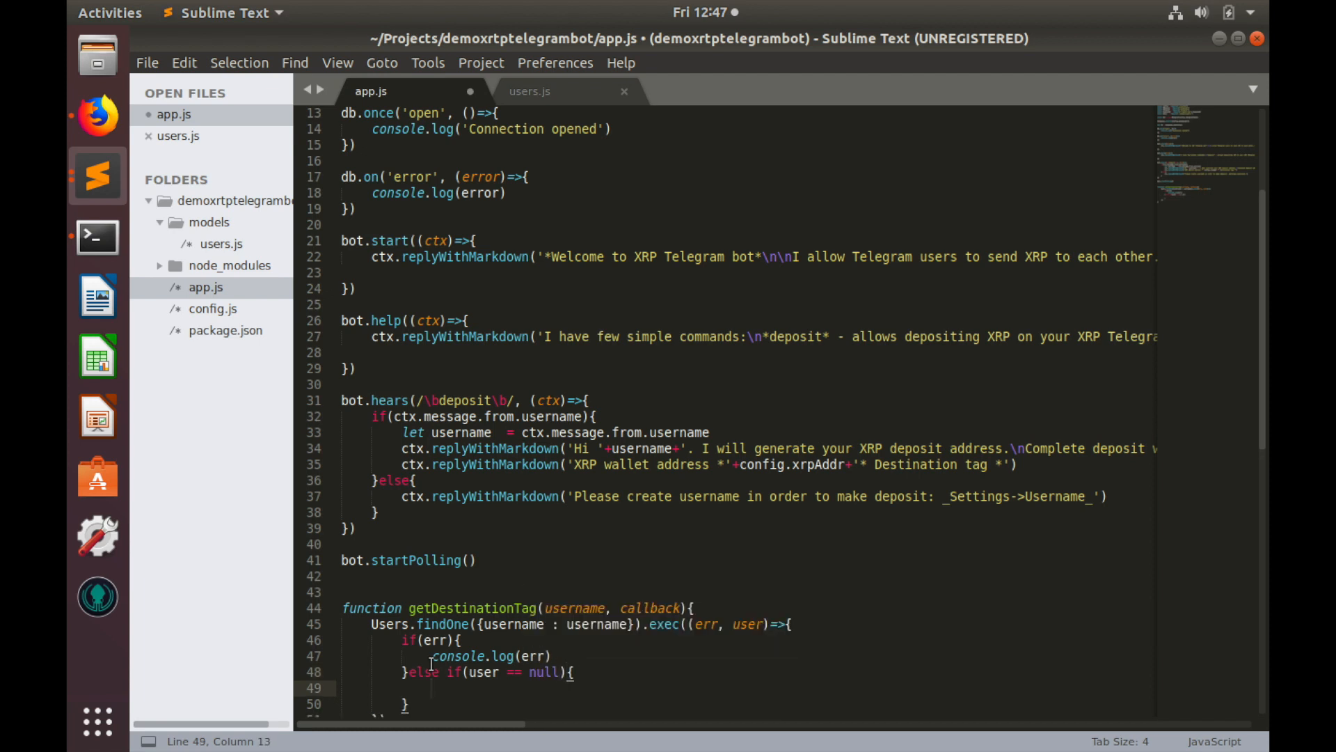
# Add an else branch returning callback(user.destinationtag)
pyautogui.scroll(-3)
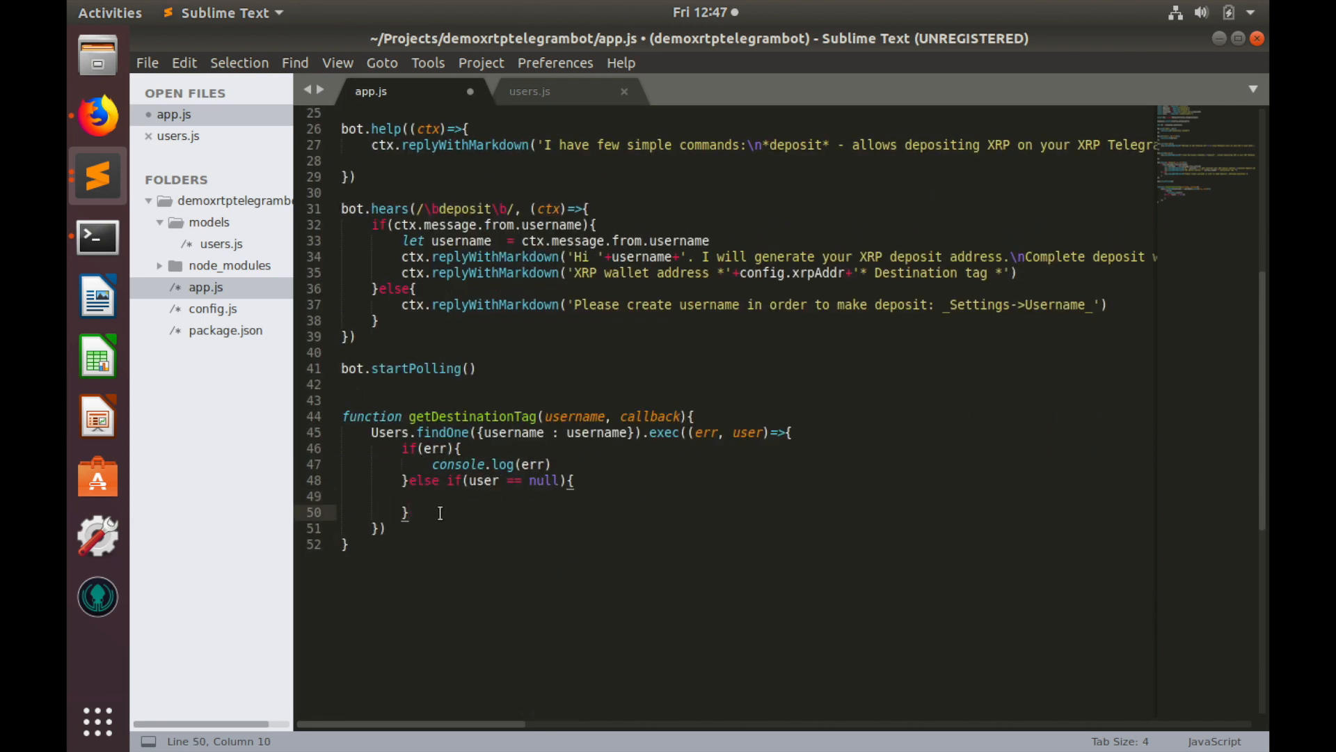
pyautogui.write('else{')
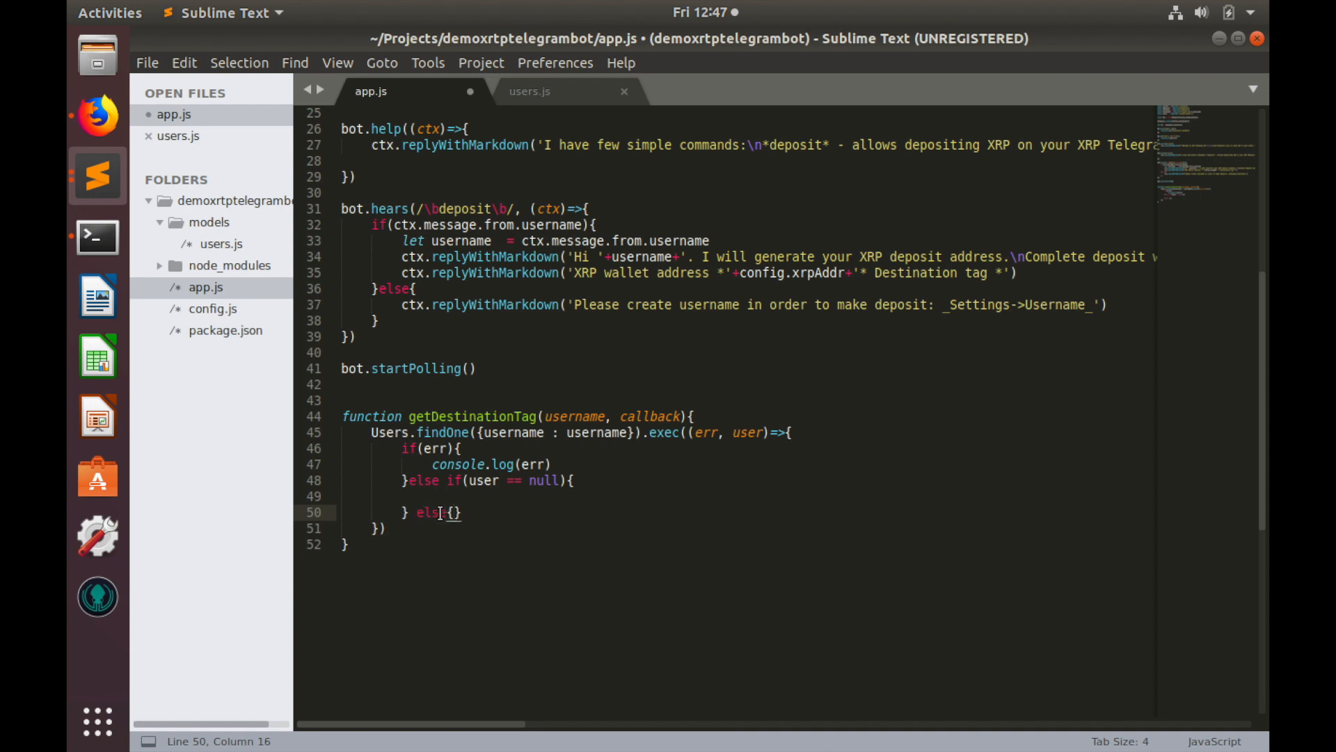
pyautogui.write('return c')
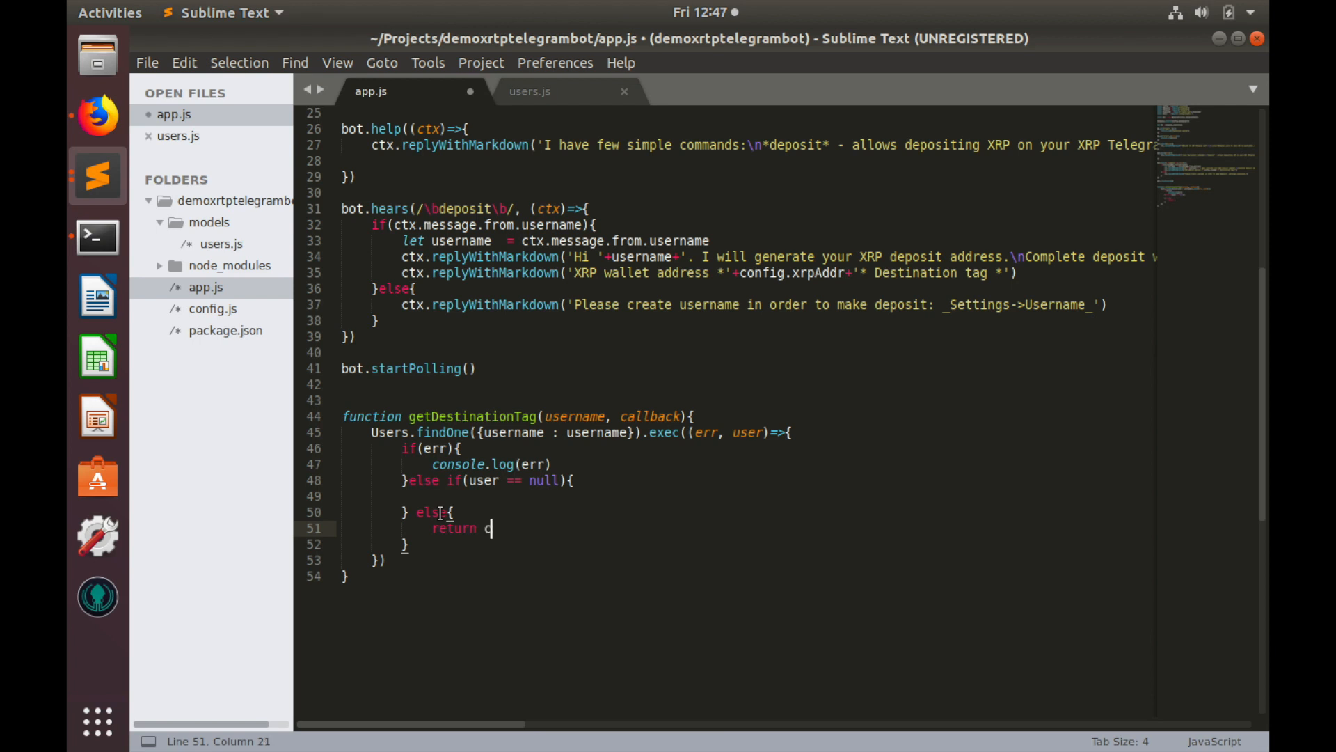
pyautogui.write('allback()')
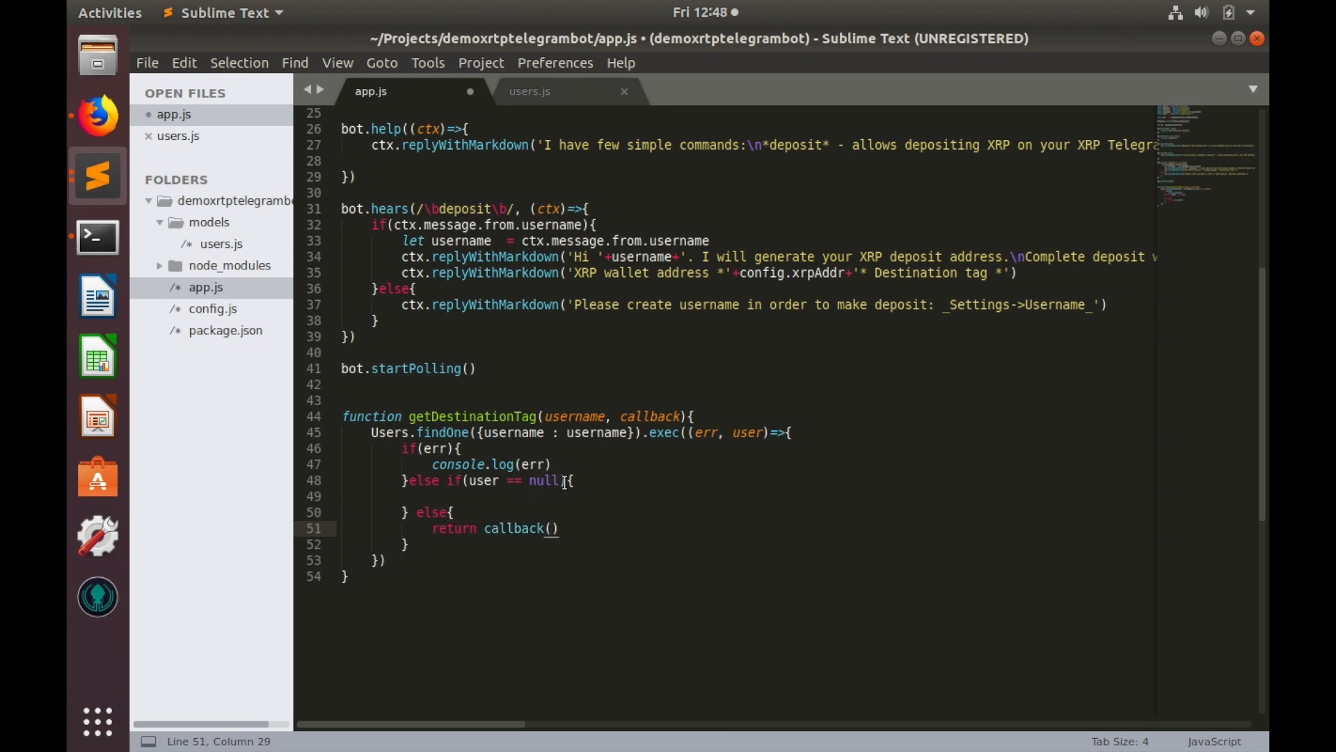
pyautogui.write('user')
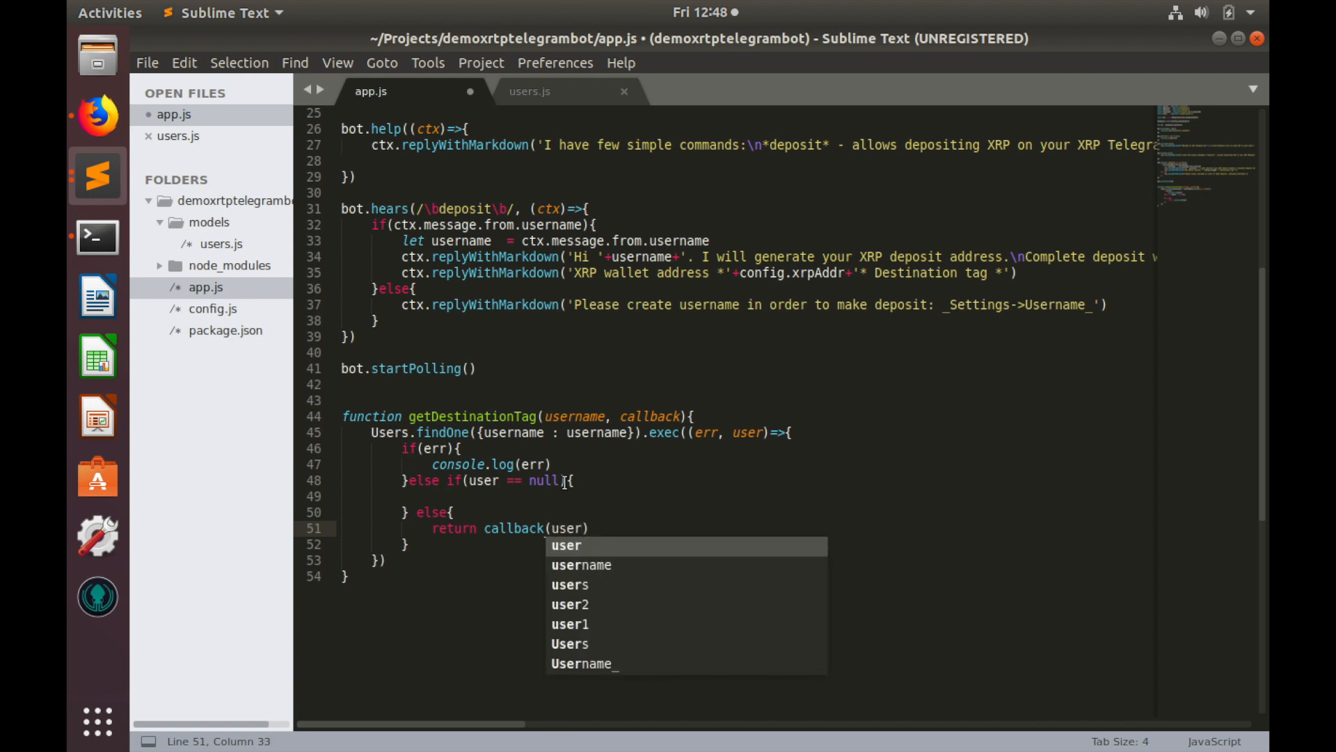
pyautogui.write('.desti')
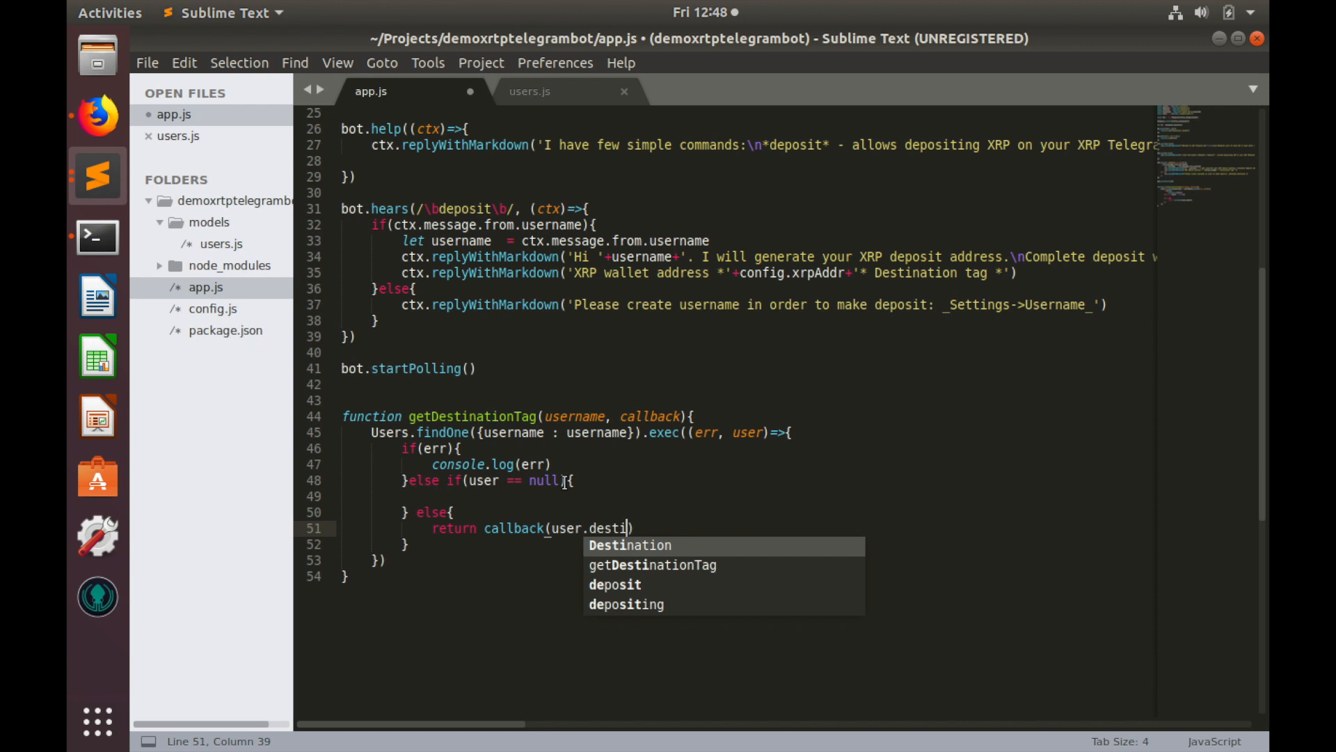
pyautogui.write('nationtag')
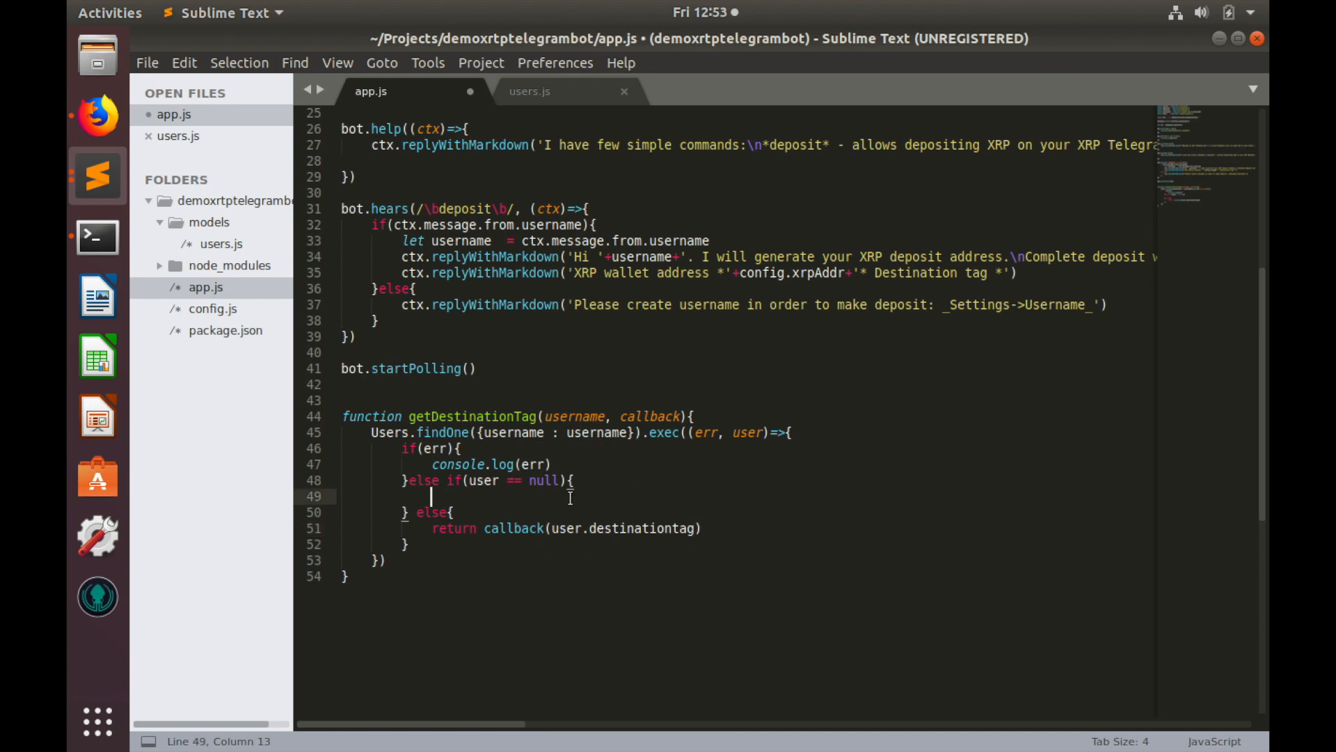
# In the null-user branch, set let tag = Math.floor(Math.random() * 10000)+1
pyautogui.write('let tag')
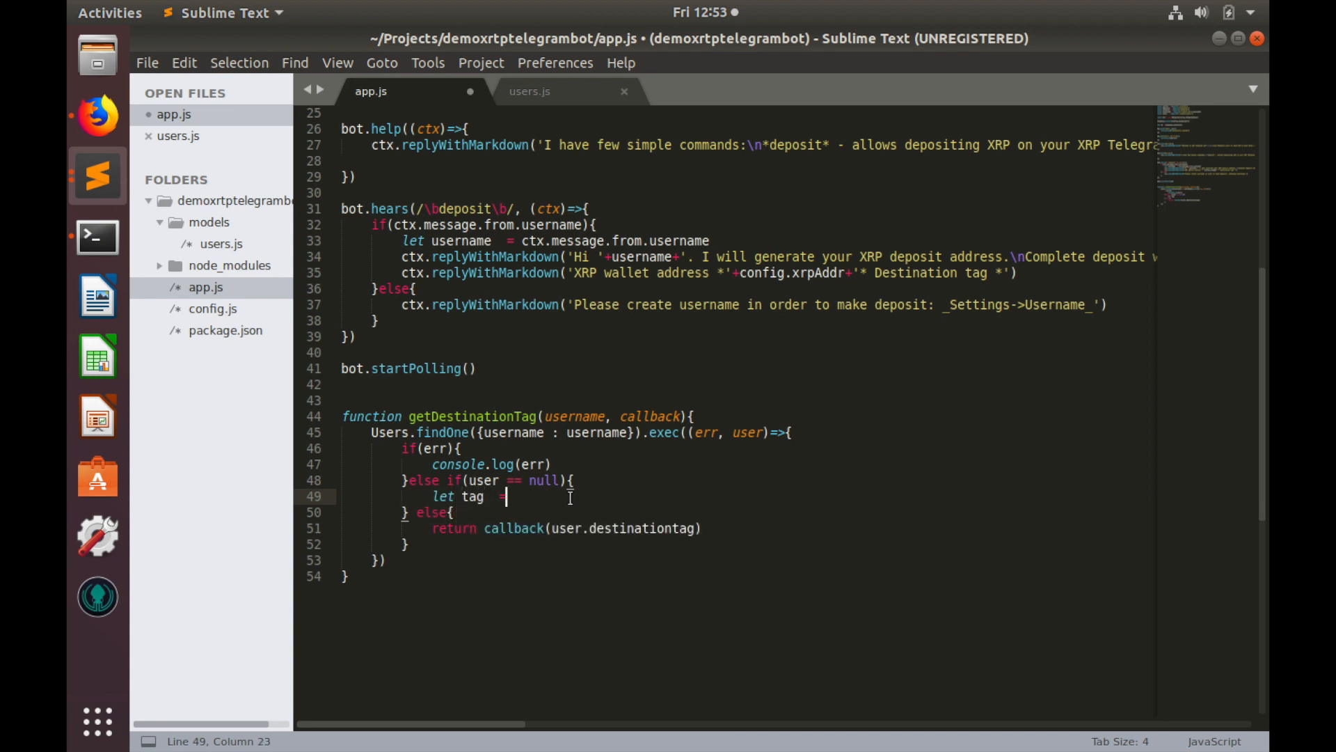
pyautogui.write('= M')
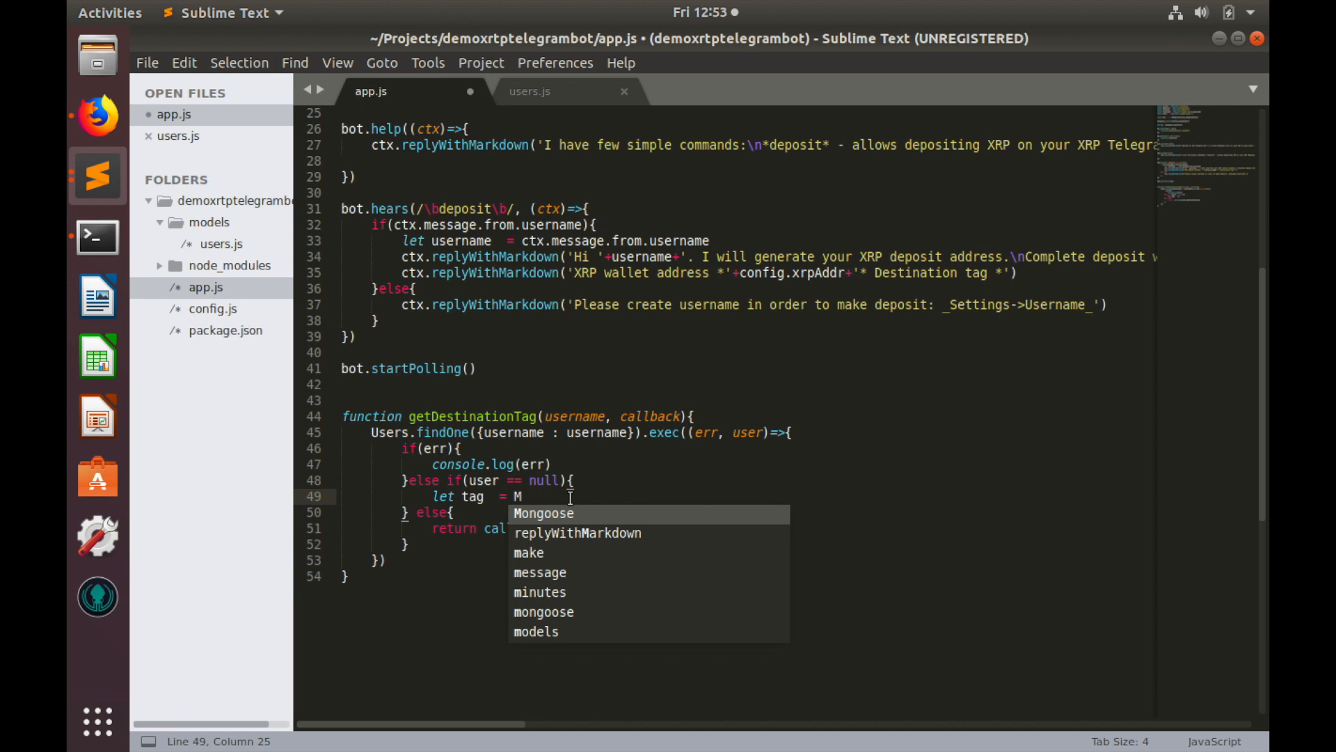
pyautogui.write('ath.ra')
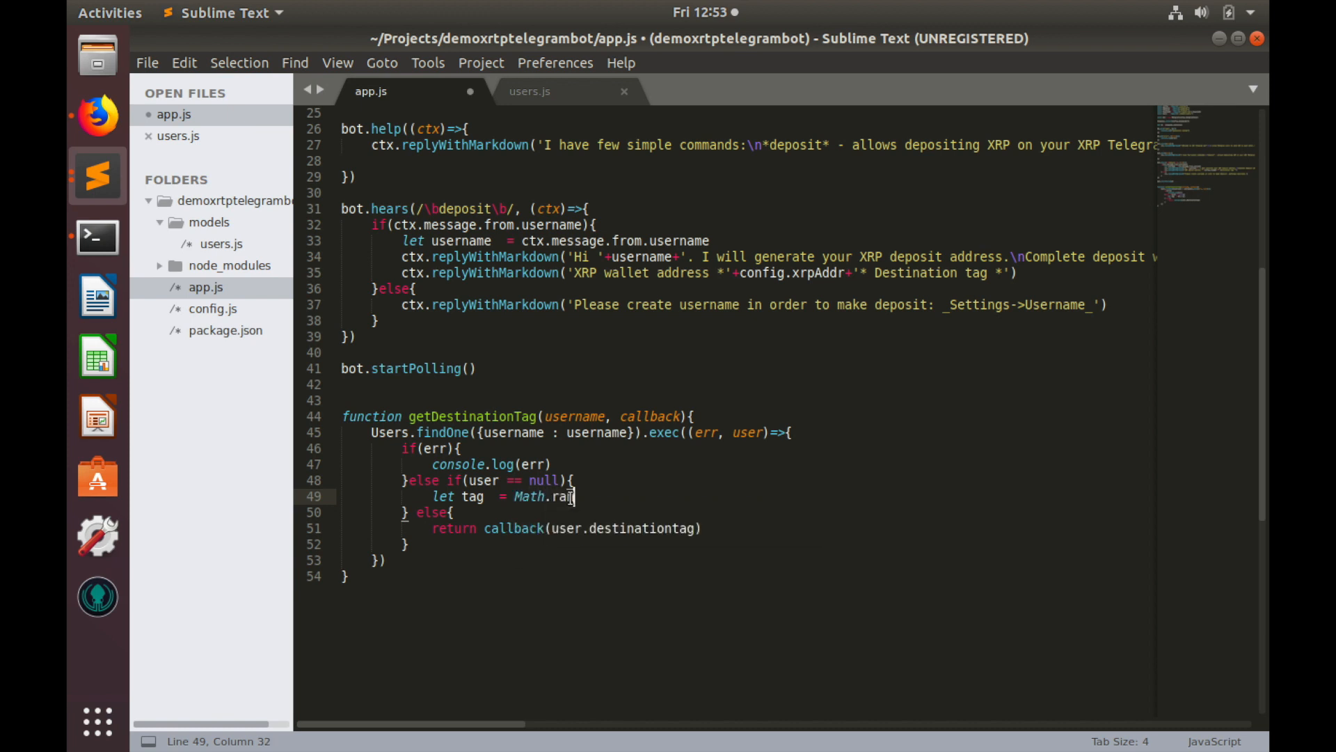
pyautogui.write('ndom() *')
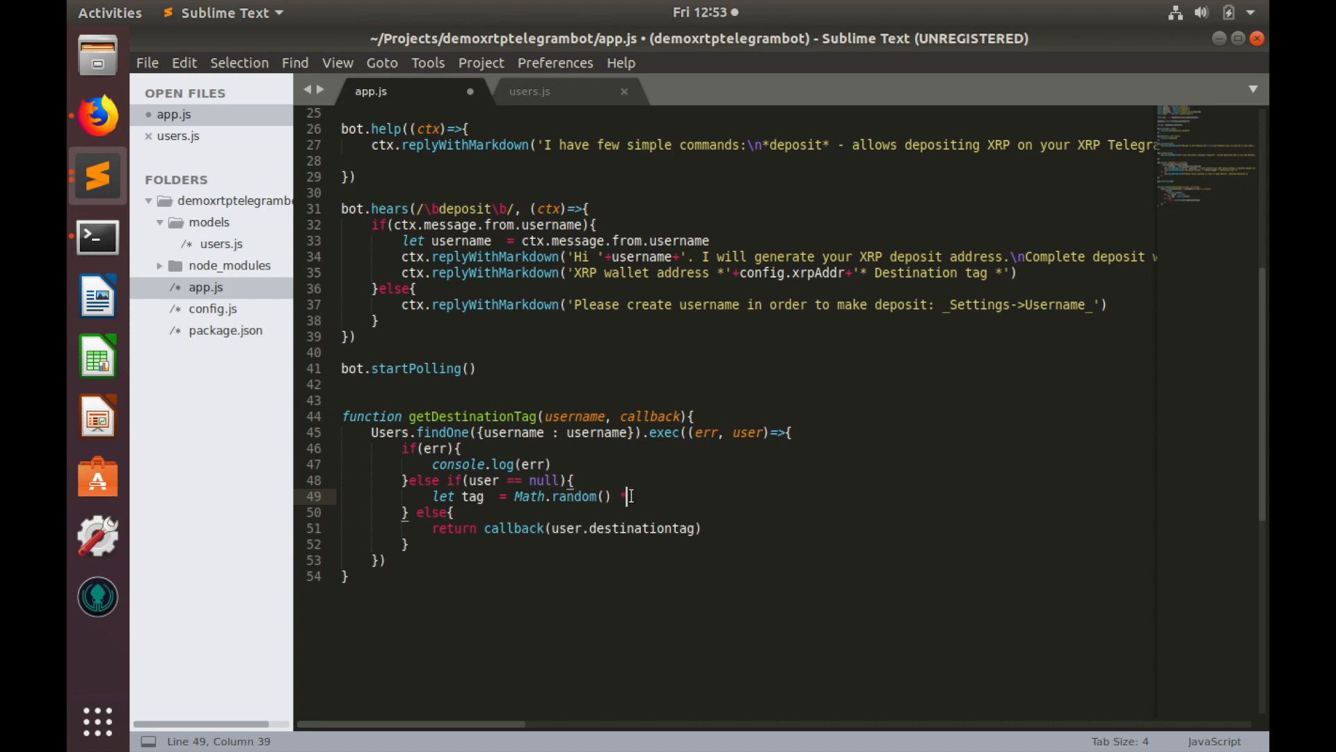
pyautogui.write('10')
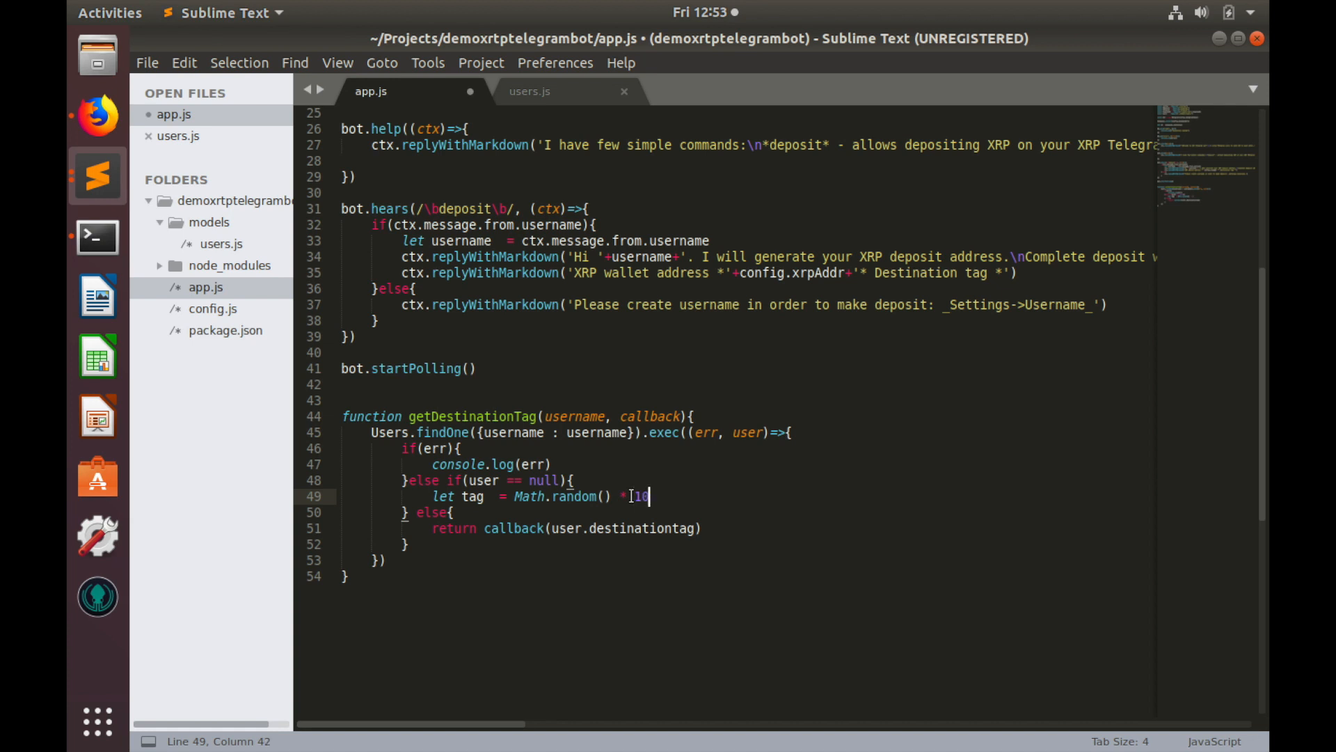
pyautogui.write('000')
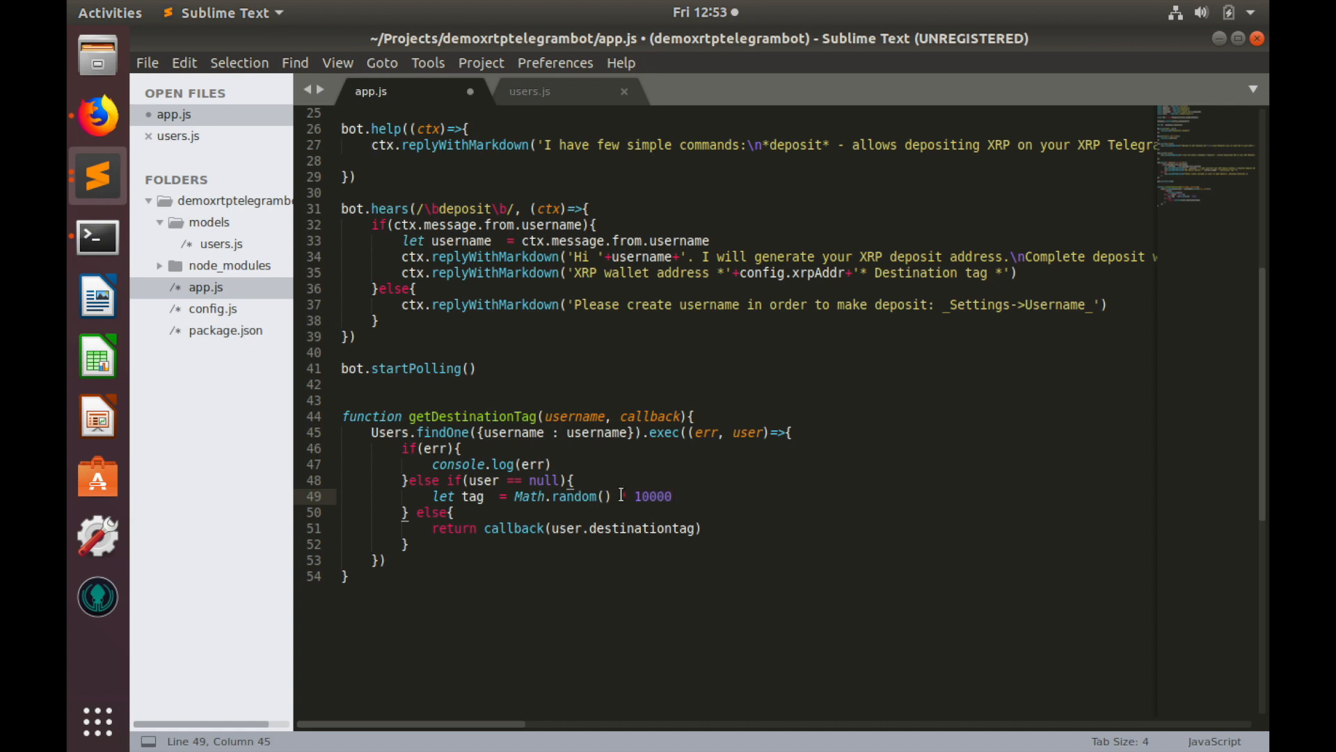
pyautogui.write('*')
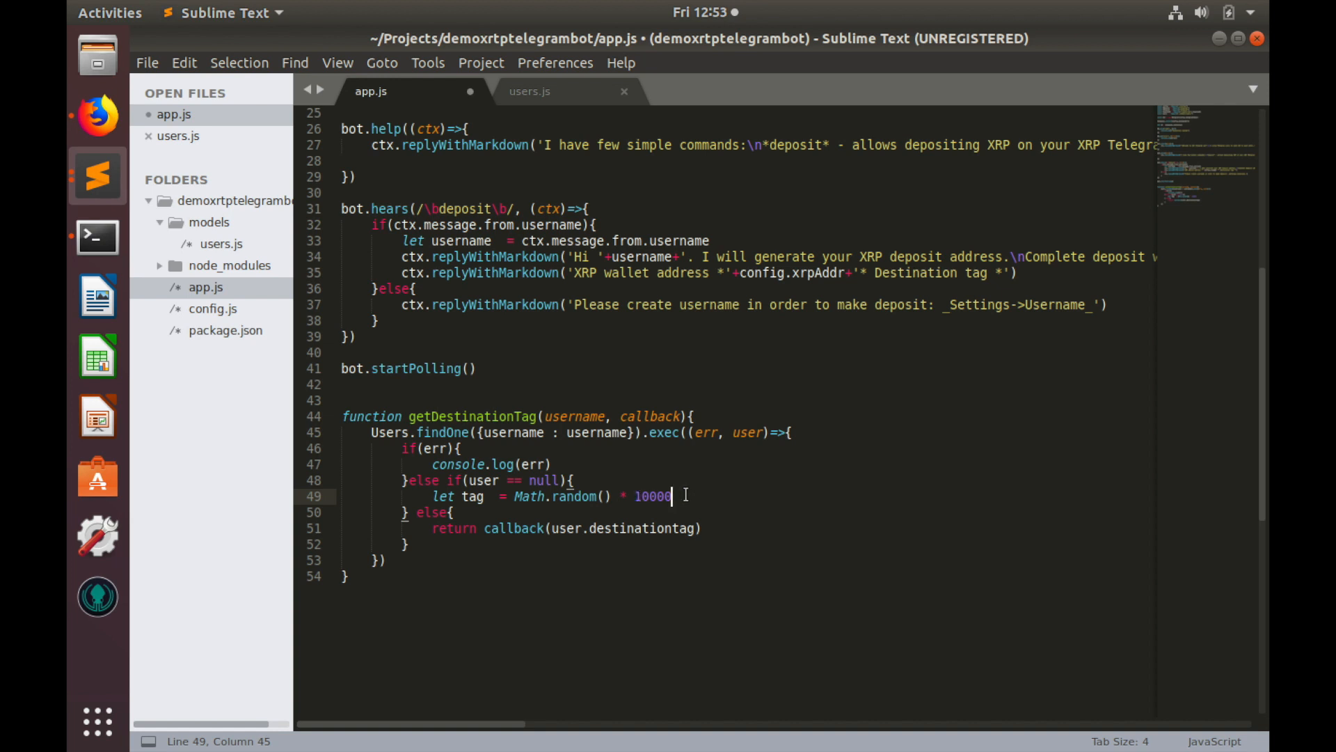
pyautogui.write(')')
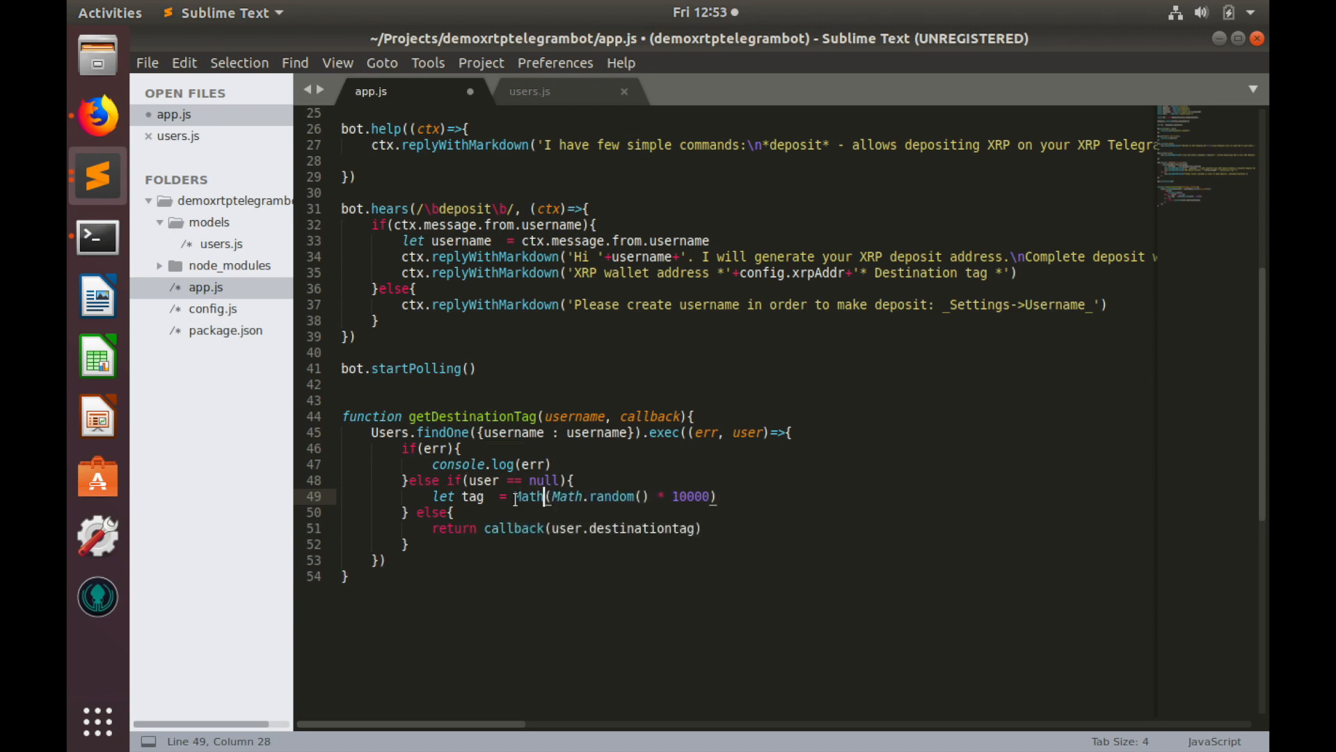
pyautogui.write('floor')
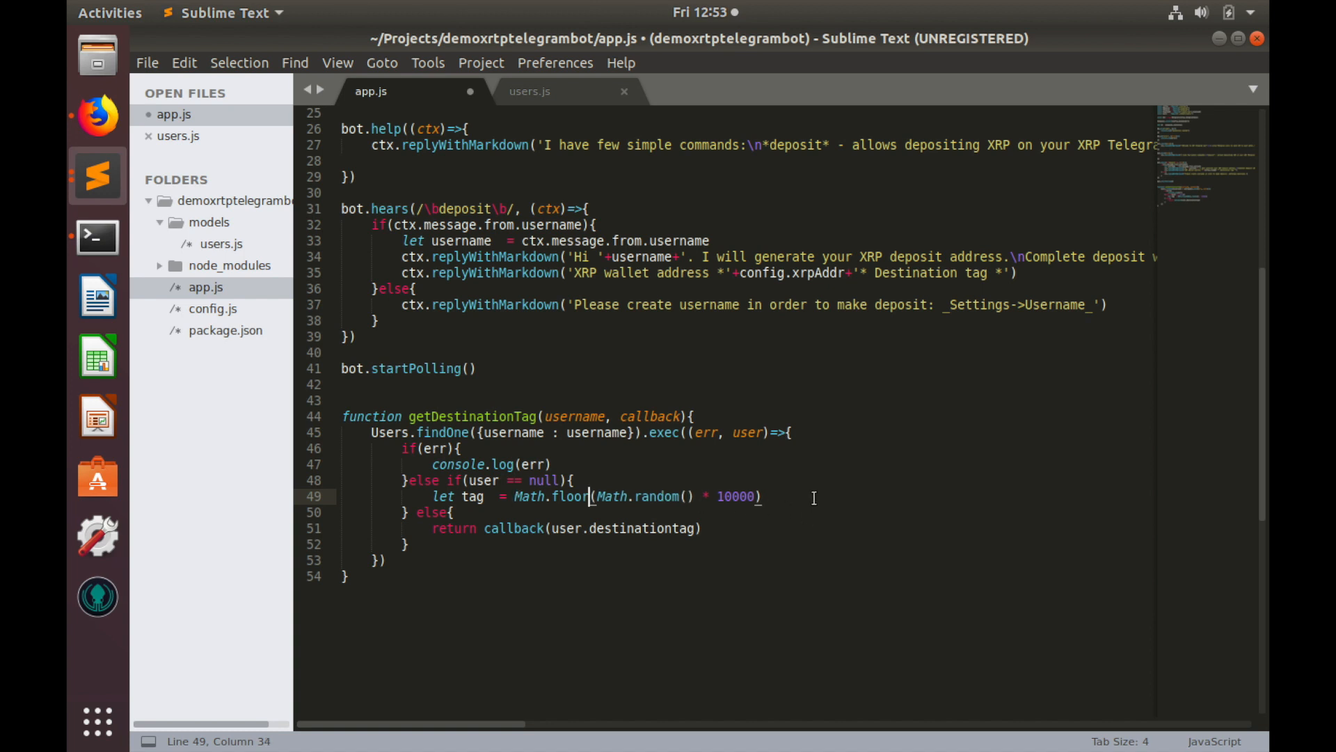
pyautogui.write('+')
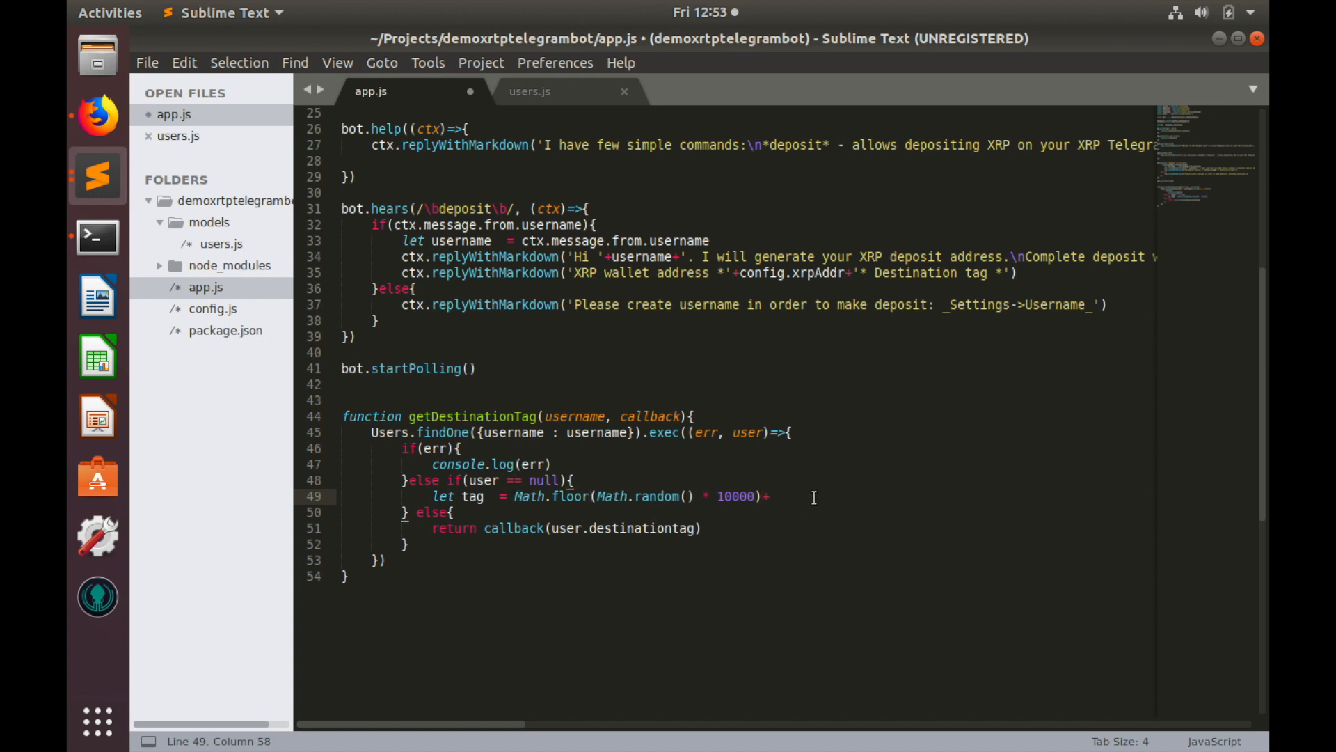
pyautogui.write('1')
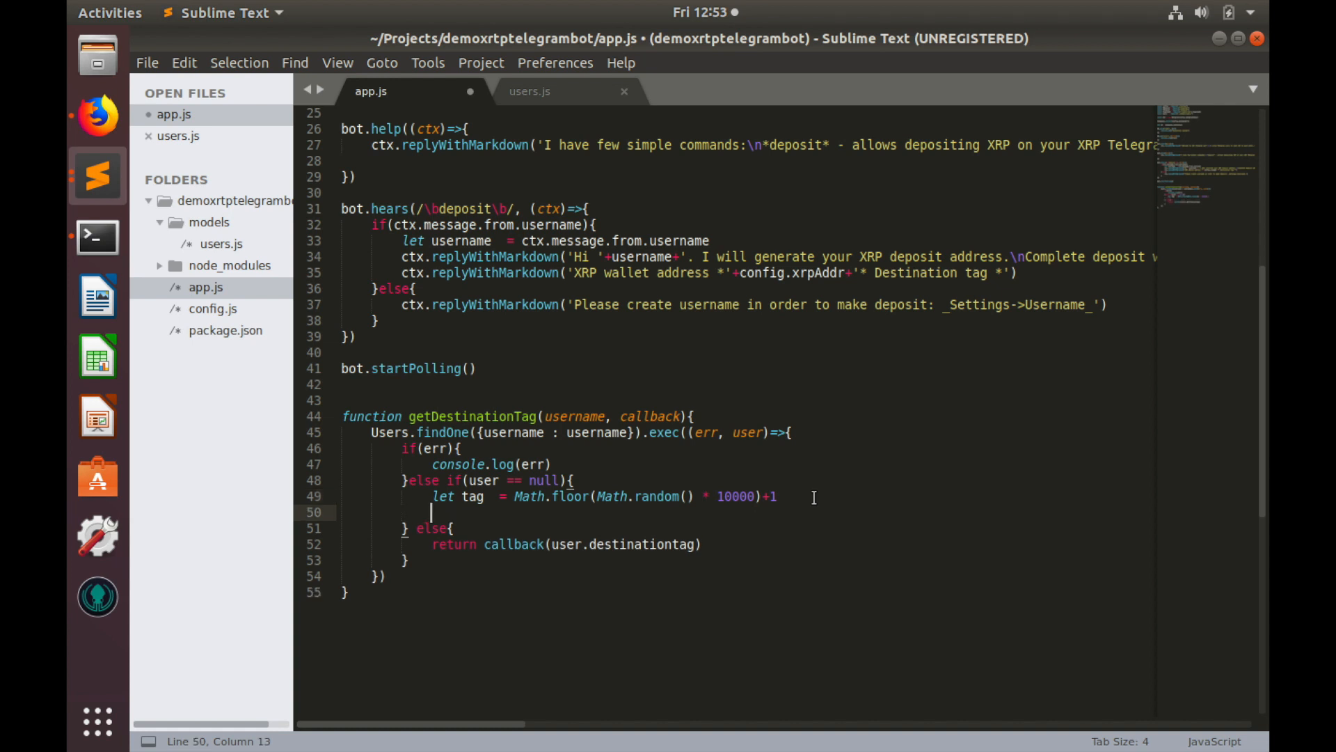
# Return callback(tag) from the null-user branch
pyautogui.write('return')
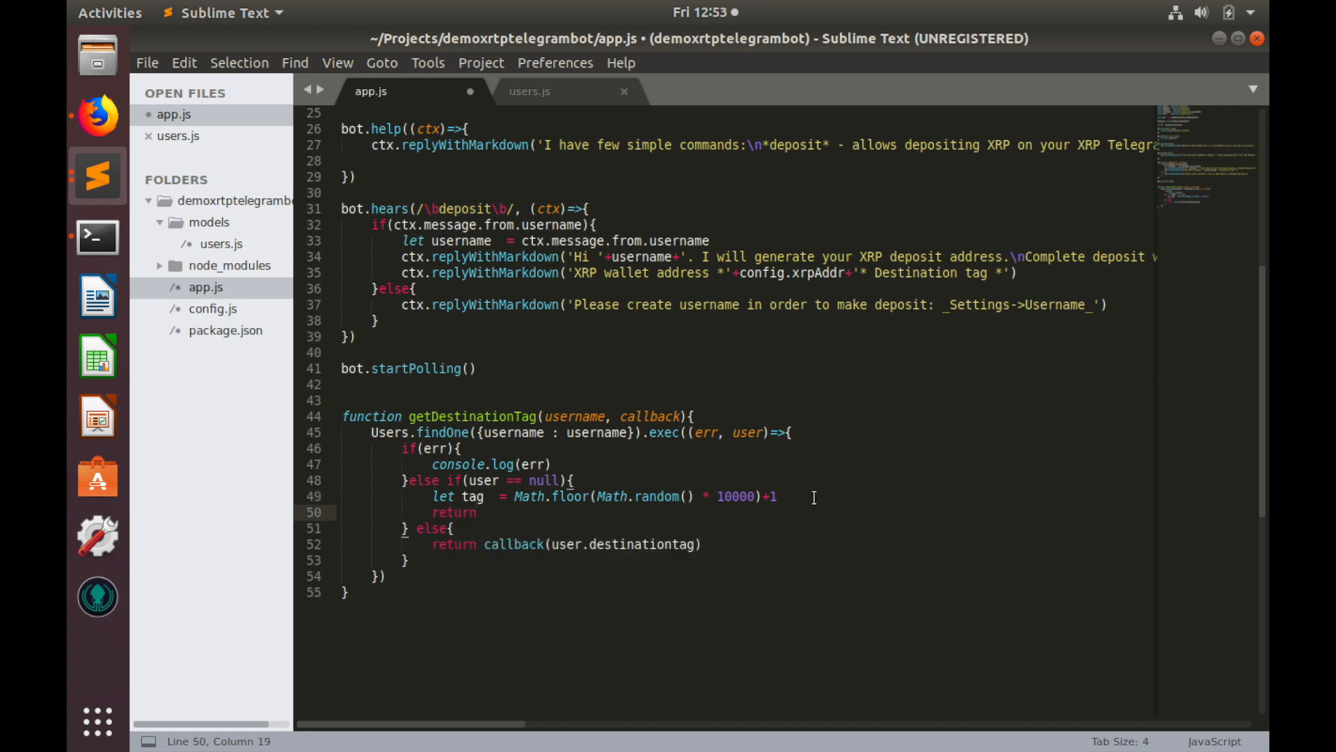
pyautogui.write('callback(tag)')
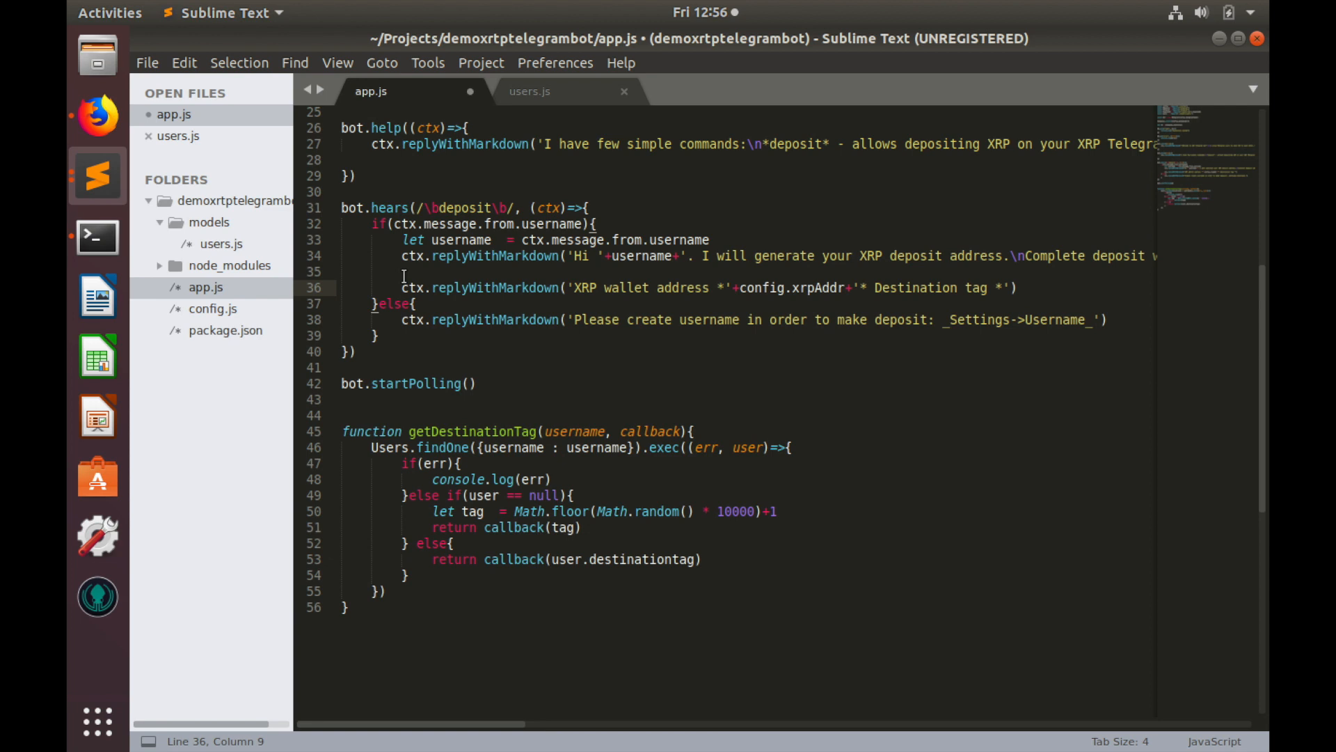
# In the deposit handler, call getDestinationTag(username, (tag)=>{ })
pyautogui.click(404, 272)
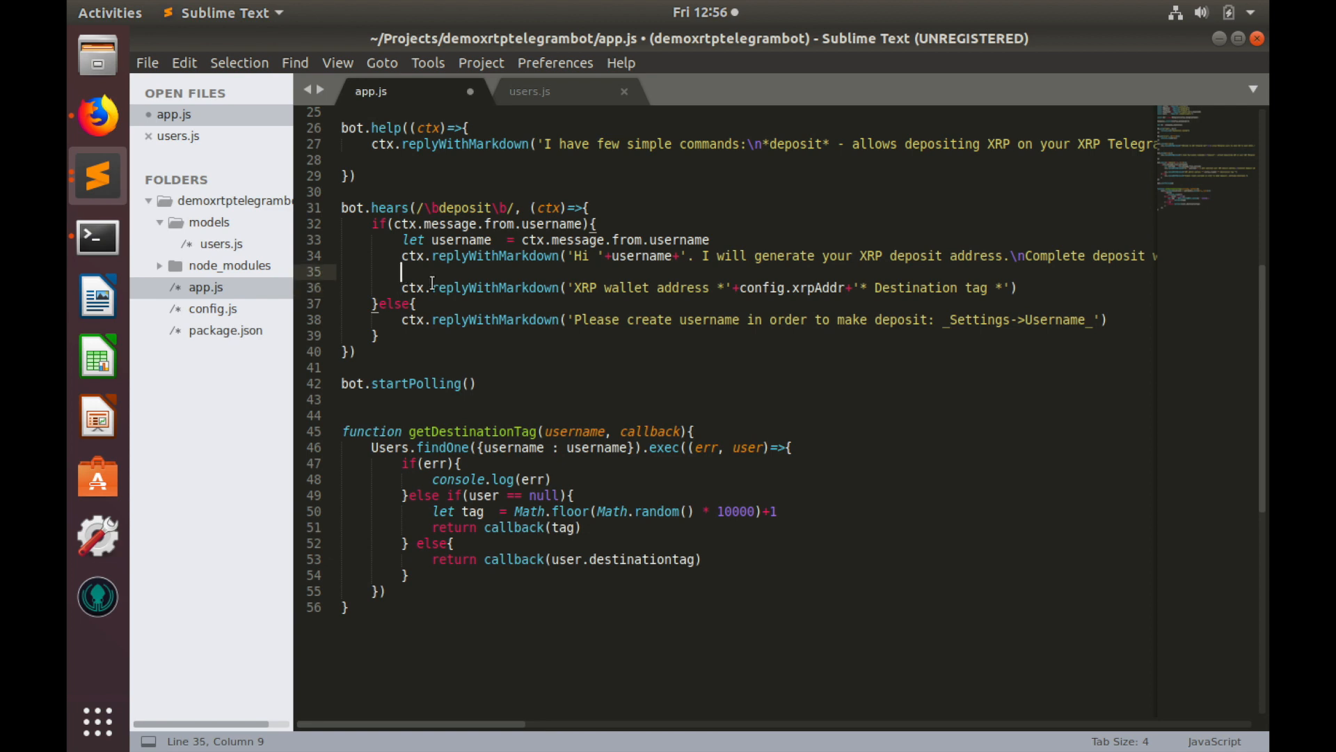
pyautogui.write('getDestinationTag(')
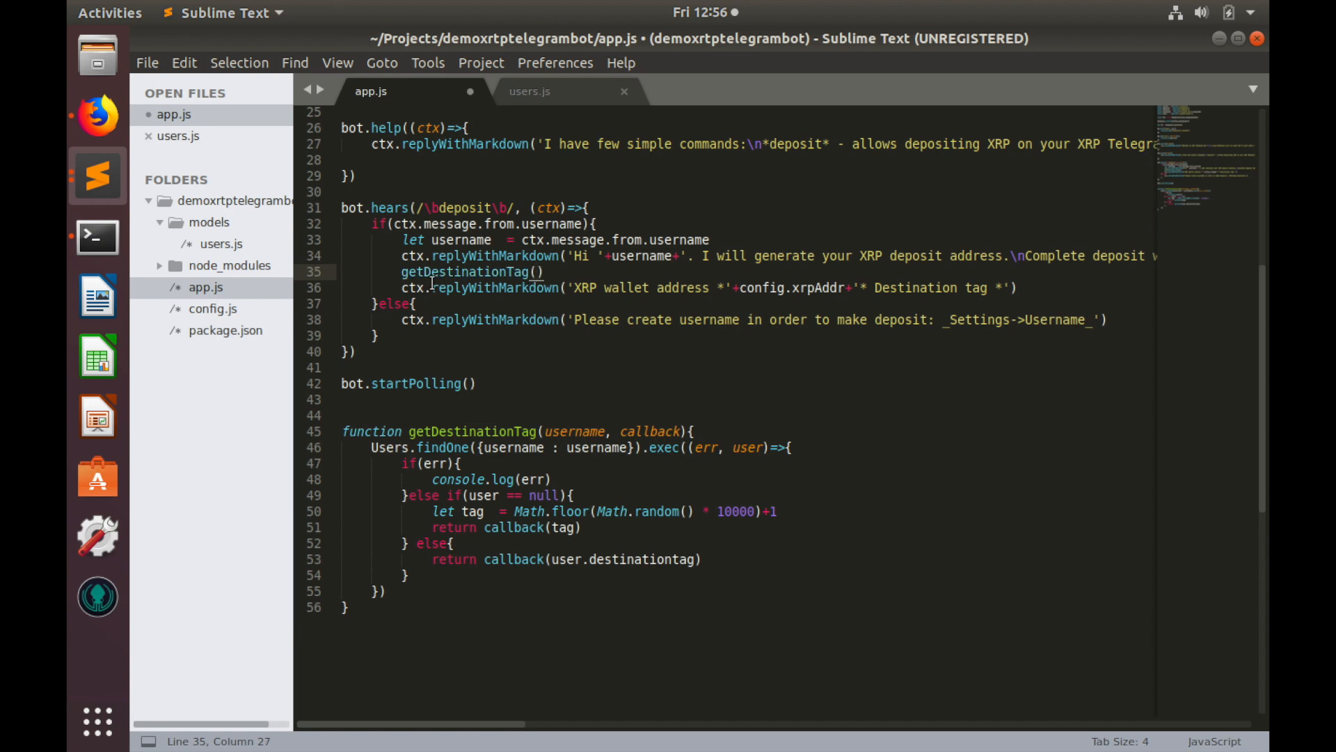
pyautogui.write('username,')
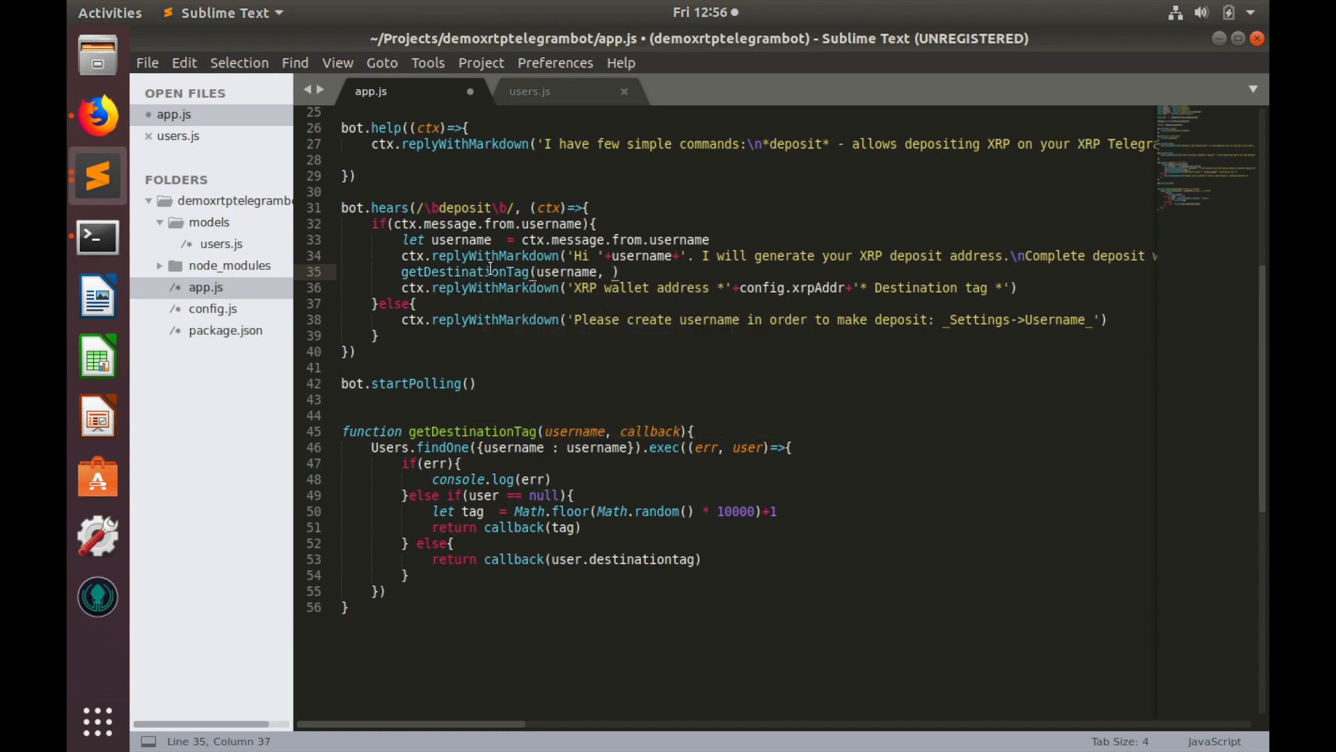
pyautogui.write('(tag')
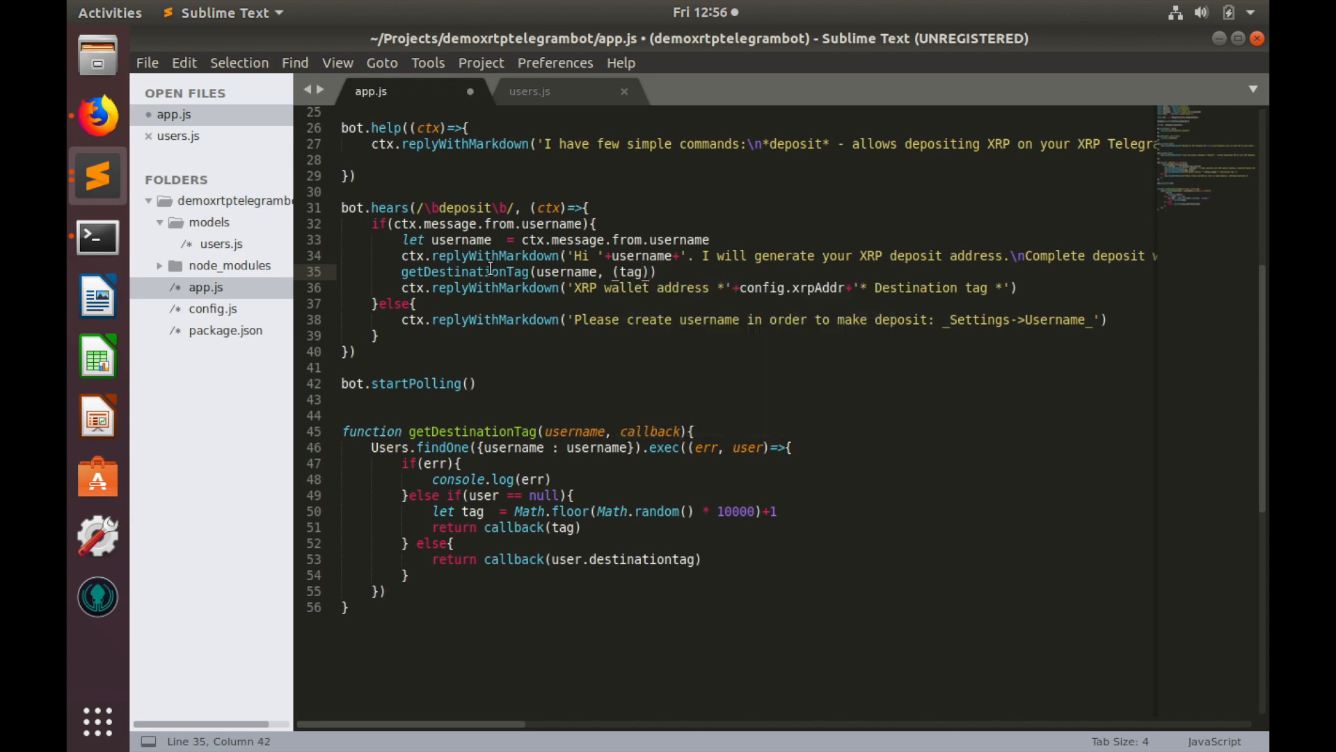
pyautogui.write('=>{')
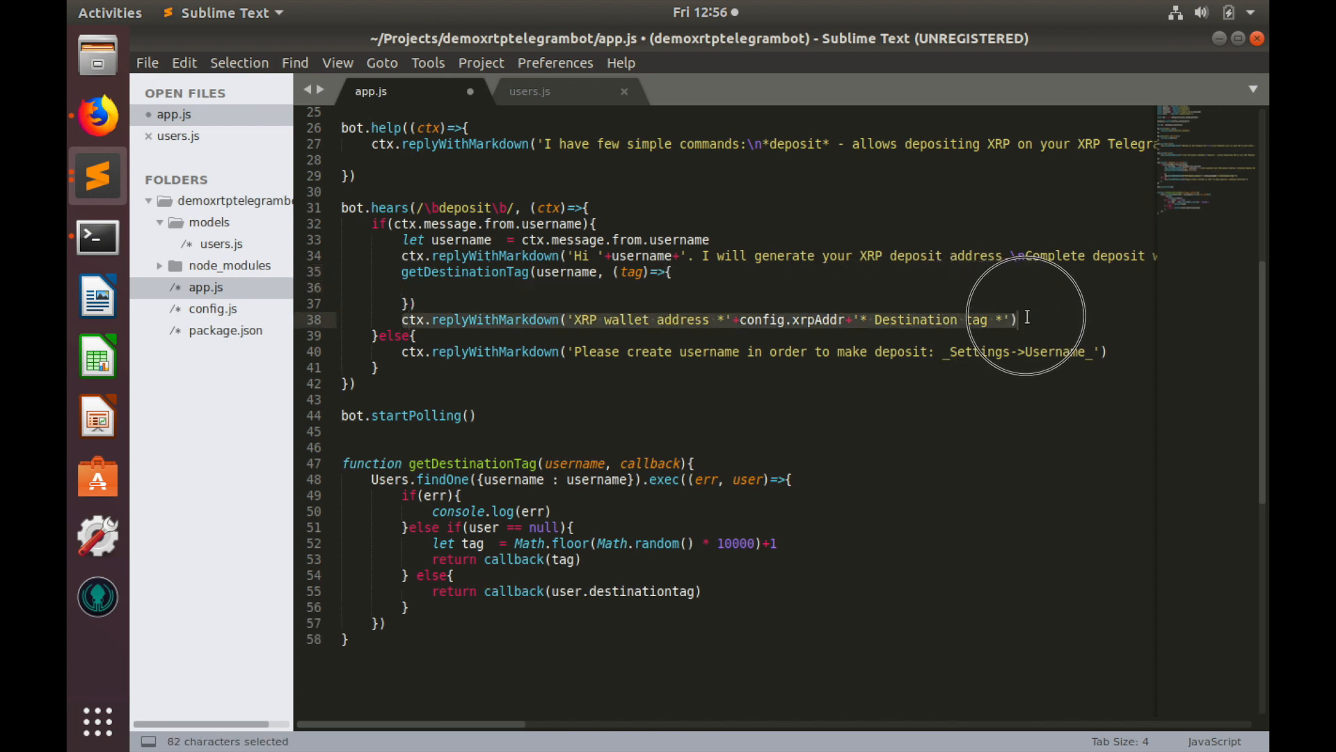
# Move the wallet address reply inside the callback and append +tag+'*' to show the destination tag
pyautogui.press('ctrl+x')
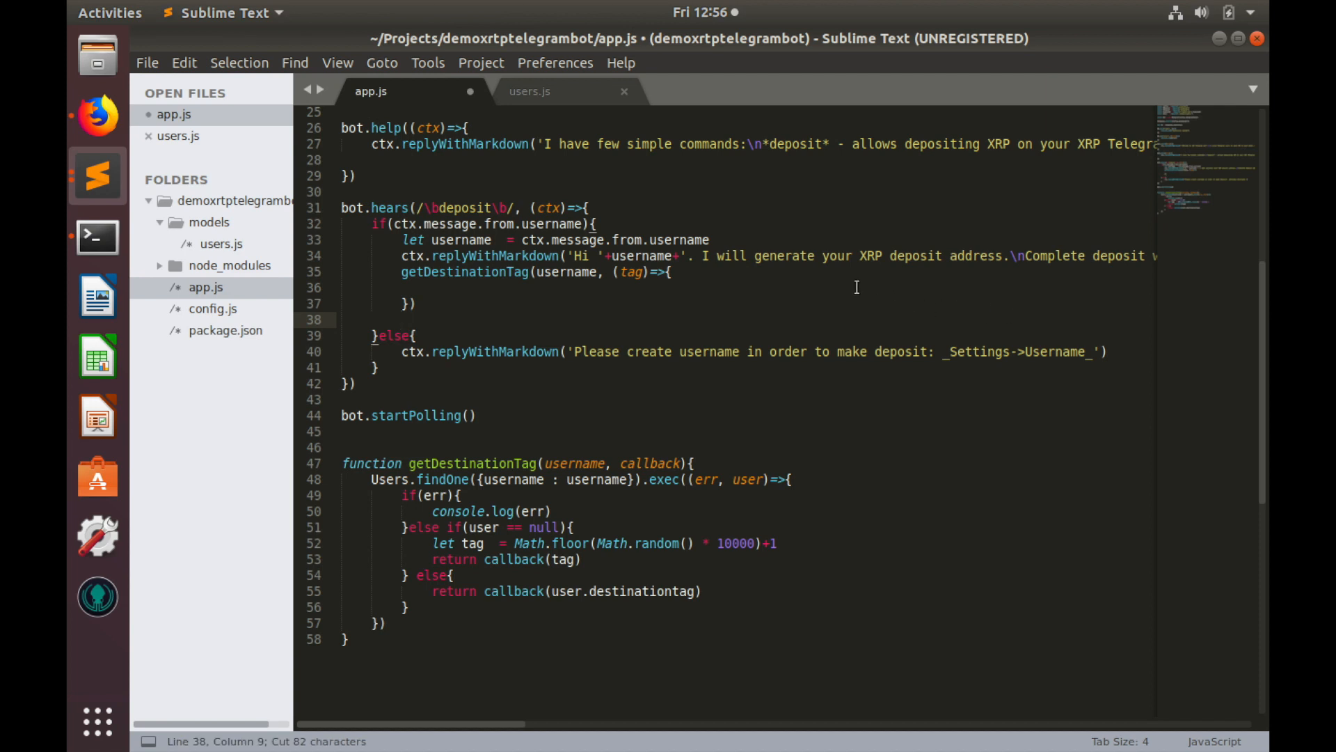
pyautogui.write("ctx.replyWithMarkdown('XRP wallet address *'+config.xrpAddr+'* Destination tag *')")
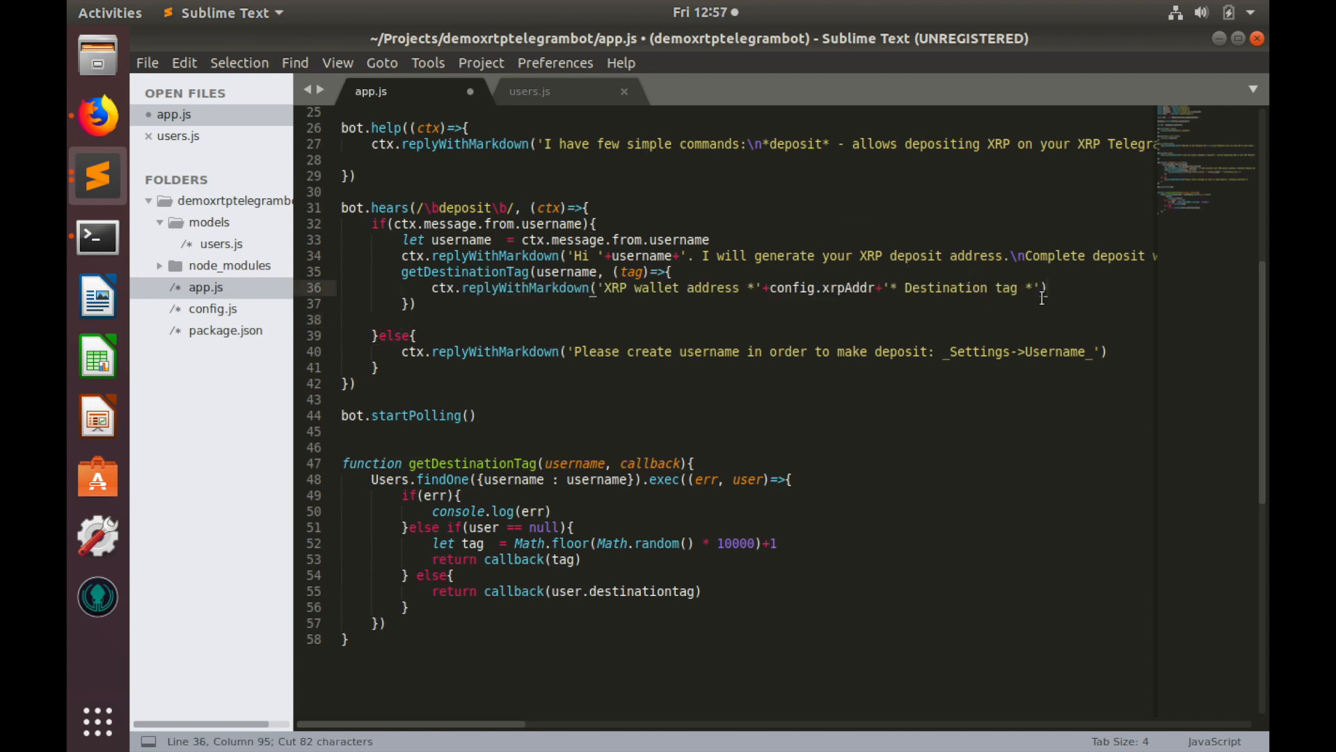
pyautogui.click(1049, 288)
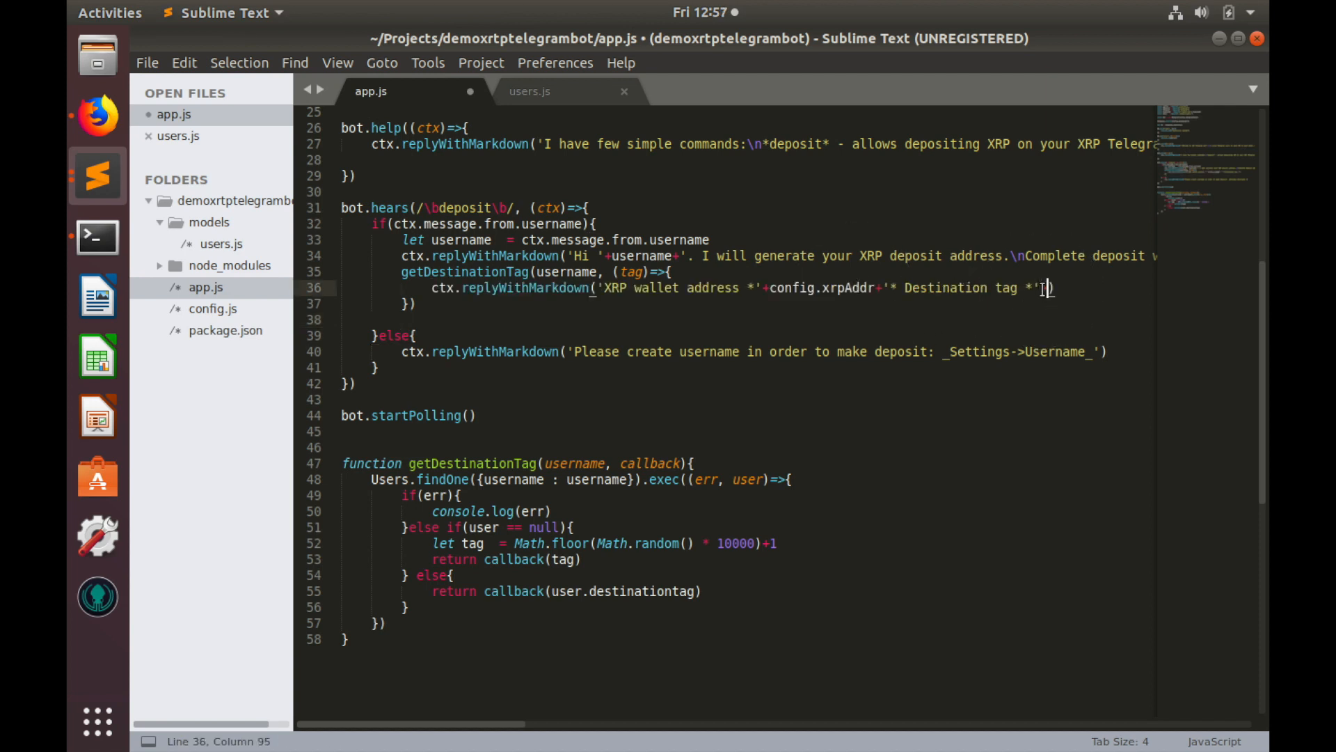
pyautogui.write('tag')
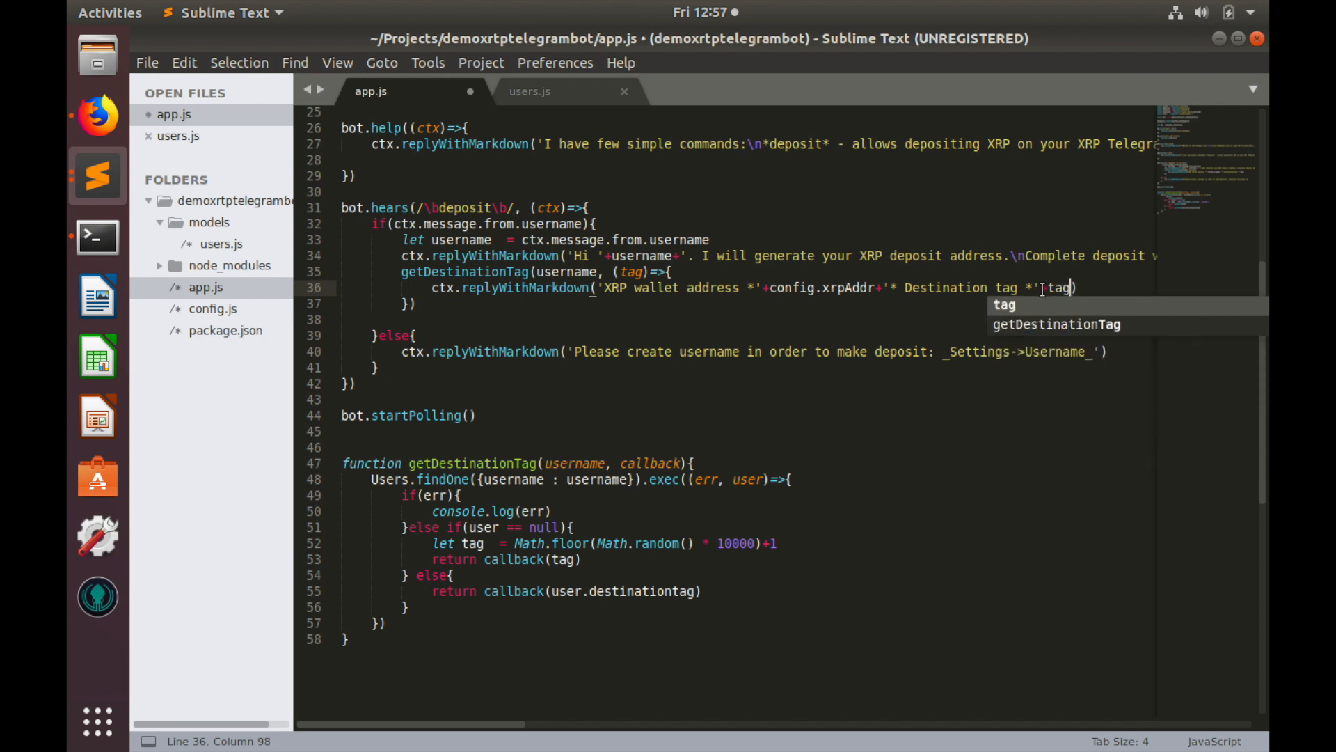
pyautogui.moveTo(1061, 261)
pyautogui.write("+'")
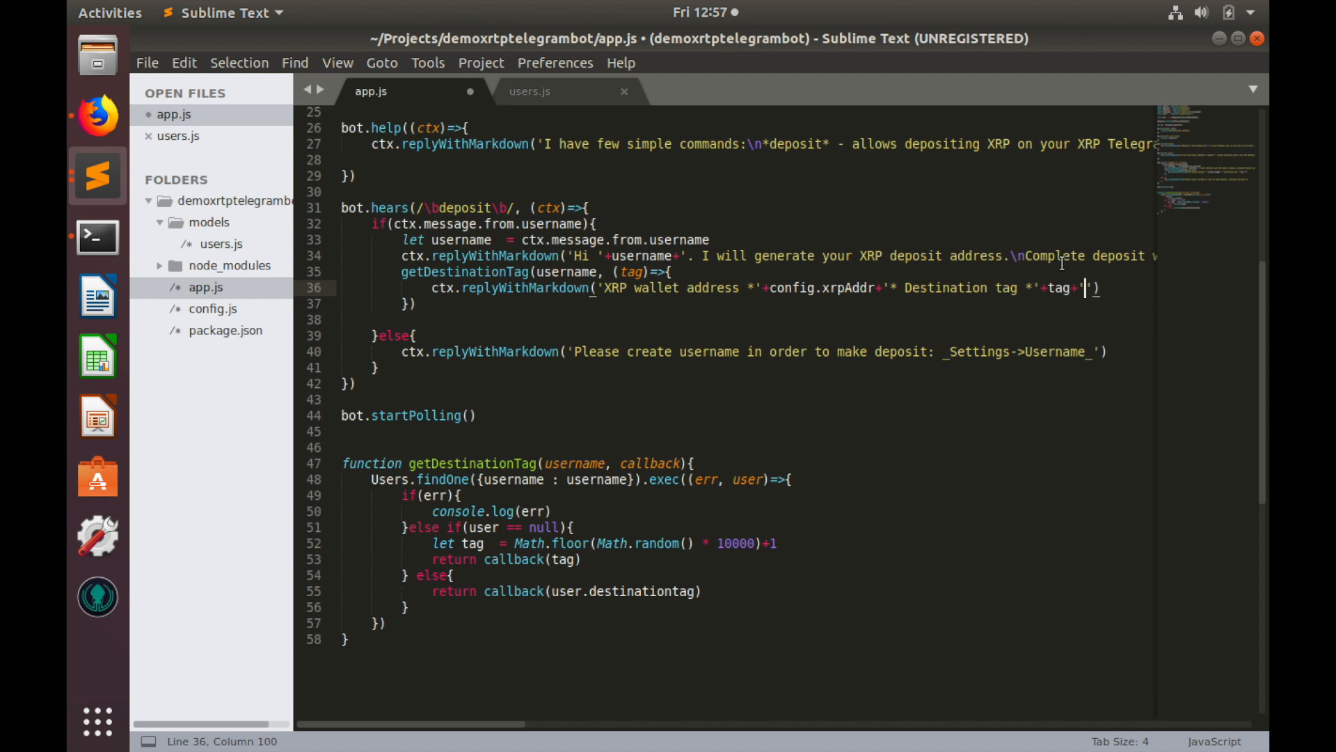
pyautogui.write(')')
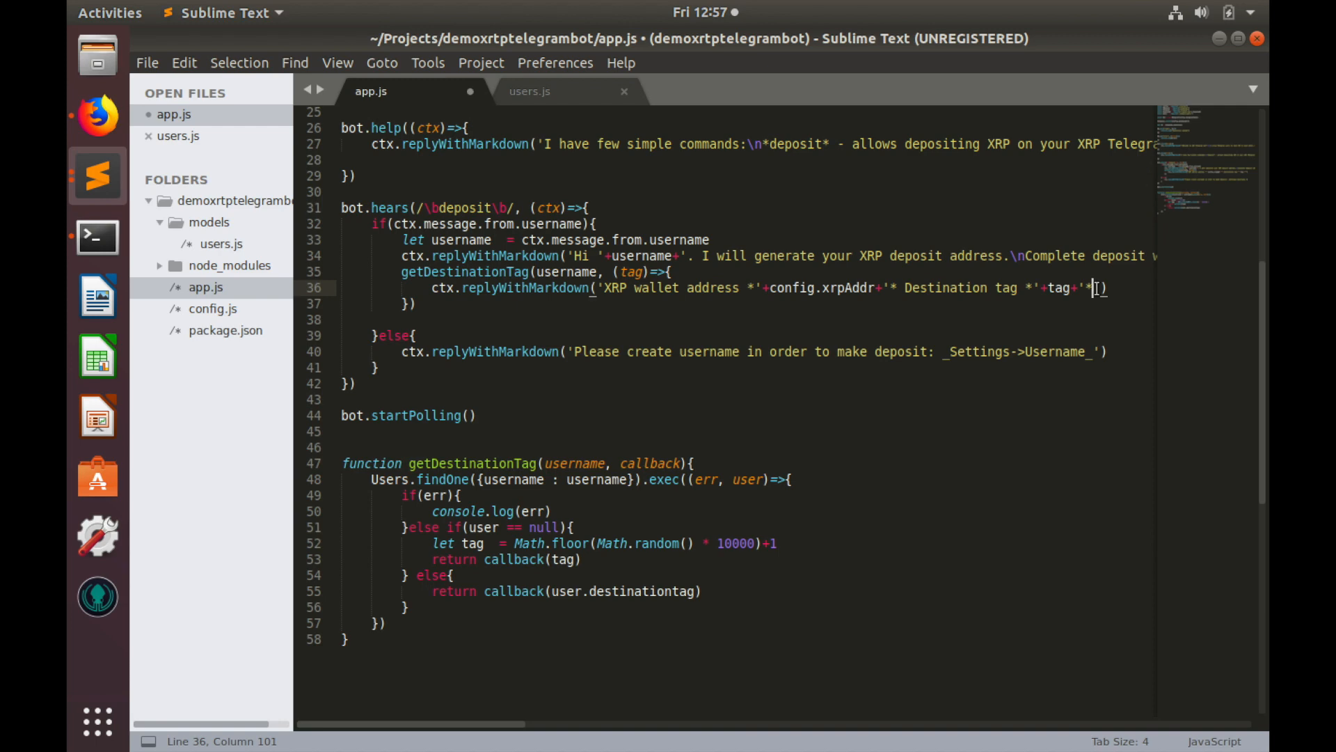
pyautogui.click(97, 237)
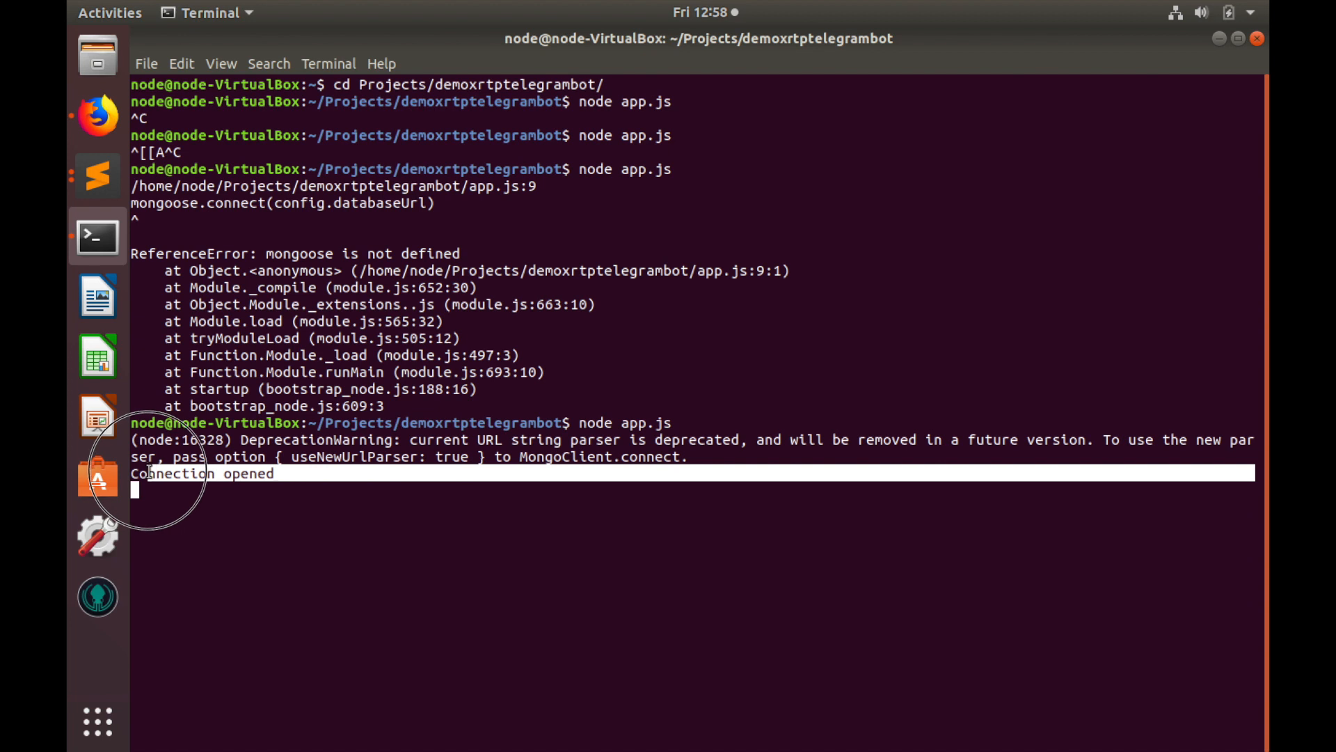
pyautogui.moveTo(274, 461)
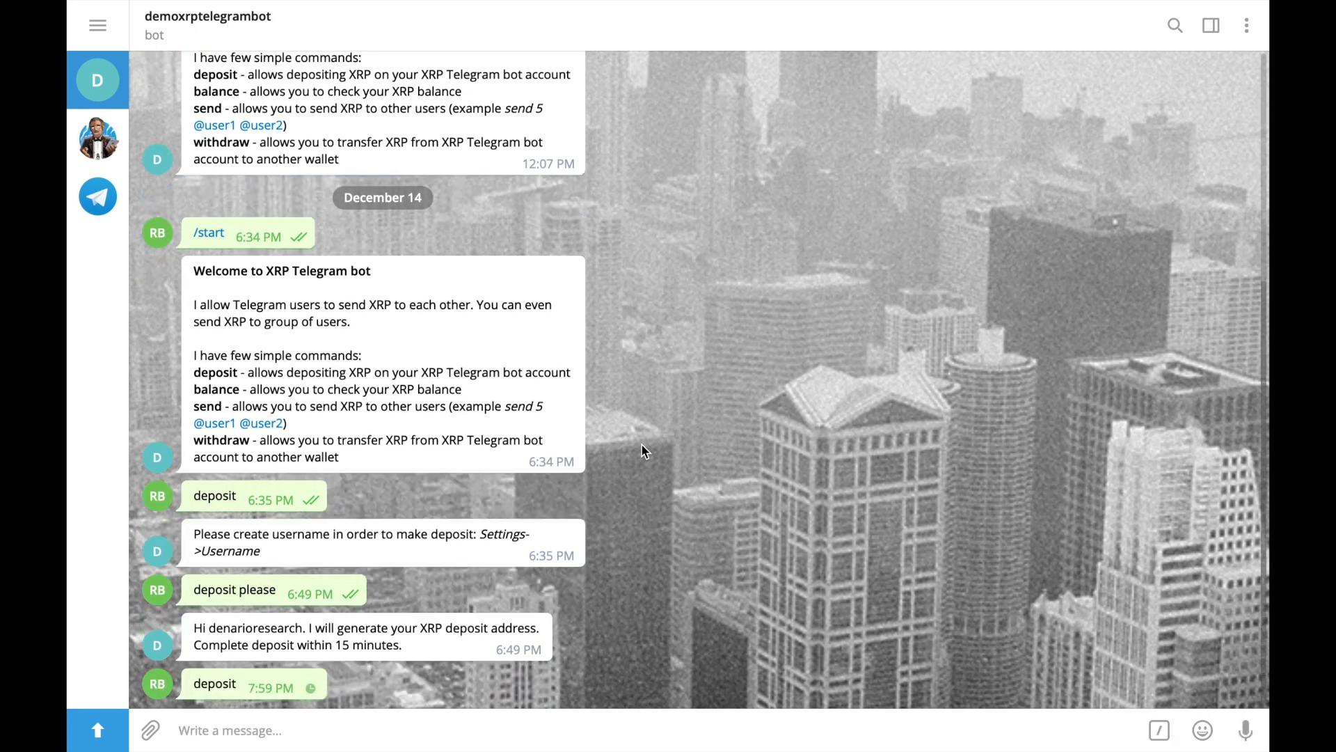
# Scroll the bot chat to the latest deposit reply showing the wallet address and tag 7423
pyautogui.scroll(-3)
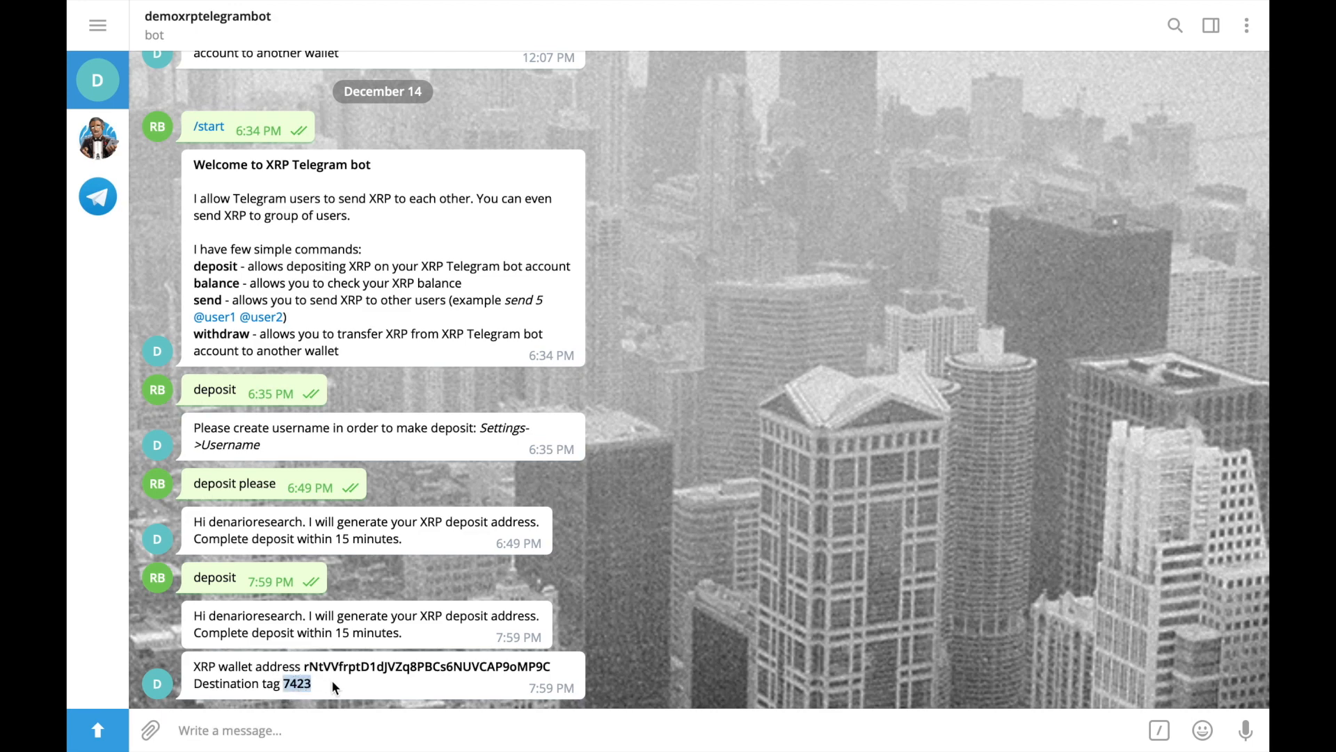
pyautogui.moveTo(317, 686)
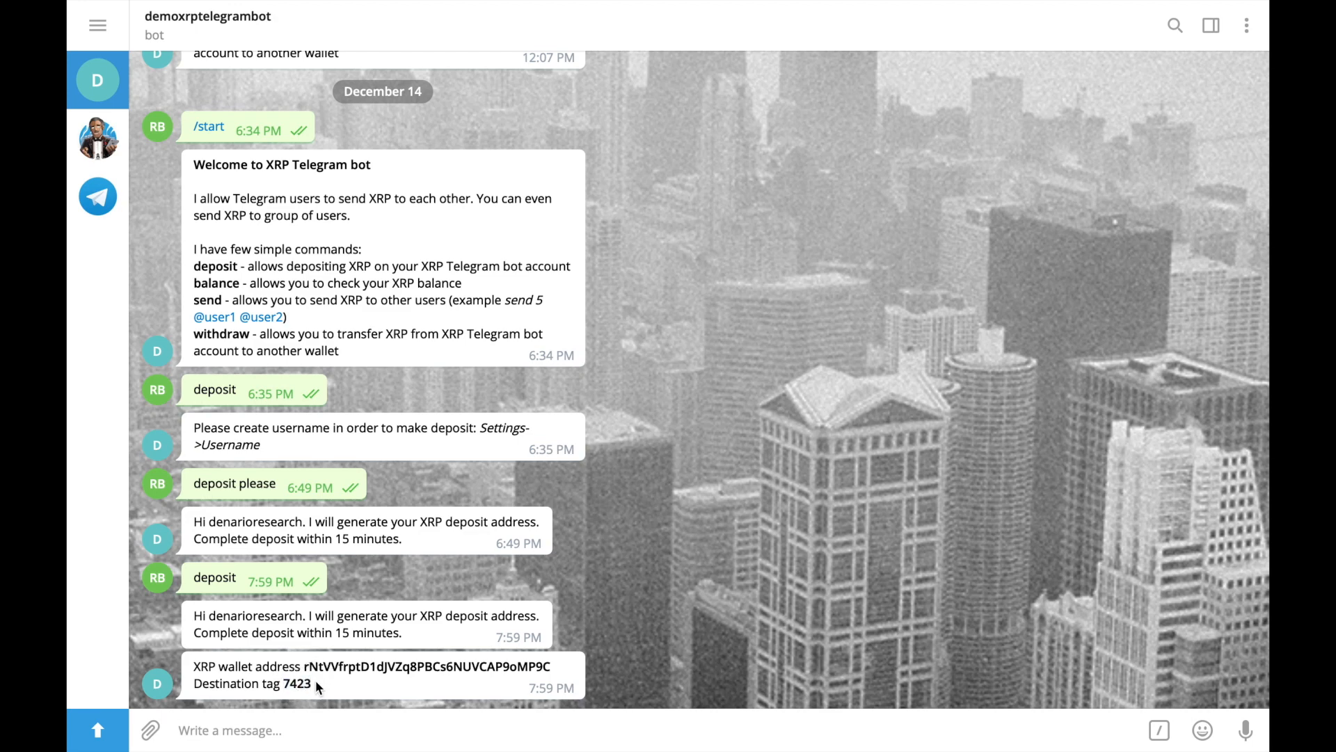